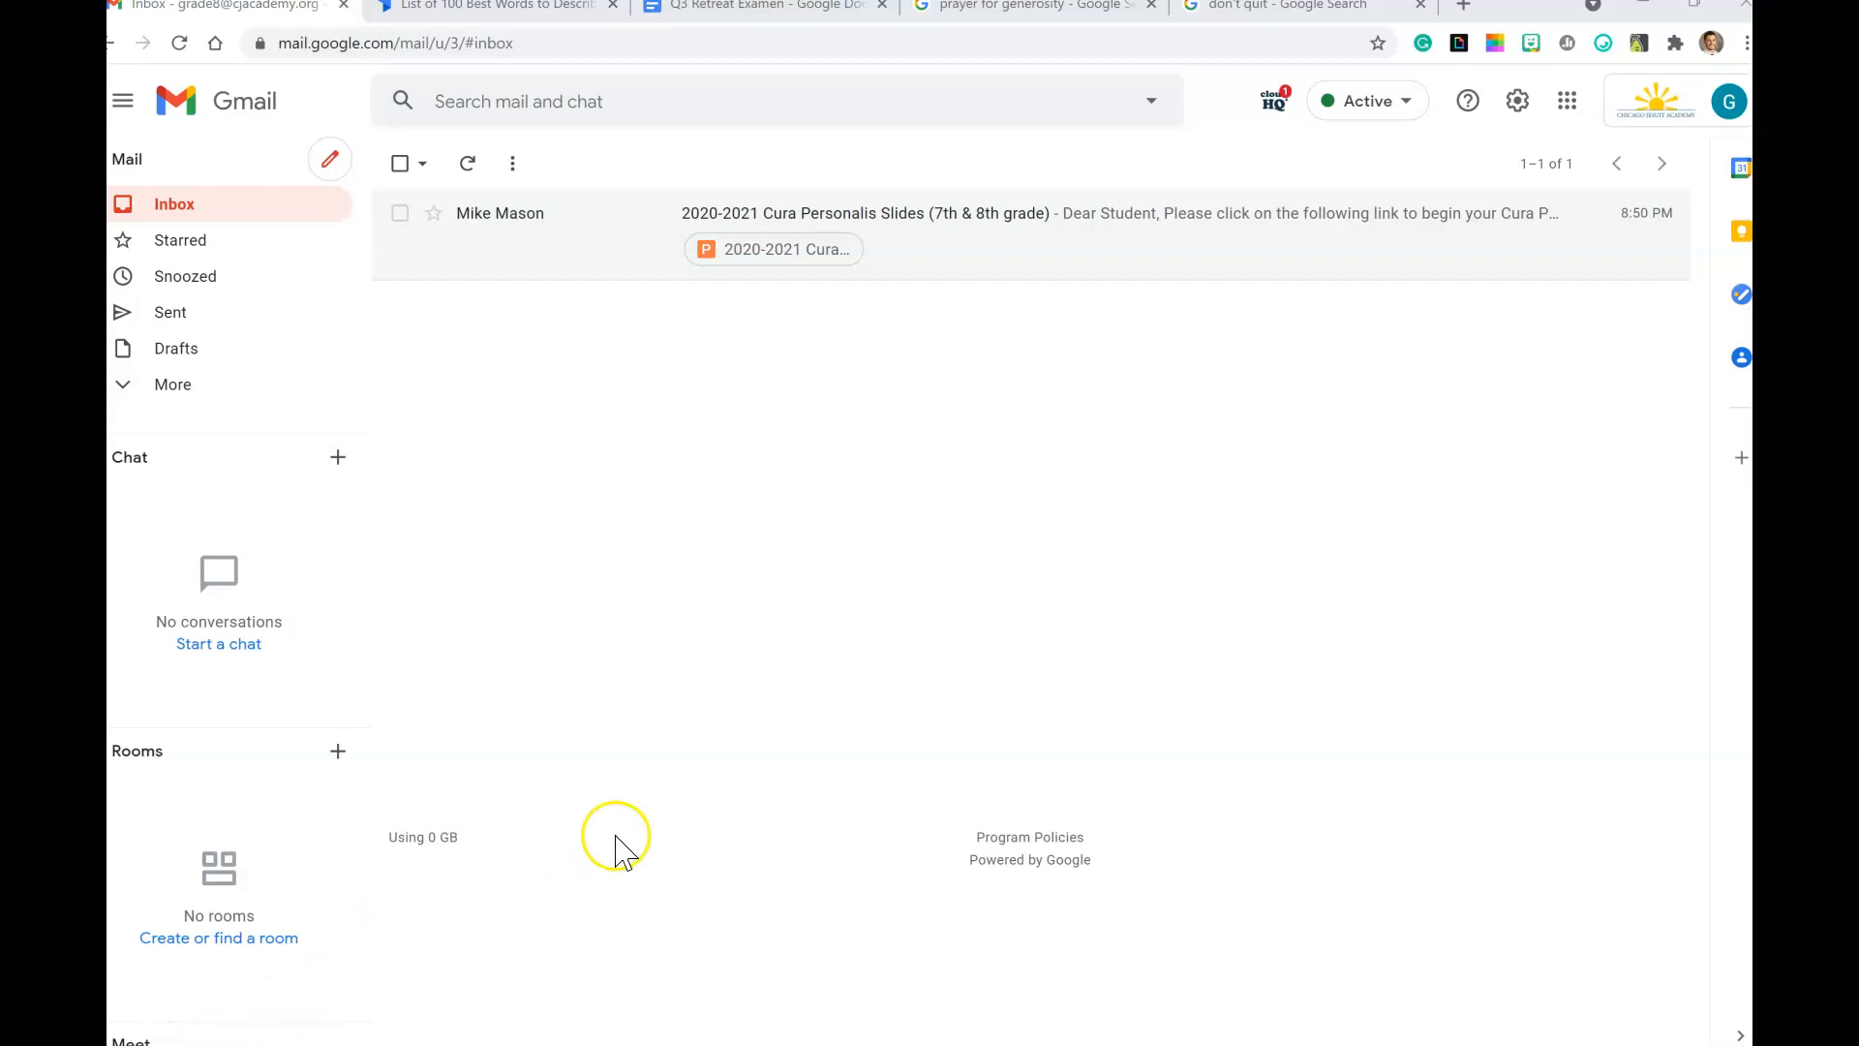
mouse_move(715, 360)
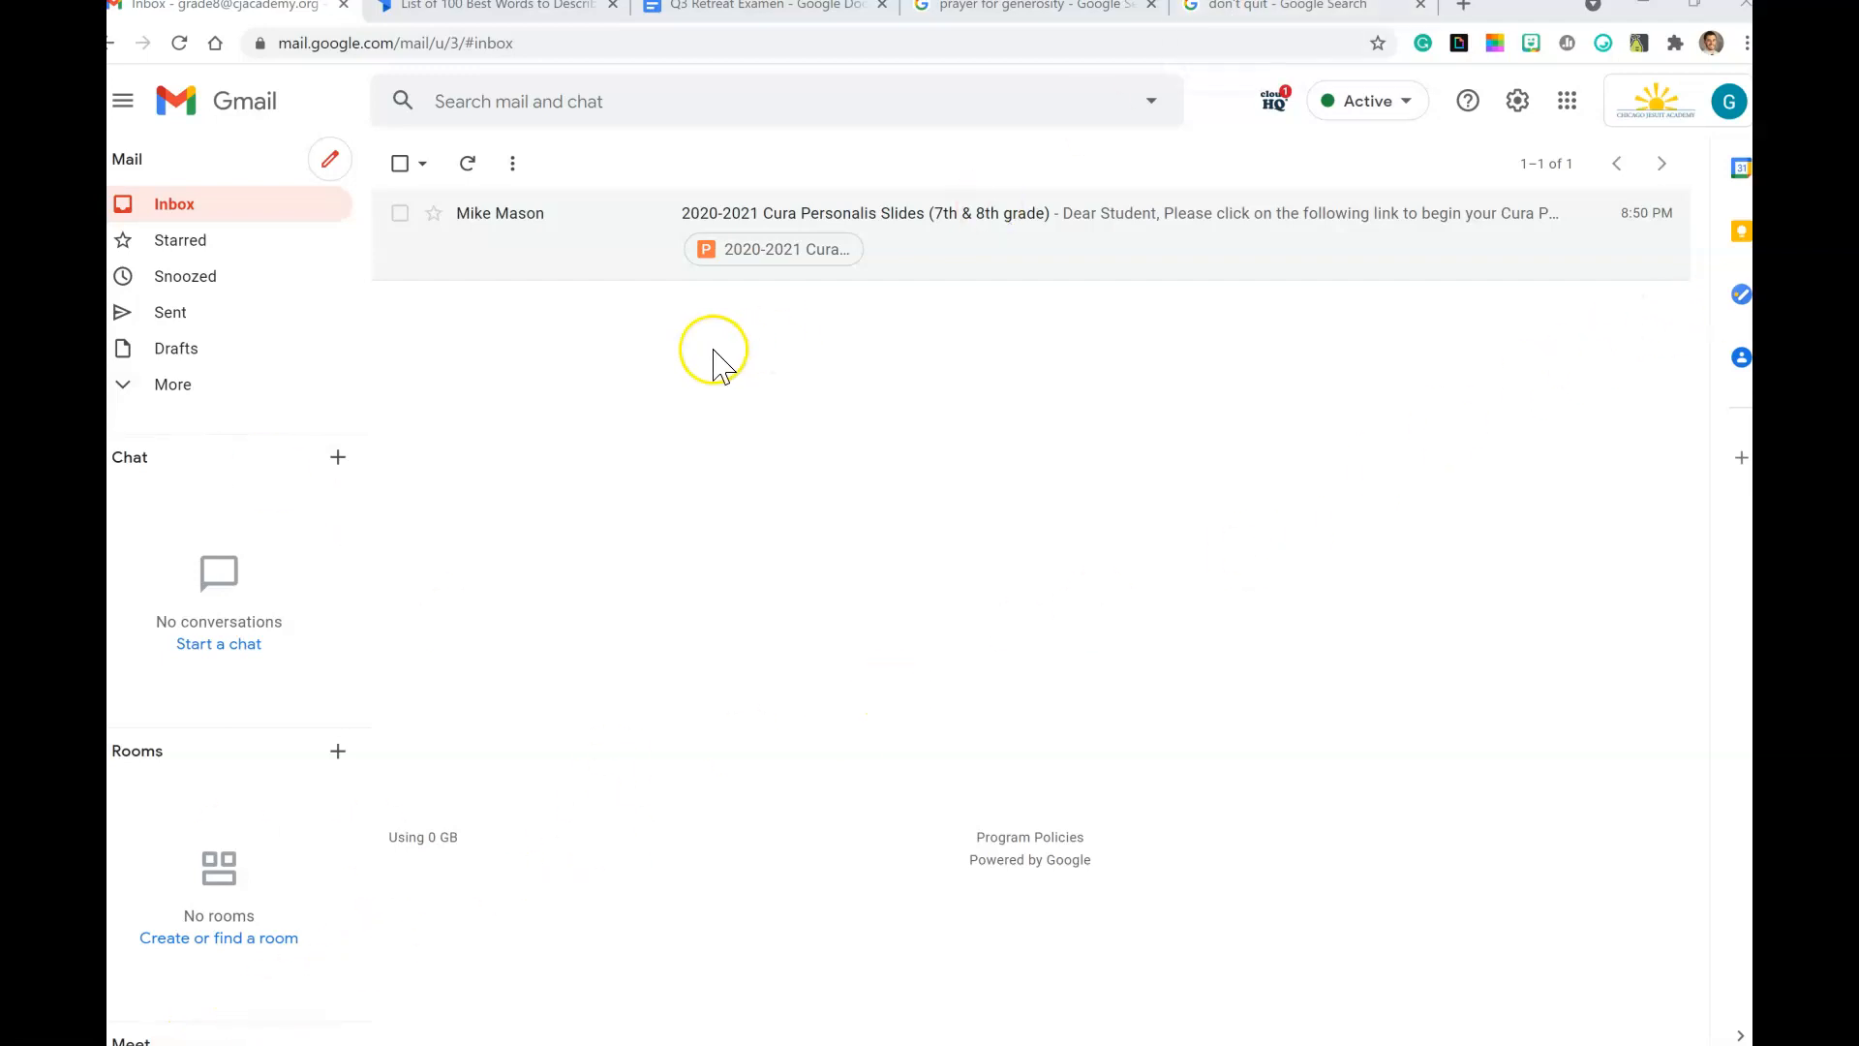
mouse_move(770, 865)
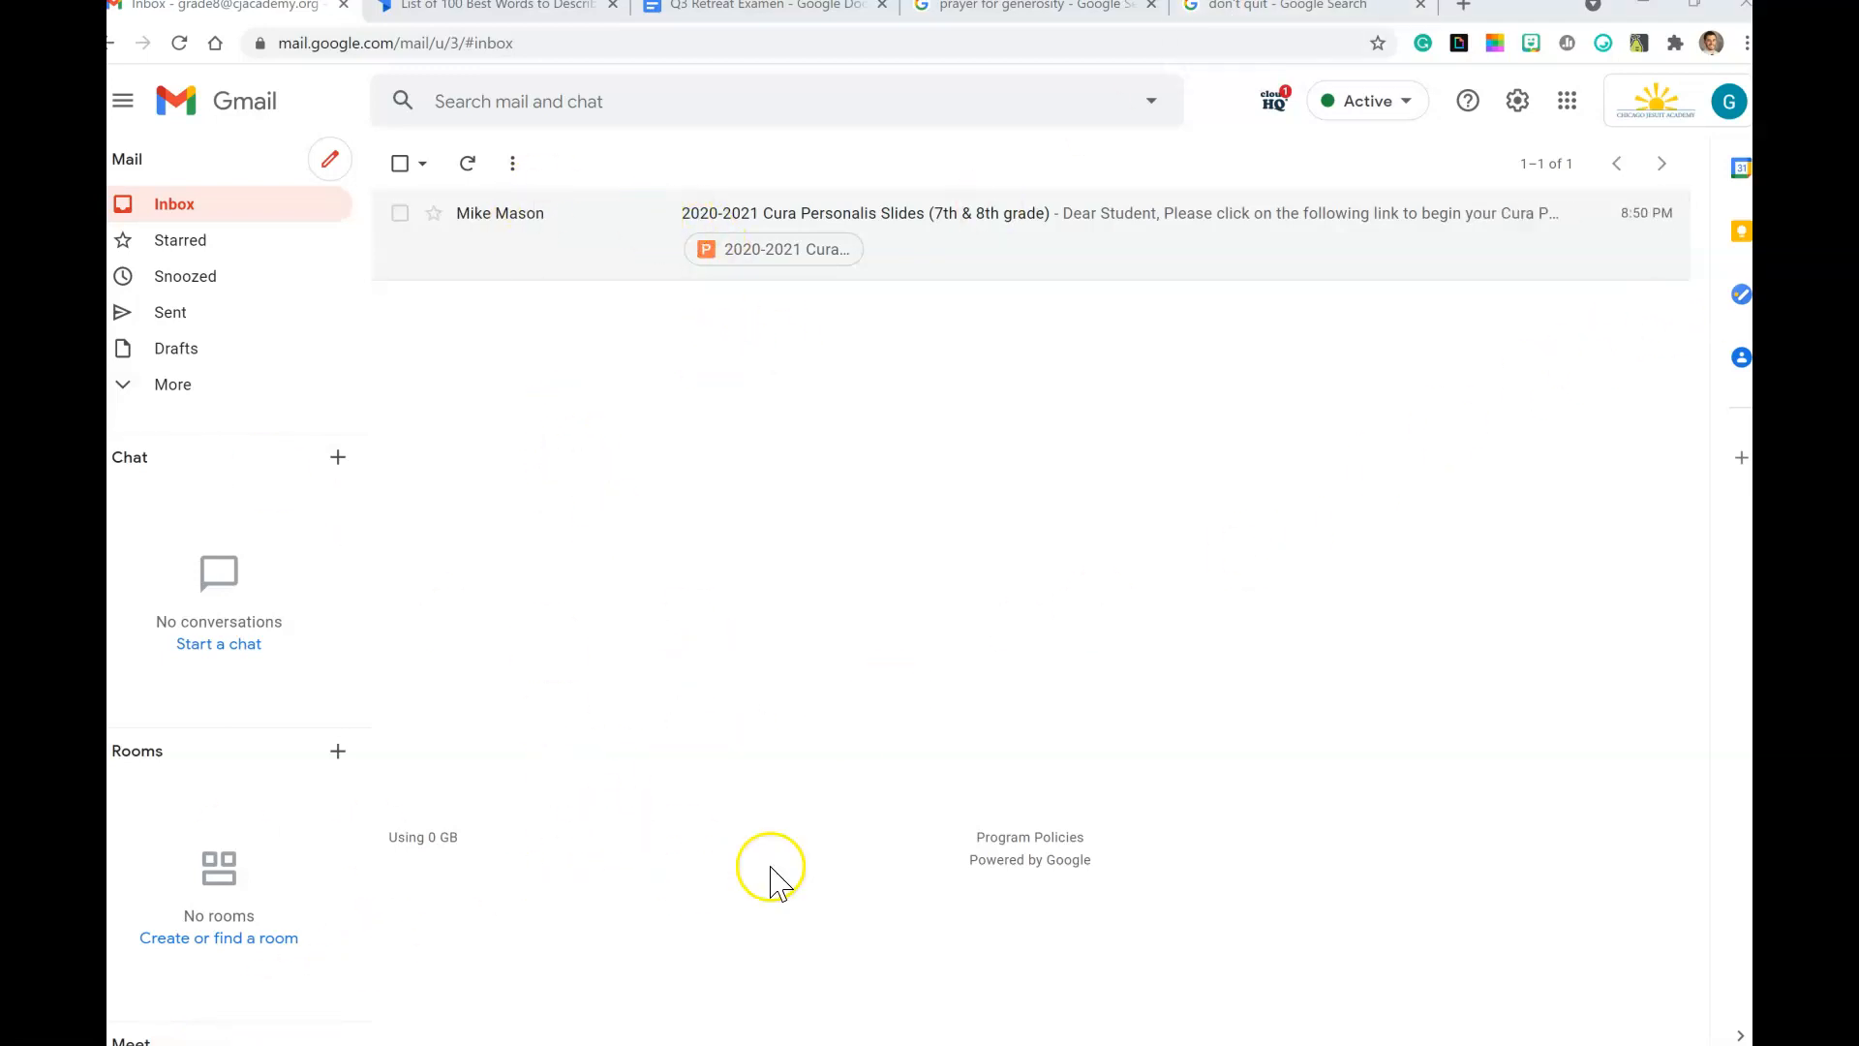
mouse_move(687, 220)
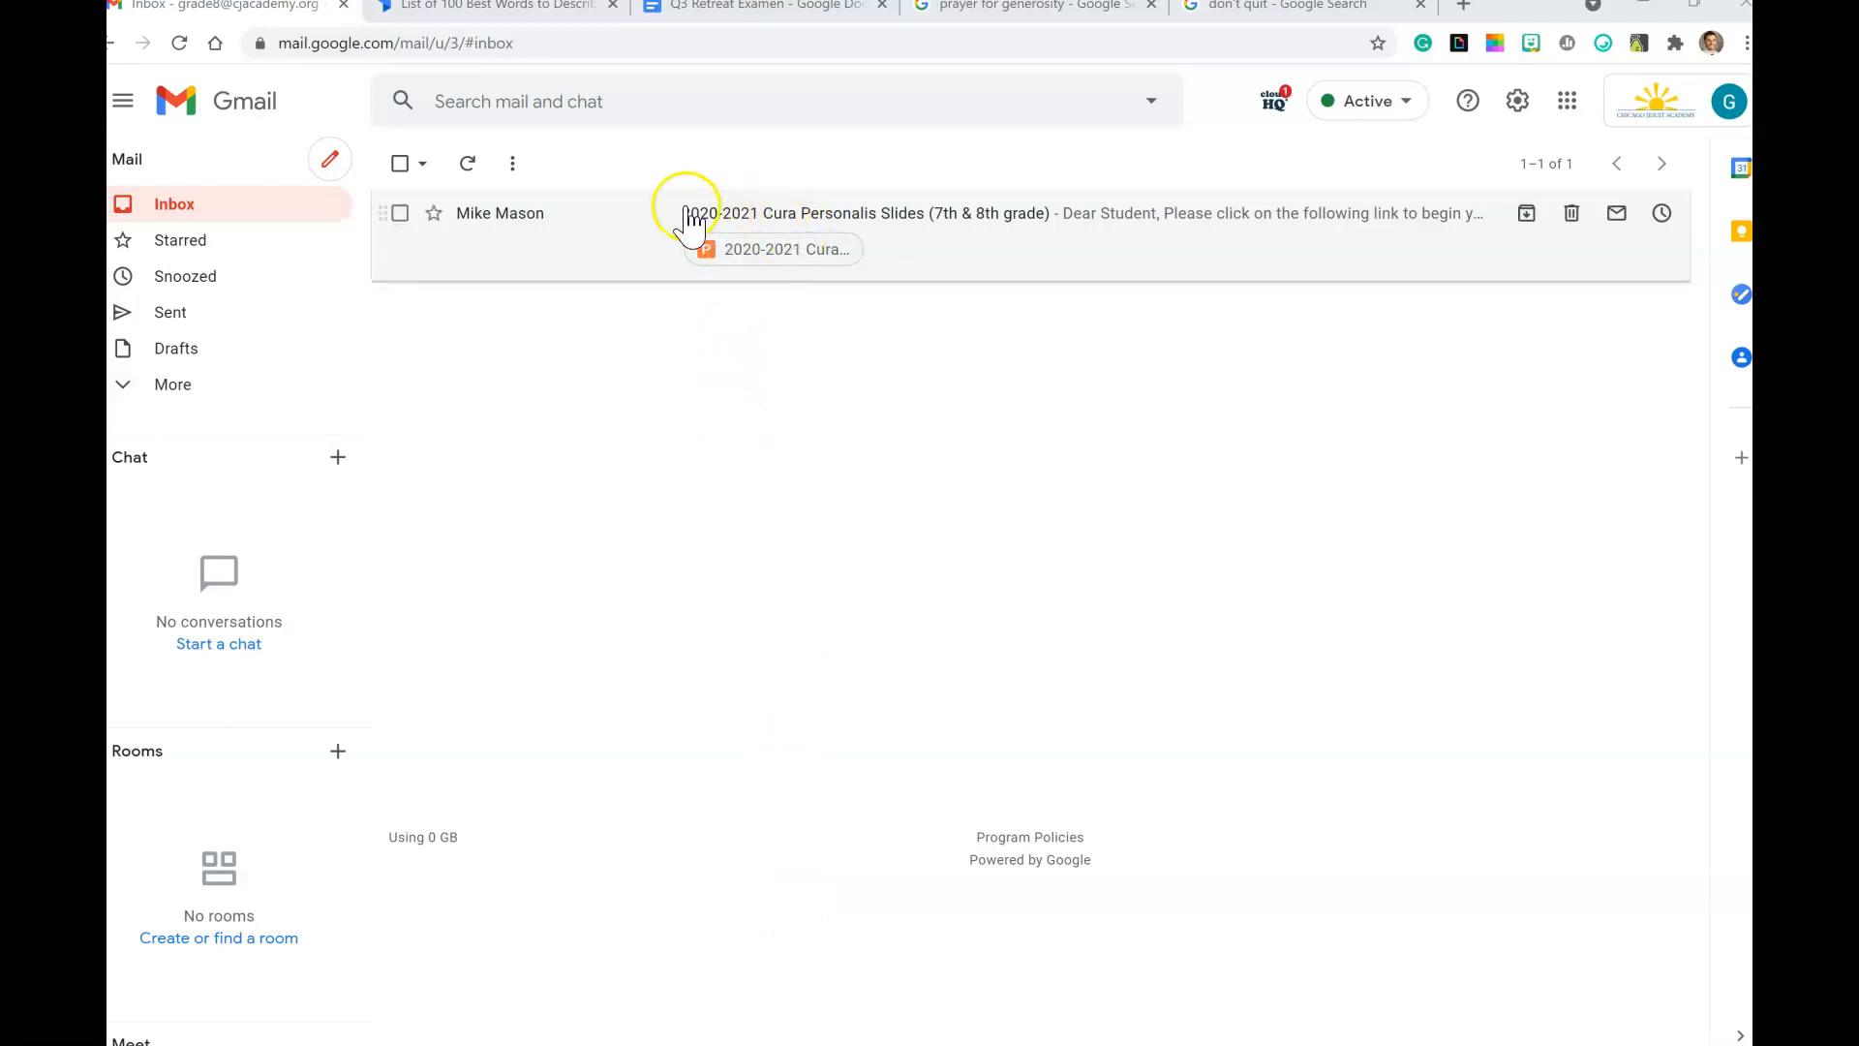
mouse_move(792, 233)
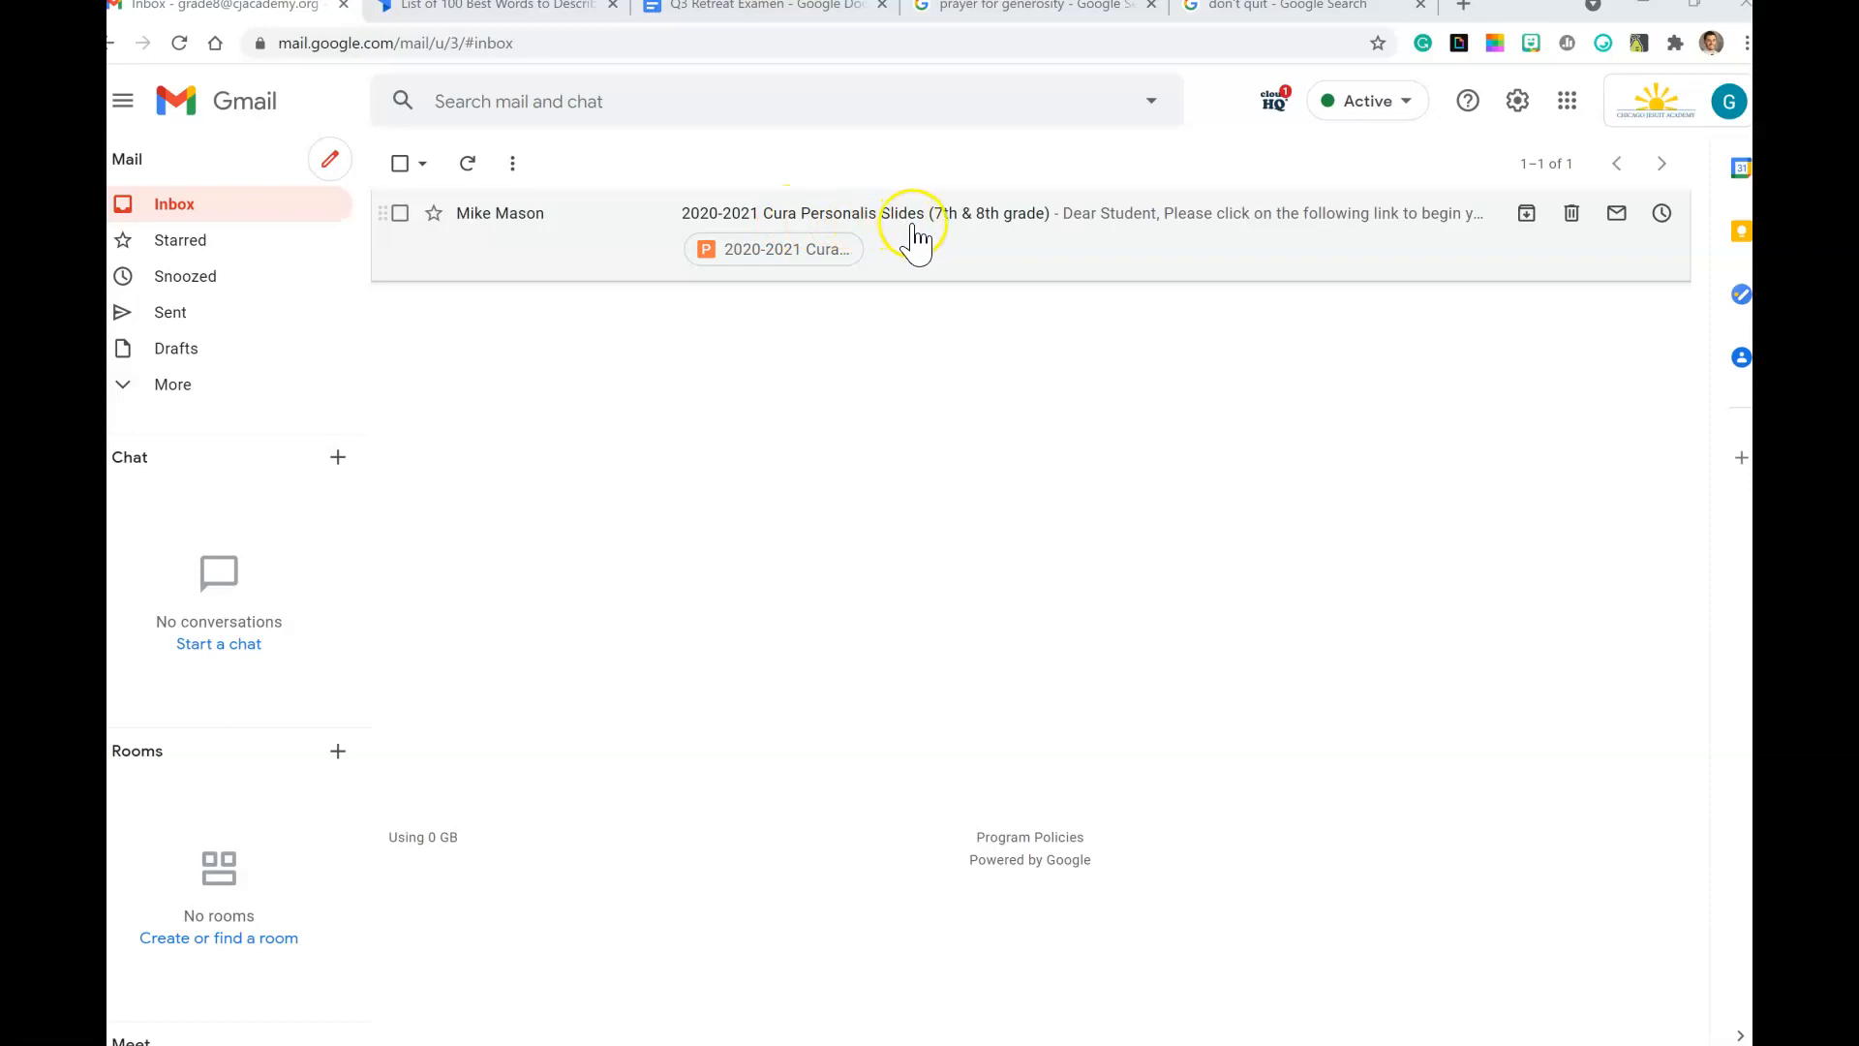
Step: Open the Cura Personalis Slides email to read its link, sharing lists and deadline
click(949, 213)
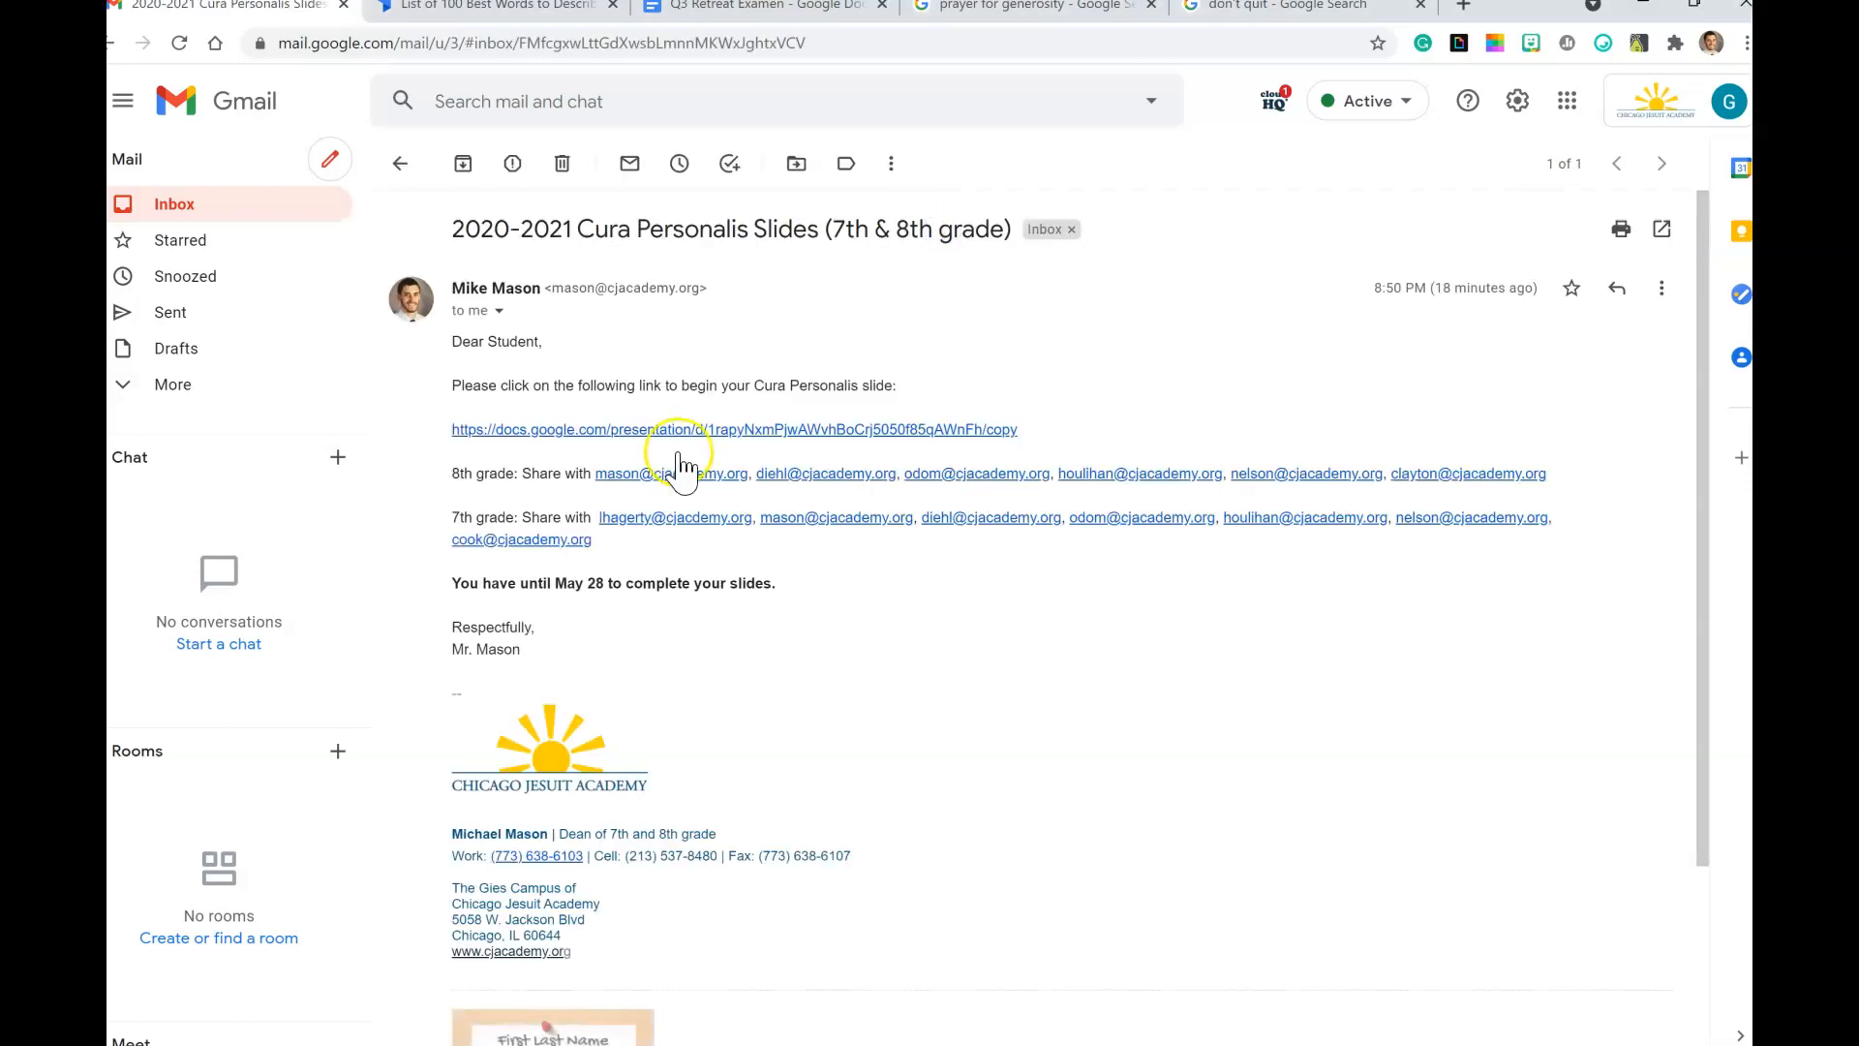
mouse_move(678, 444)
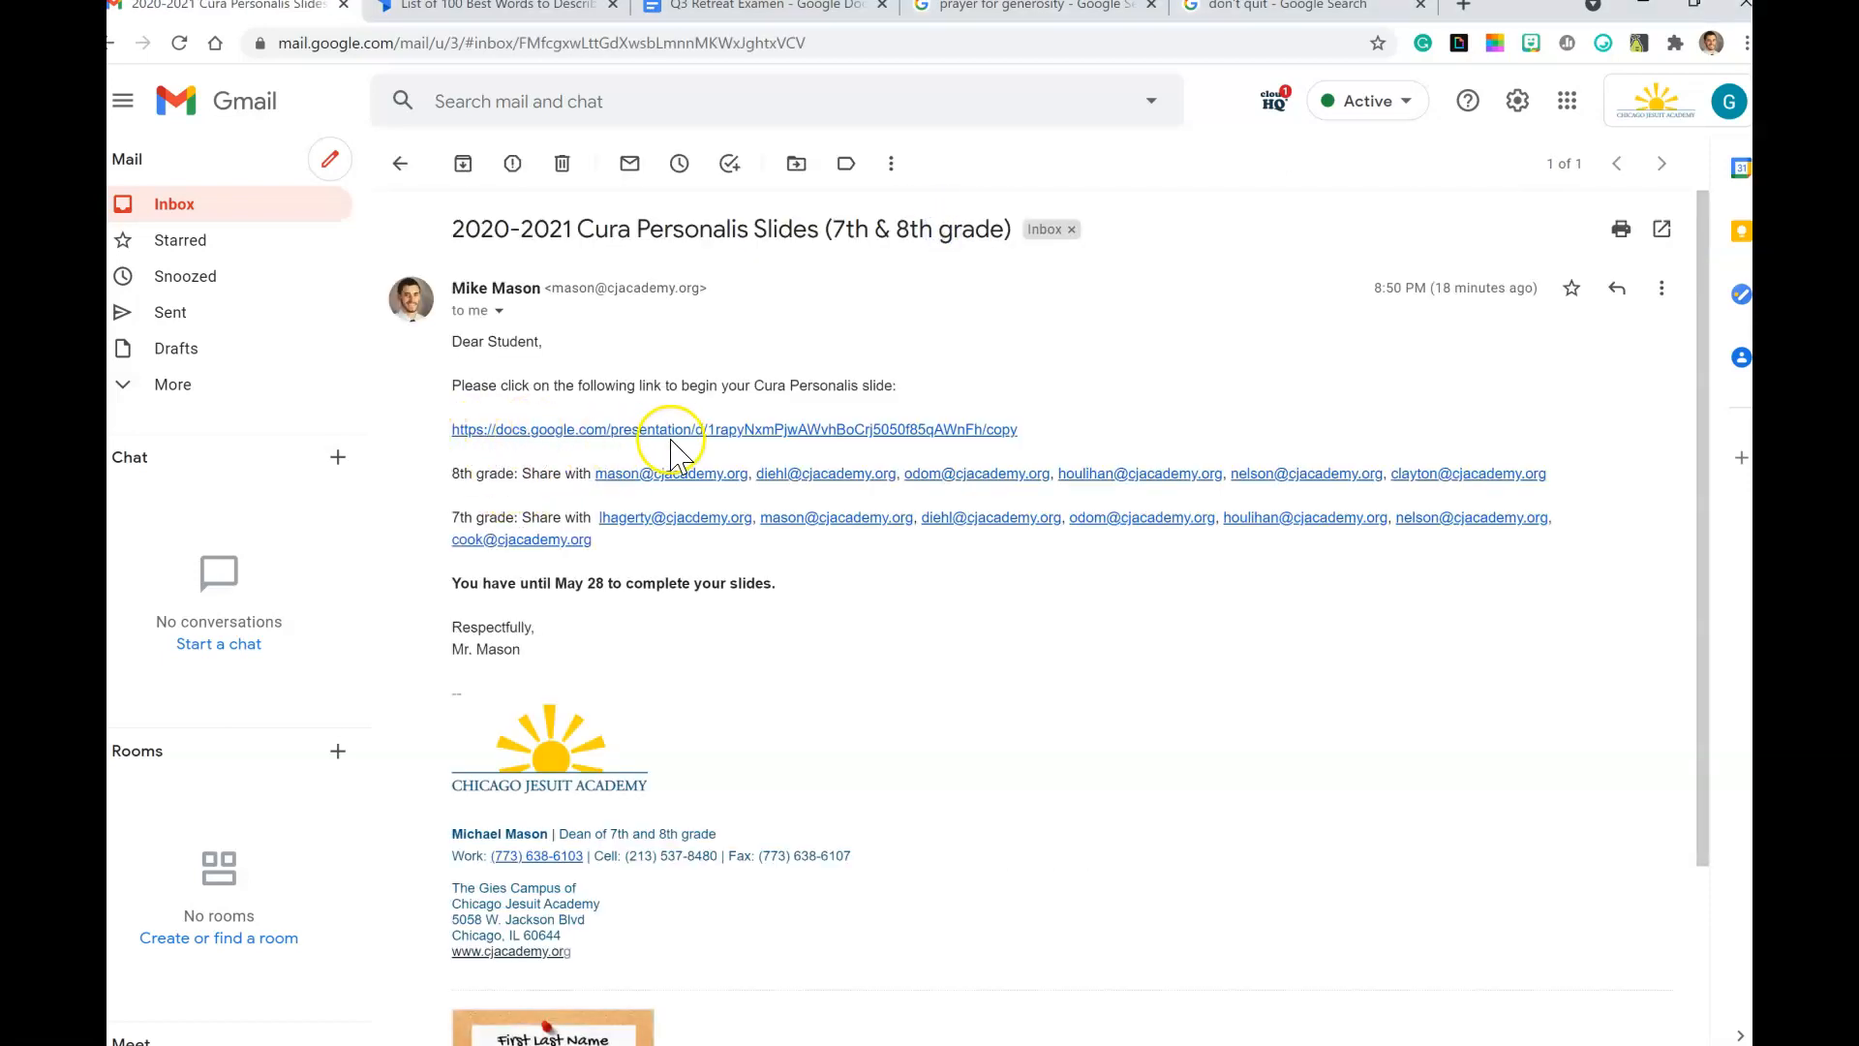
mouse_move(480, 498)
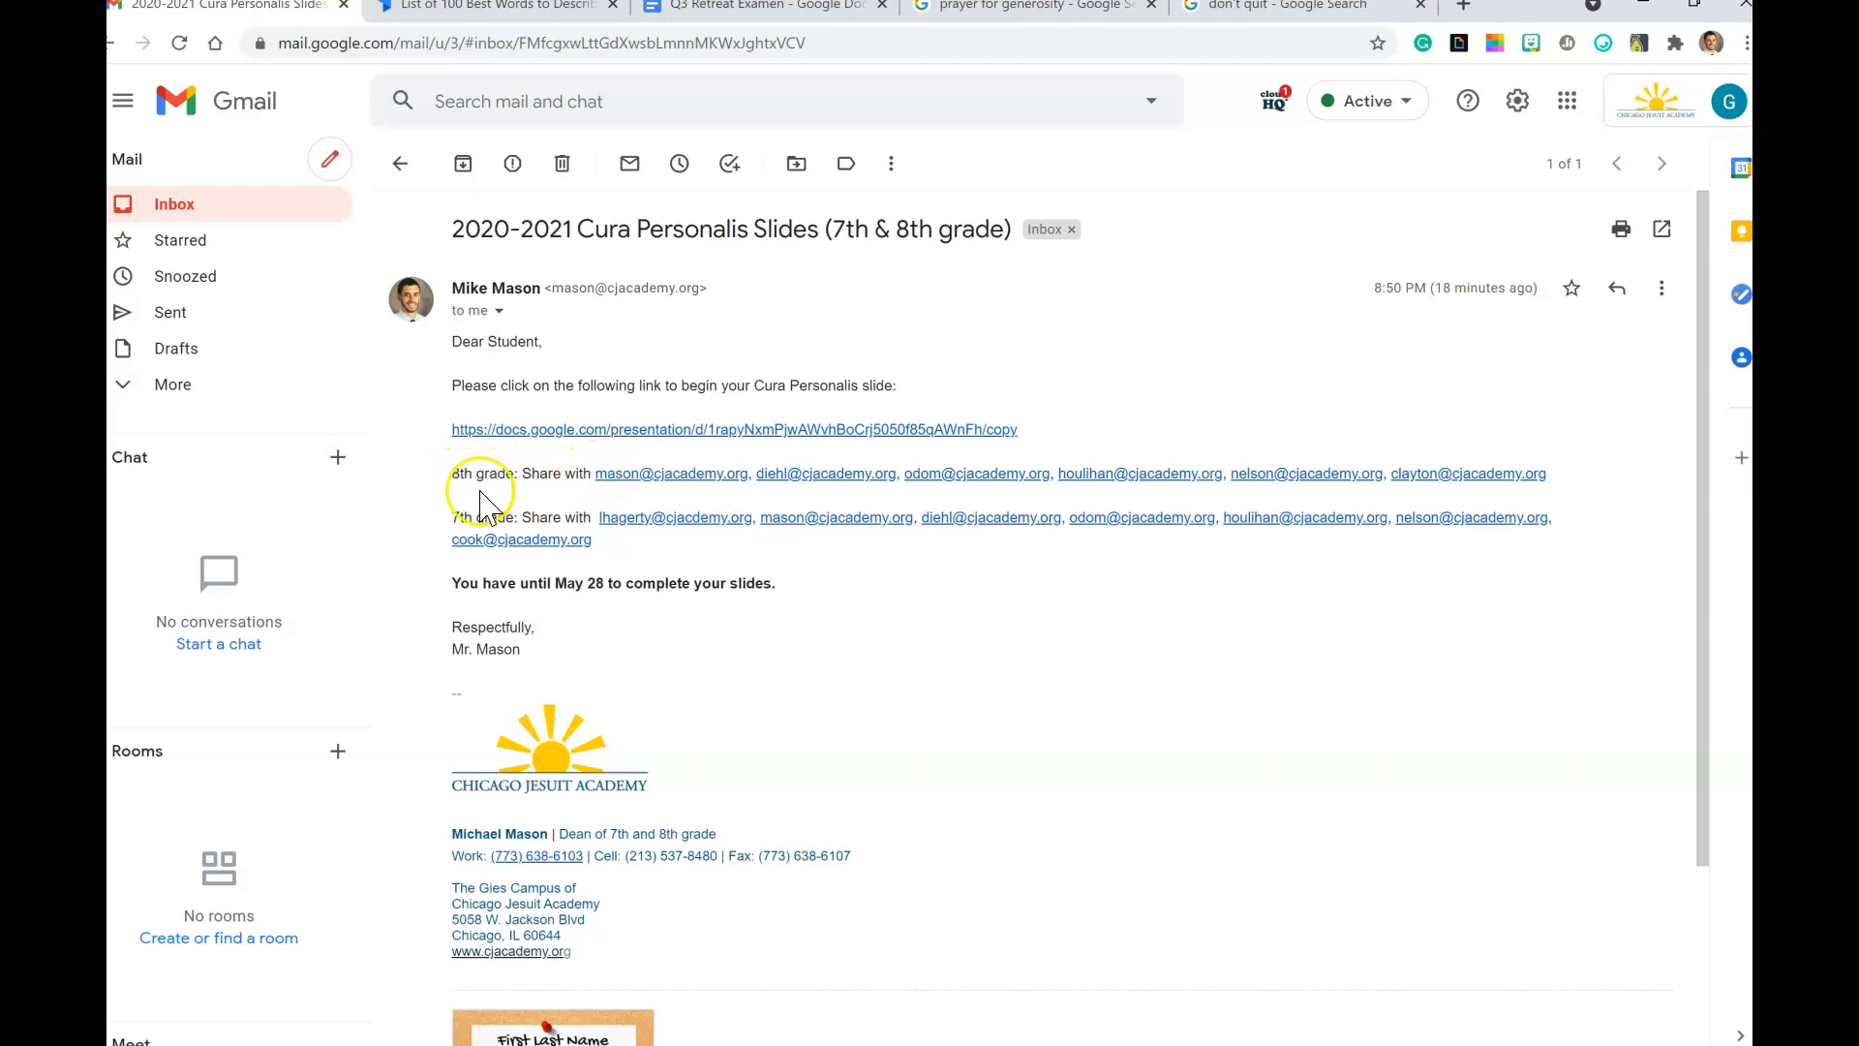
mouse_move(765, 508)
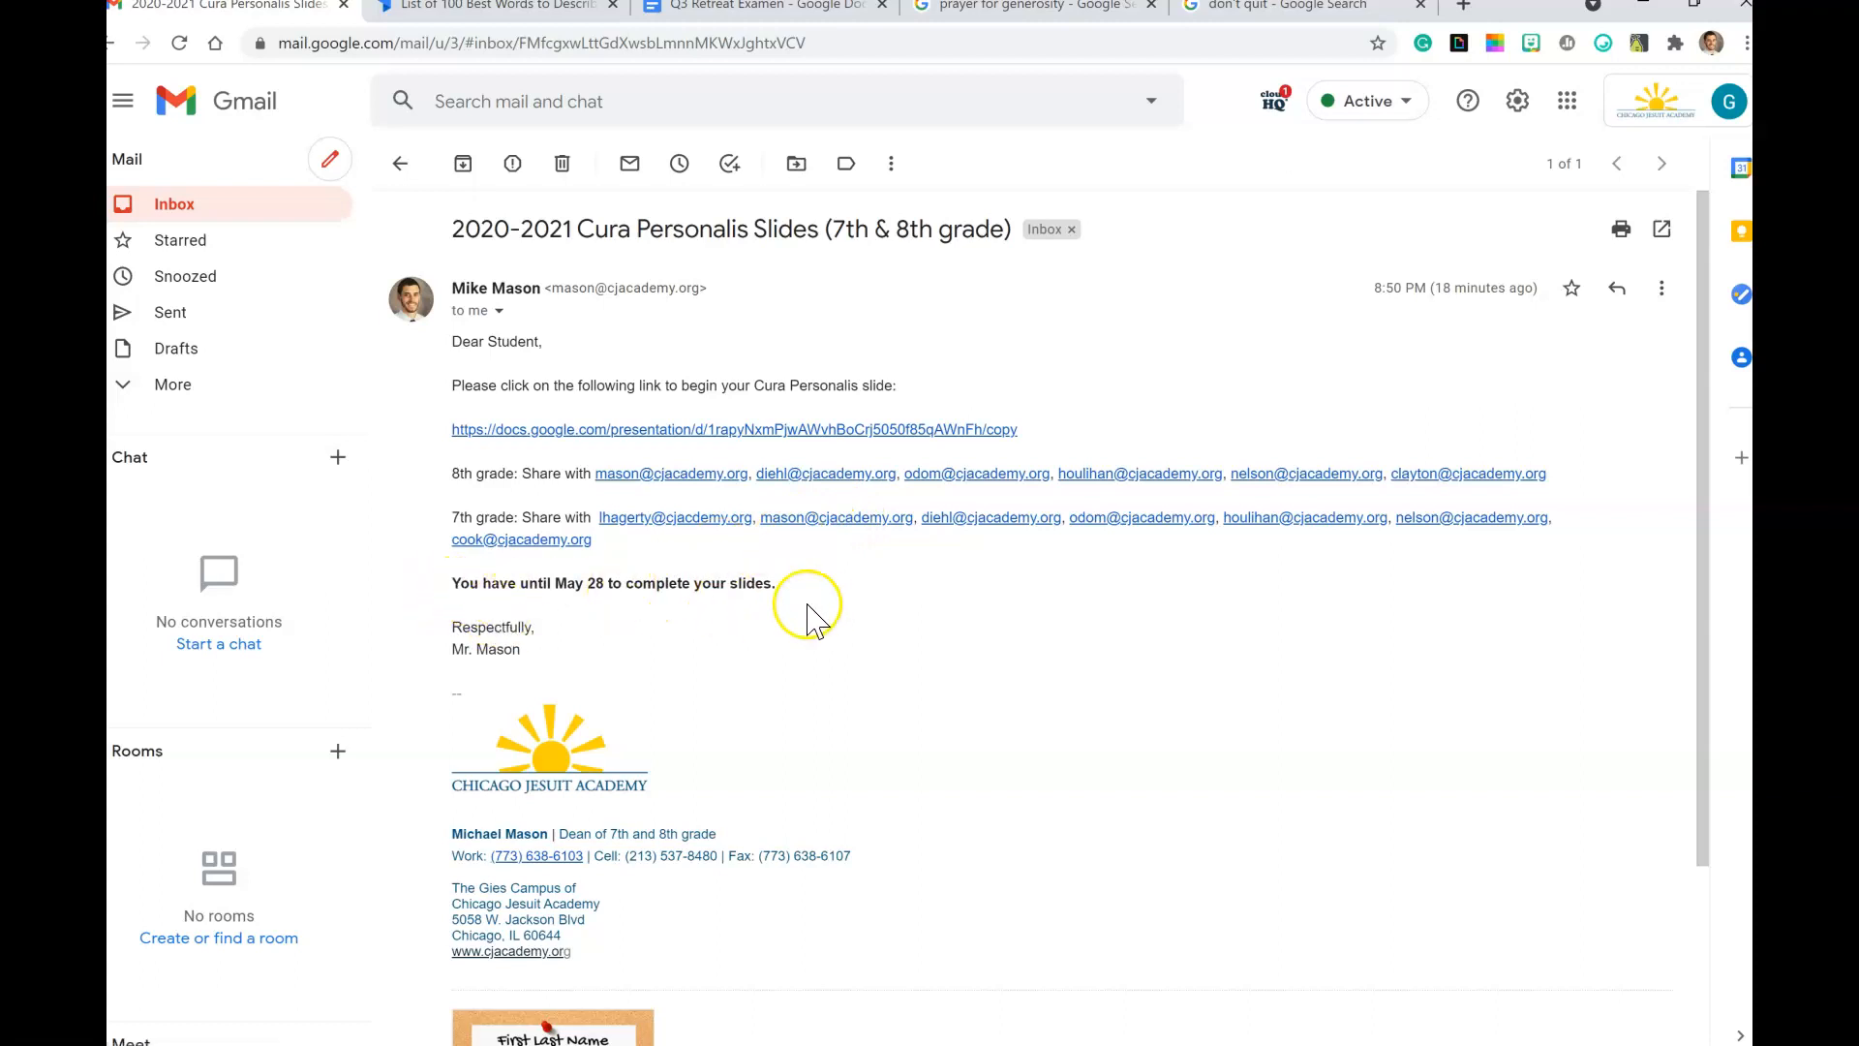
mouse_move(920, 622)
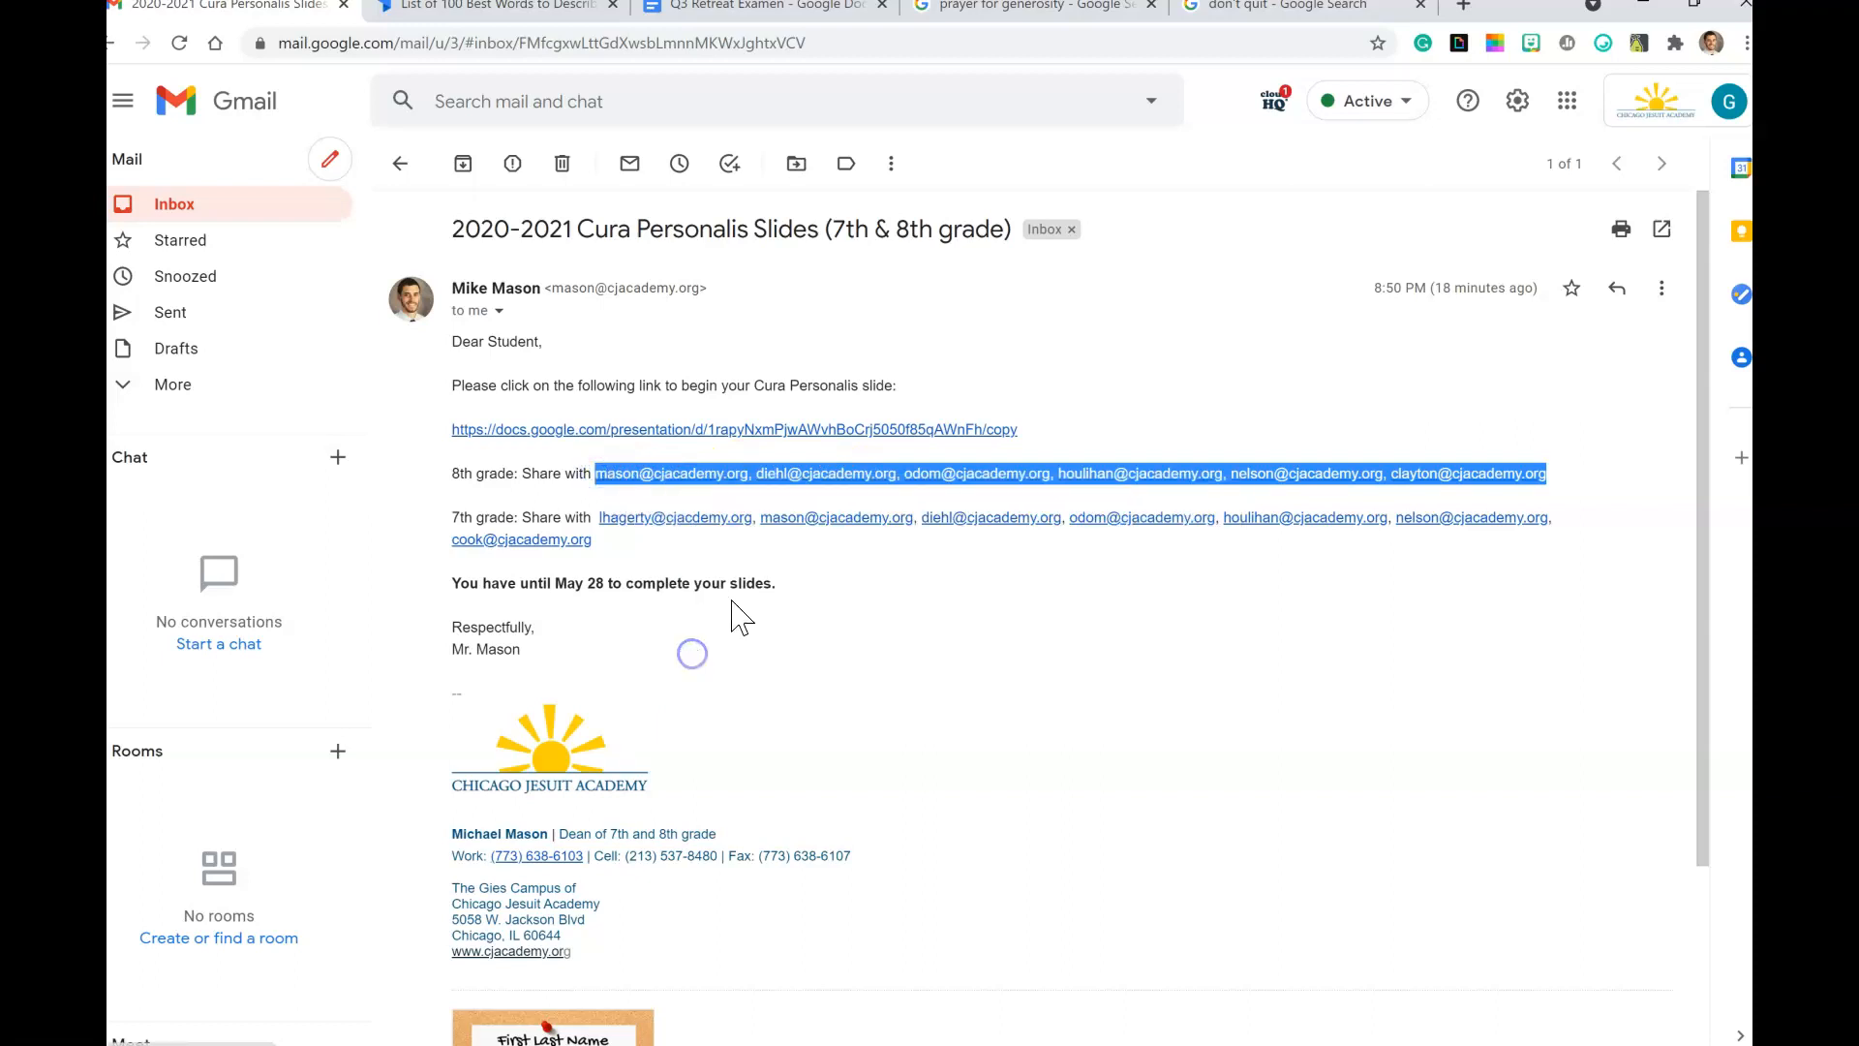
Step: Follow the email's presentation link and make a personal copy of the Cura Personalis deck
click(734, 429)
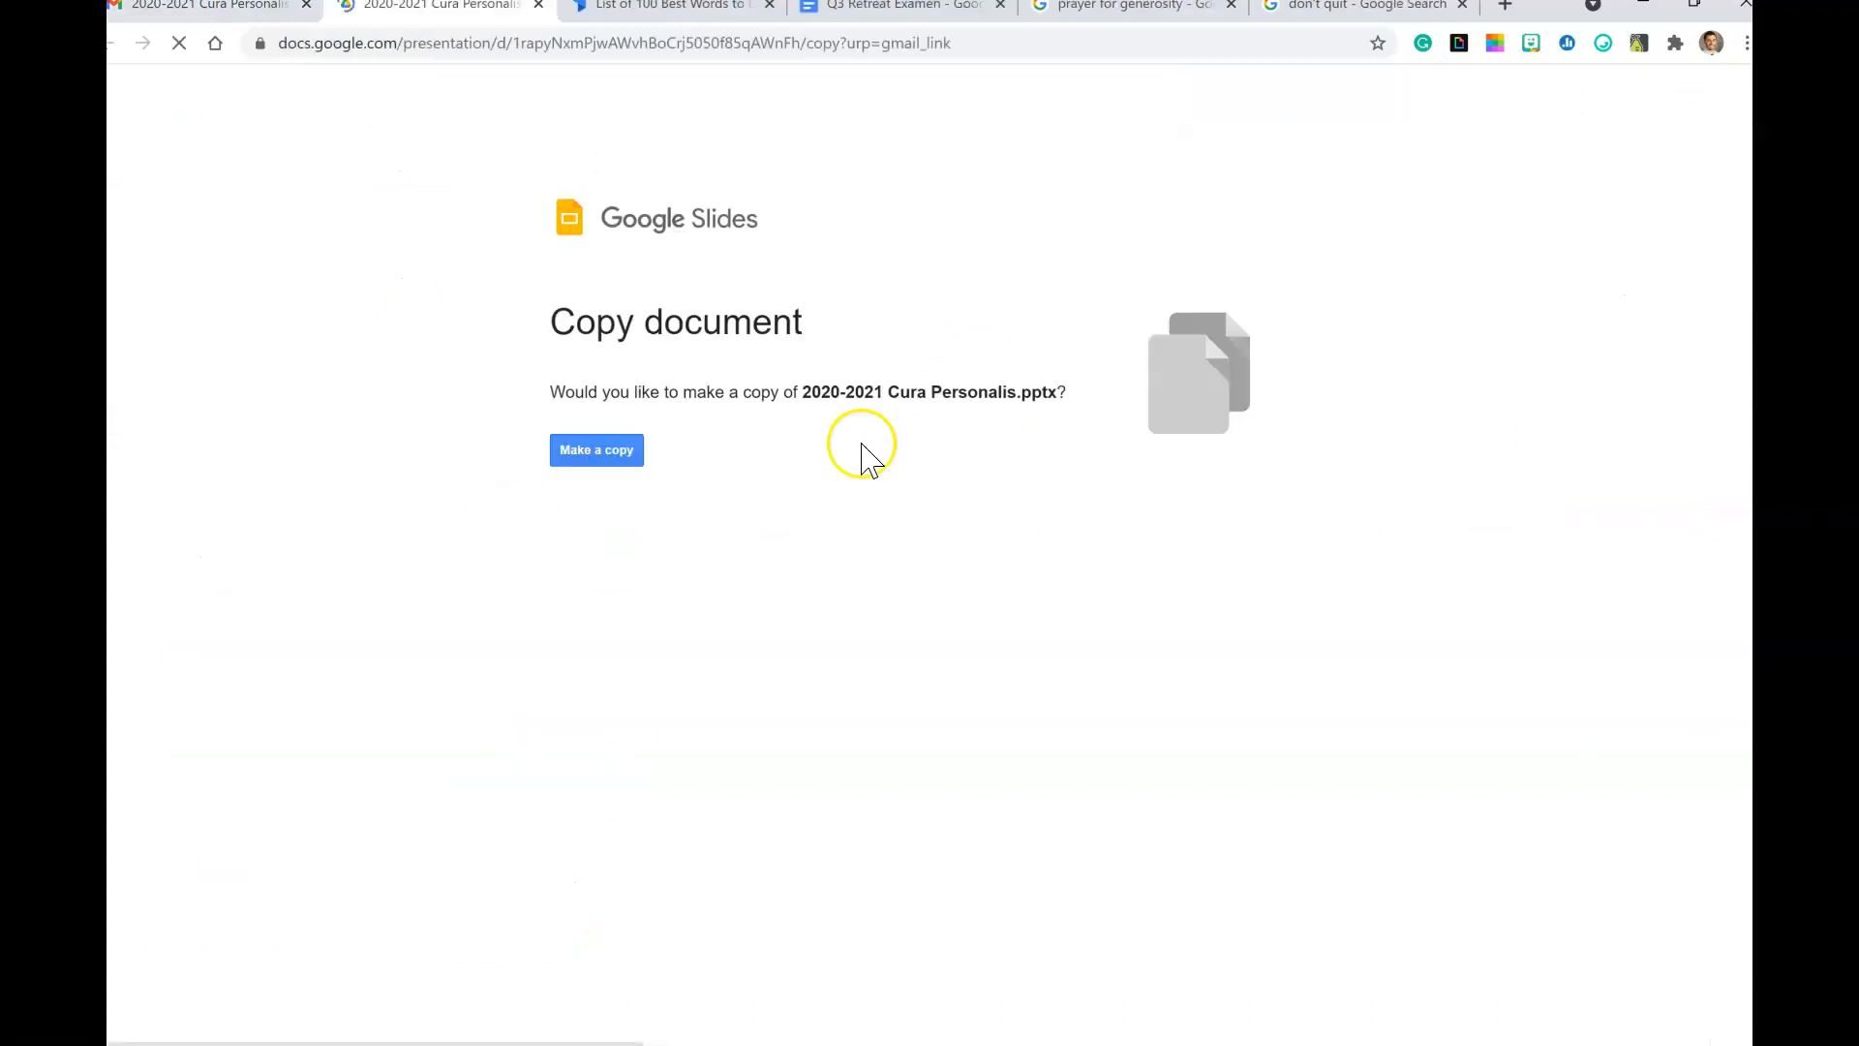
click(596, 449)
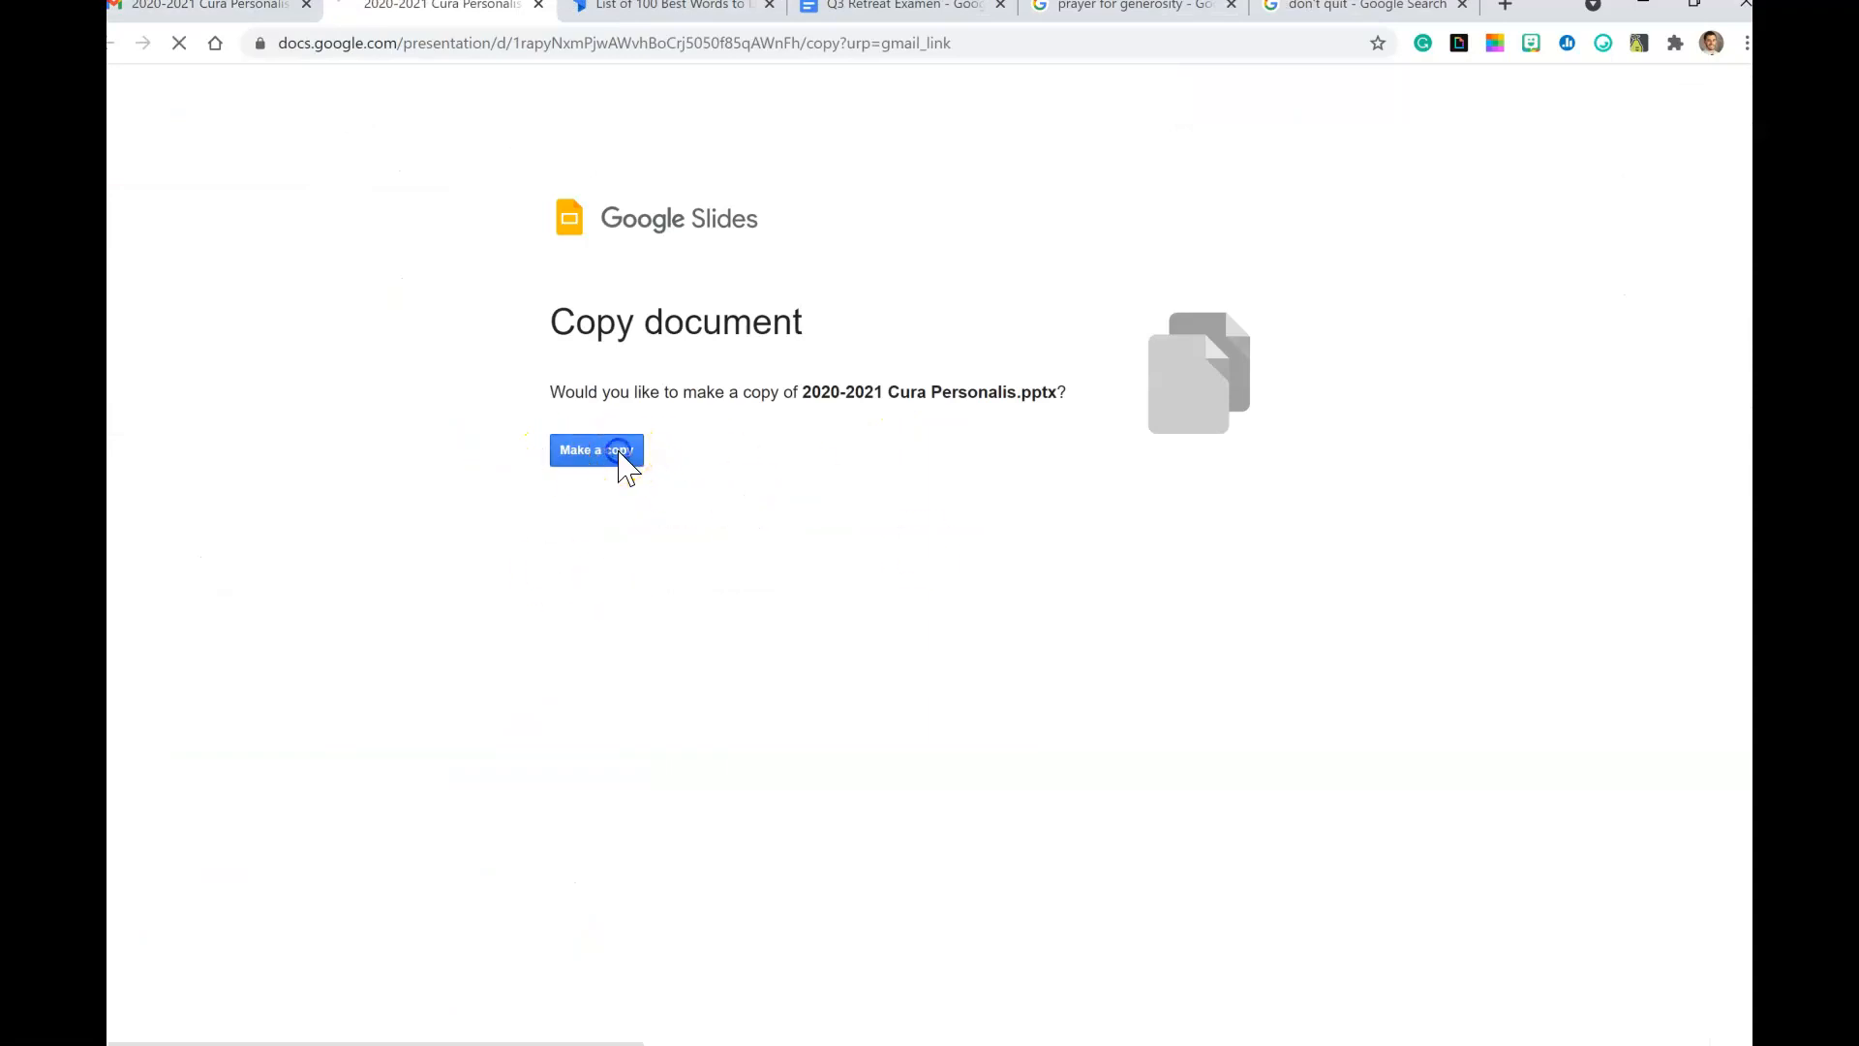
click(596, 450)
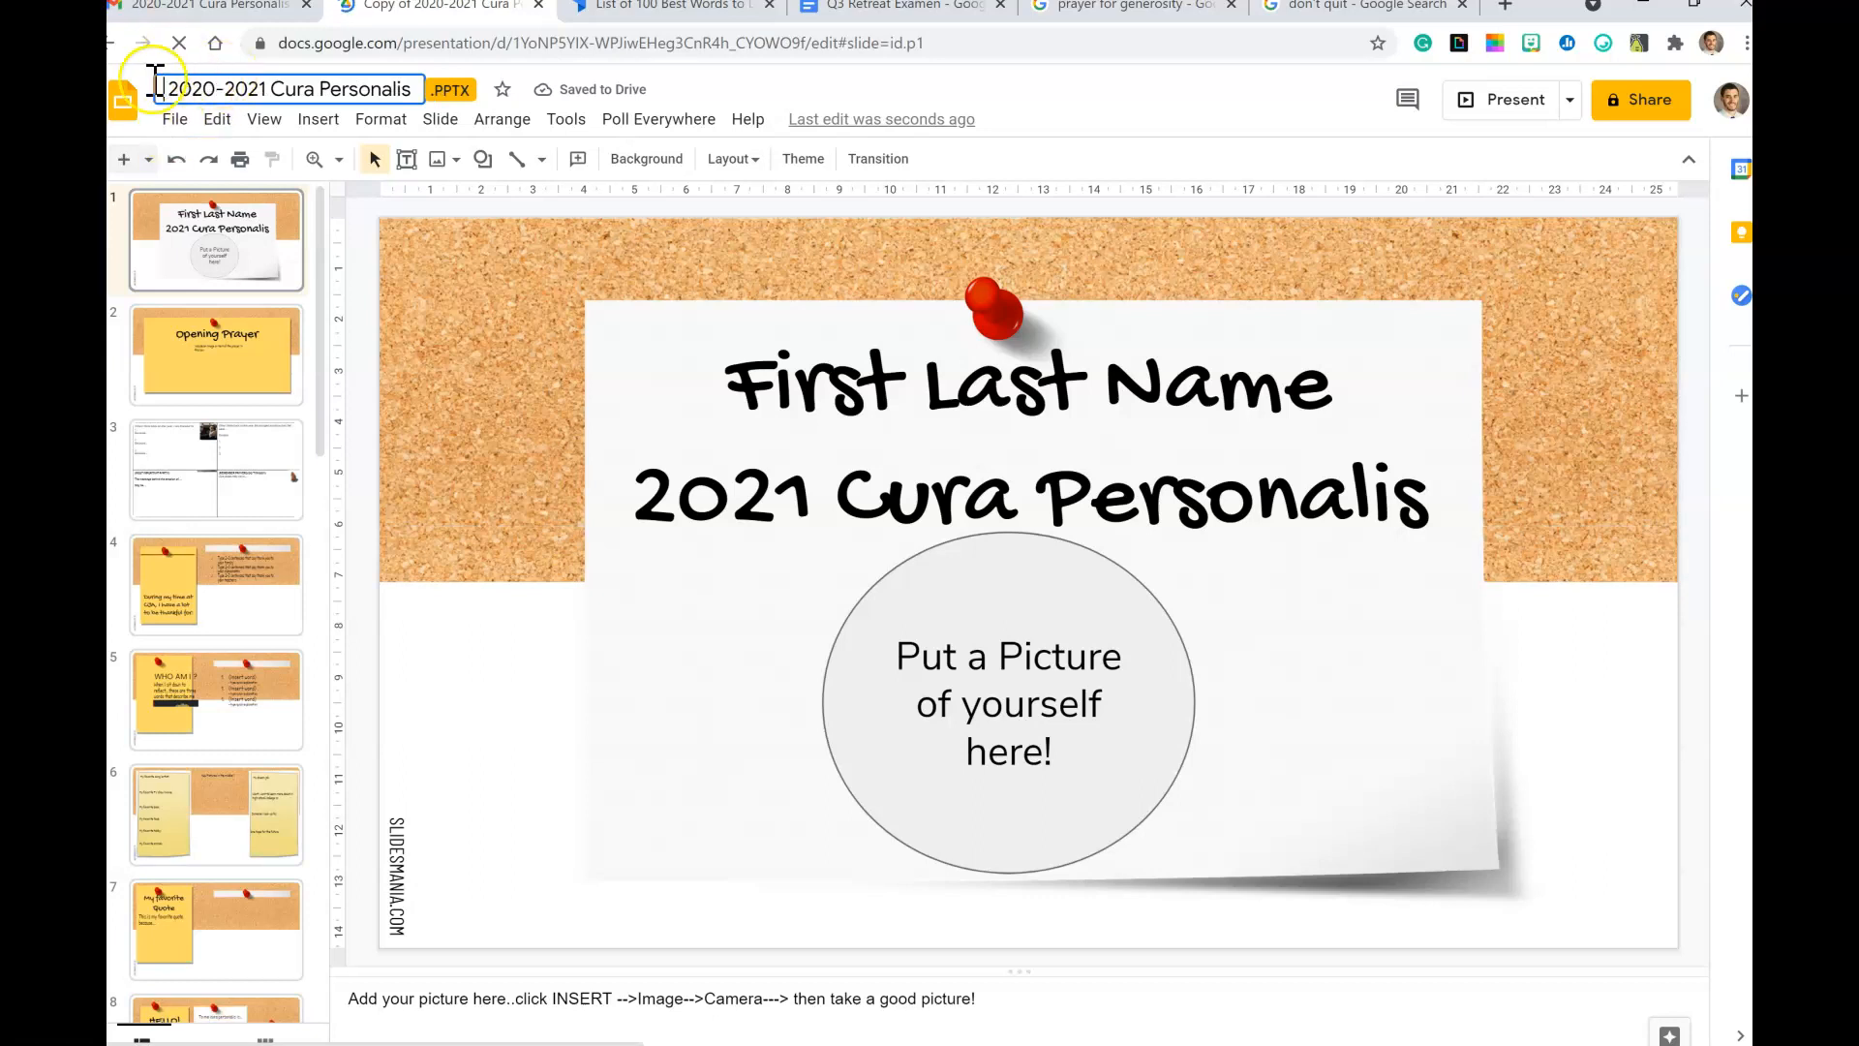
Step: Add 'Mason' before the existing 2020-2021 Cura Personalis file title
click(294, 89)
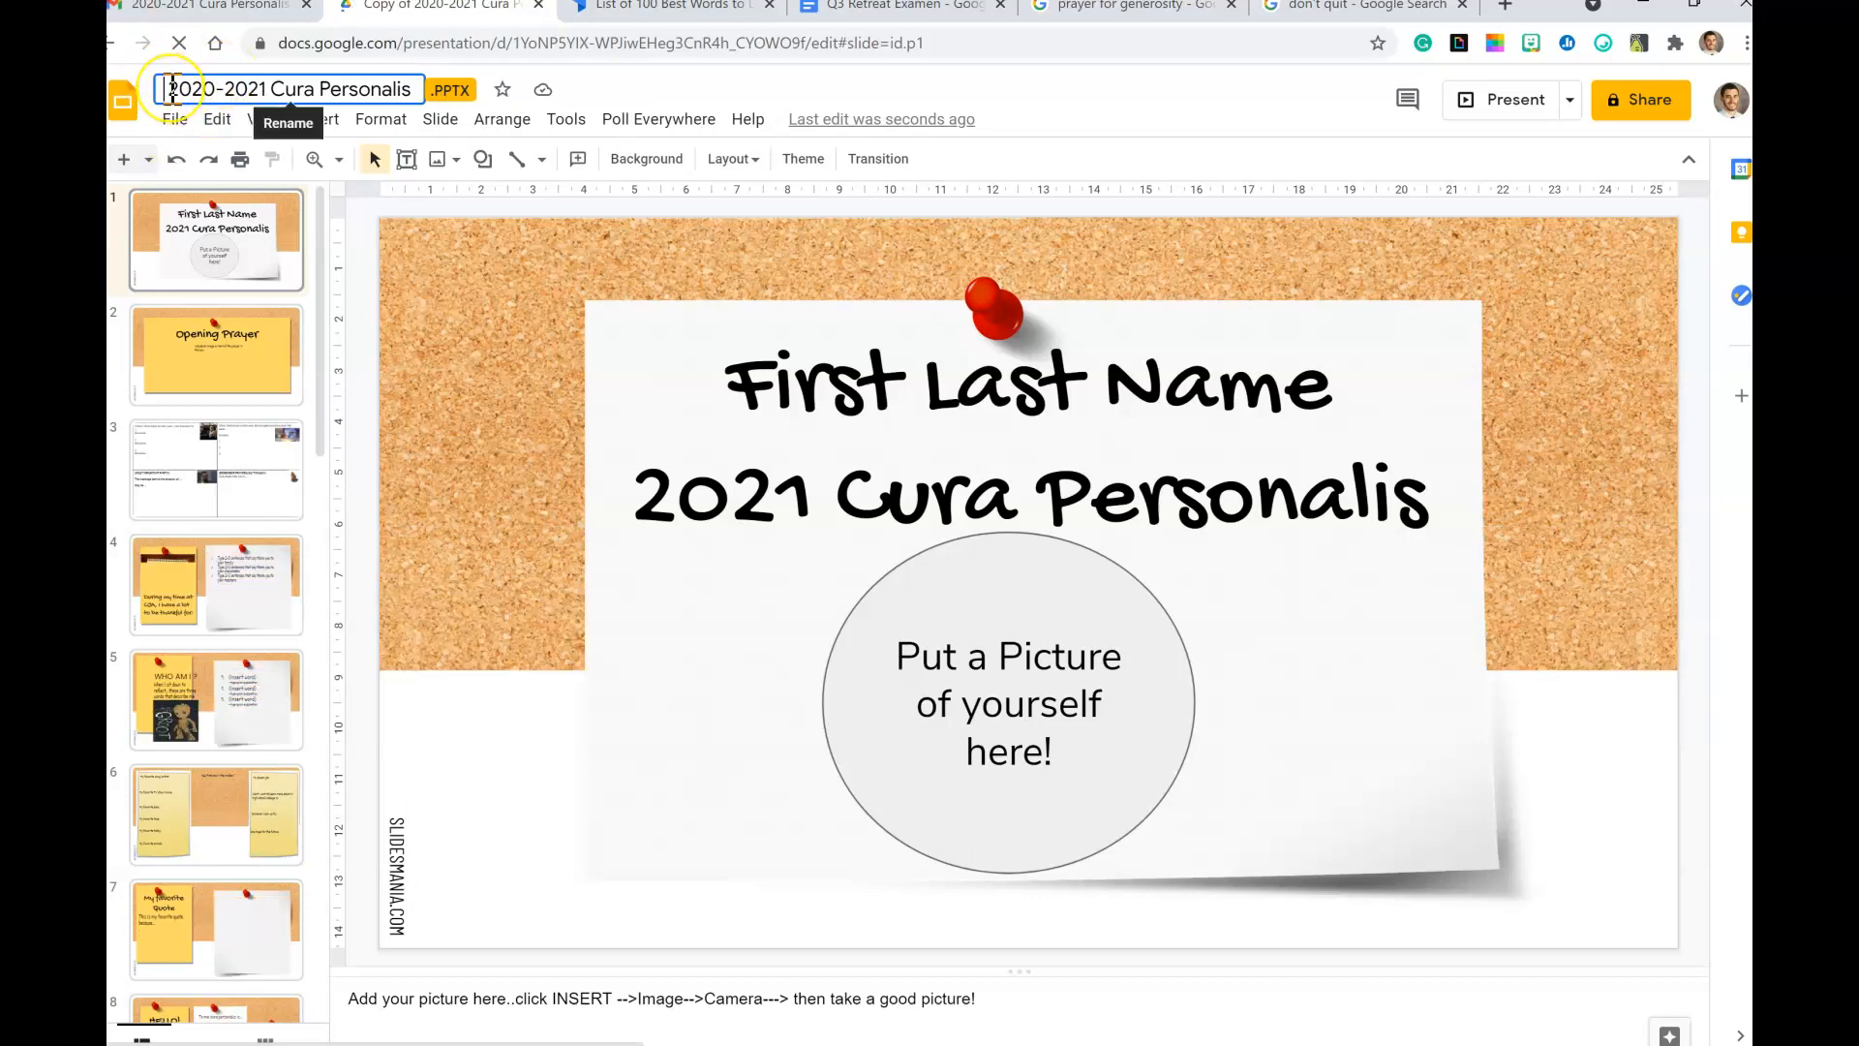
text(Mason, Mike)
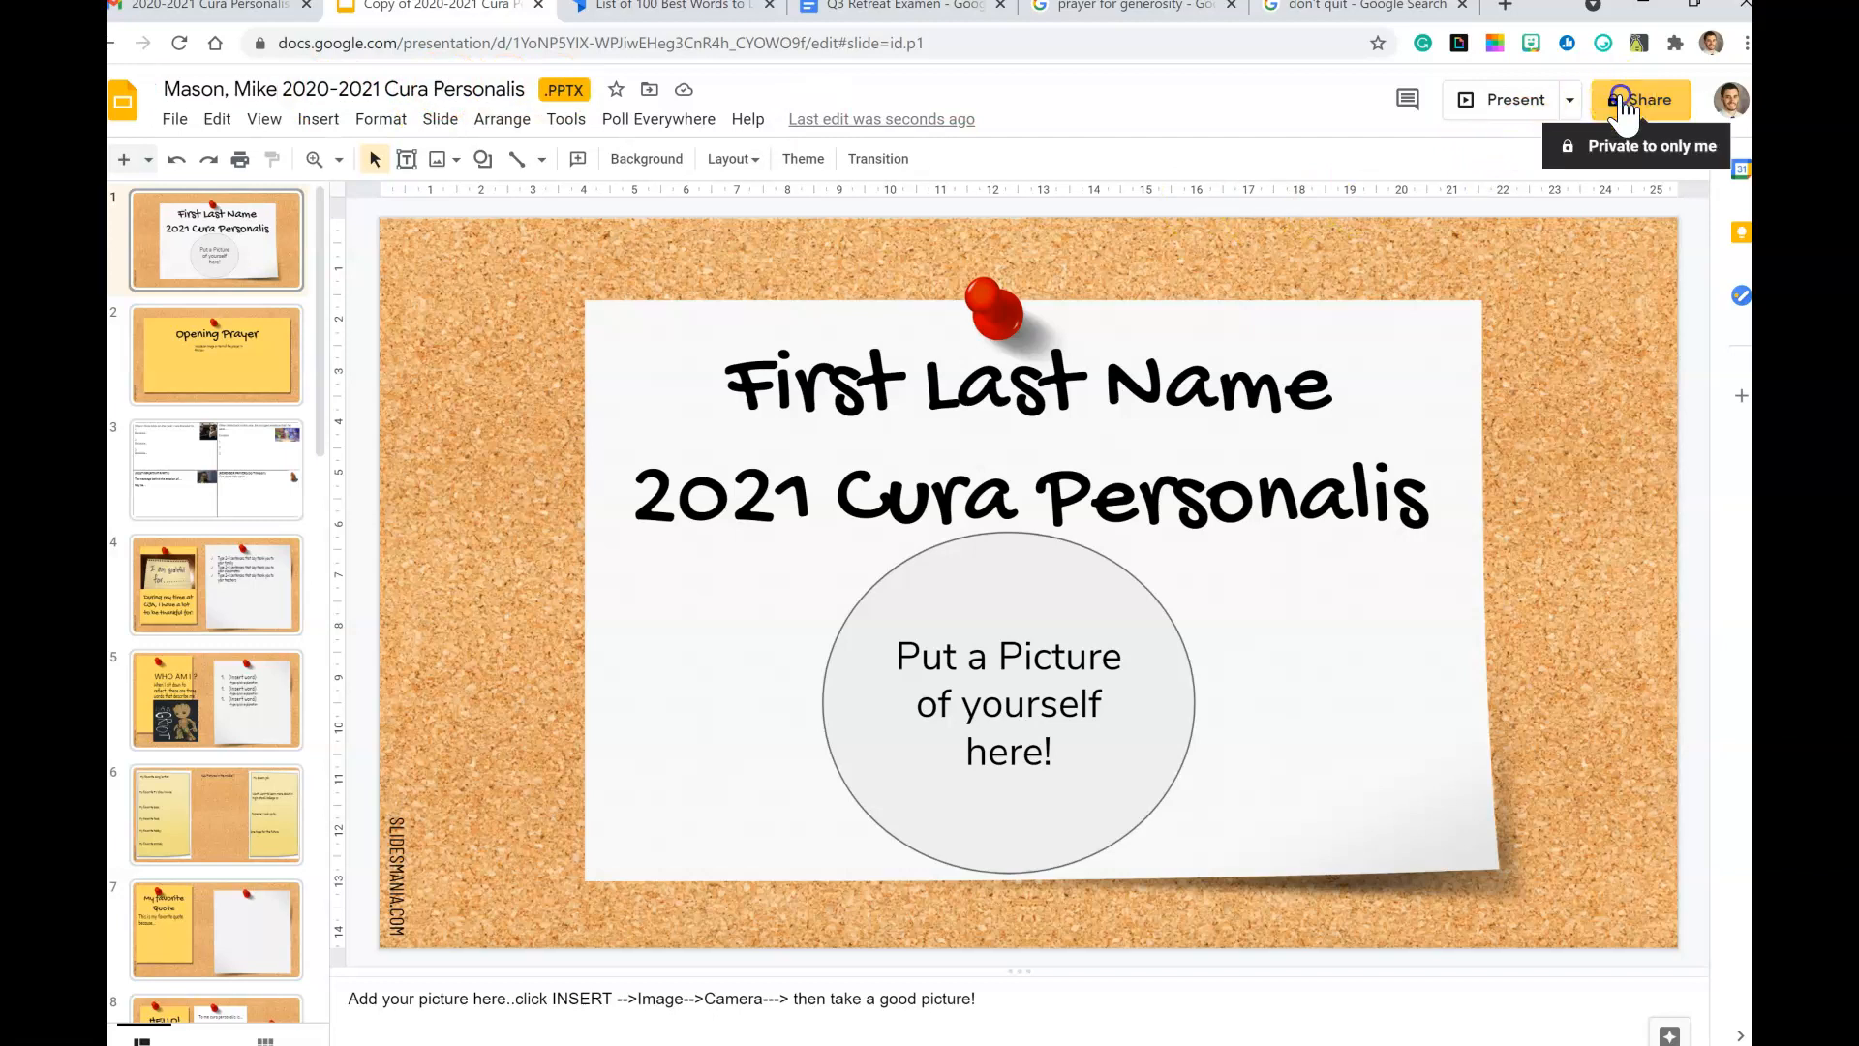
Step: Share the presentation as Editor with the six 8th-grade staff addresses
click(1641, 100)
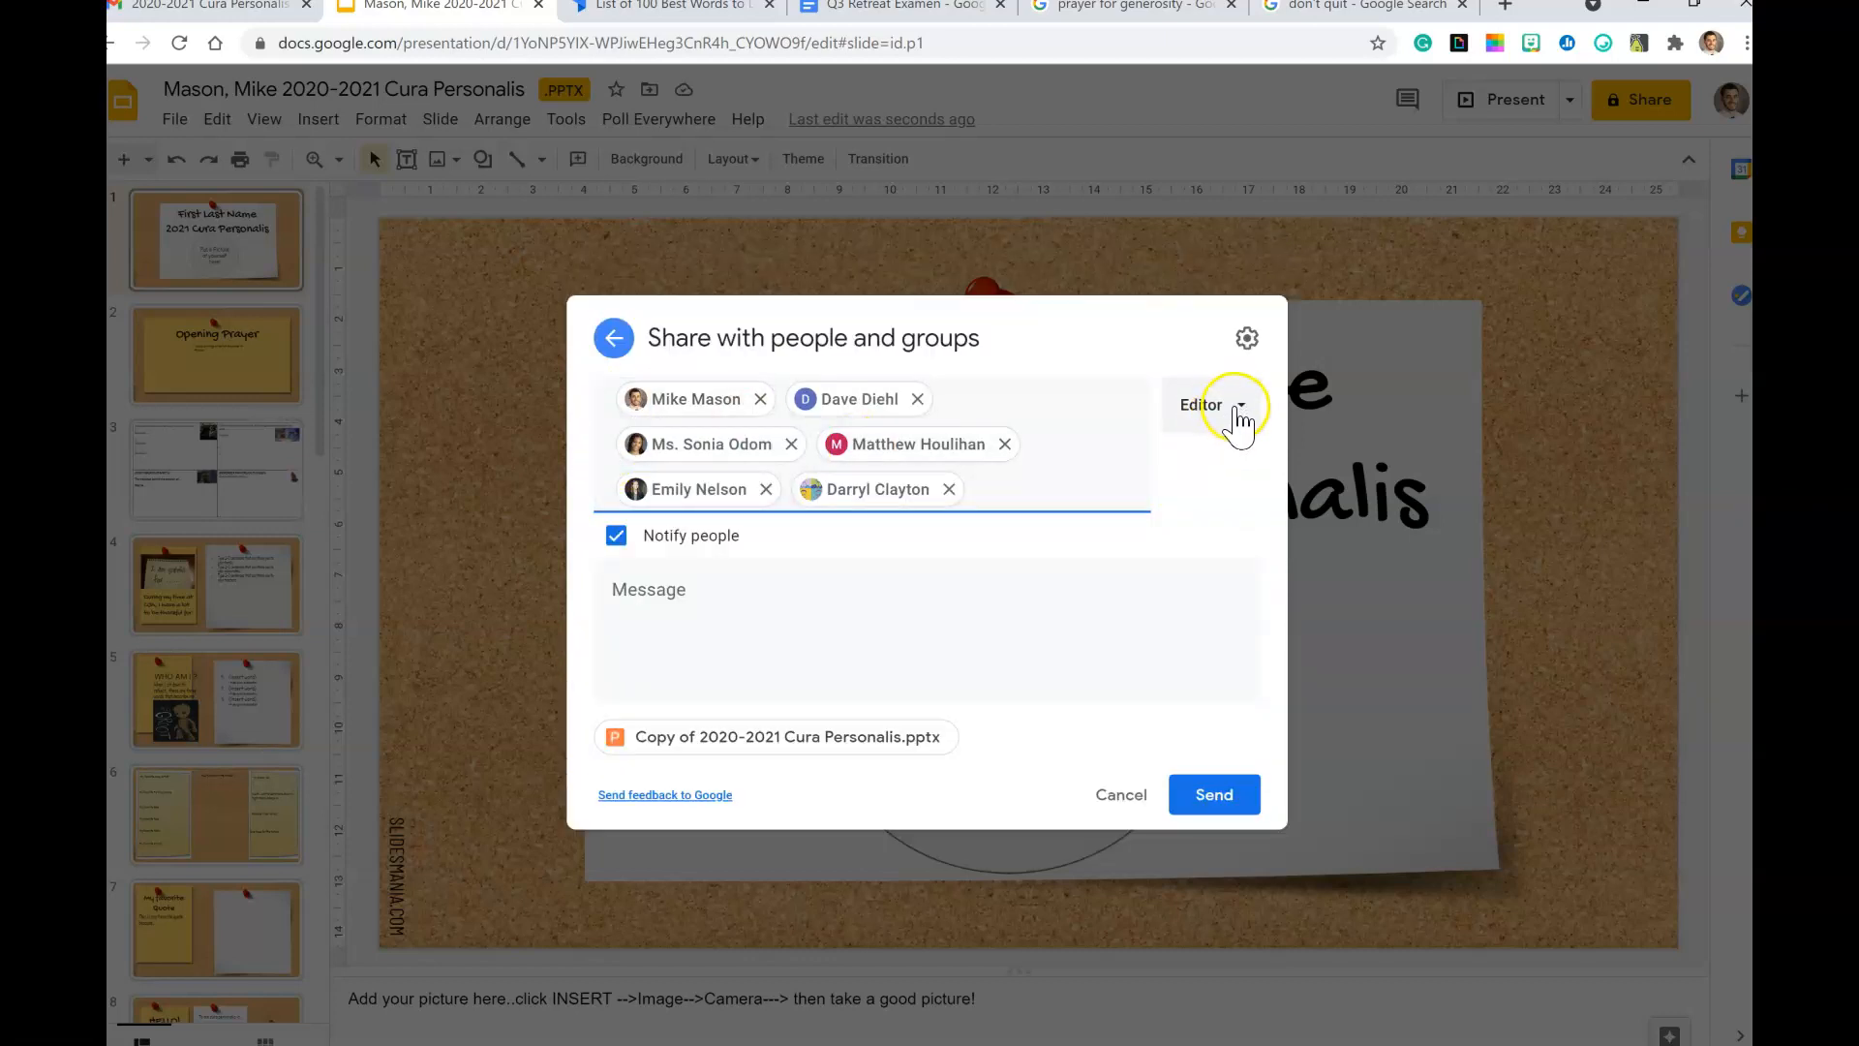
mouse_move(1167, 794)
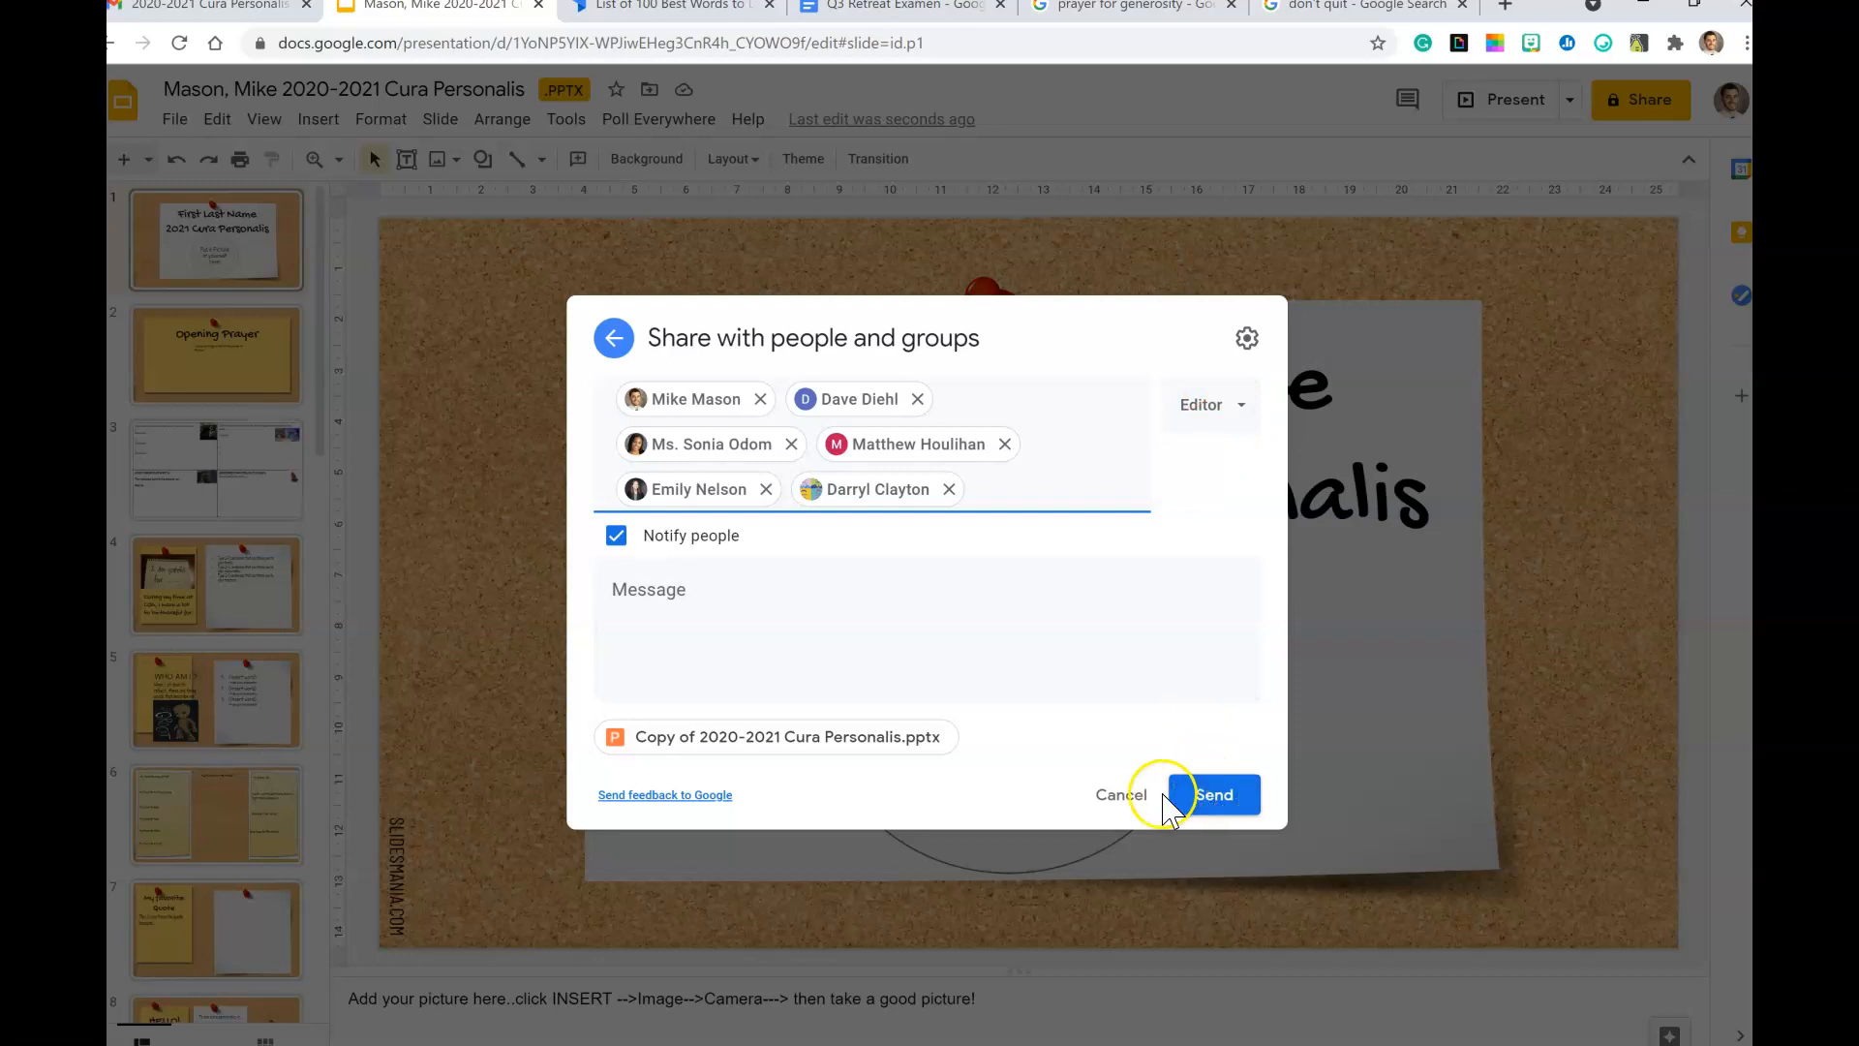
click(1210, 794)
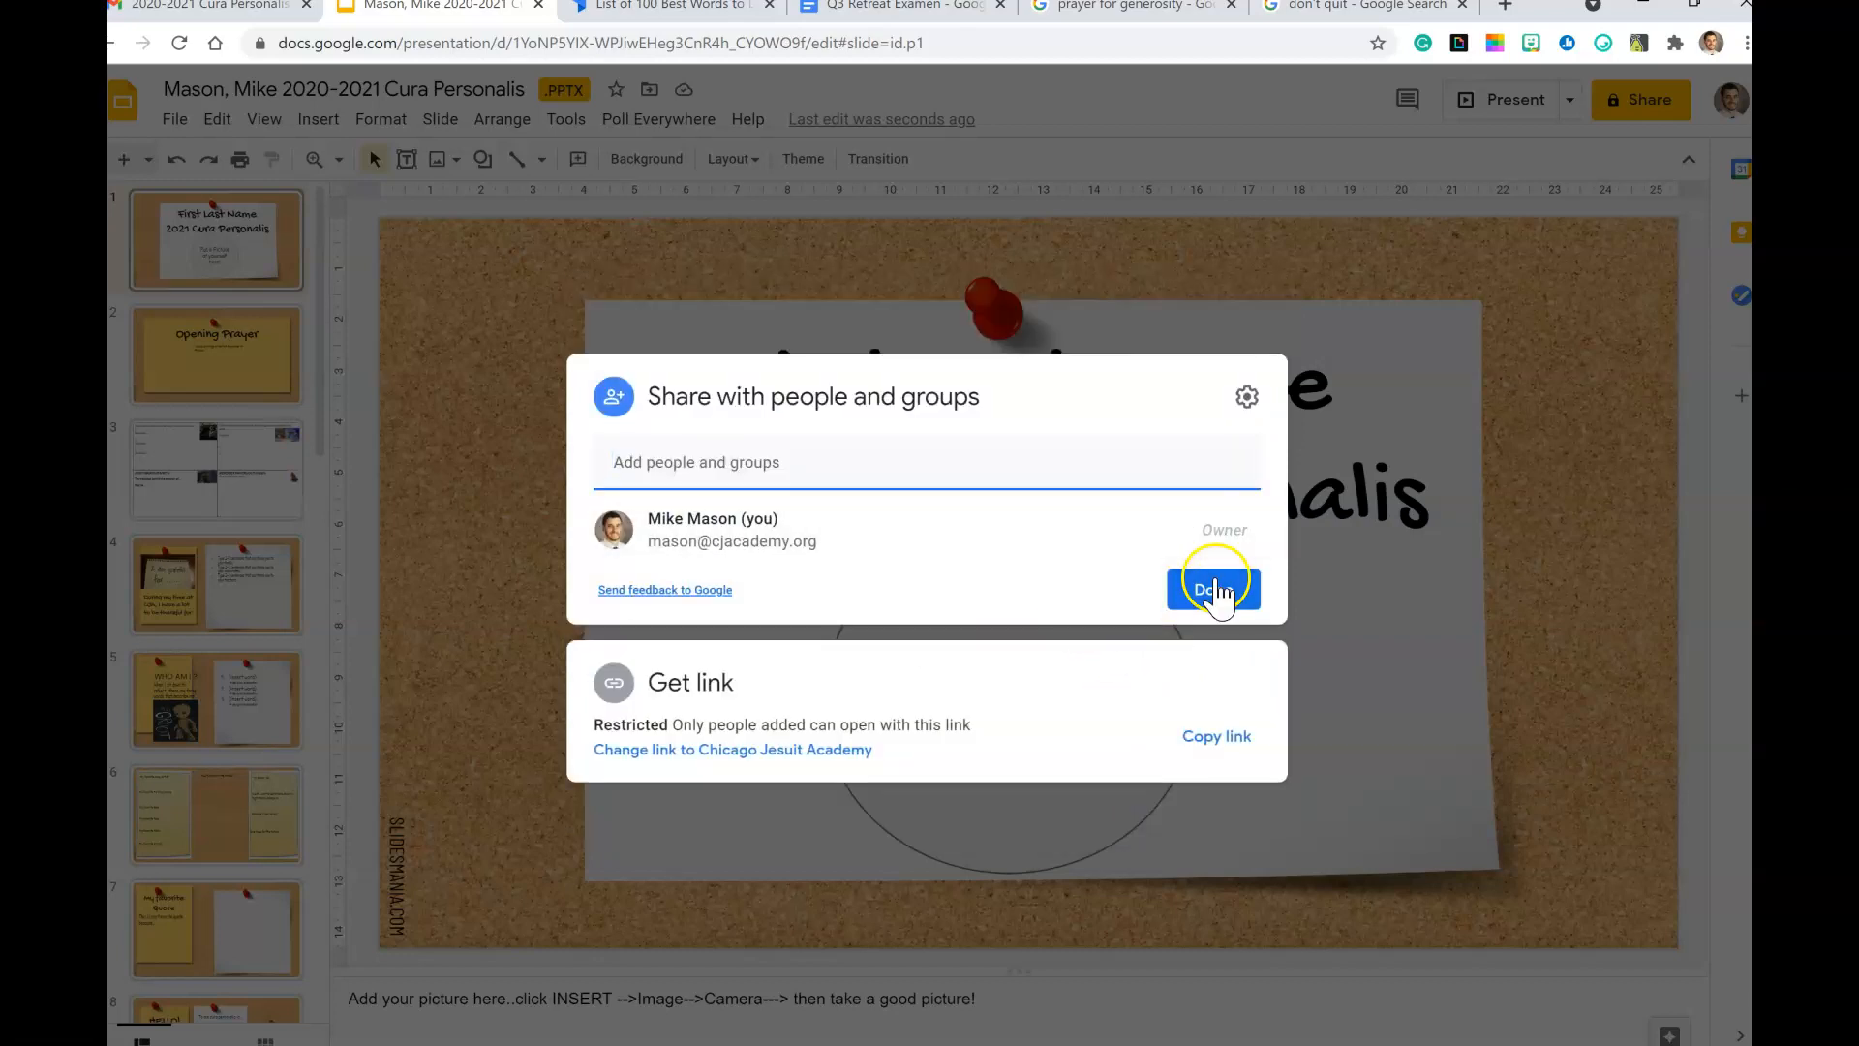
click(1211, 591)
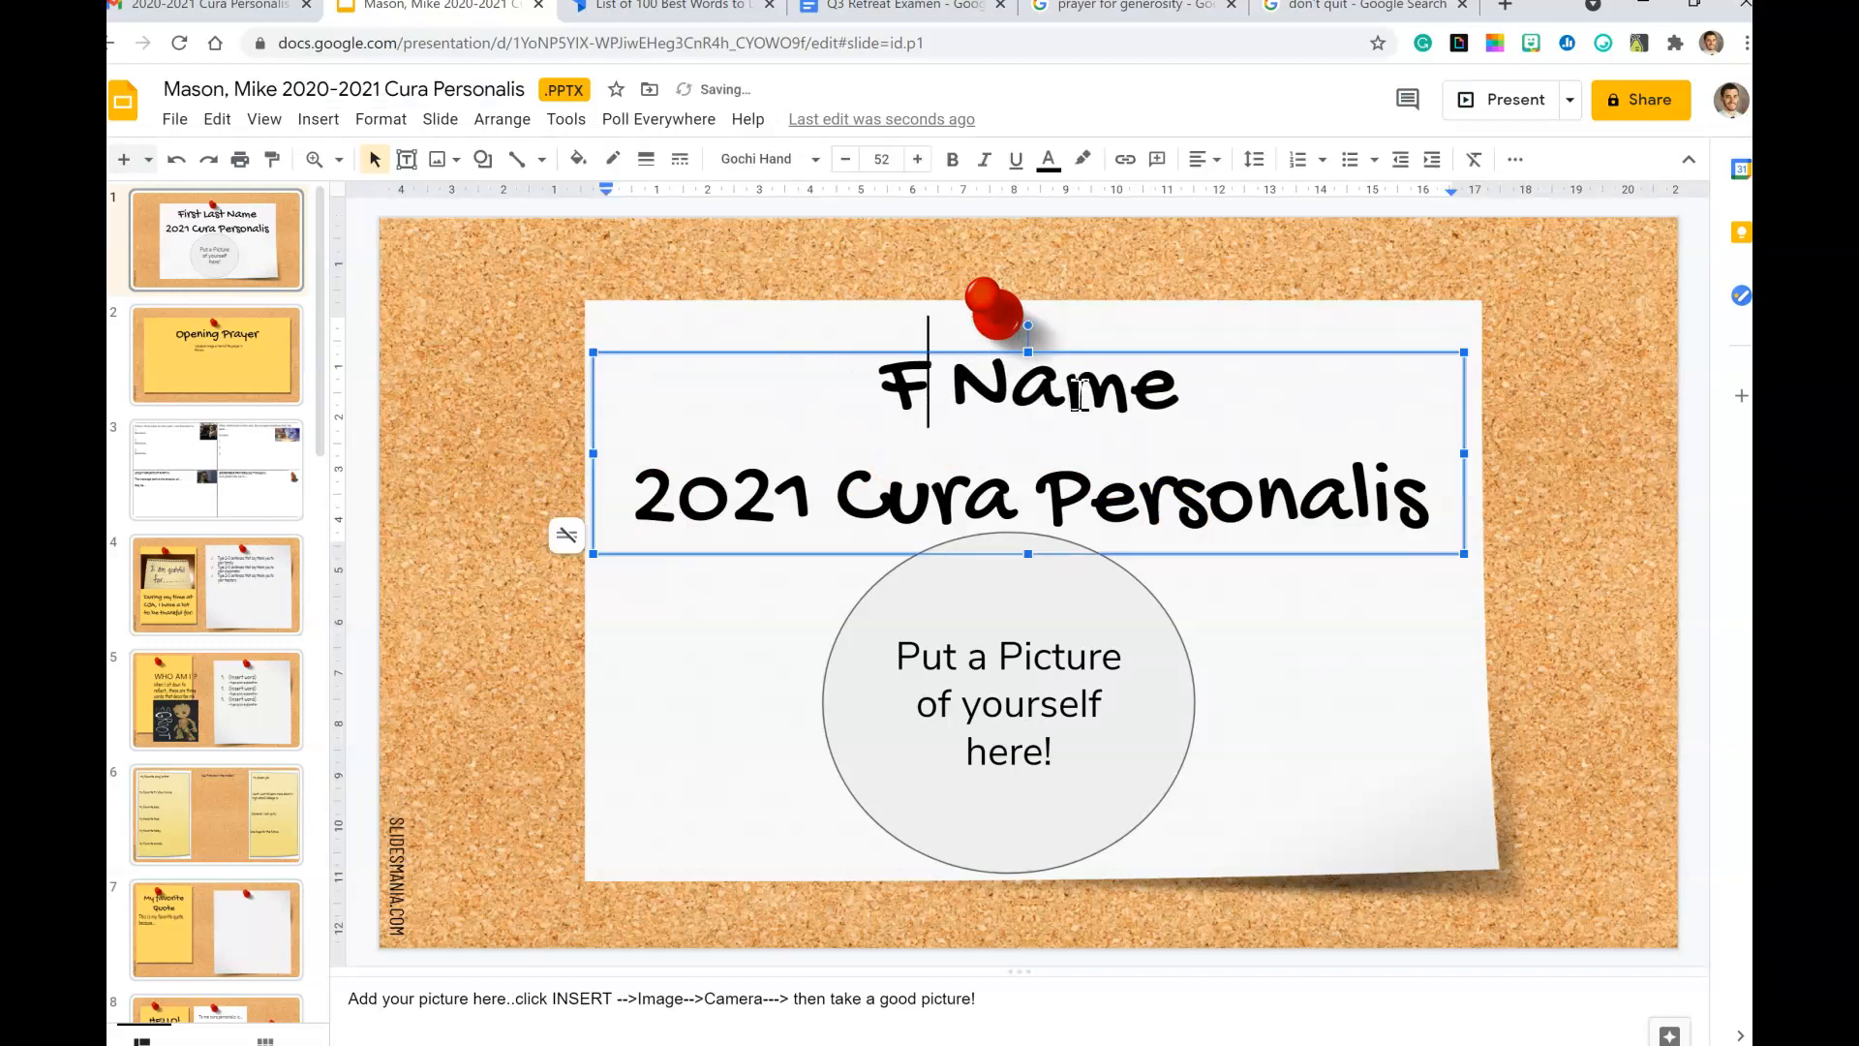
Step: Replace 'First Last Name' on the title slide with 'Mike Mason'
text(Mike Mason)
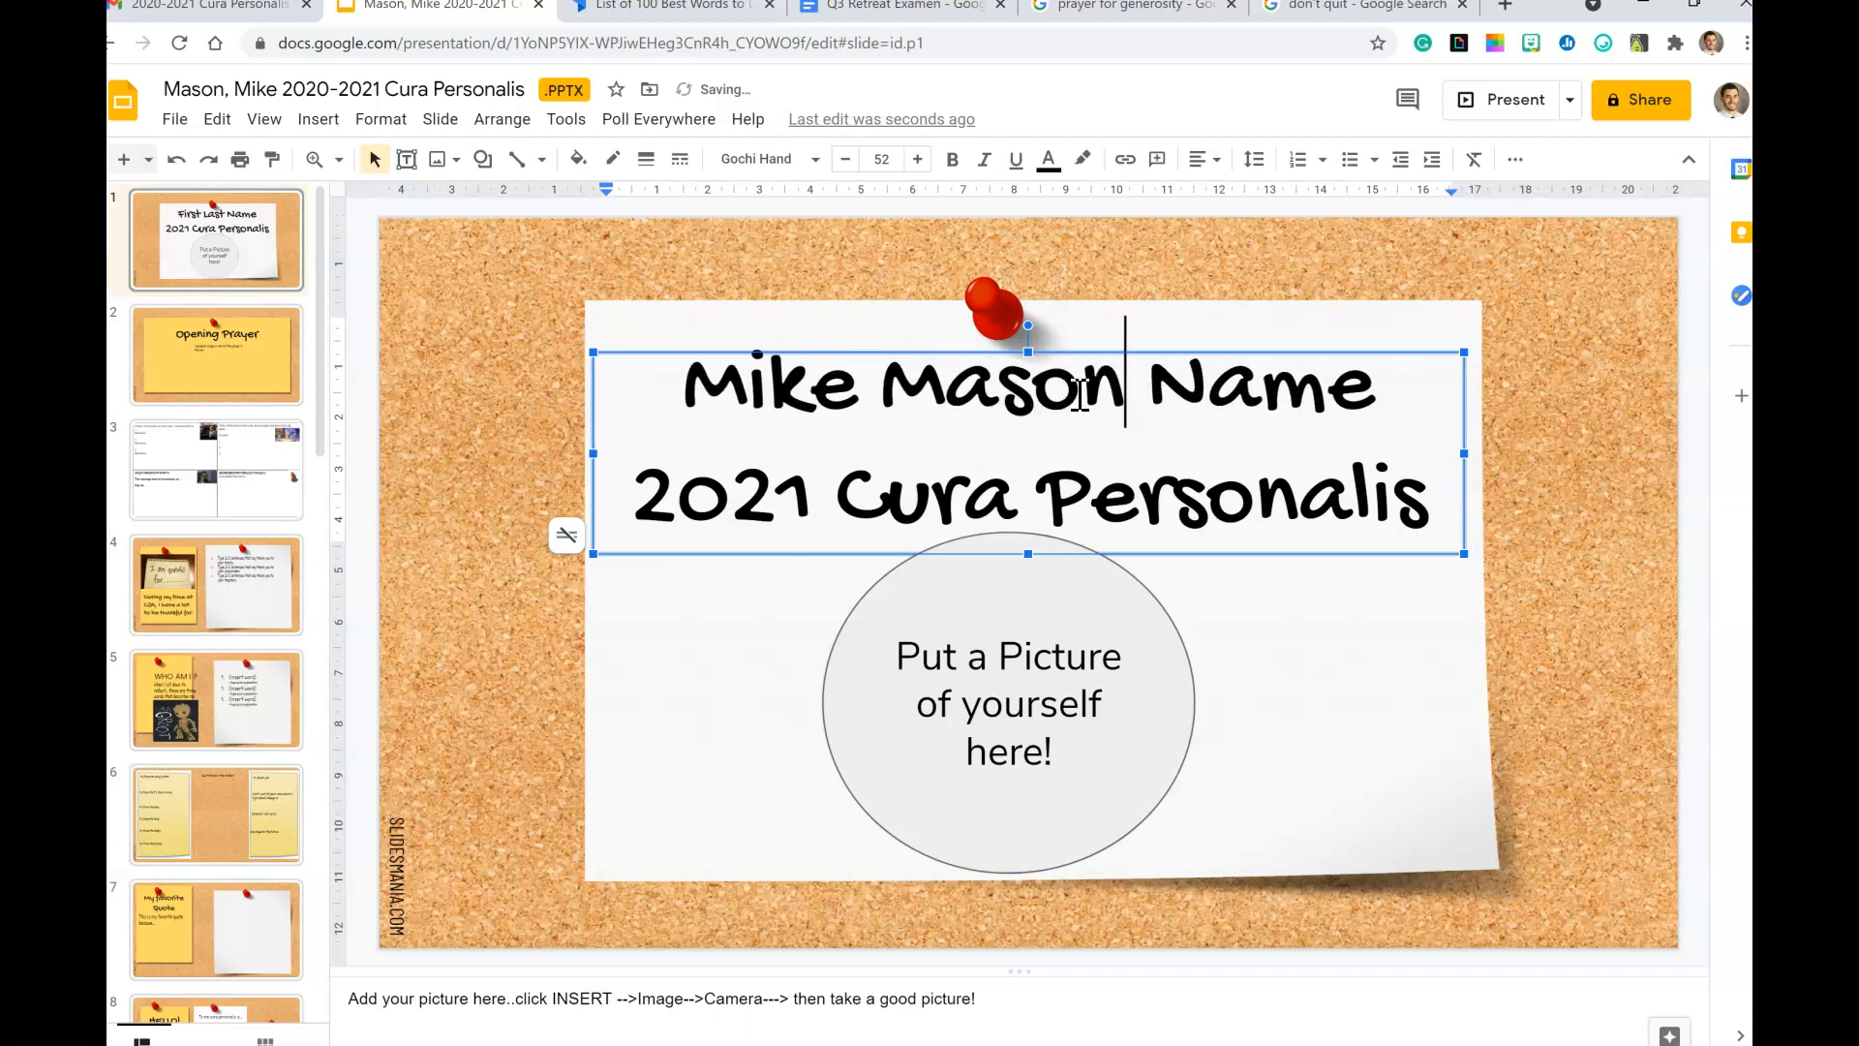
key(BackSpace)
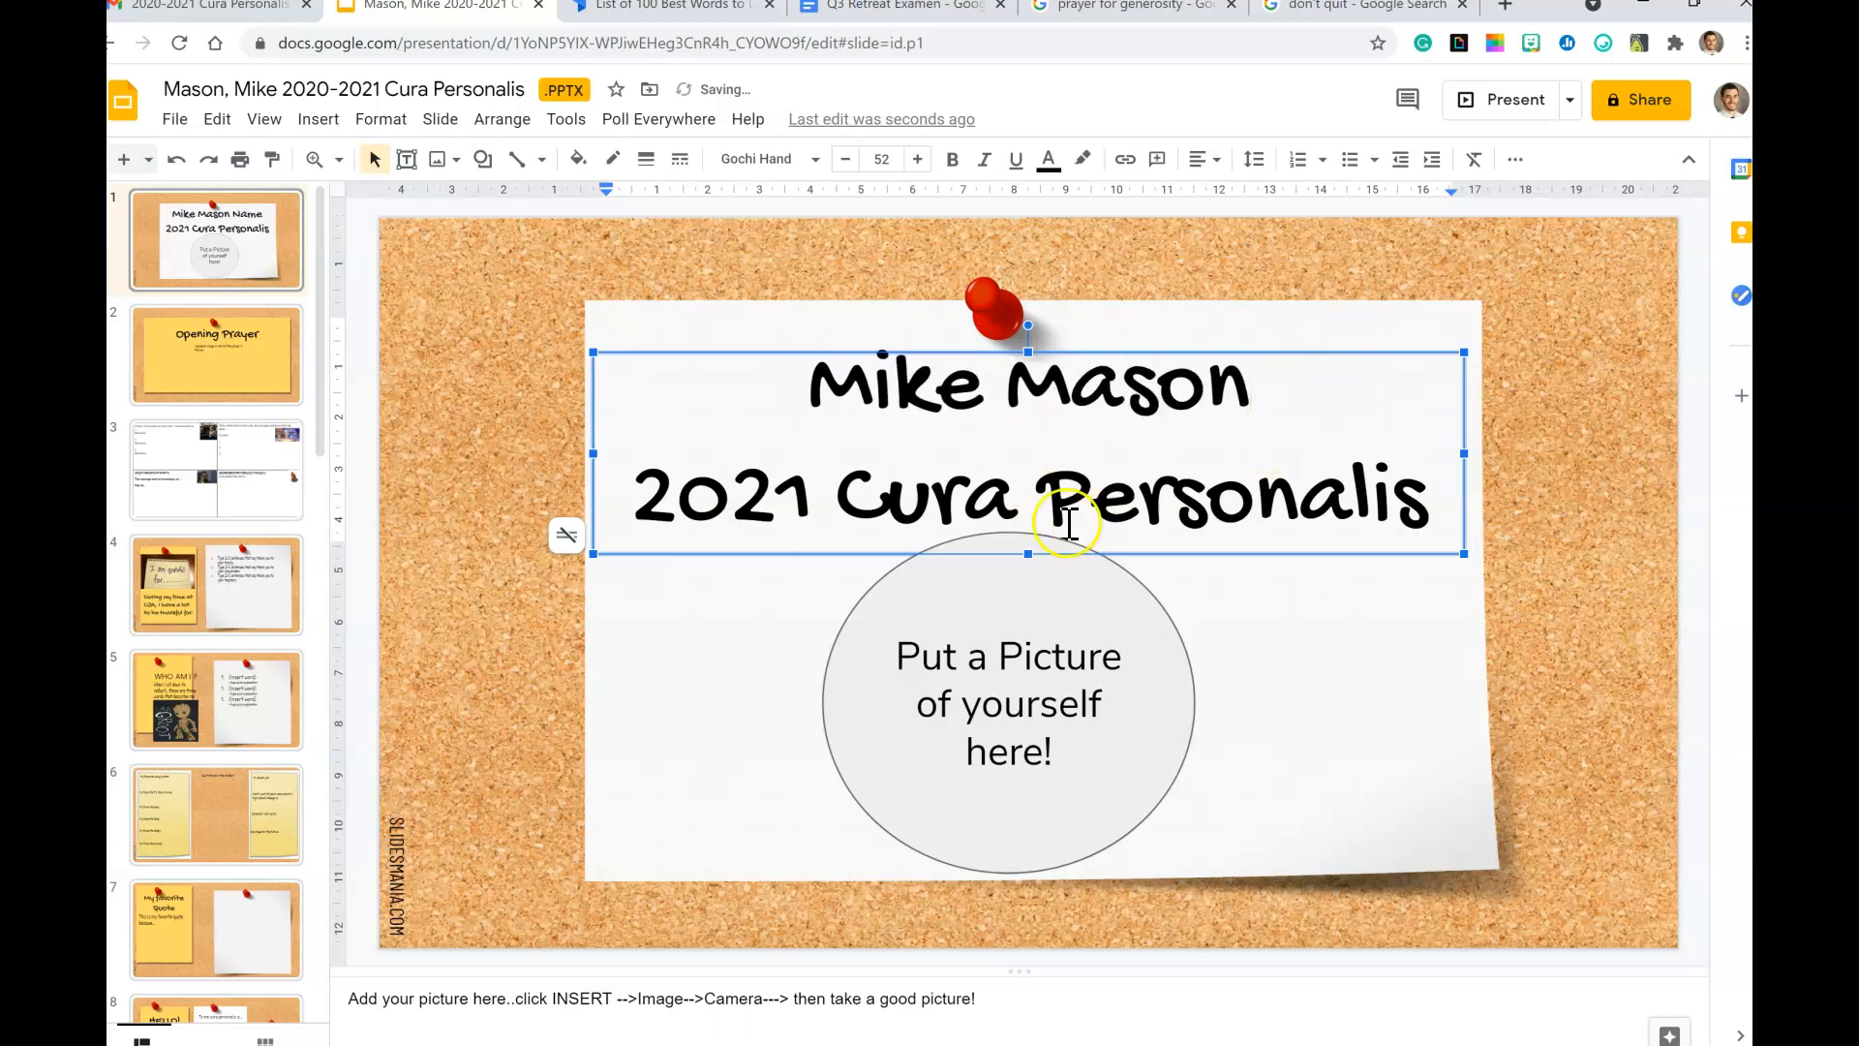
click(317, 118)
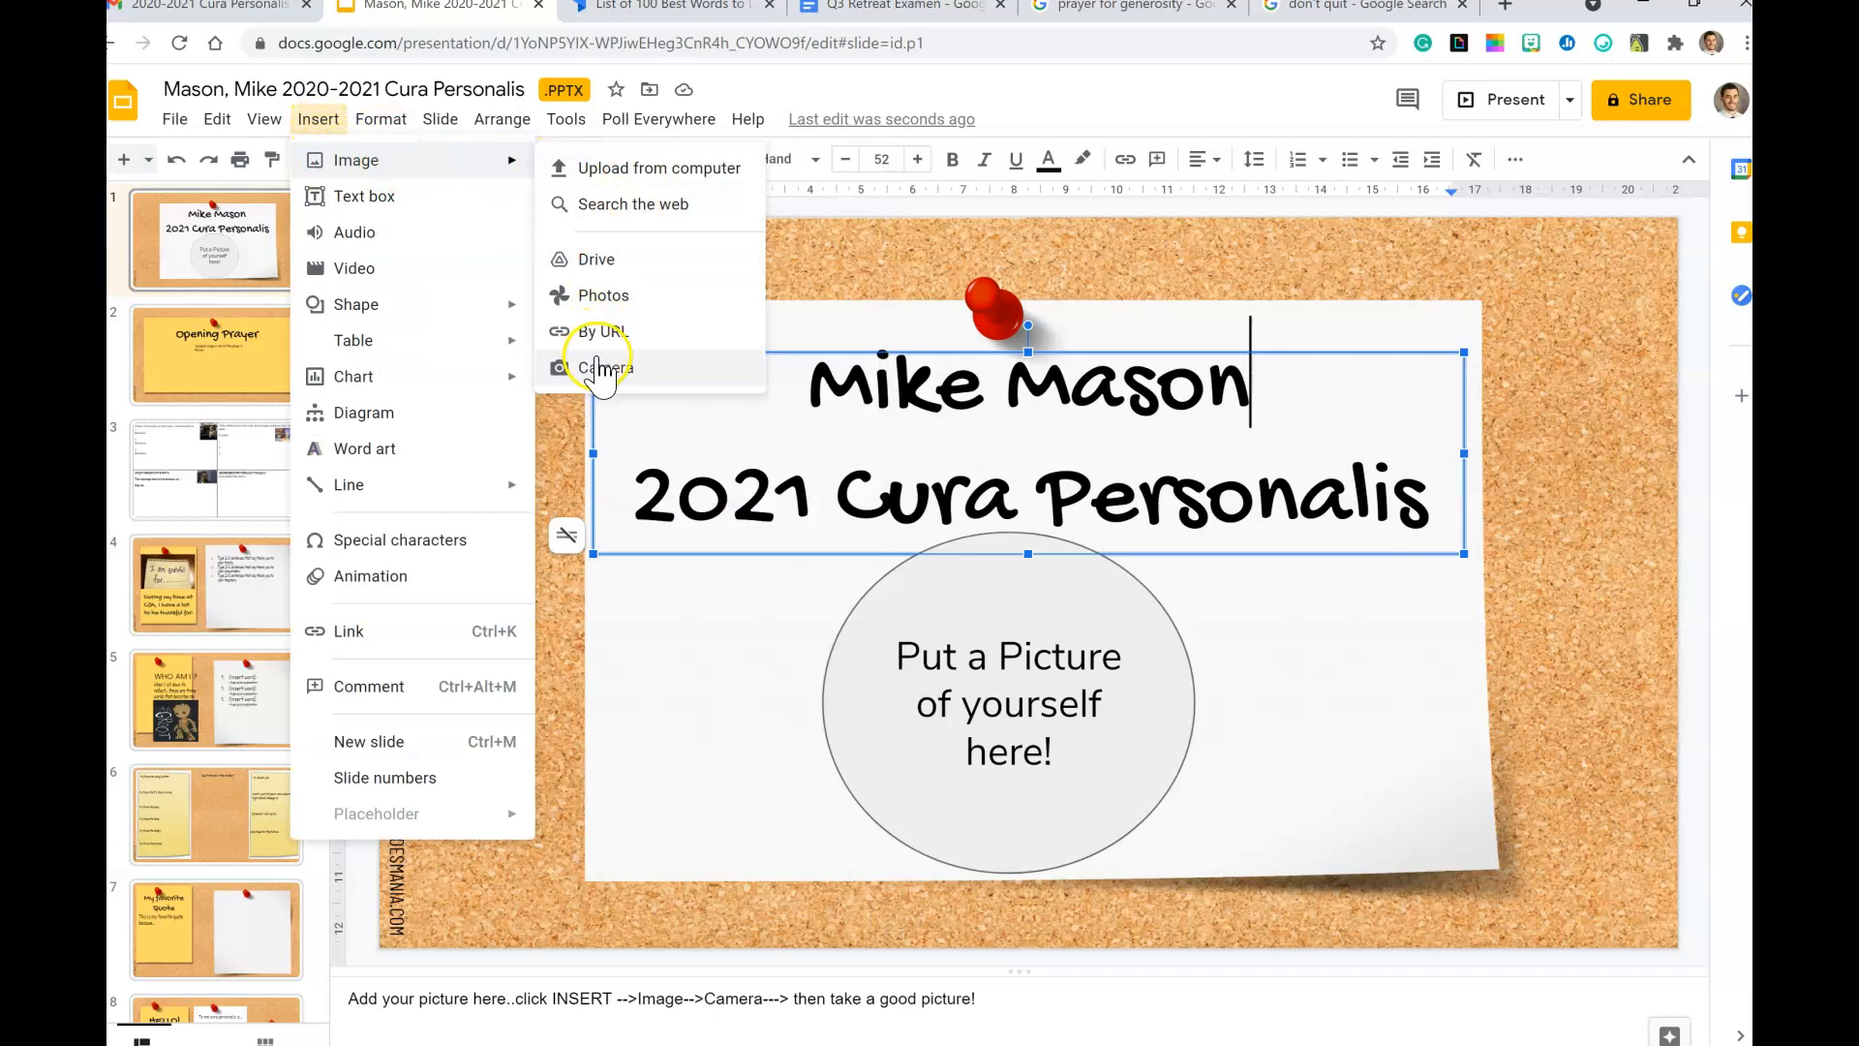
Step: Take a webcam selfie and position it over the title slide's picture placeholder circle
click(603, 367)
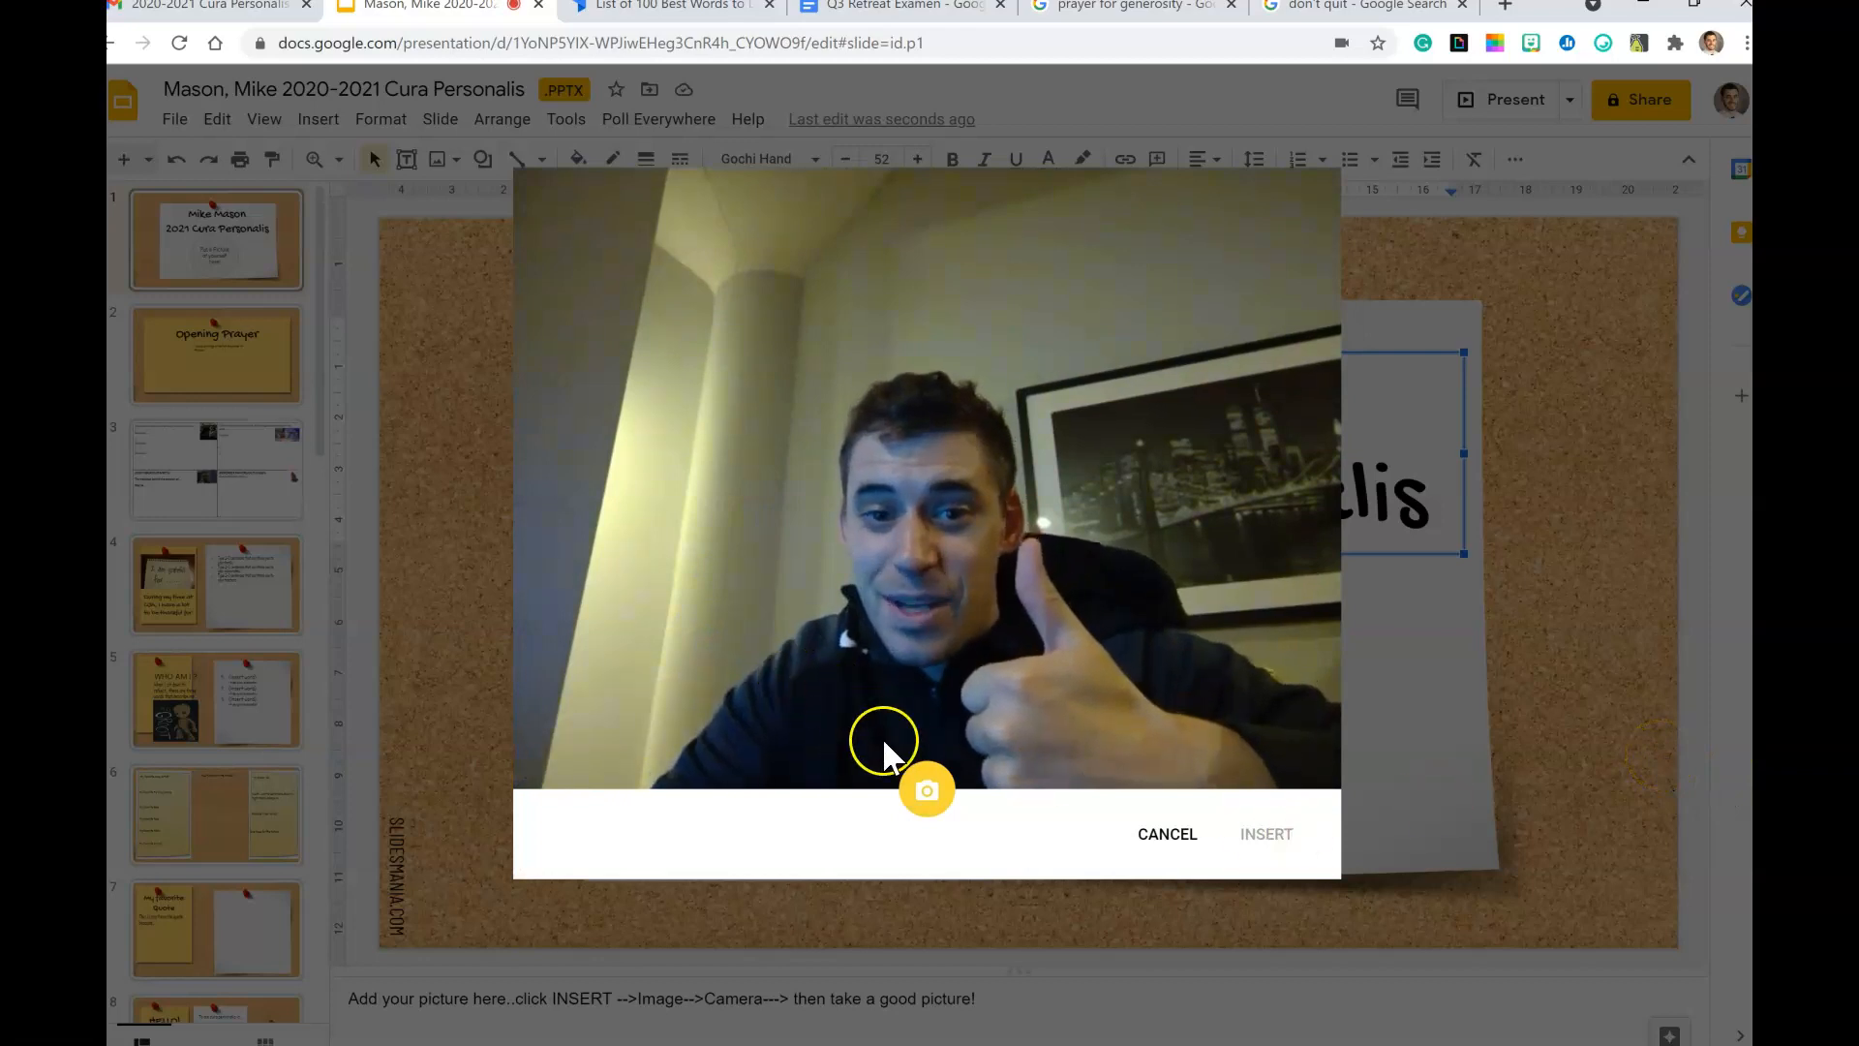
click(926, 790)
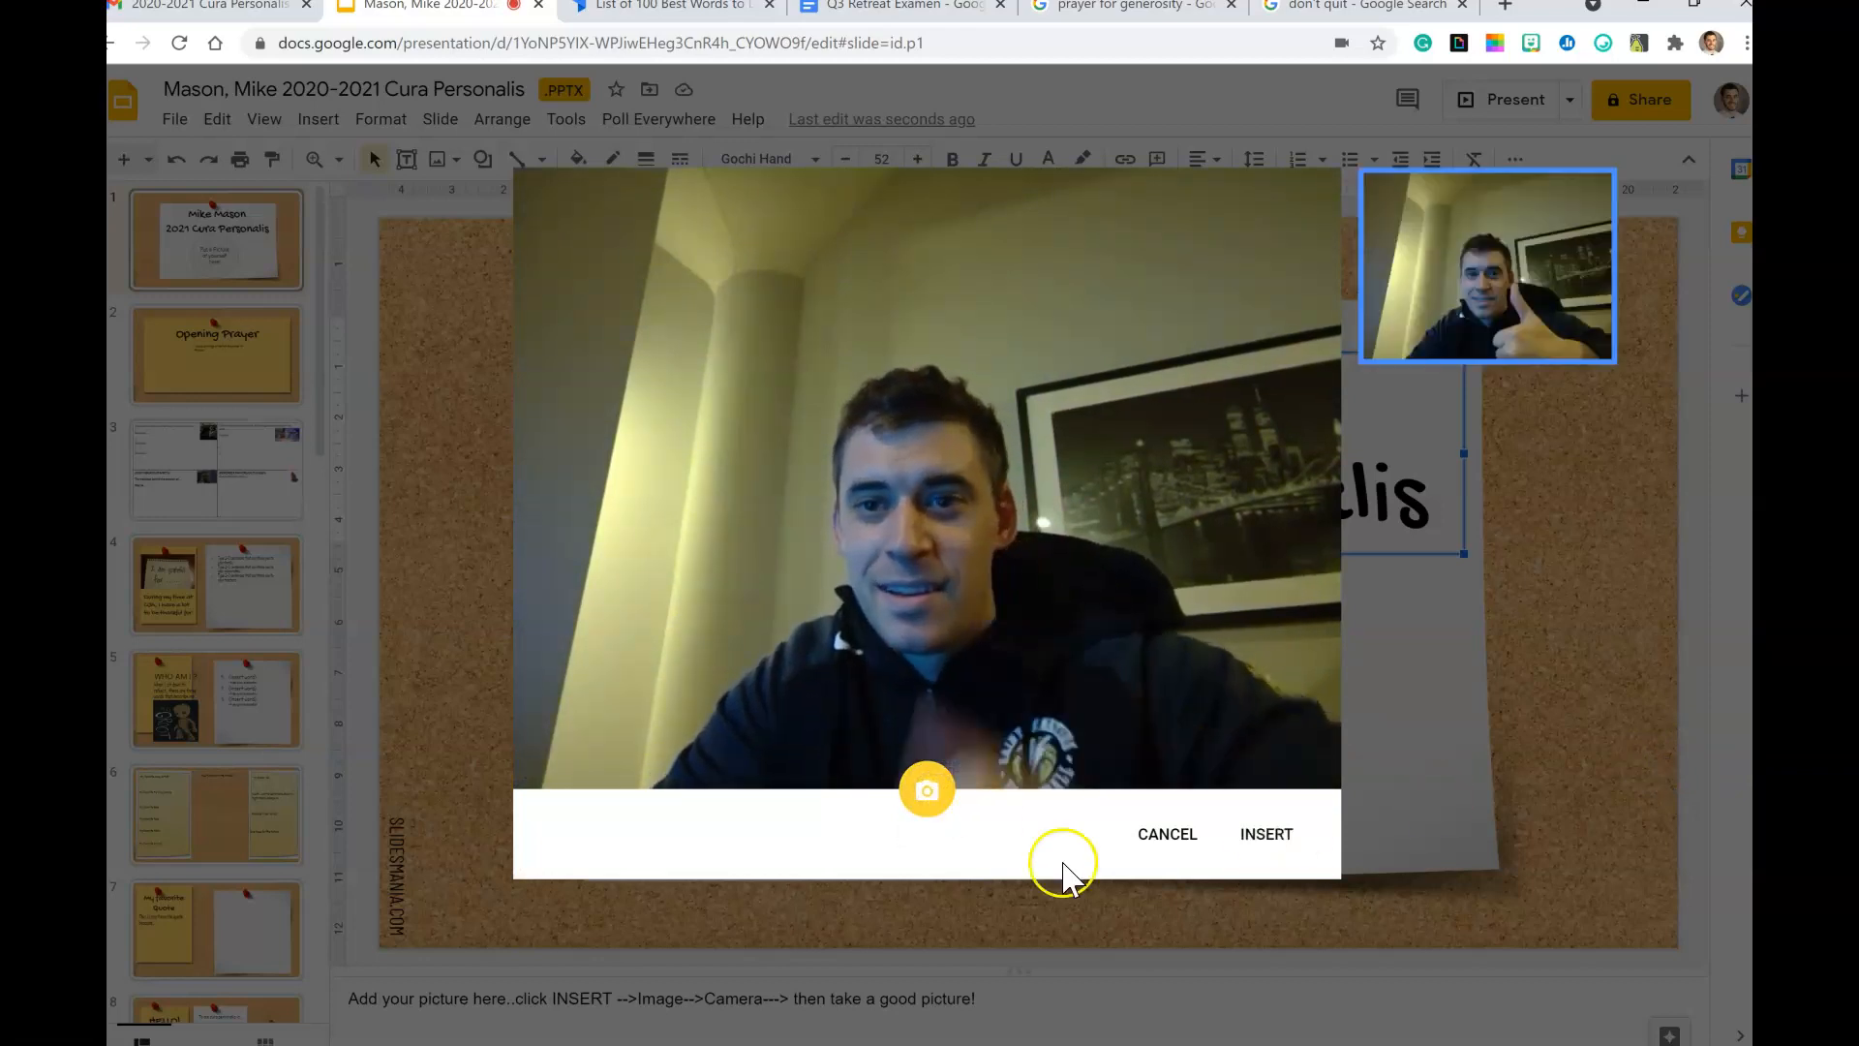
click(1265, 833)
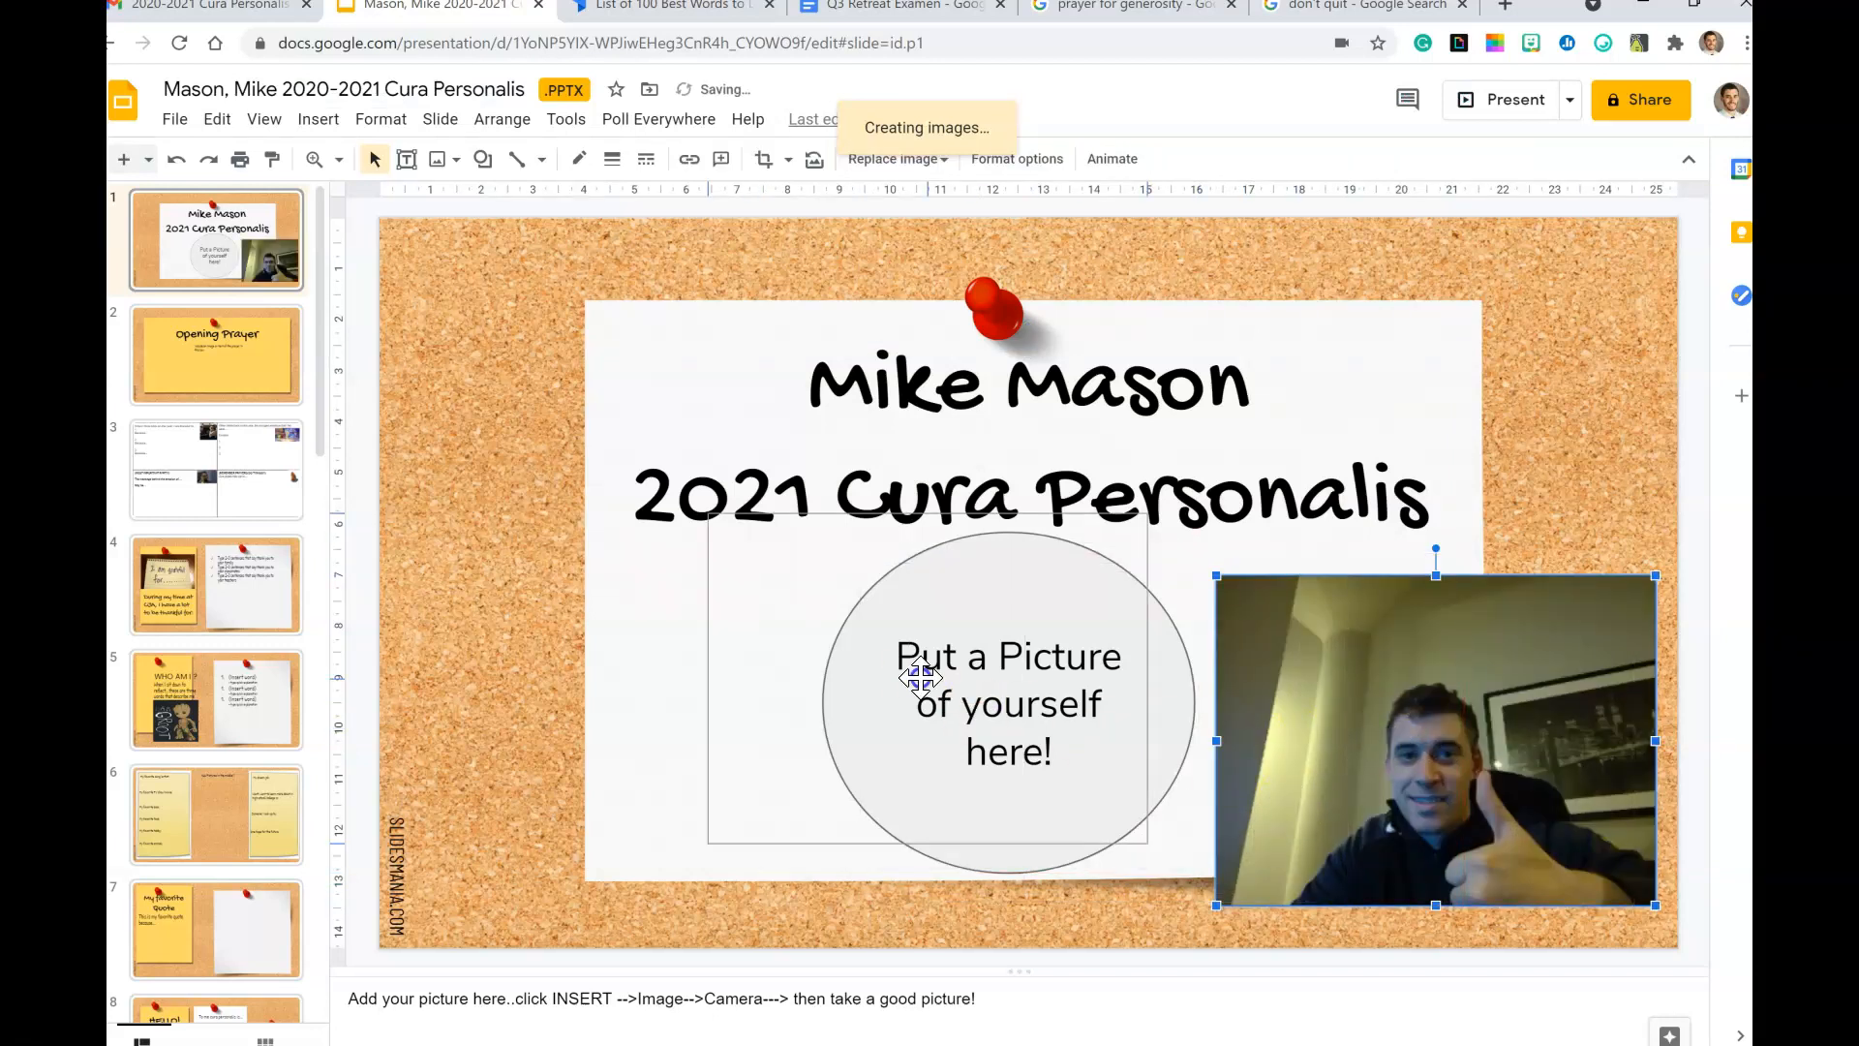
drag(919, 676, 1013, 699)
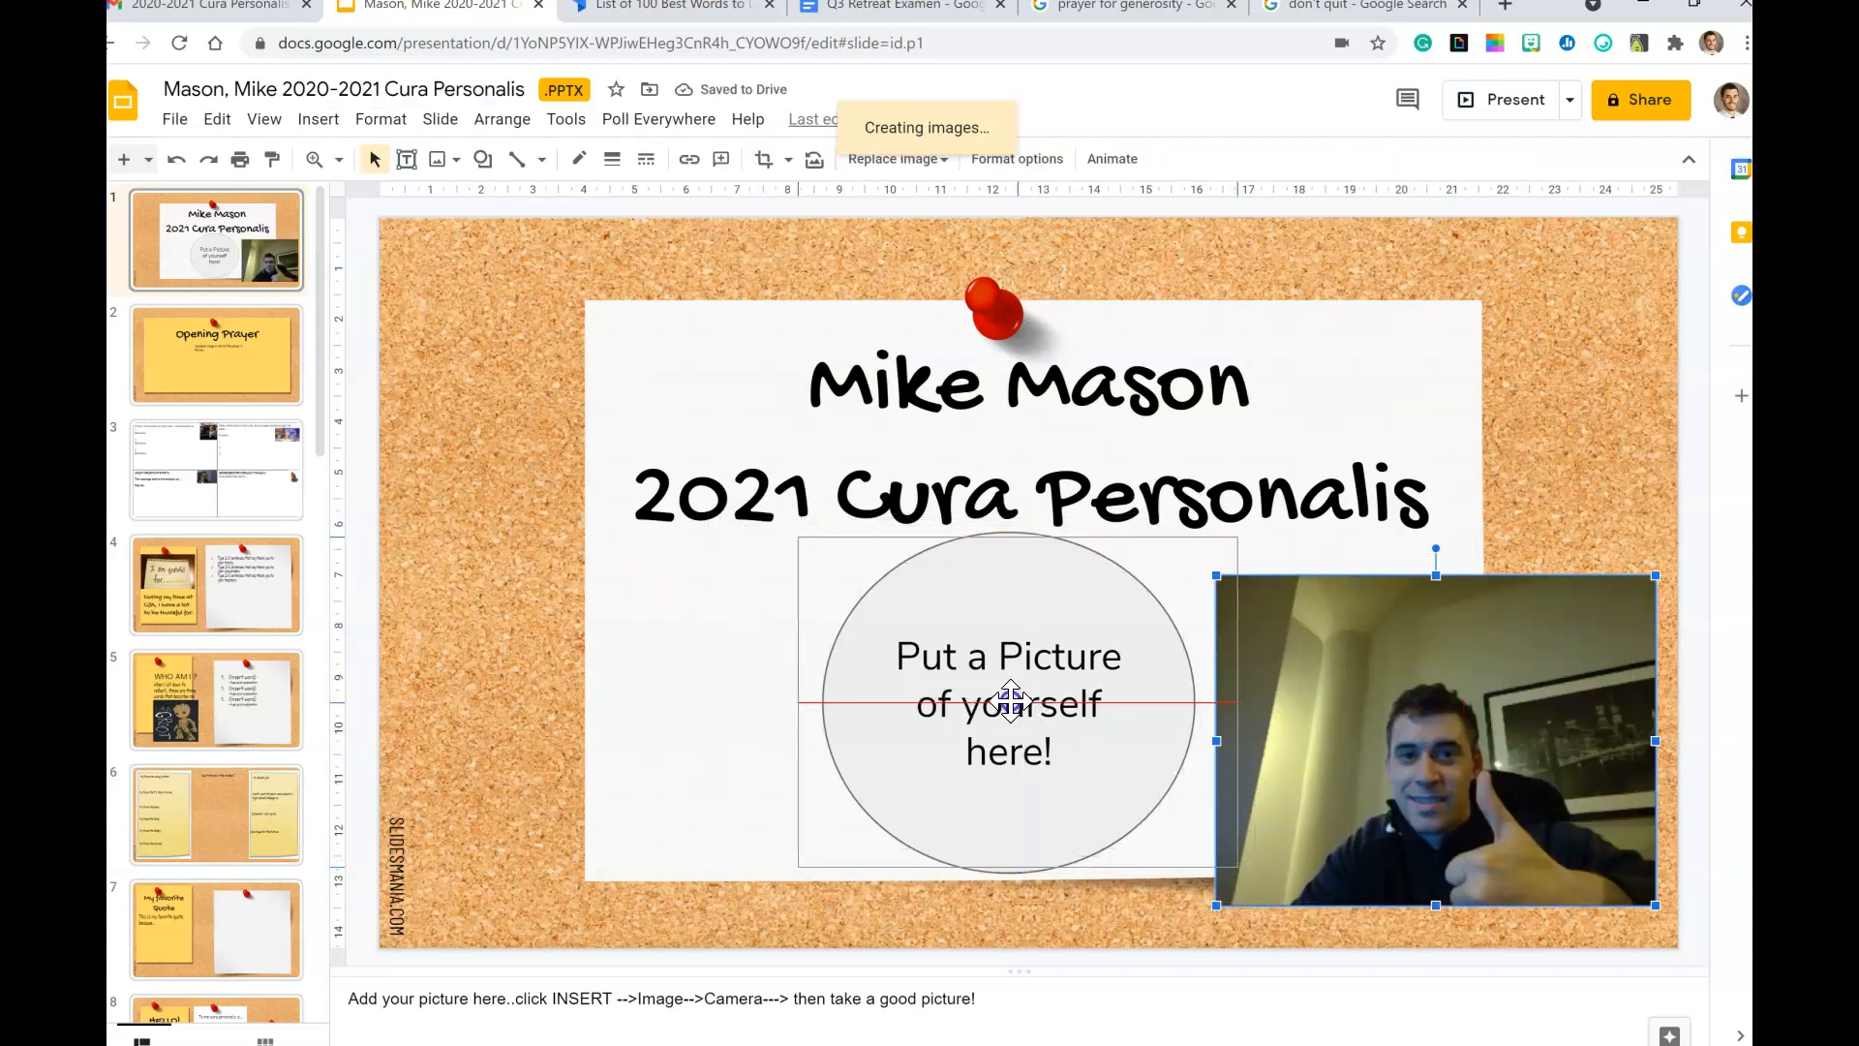
drag(1434, 741, 1016, 701)
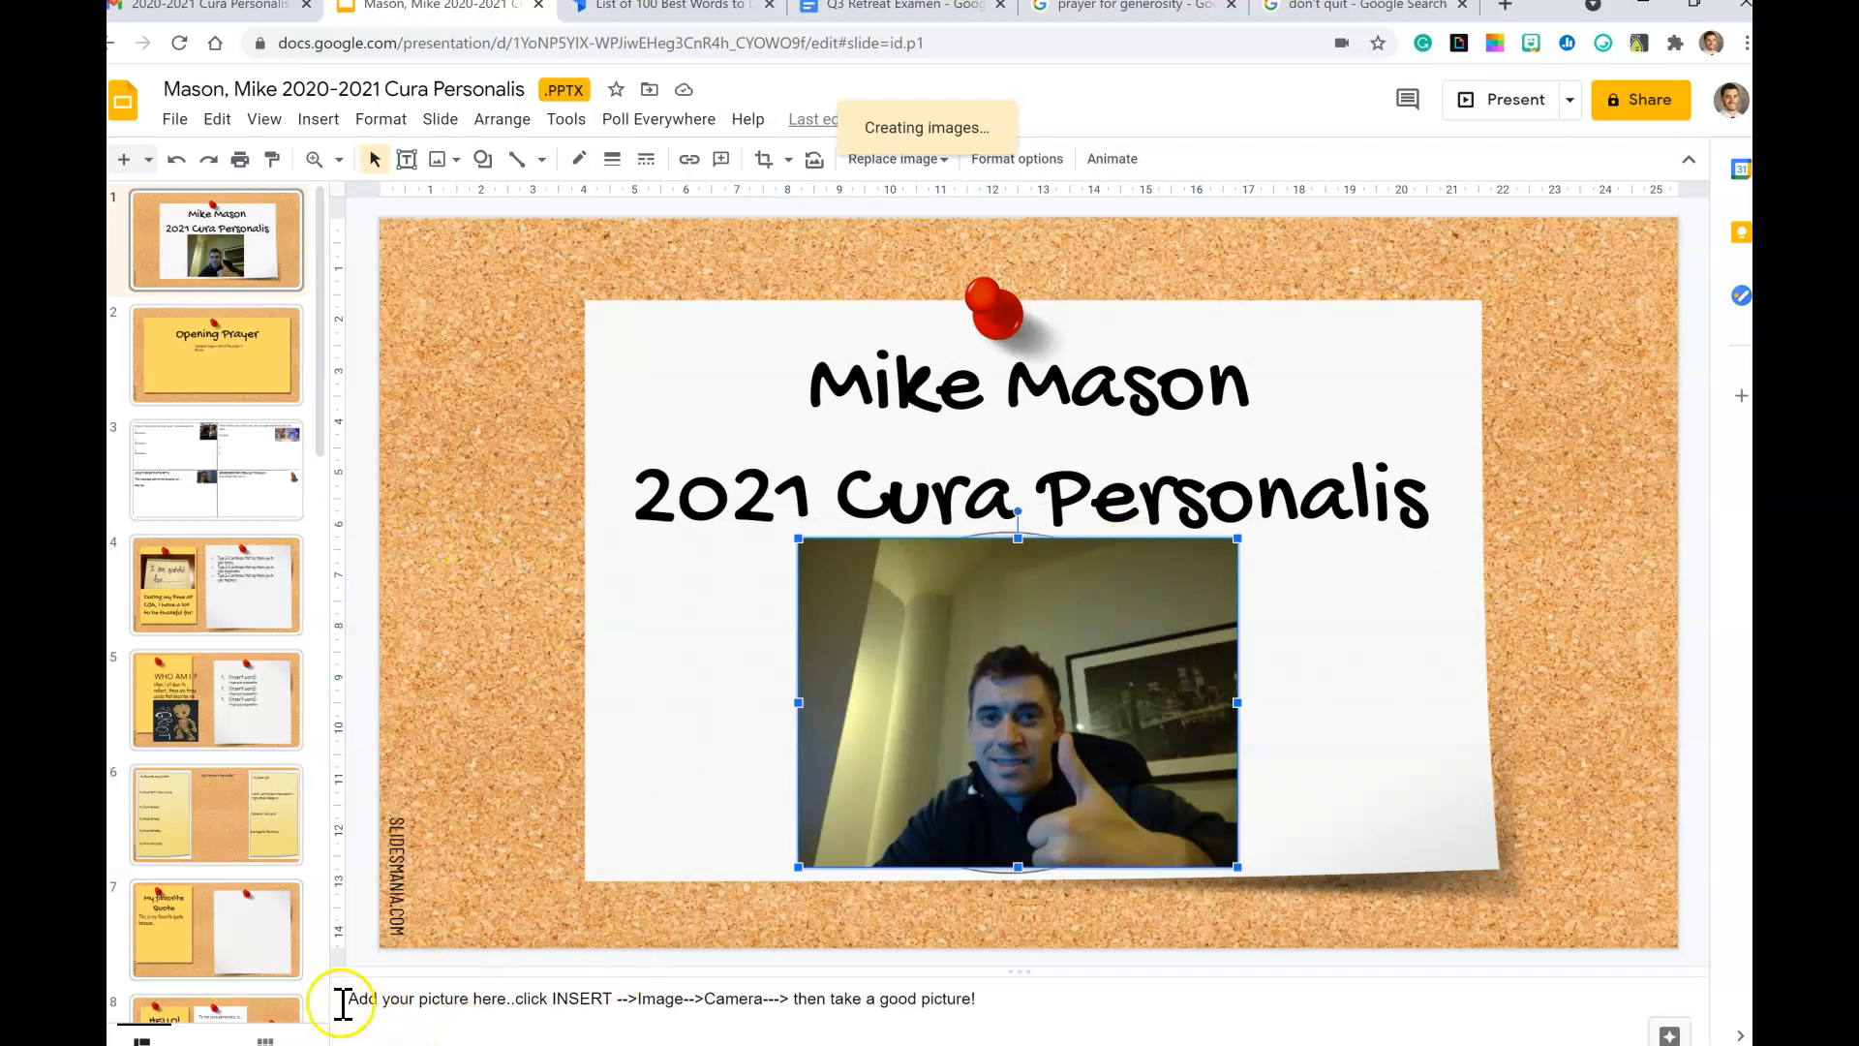
mouse_move(288, 978)
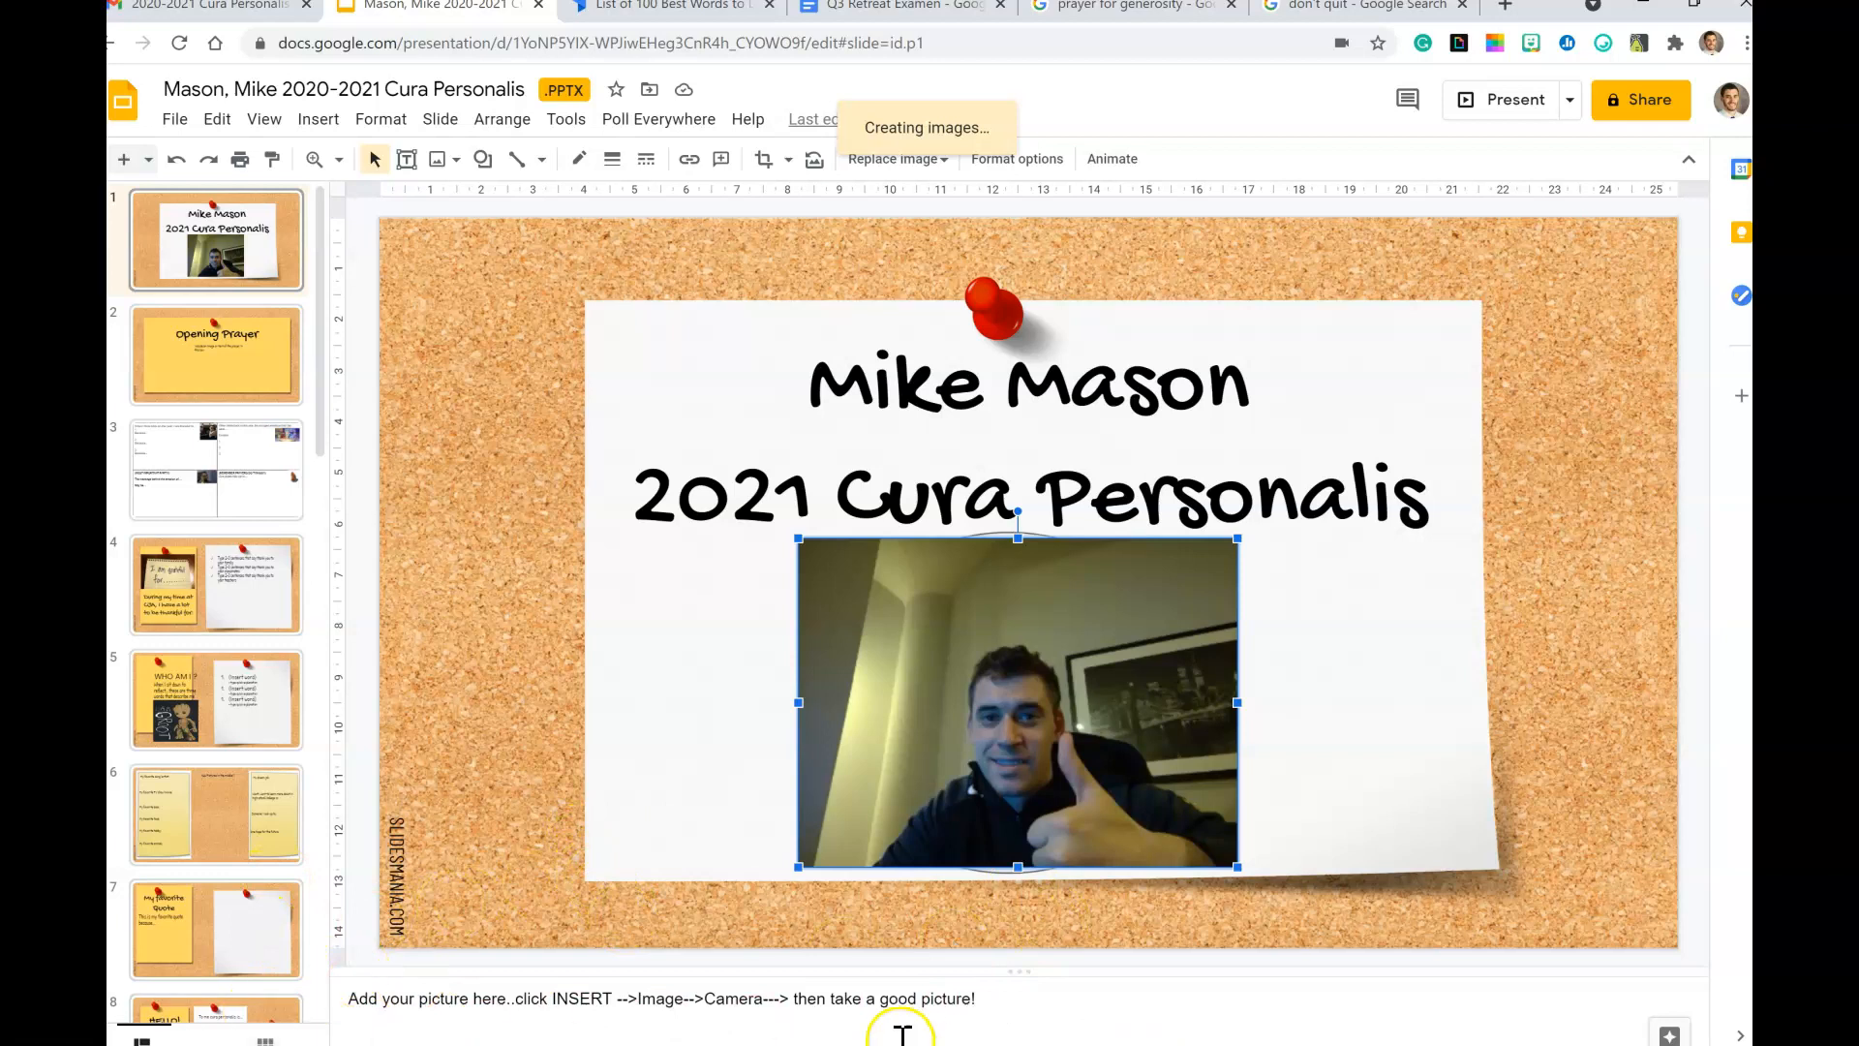
mouse_move(225, 354)
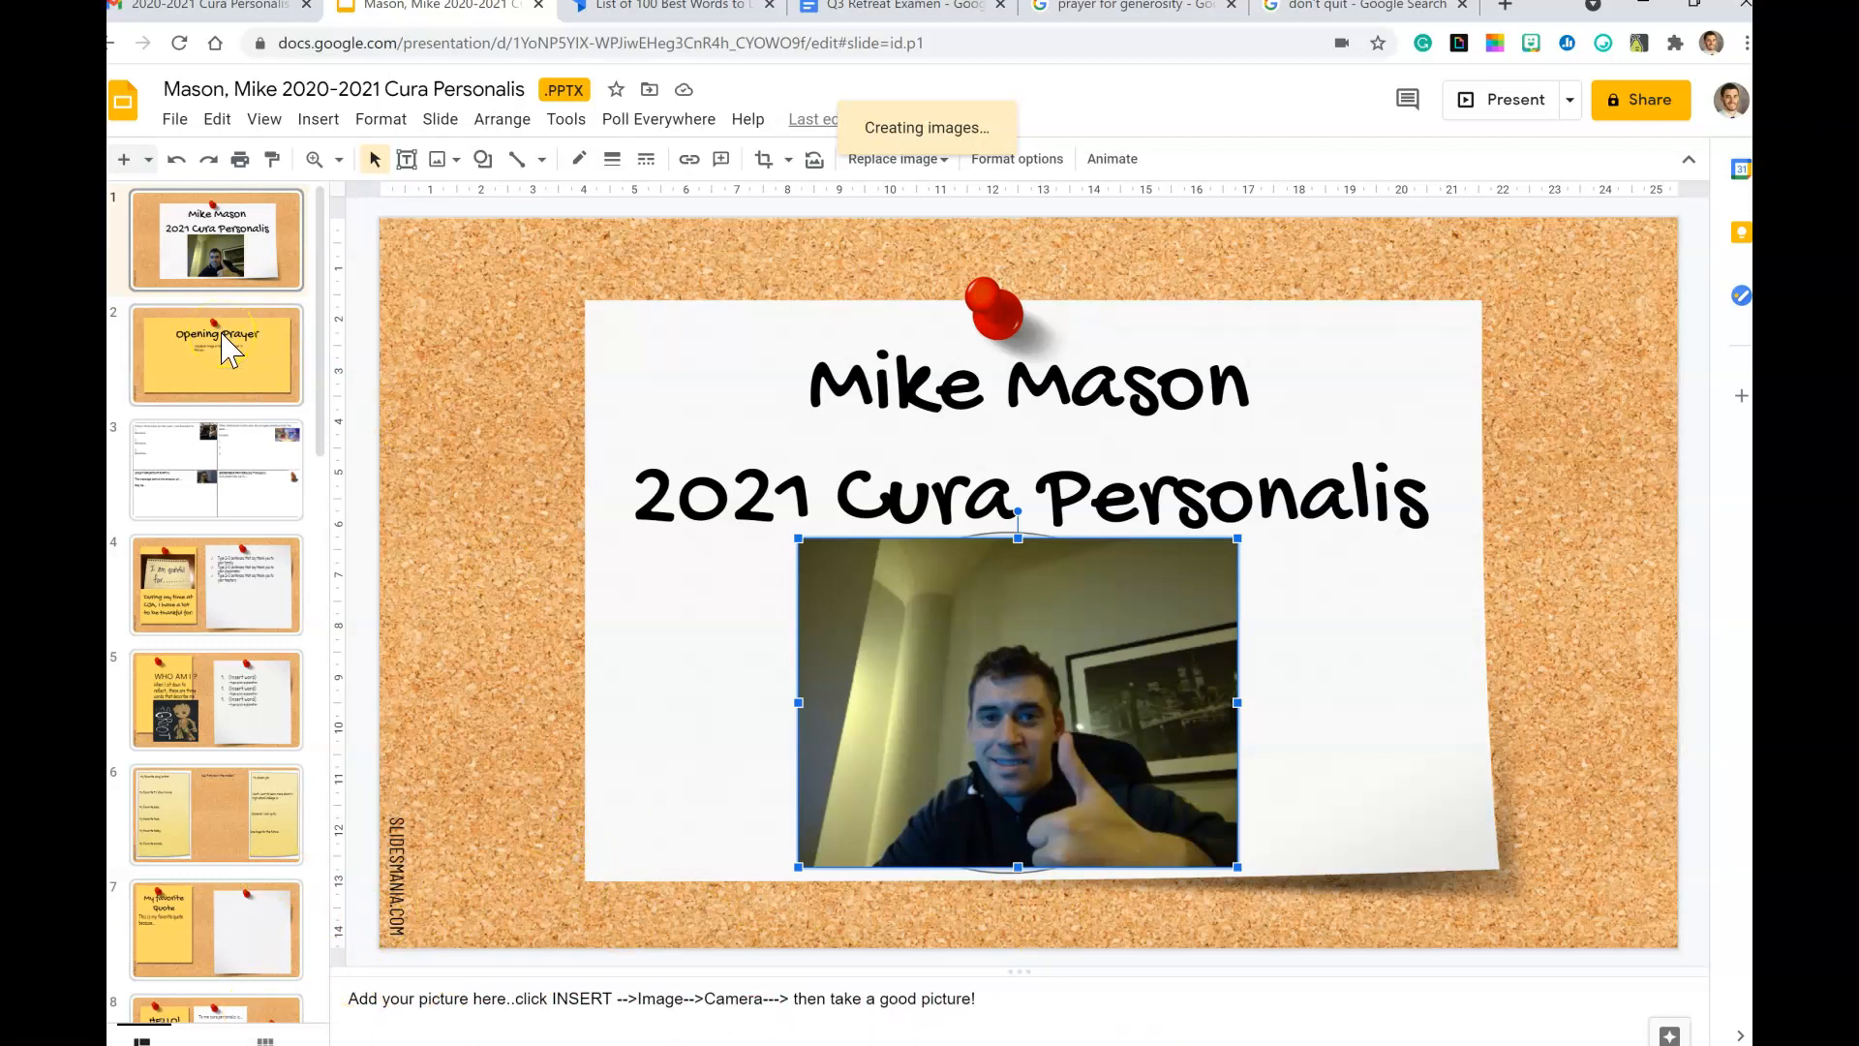
Step: Go to slide 2, Opening Prayer, in the filmstrip
click(216, 355)
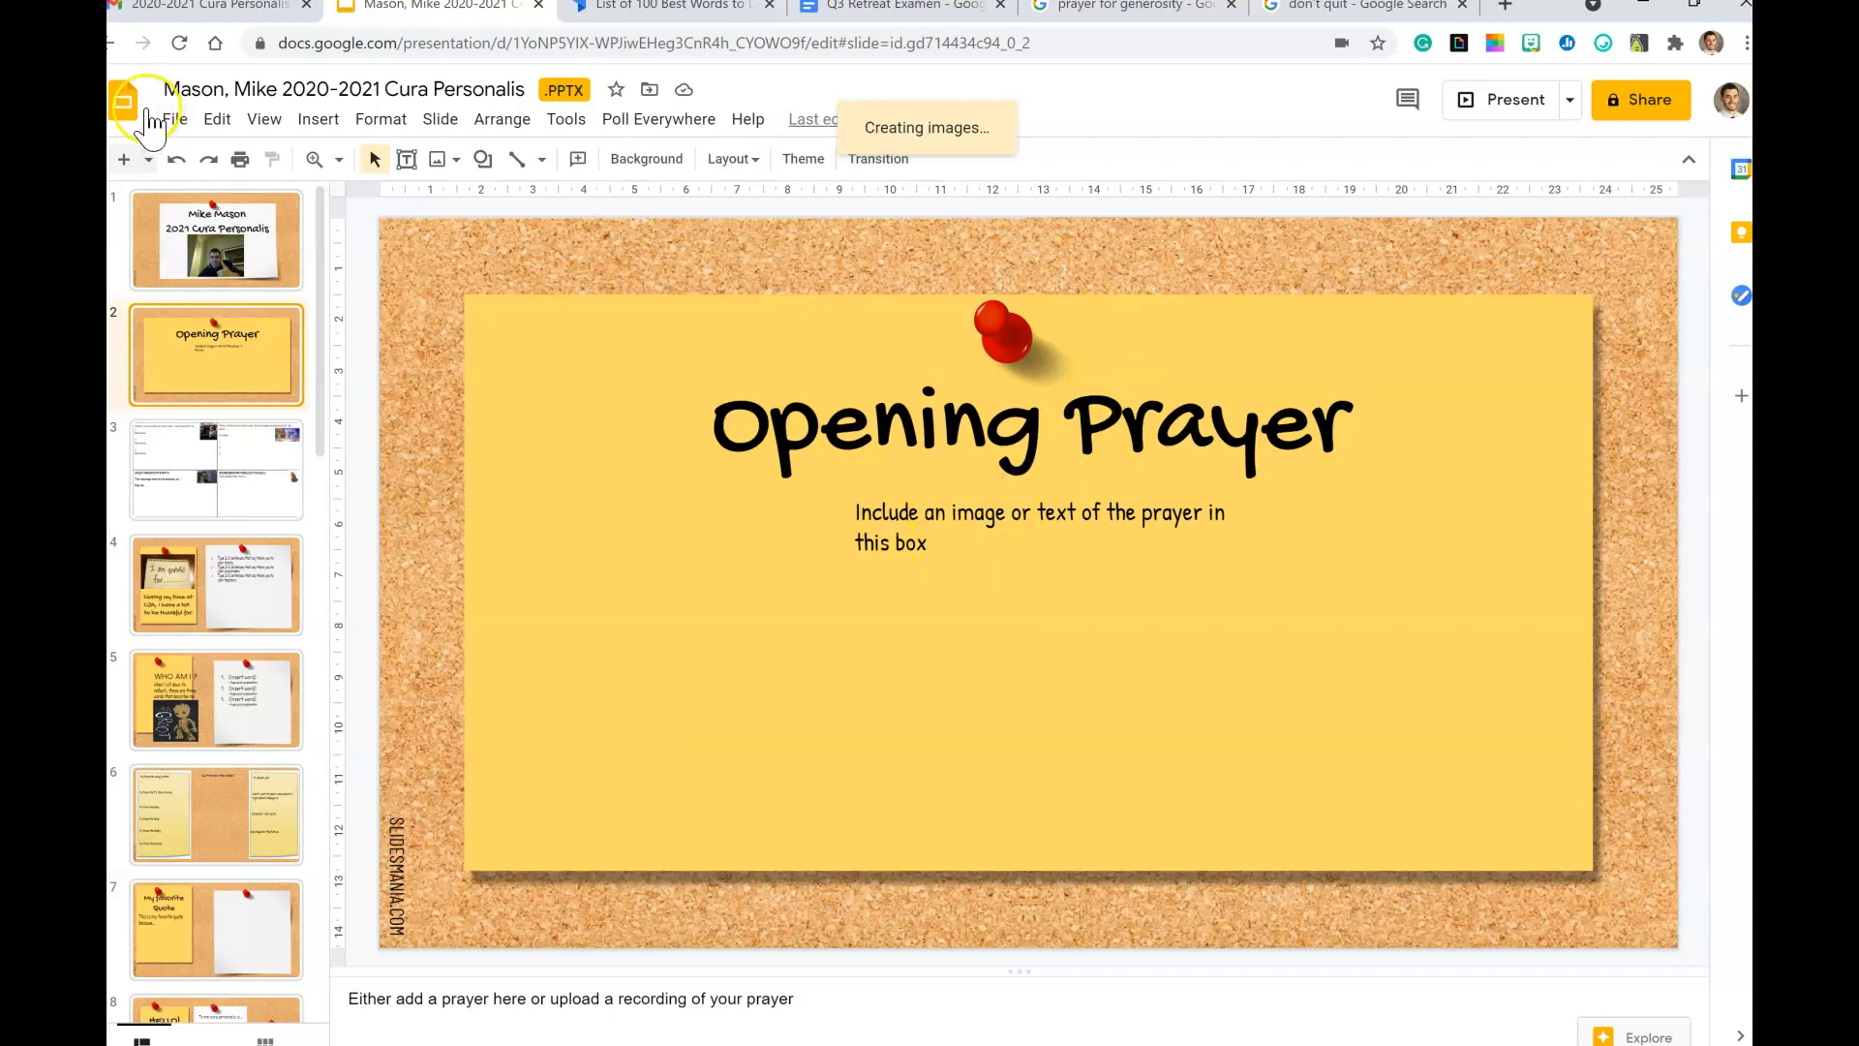
mouse_move(1304, 23)
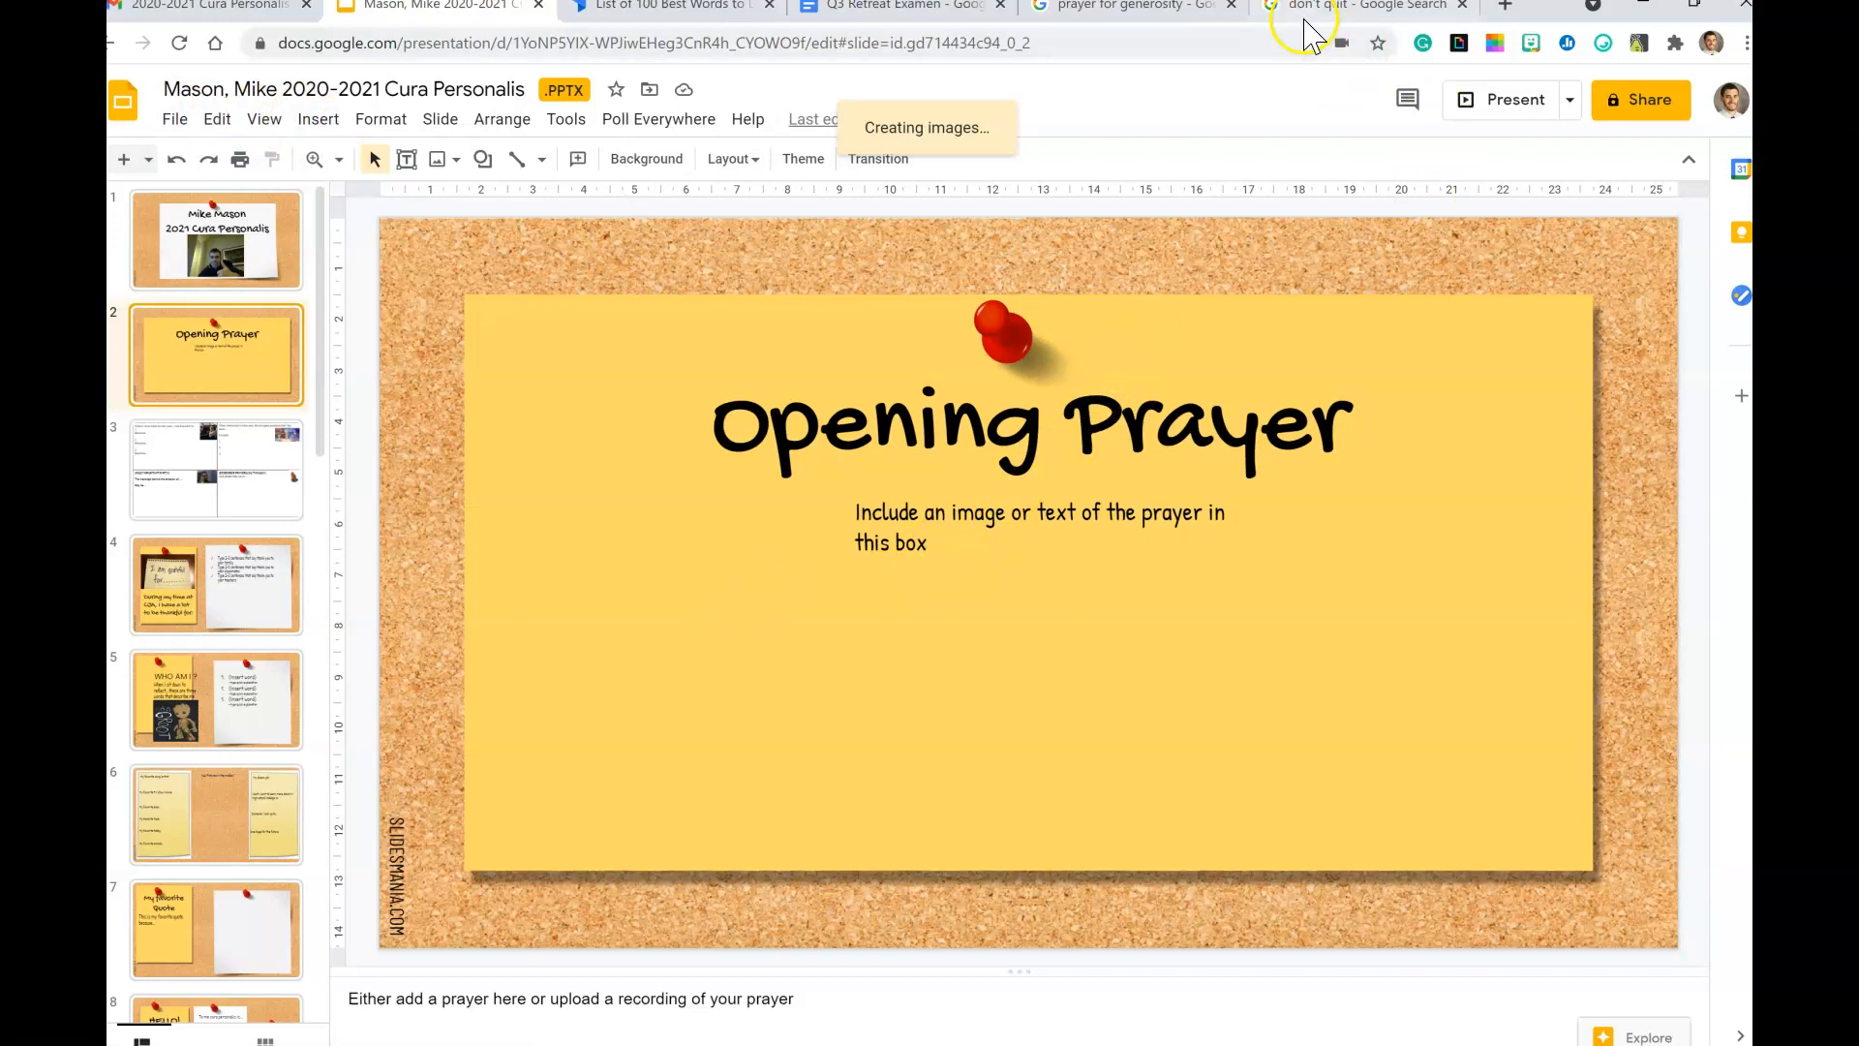
mouse_move(1304, 6)
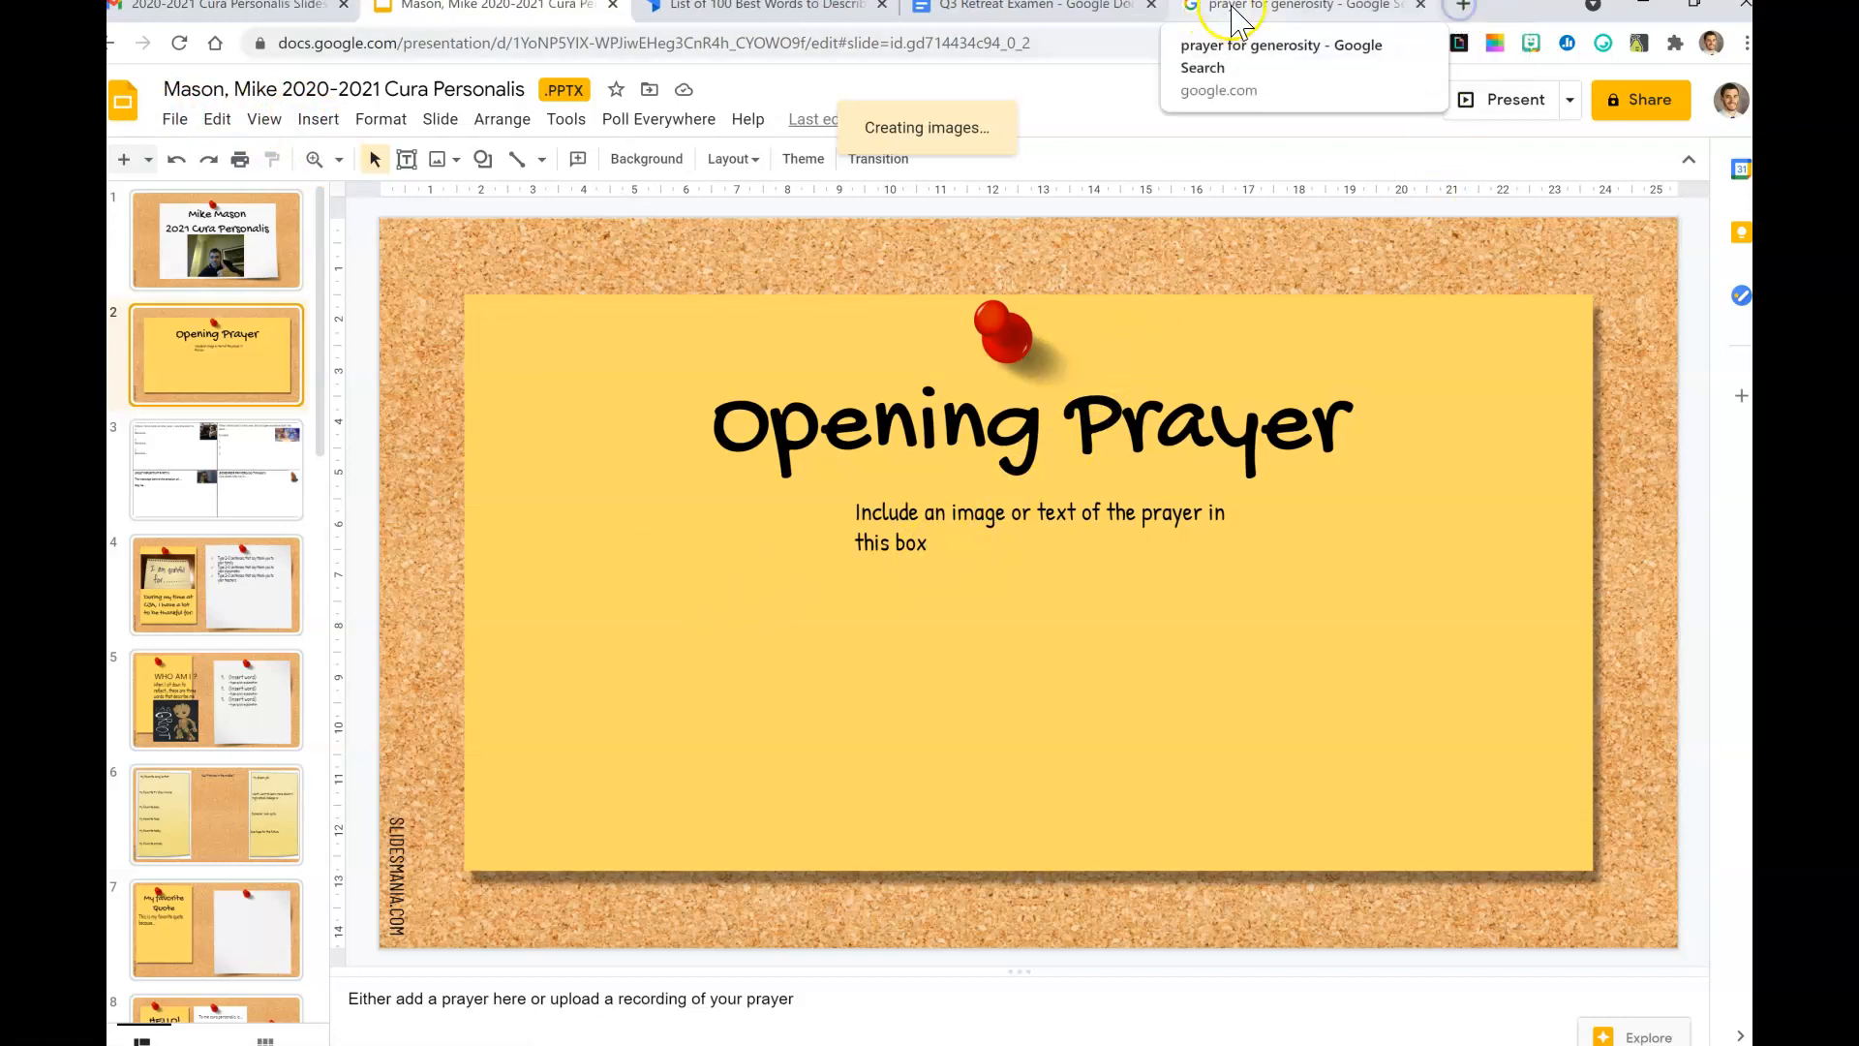
Step: Copy the St. Ignatius Prayer for Generosity image from the search results and return to Slides
click(1299, 7)
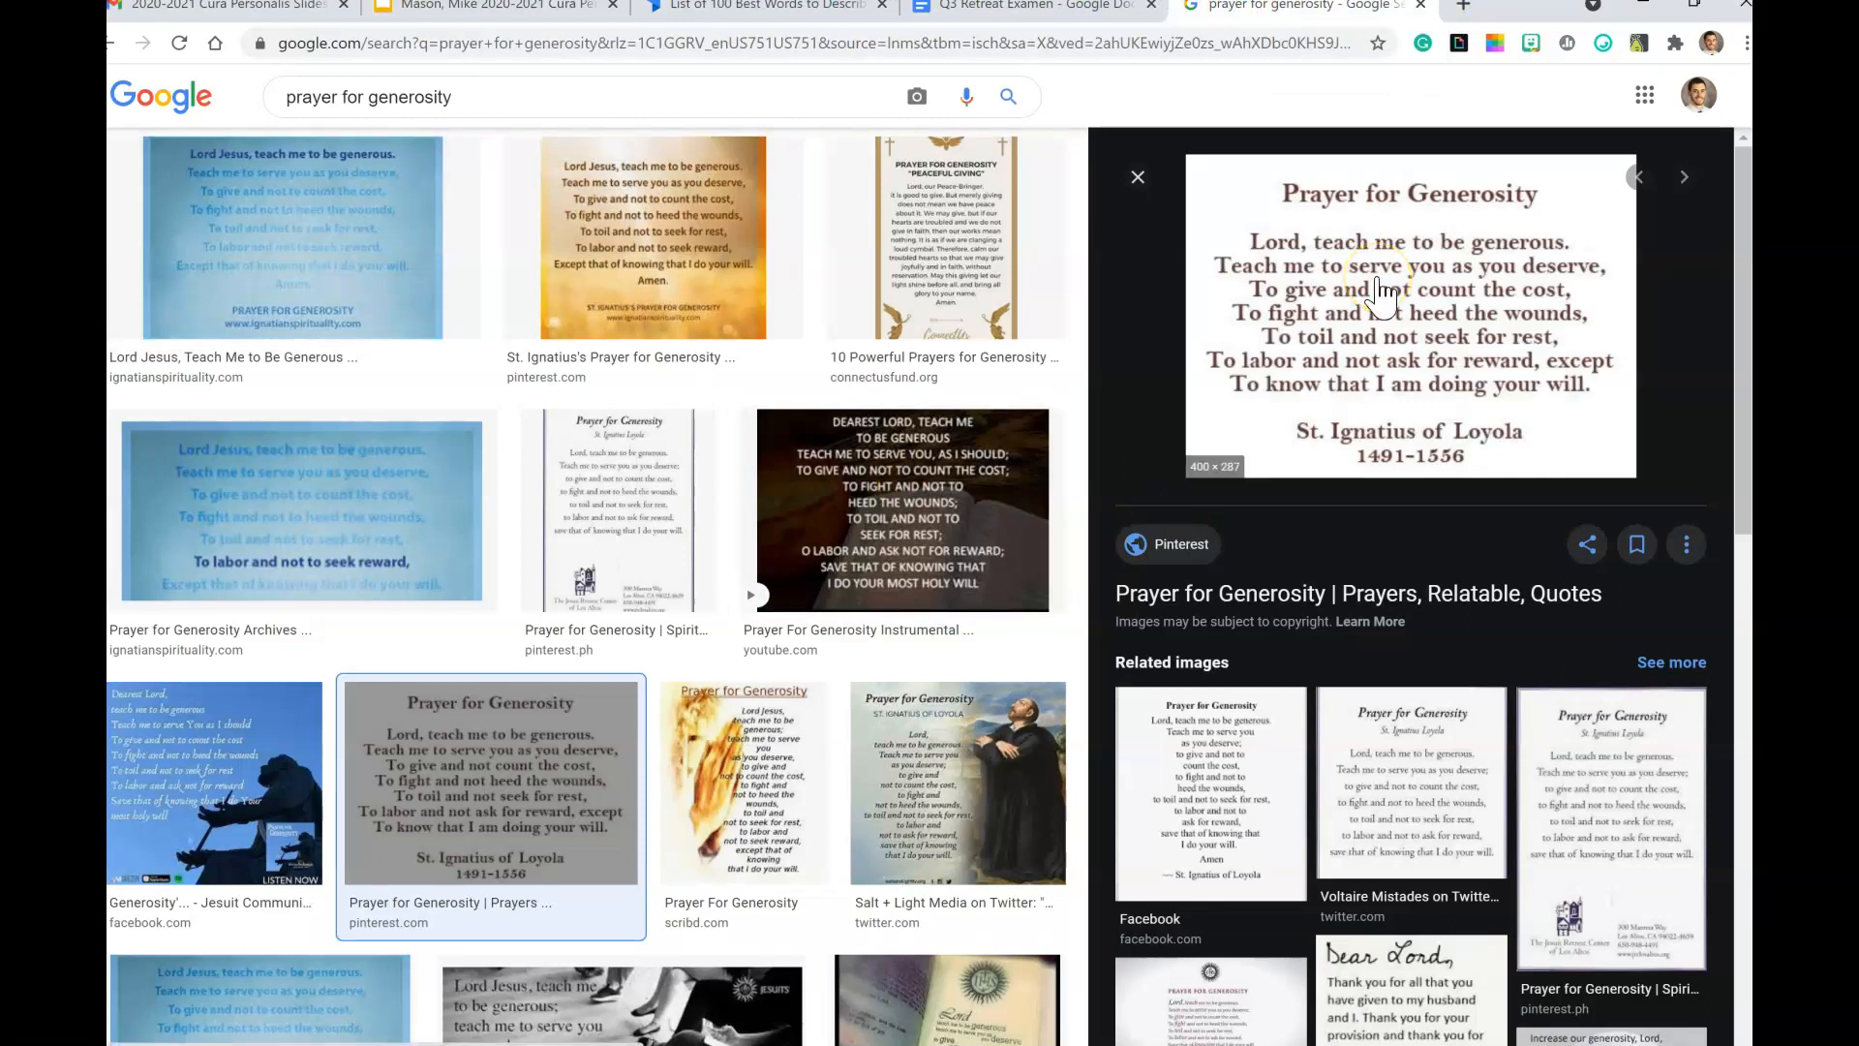
right_click(1375, 290)
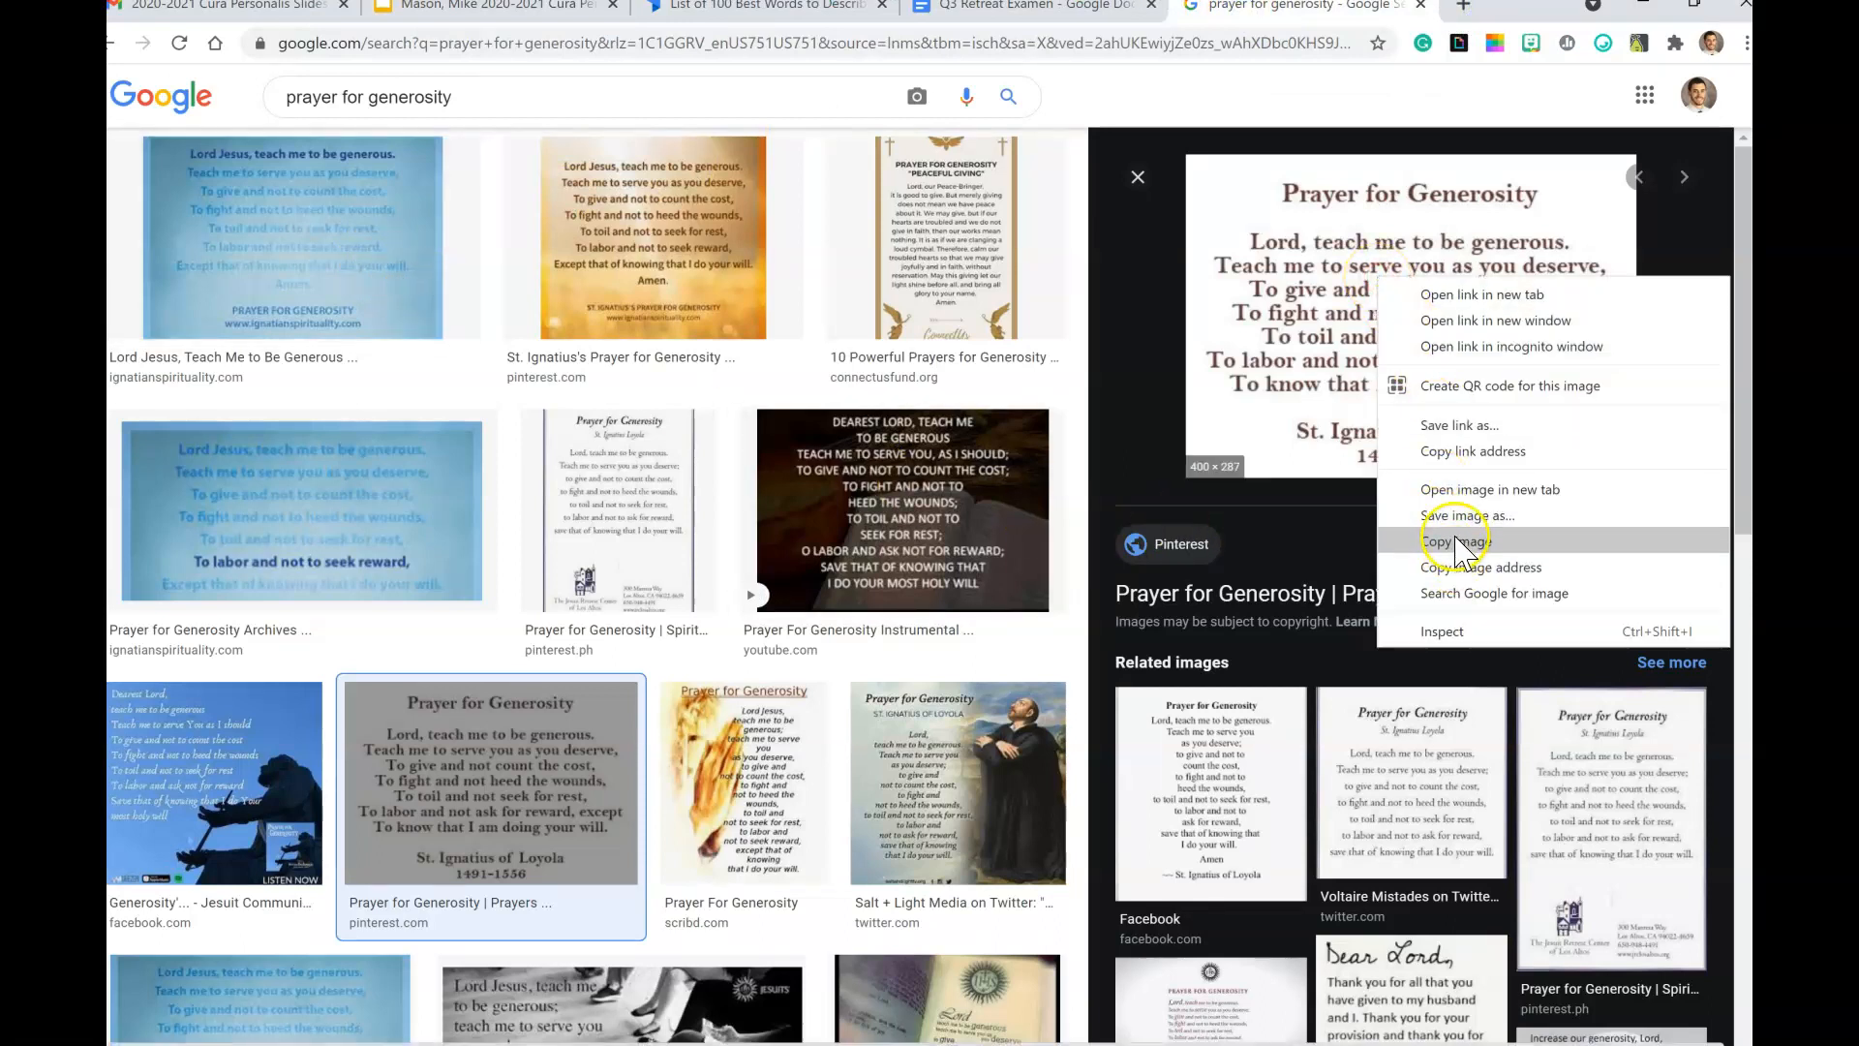
click(498, 23)
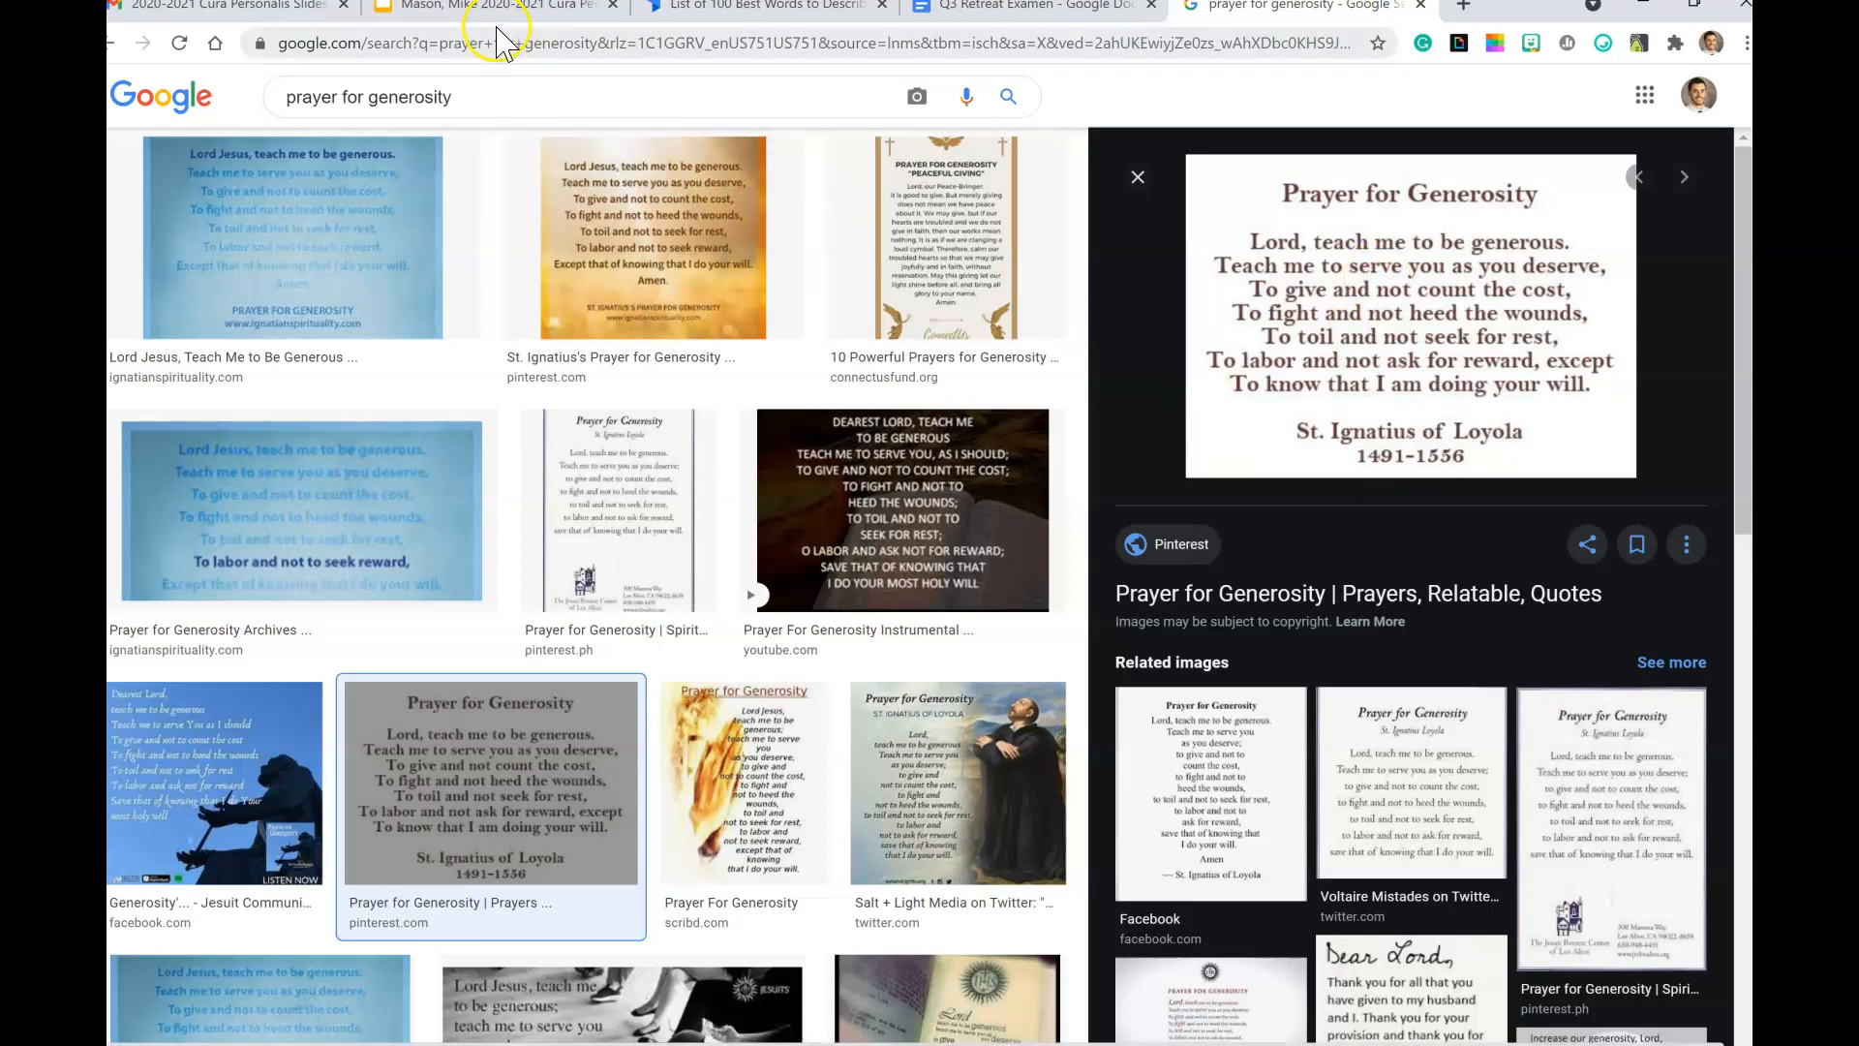
click(486, 6)
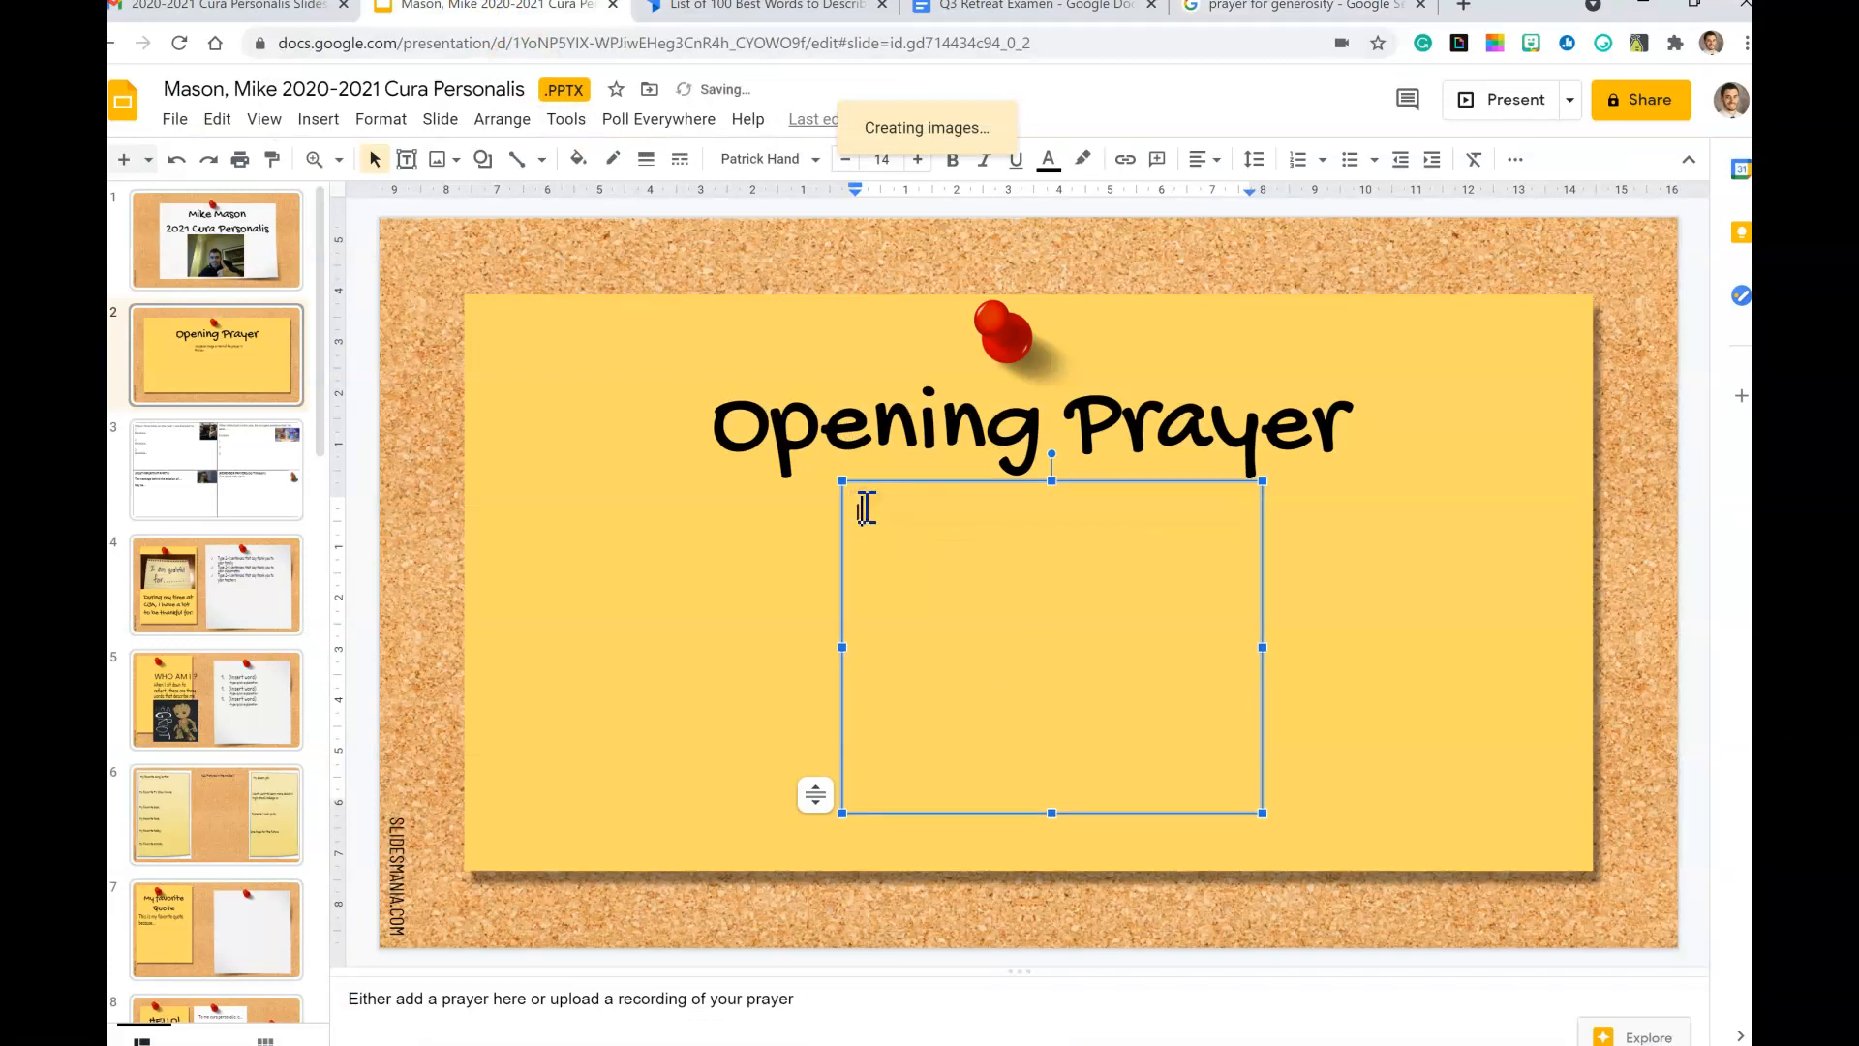
Step: Paste the Prayer for Generosity image under the Opening Prayer title and enlarge it
right_click(862, 510)
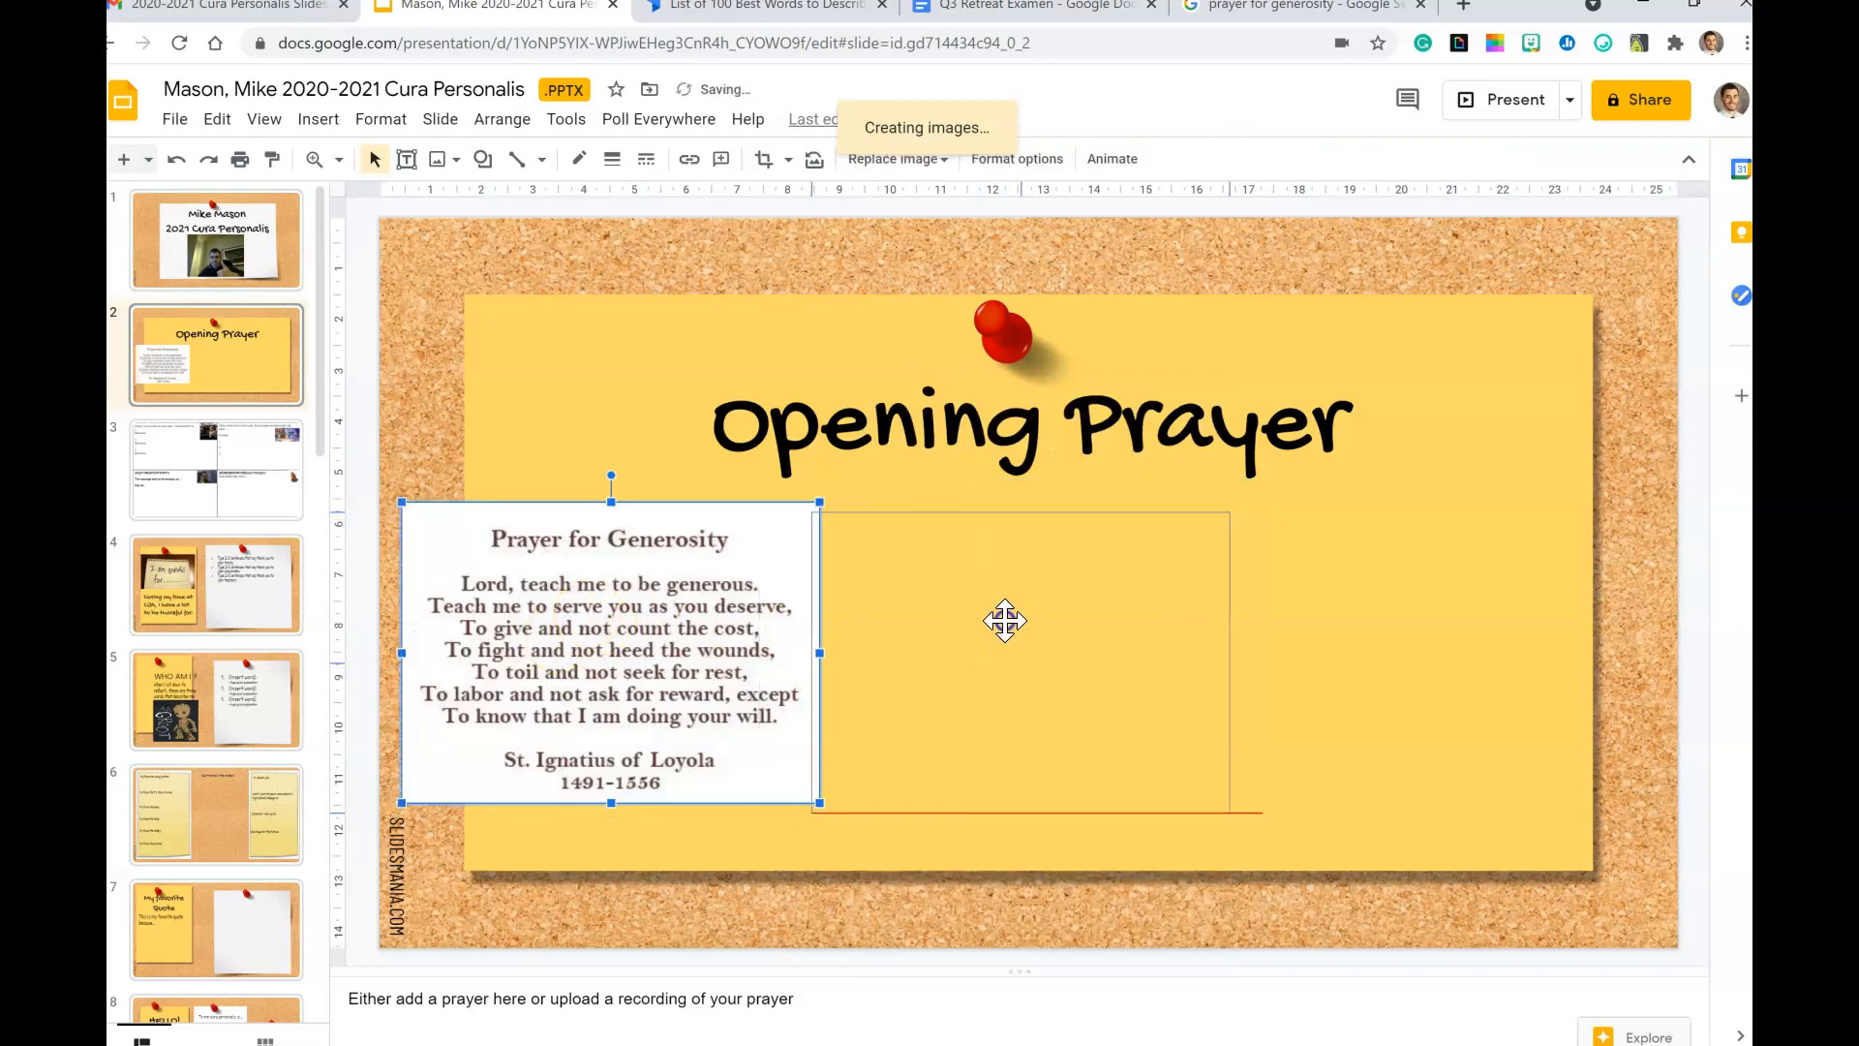
drag(611, 621, 1049, 637)
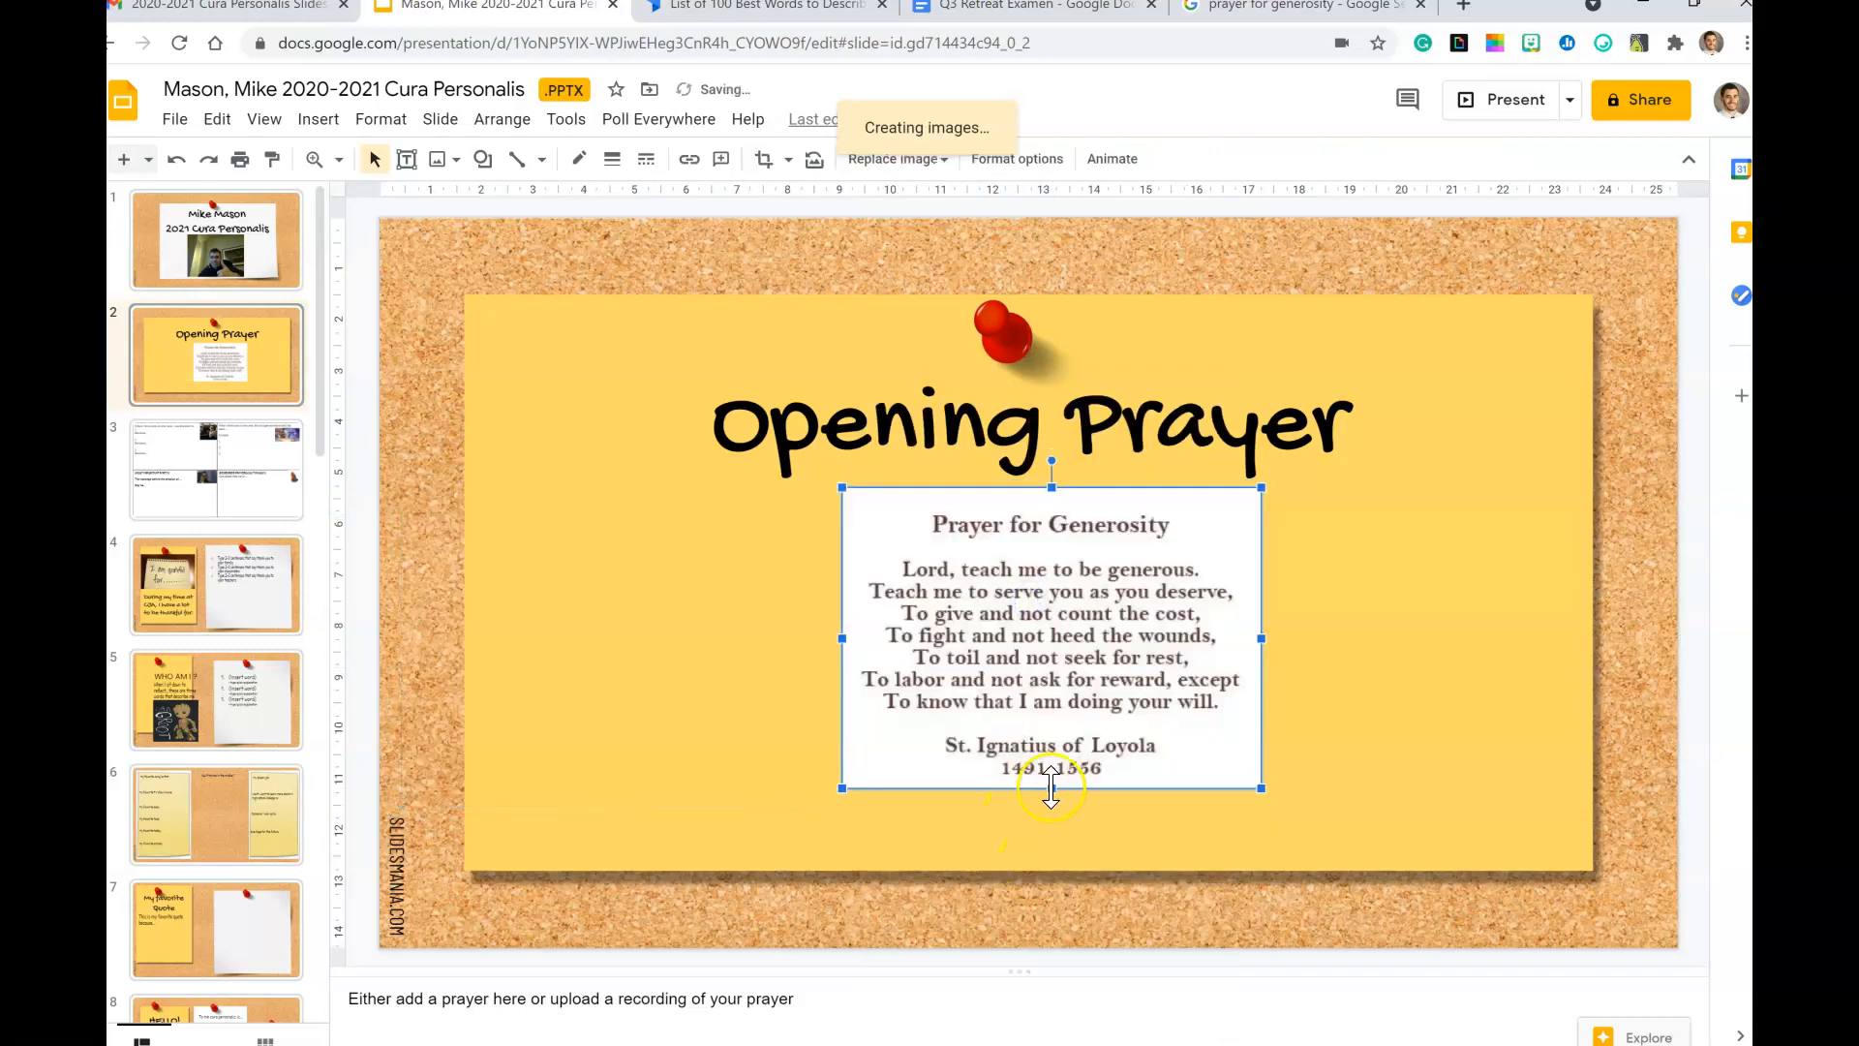
drag(1048, 789, 1047, 848)
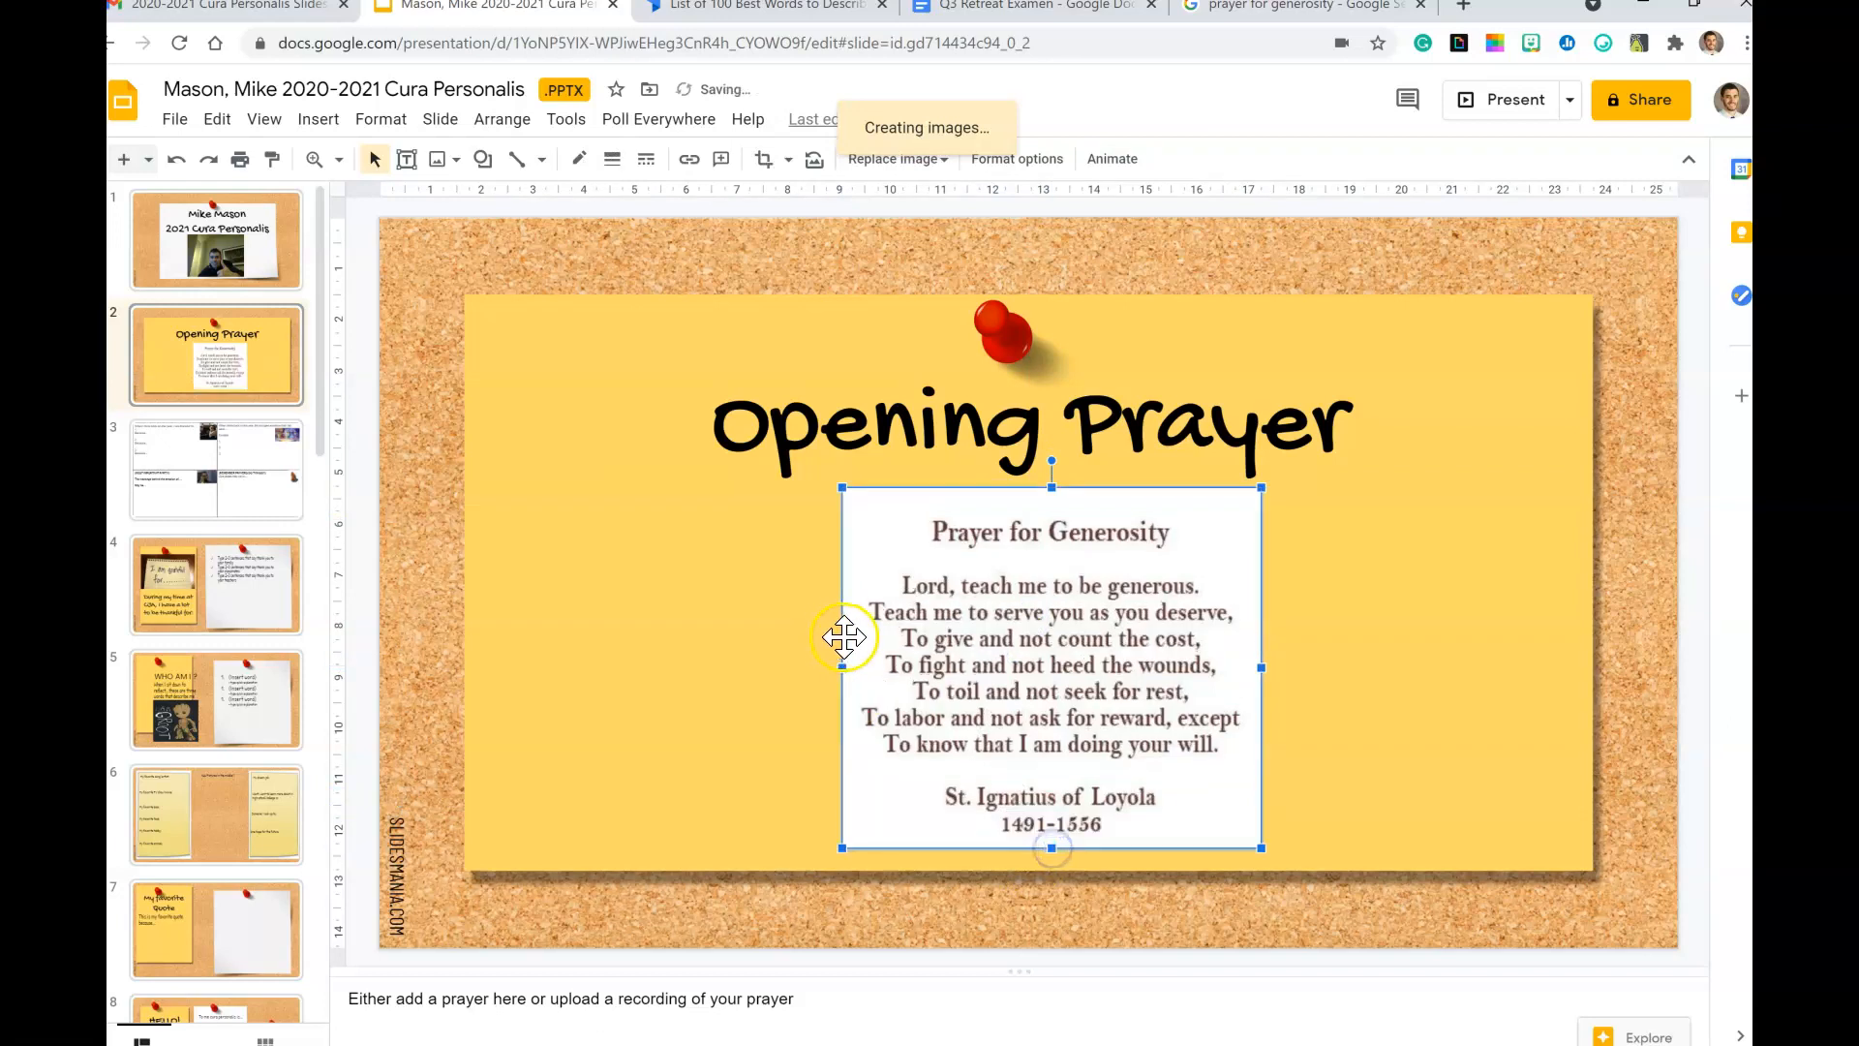
drag(844, 638, 796, 662)
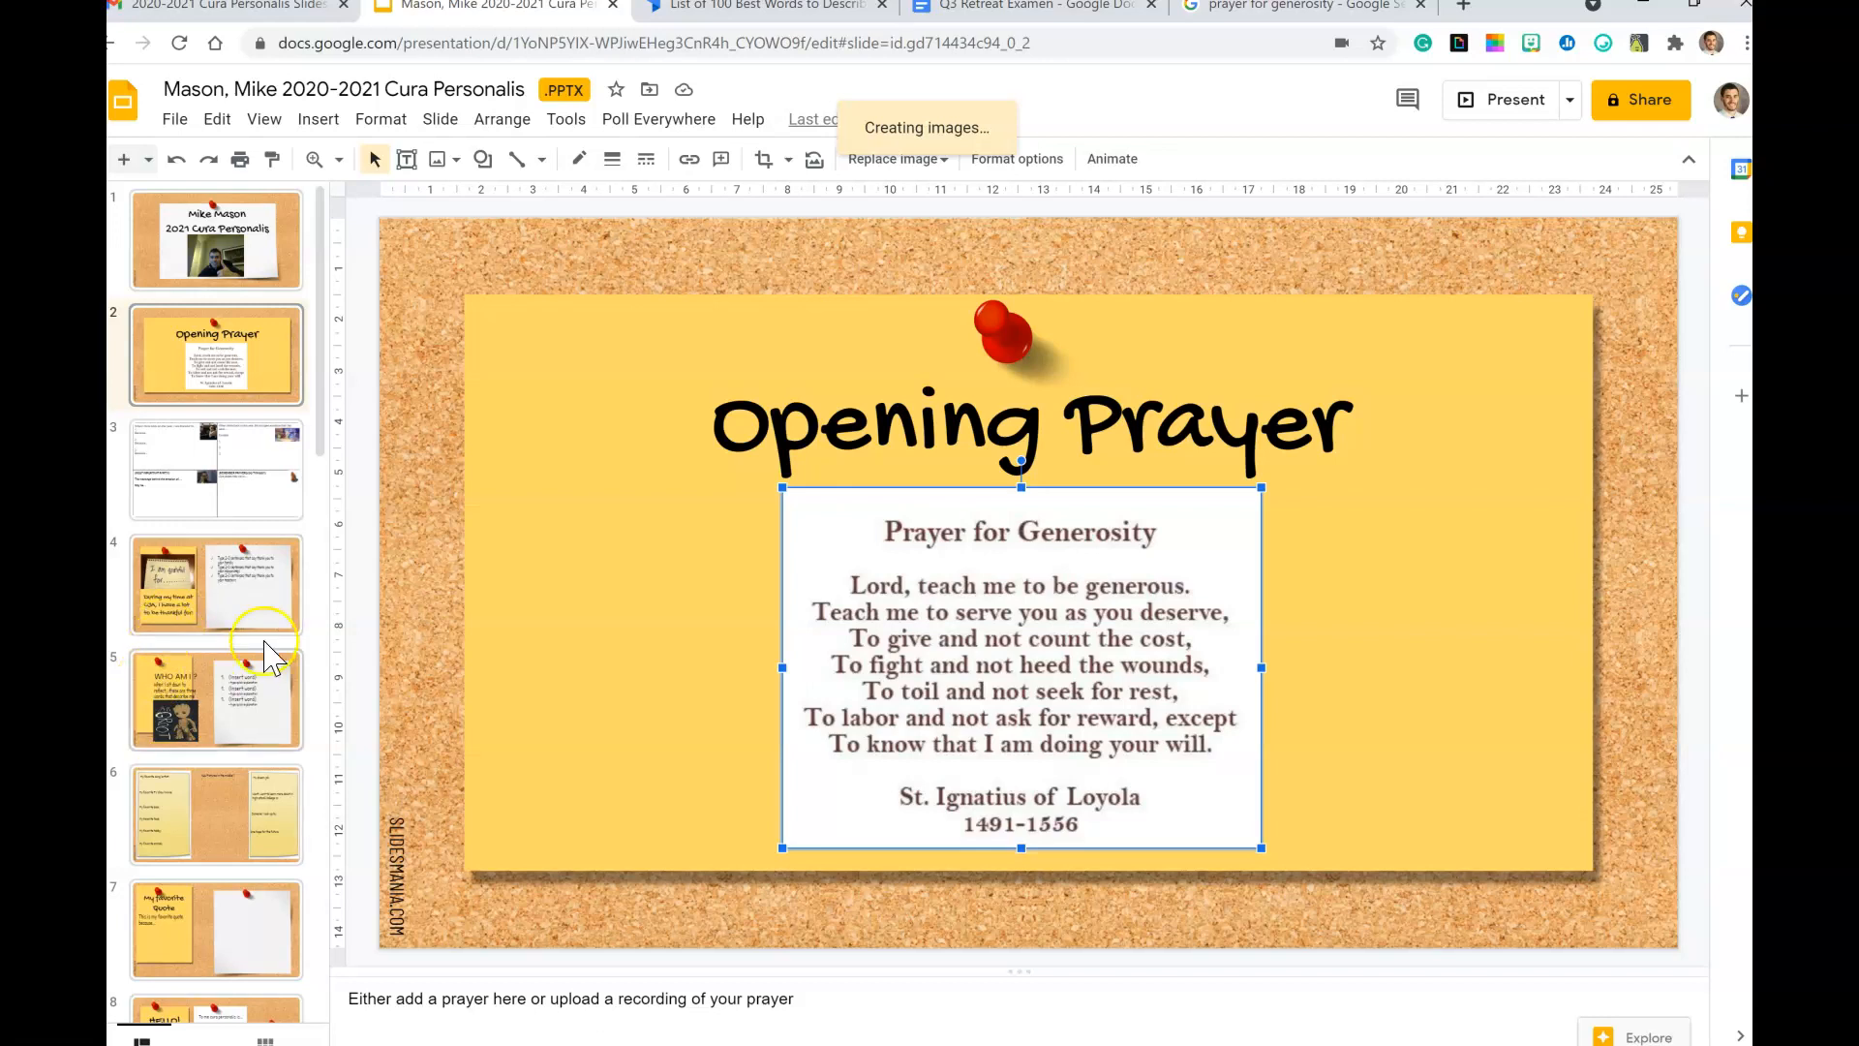
Step: On the examen slide, enter numbered gratitude 1: Mom and Dad, who advised during difficult times
click(216, 469)
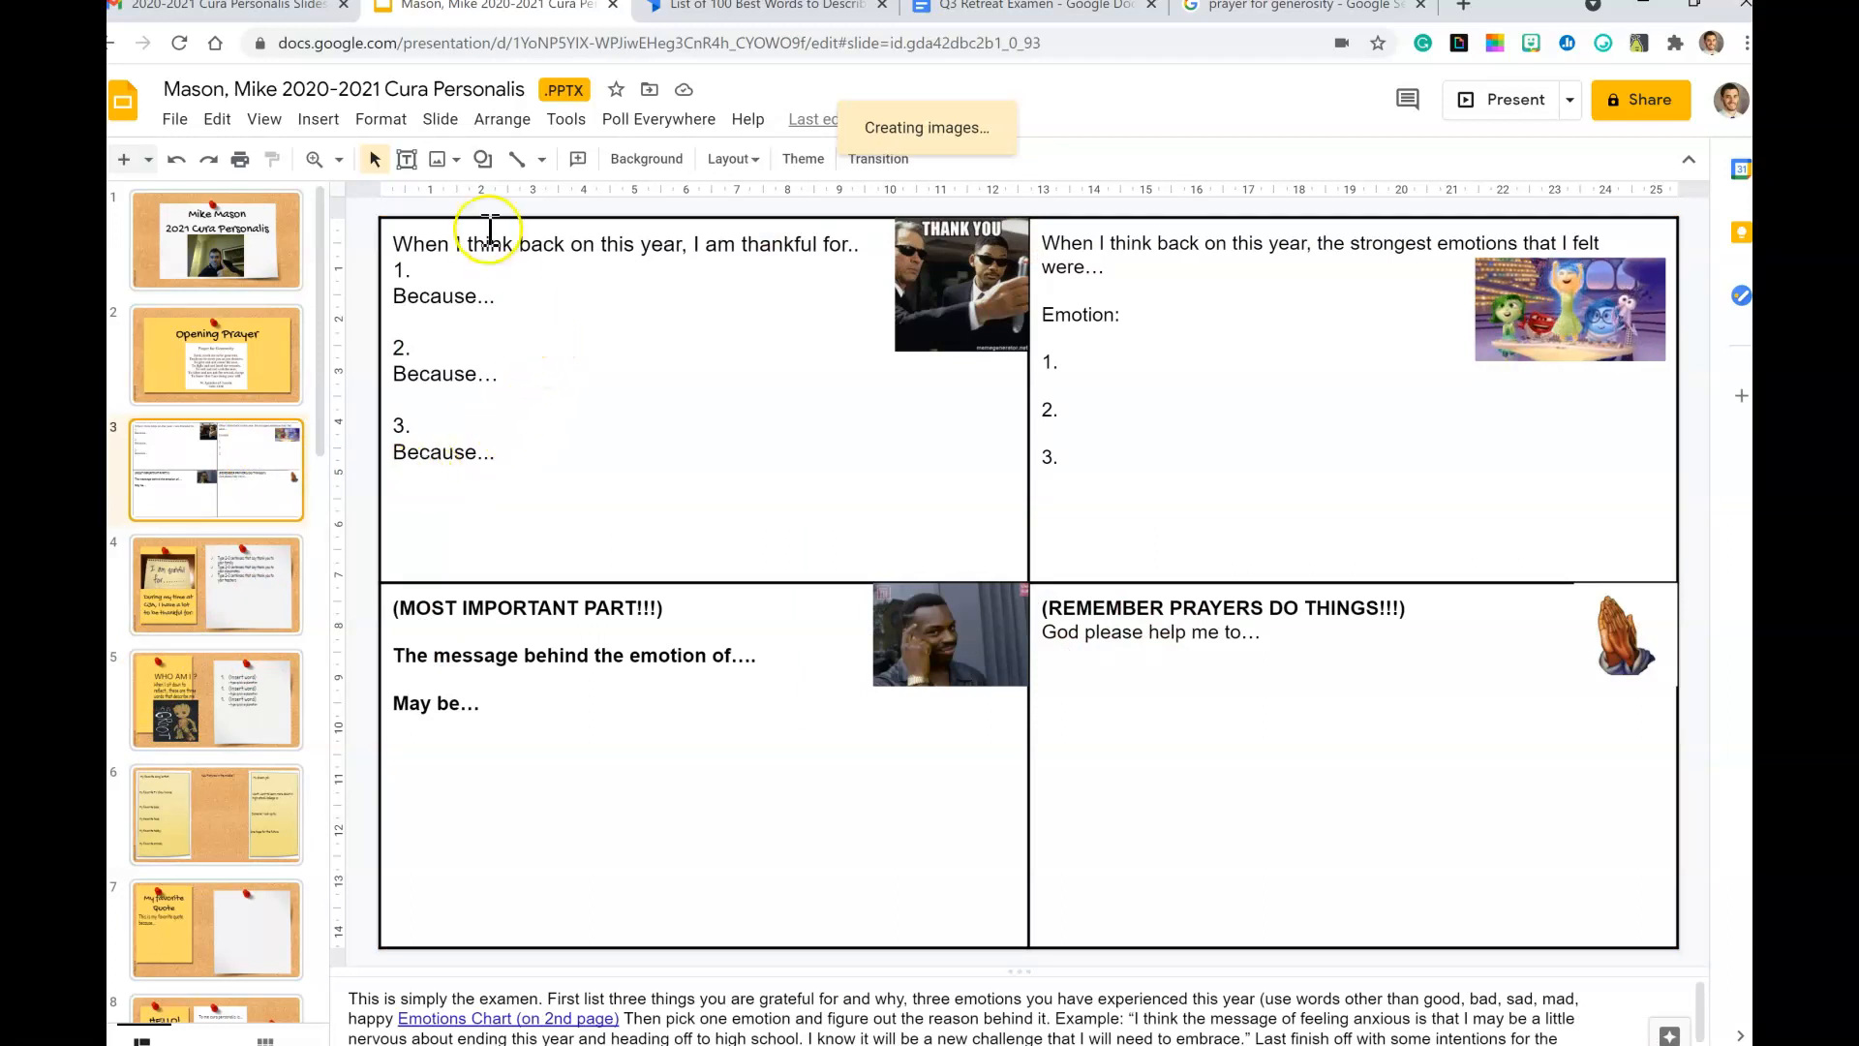
mouse_move(433, 249)
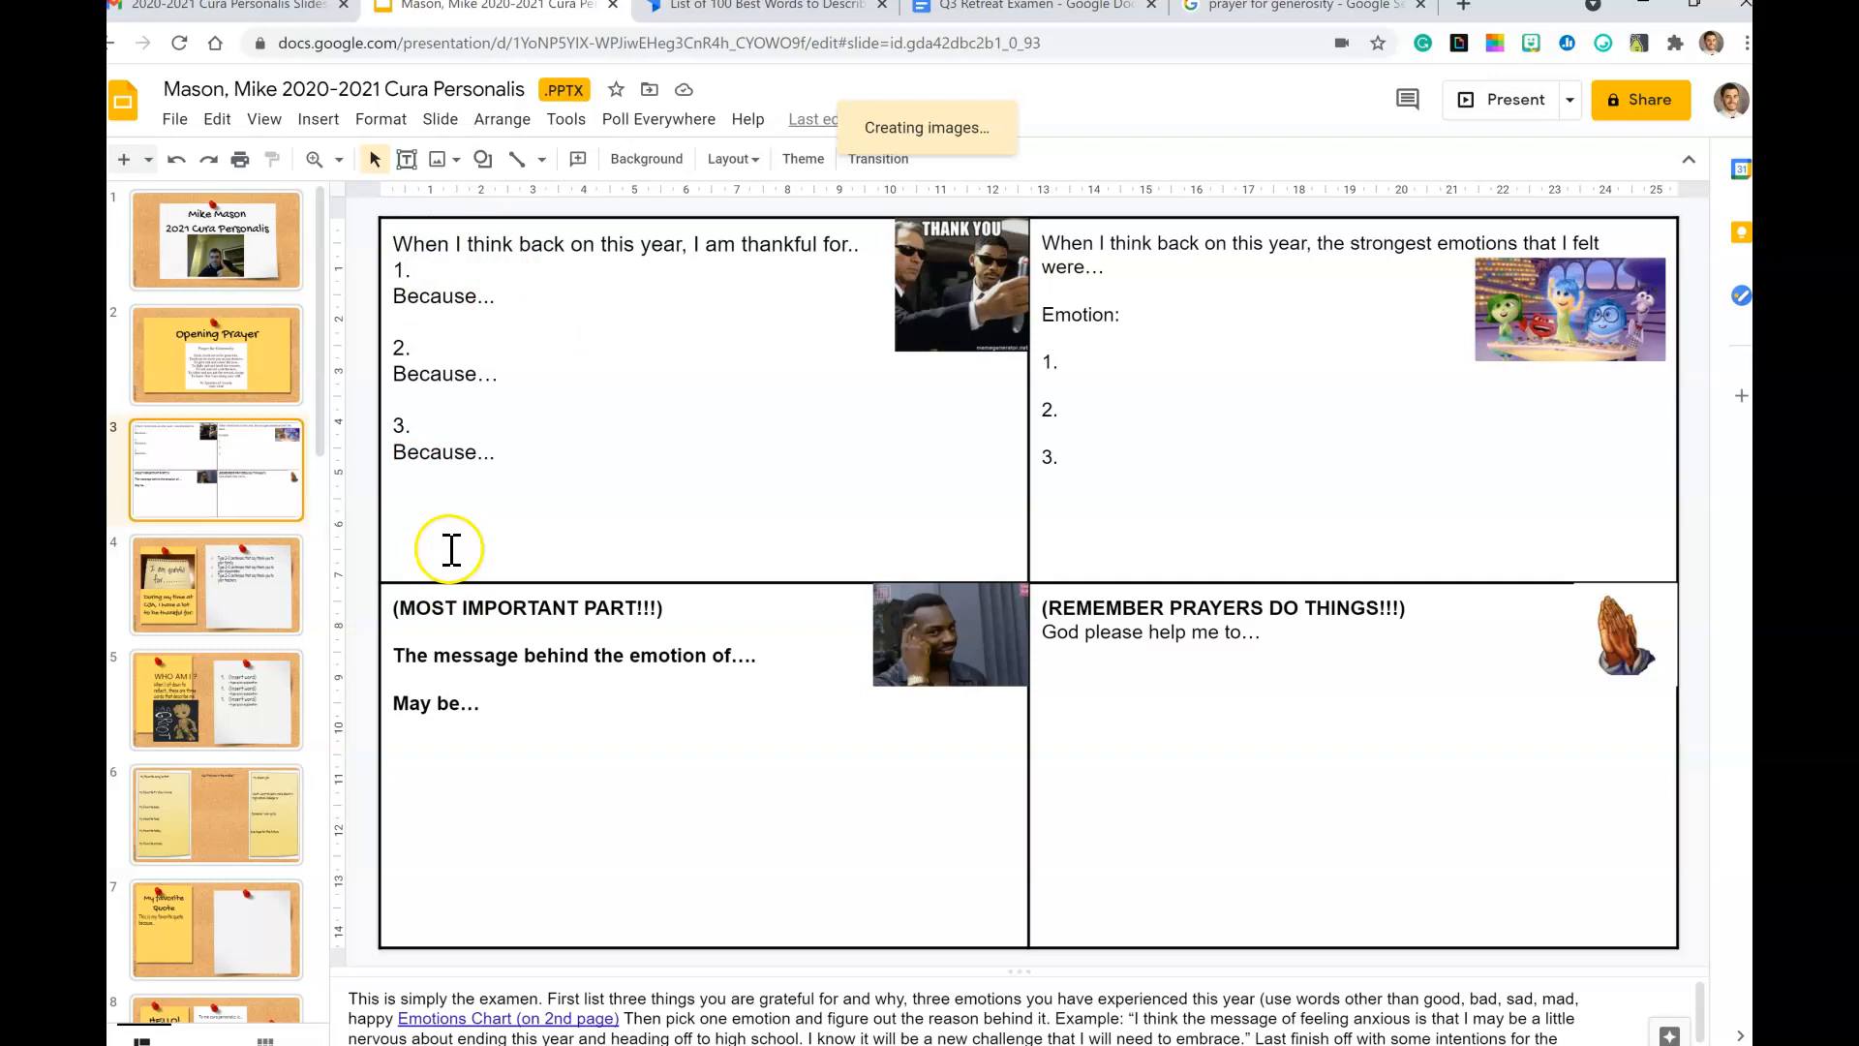
mouse_move(463, 450)
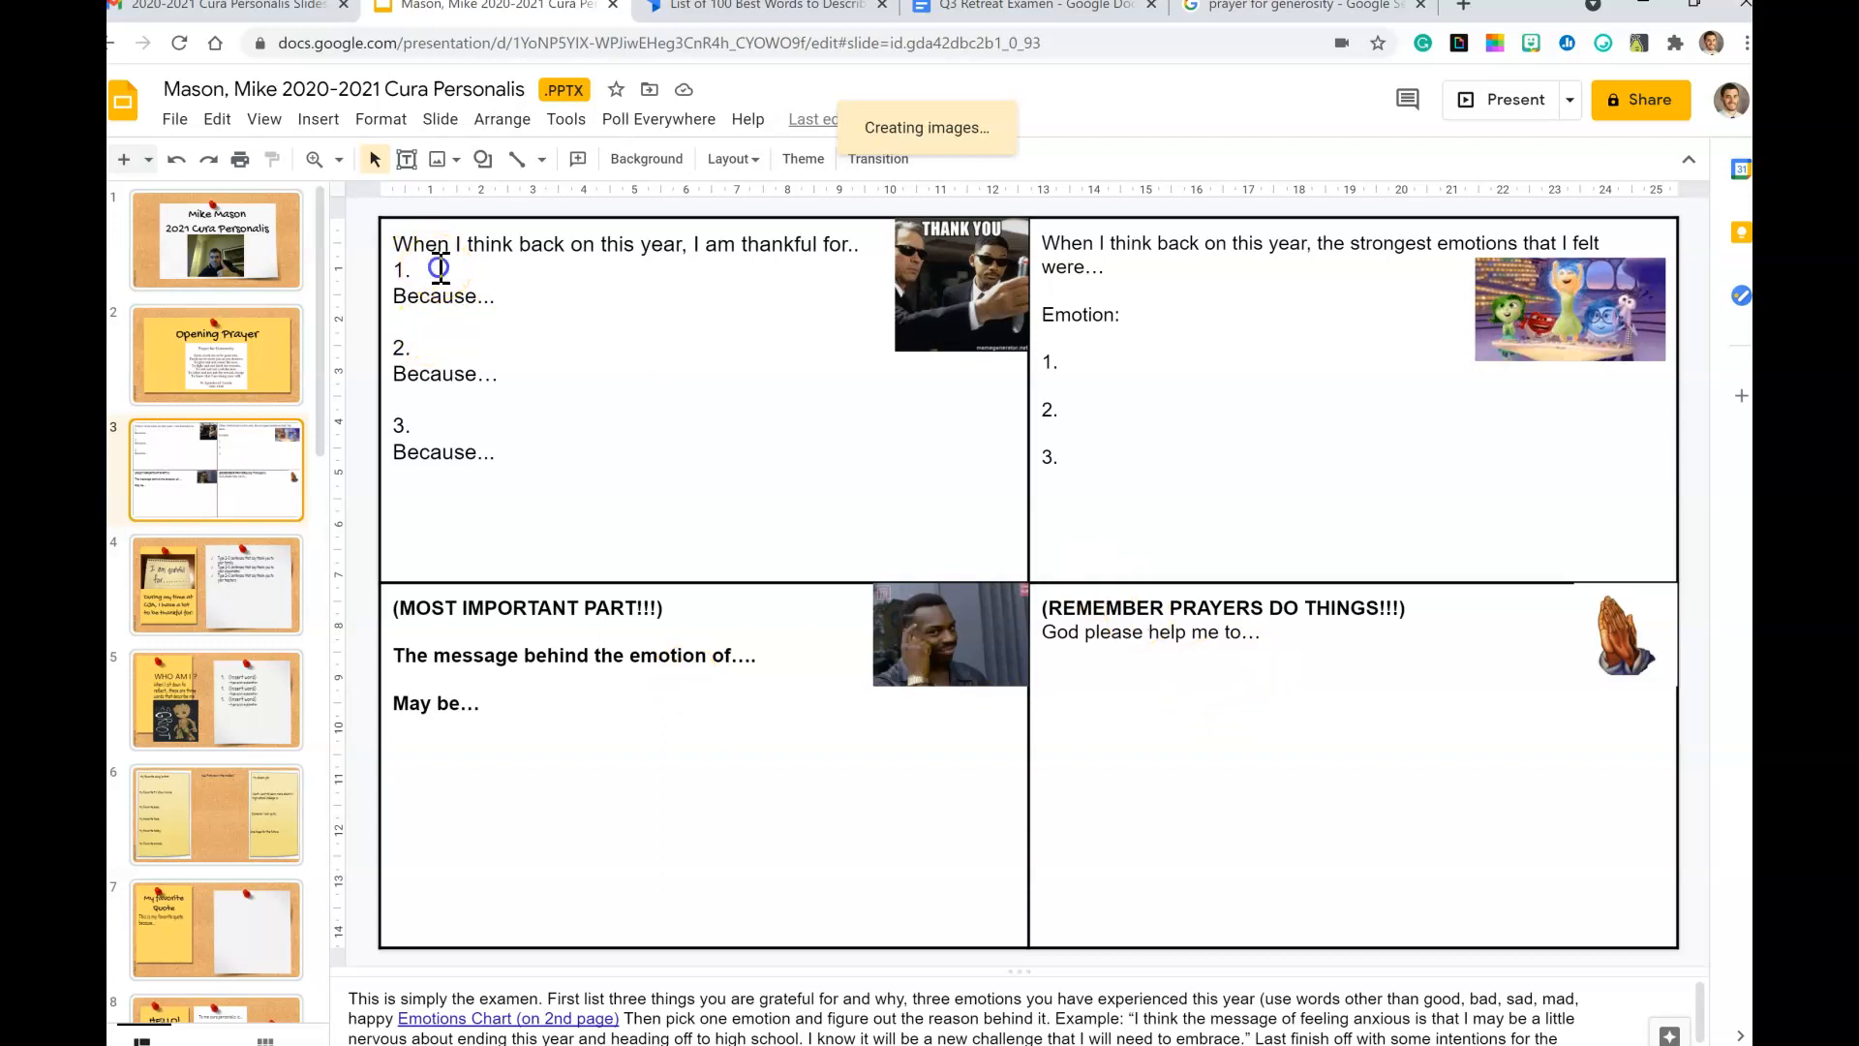
click(438, 270)
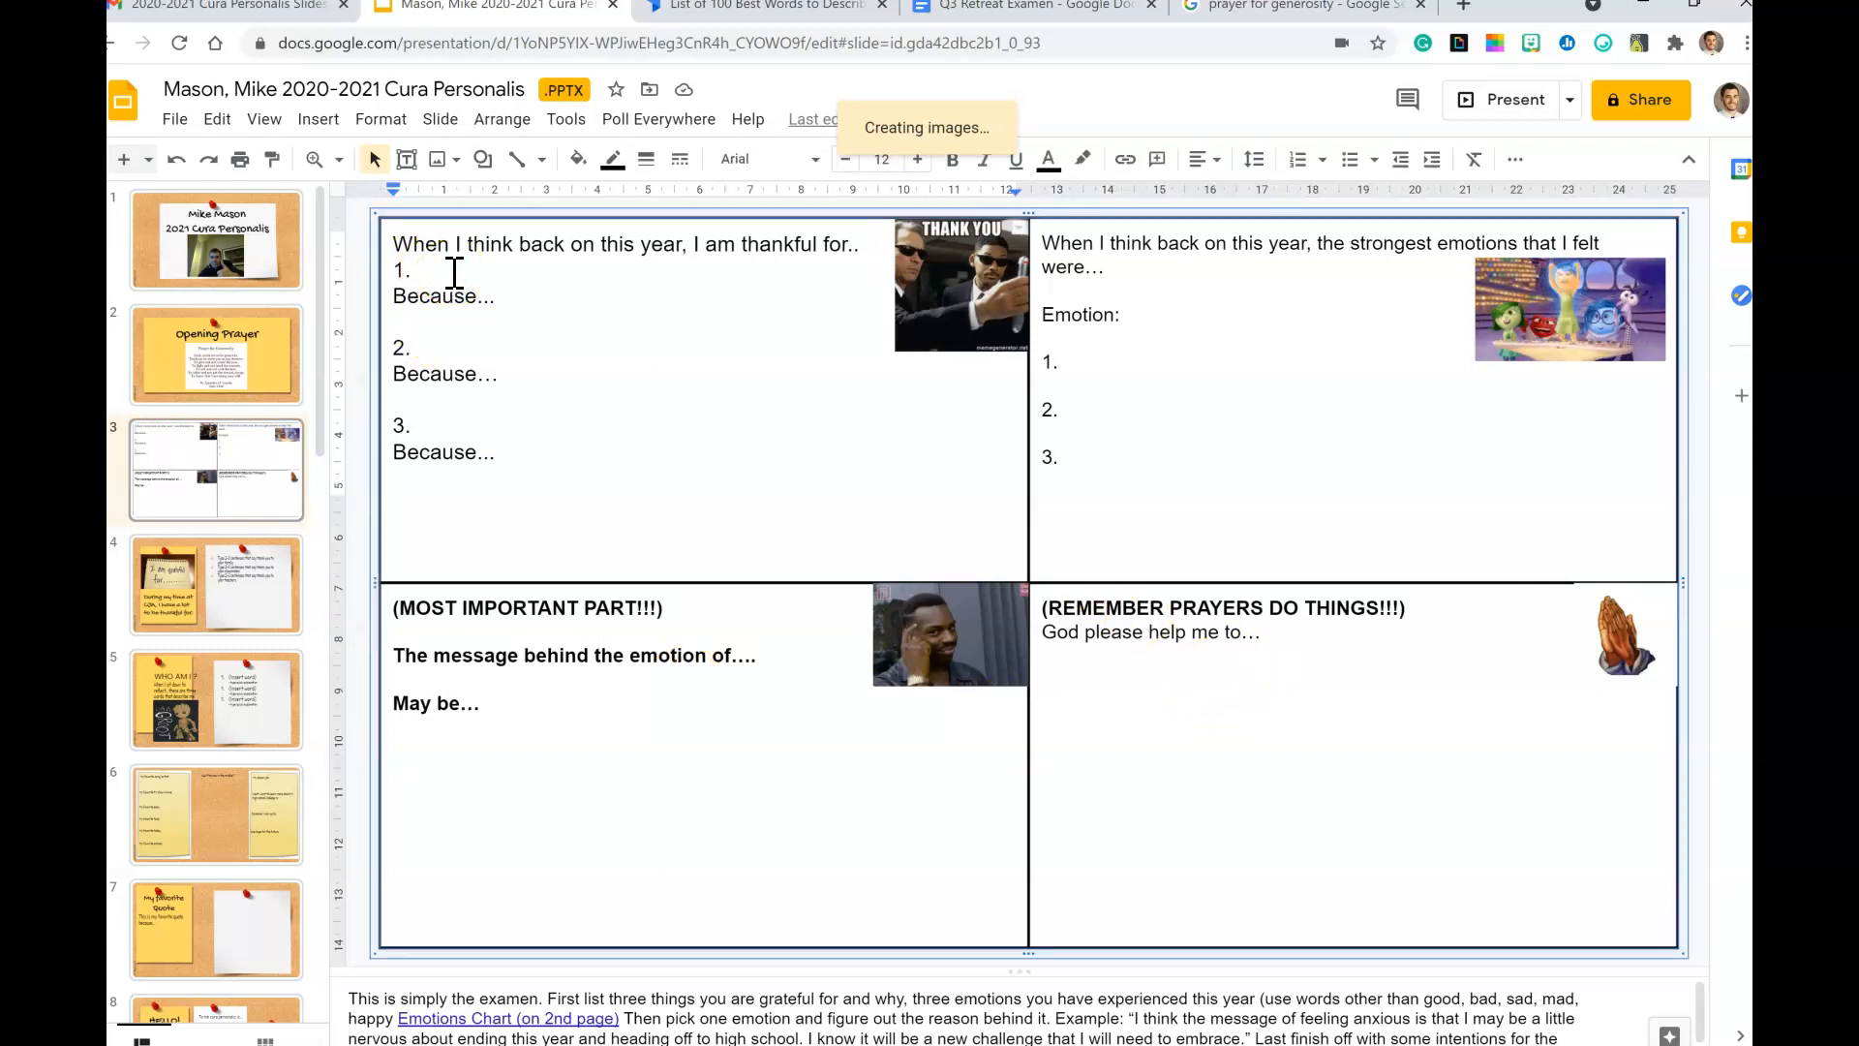
click(1295, 158)
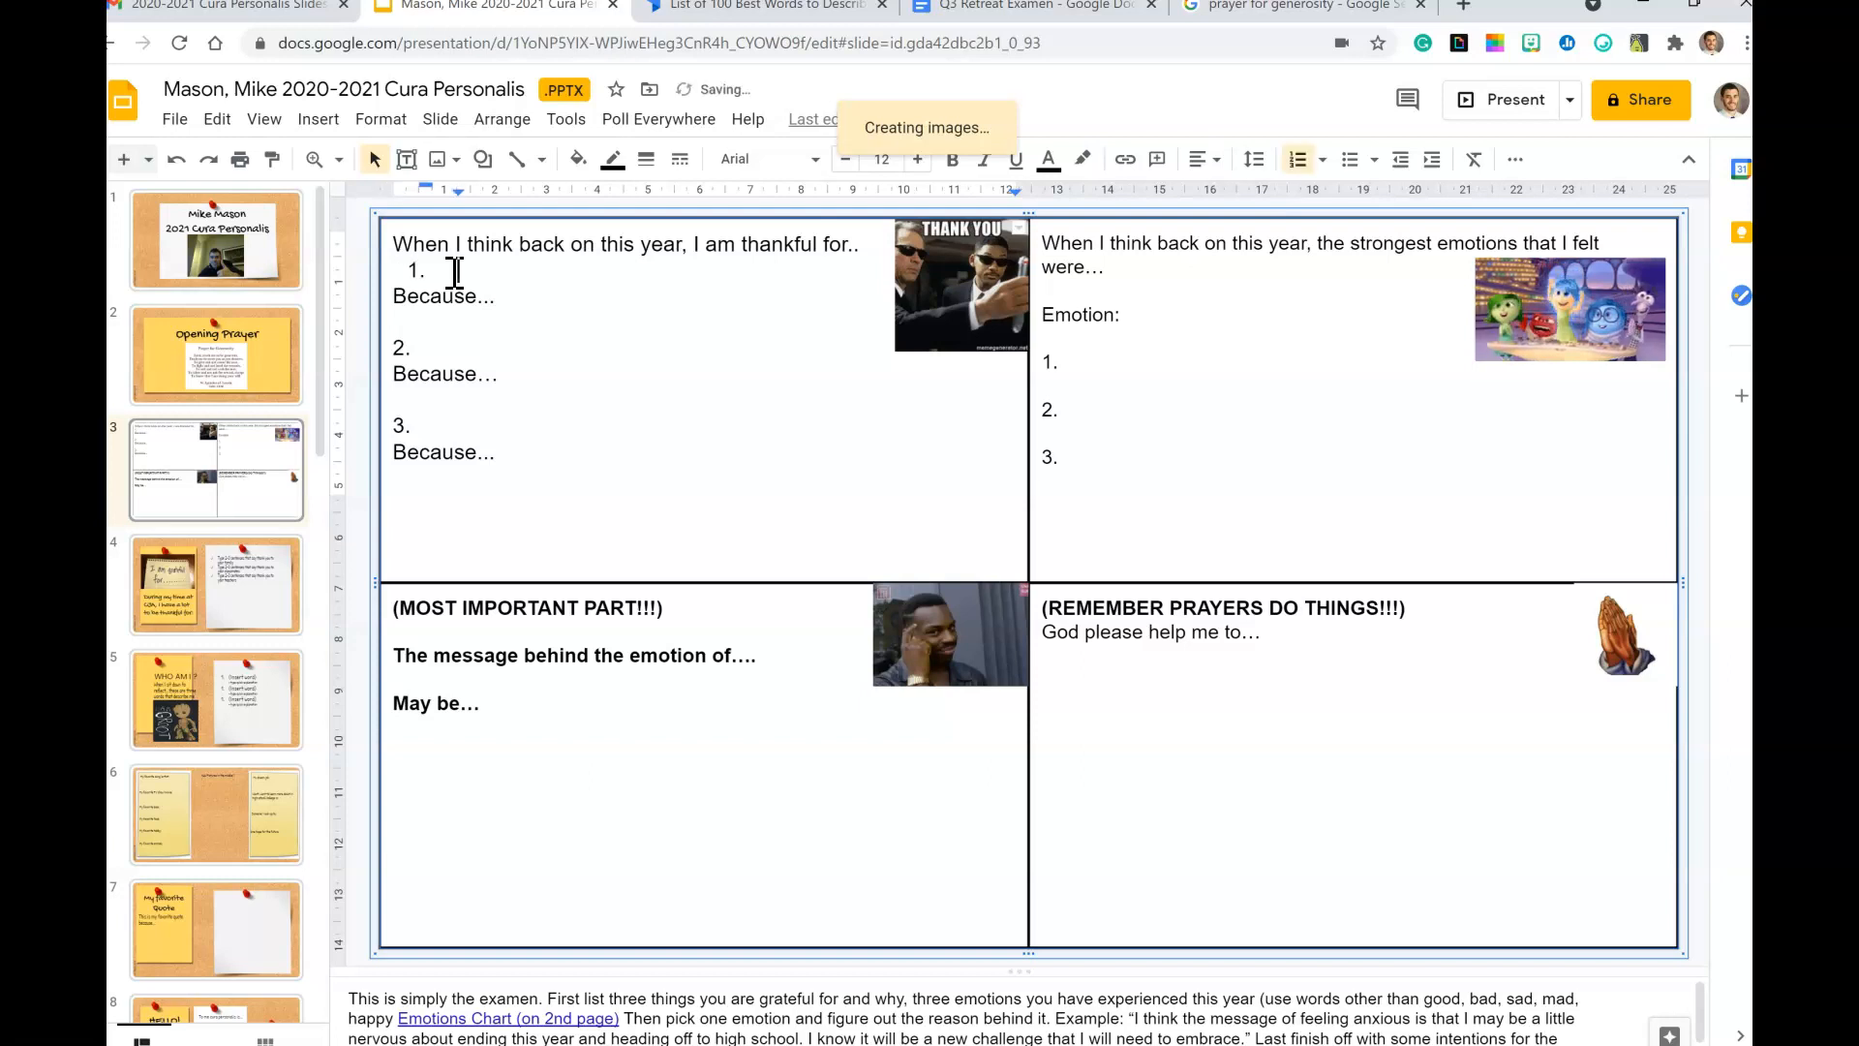
text(Mom and Dad)
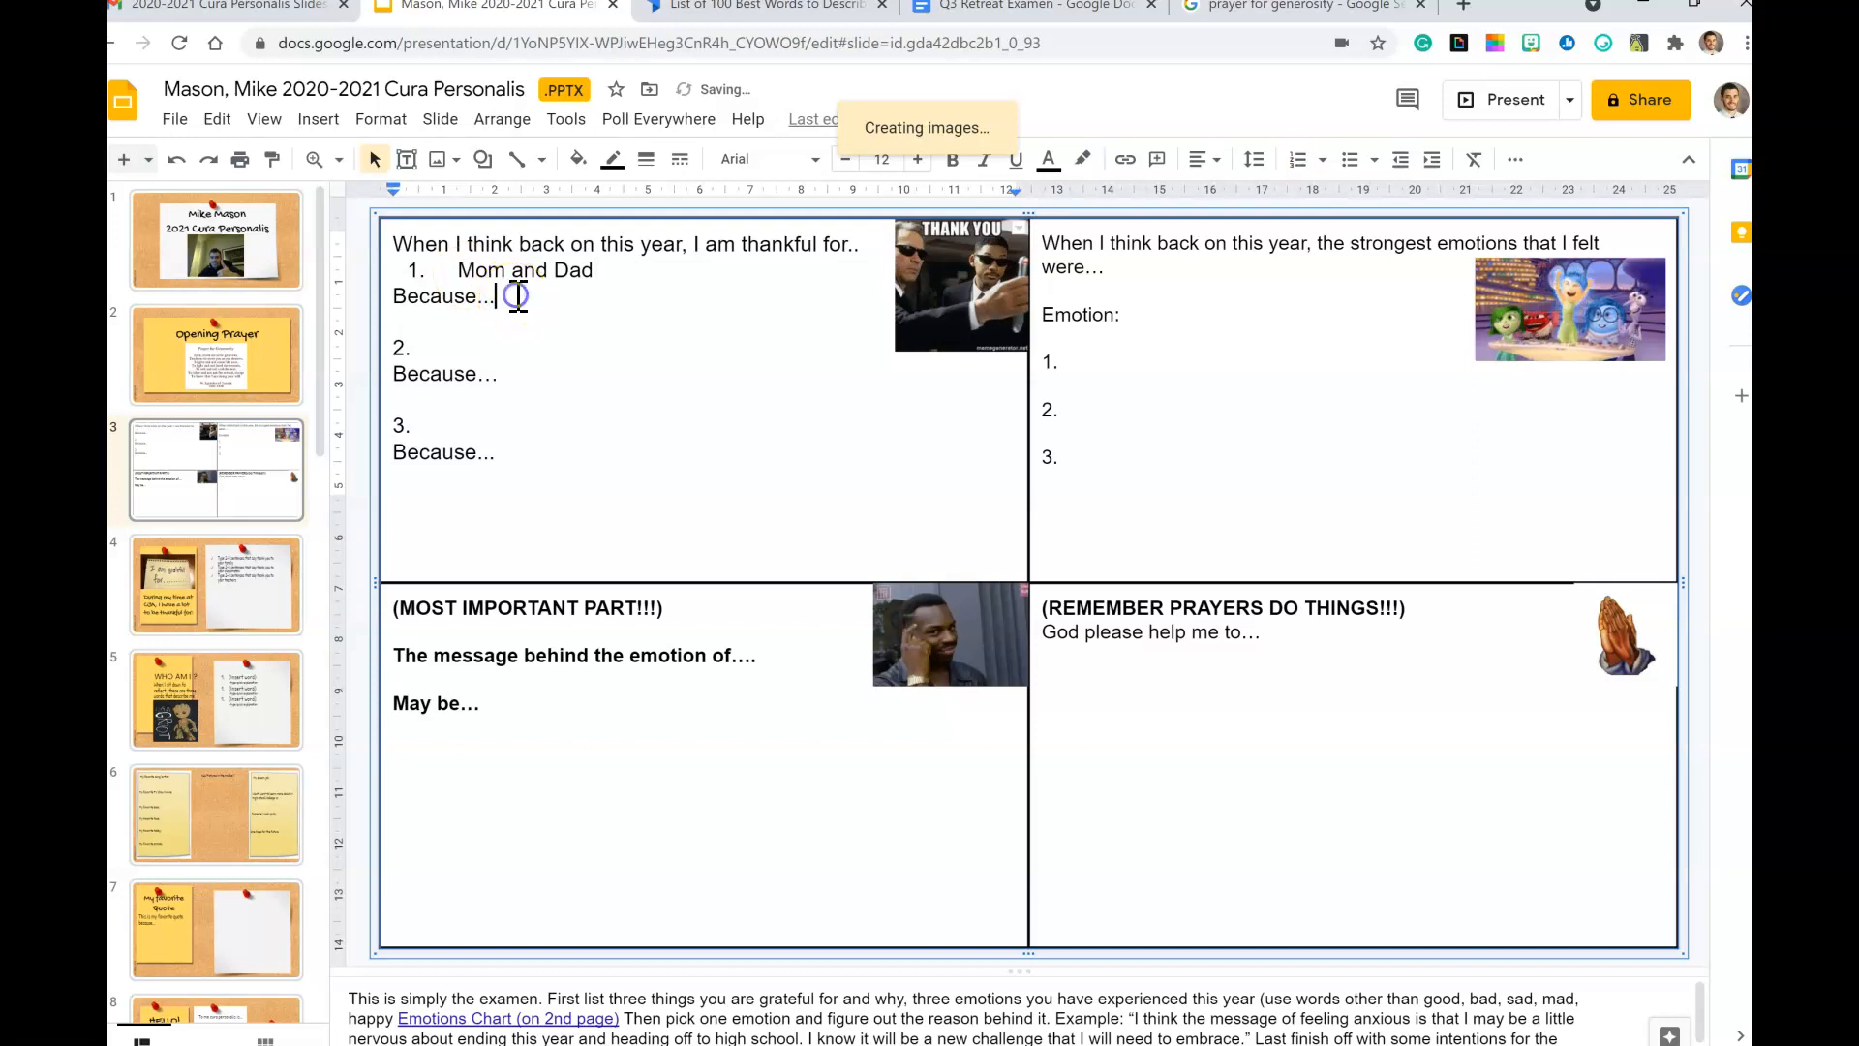
text(they both provided me with a lot of advice)
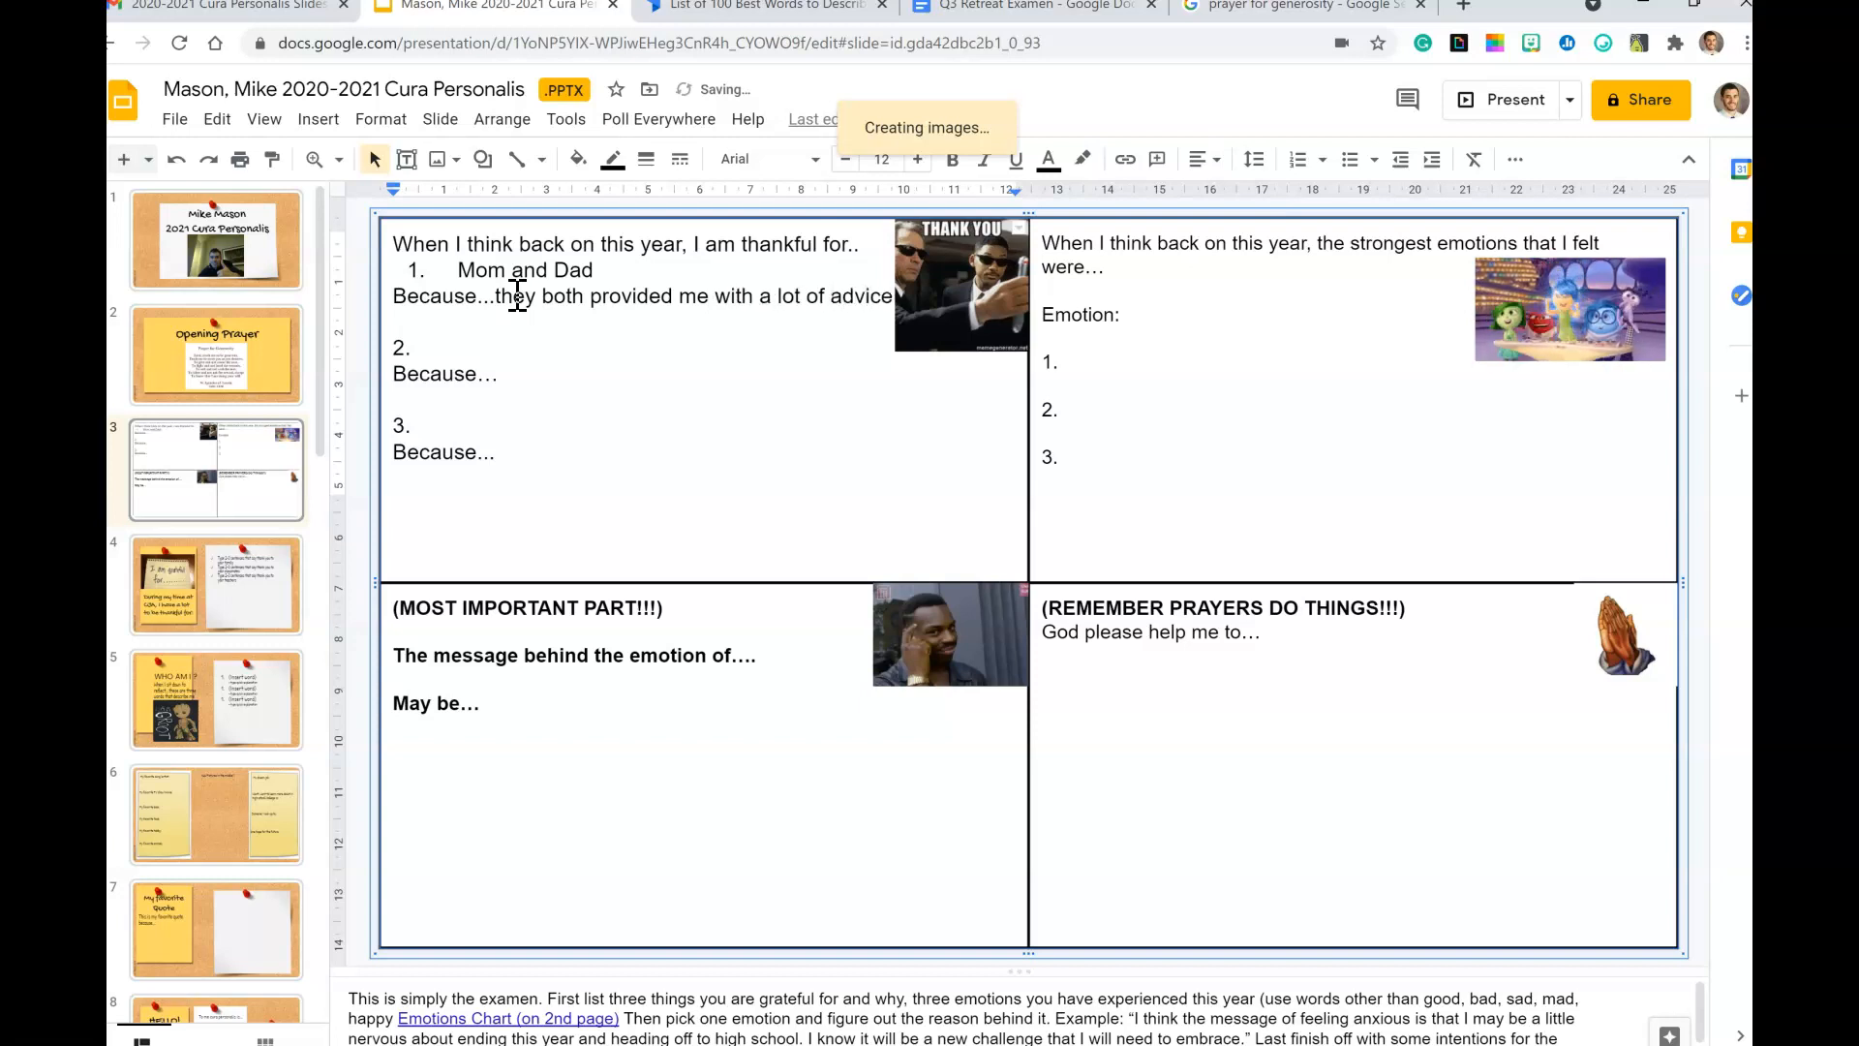
text(some difficult times)
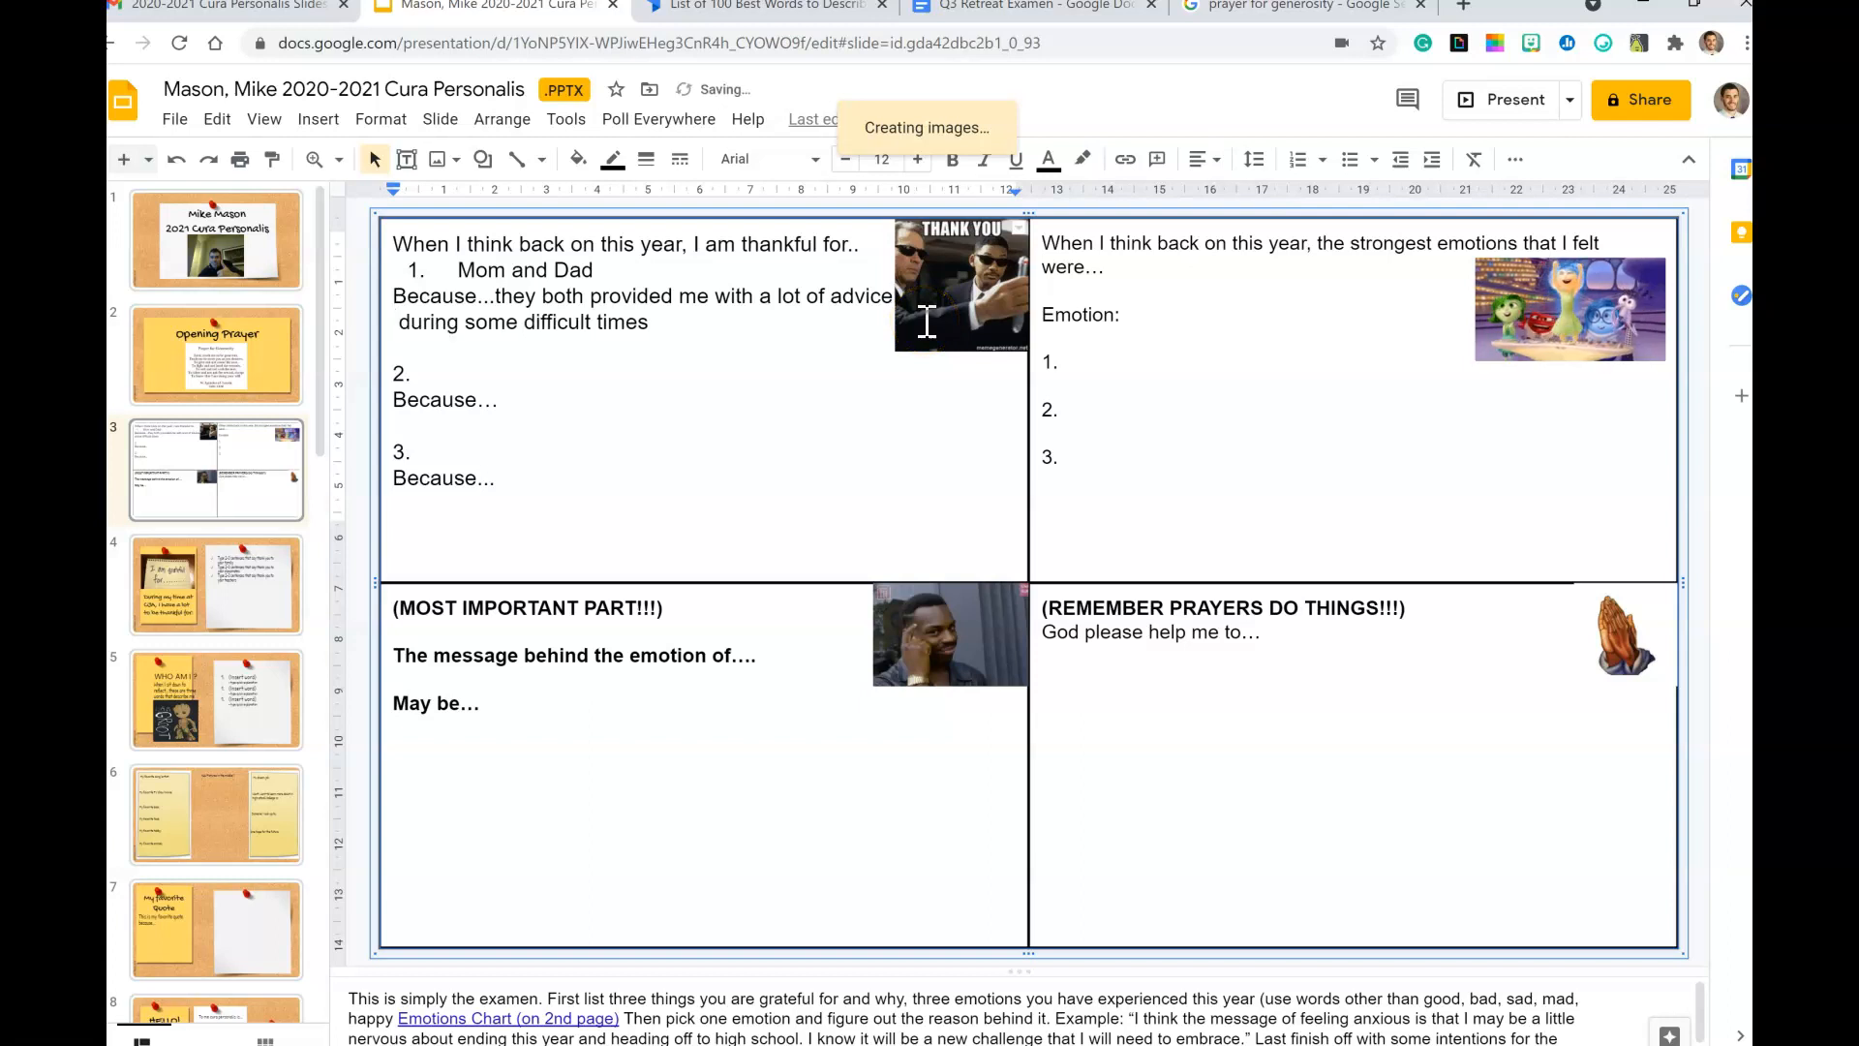
mouse_move(957, 290)
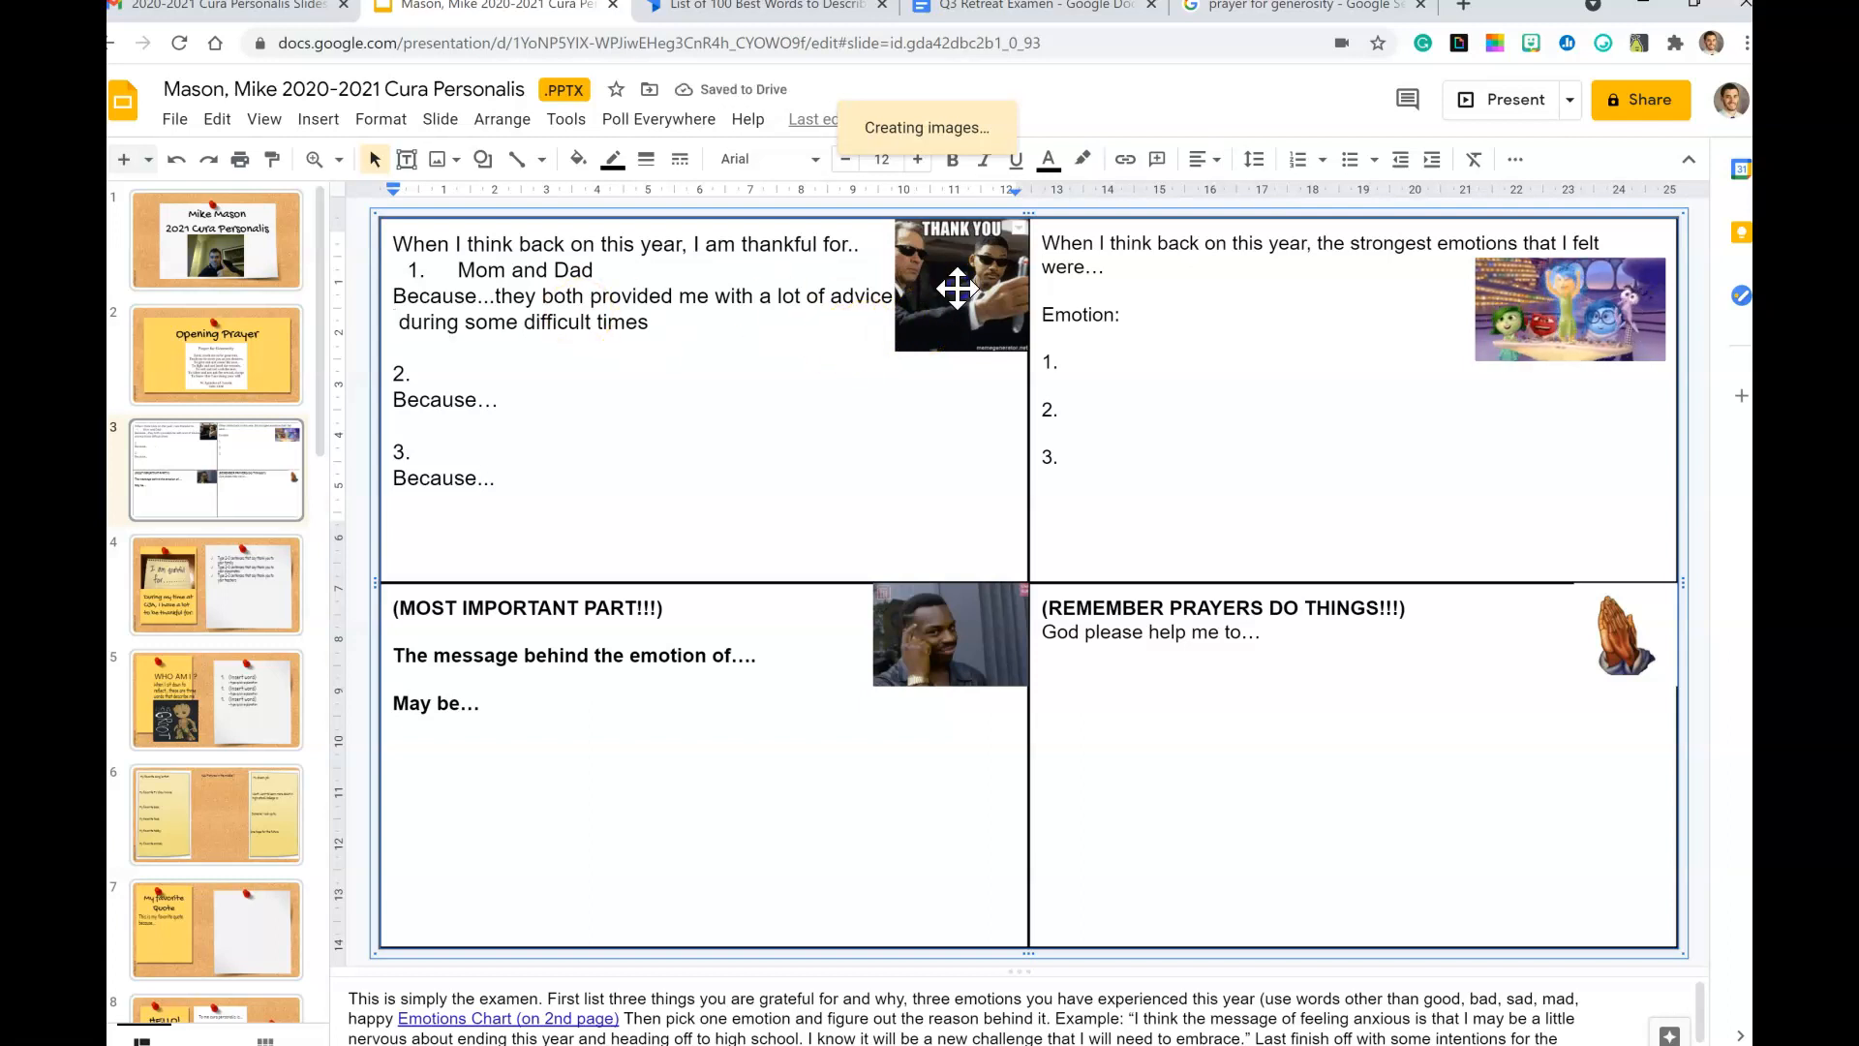
click(960, 285)
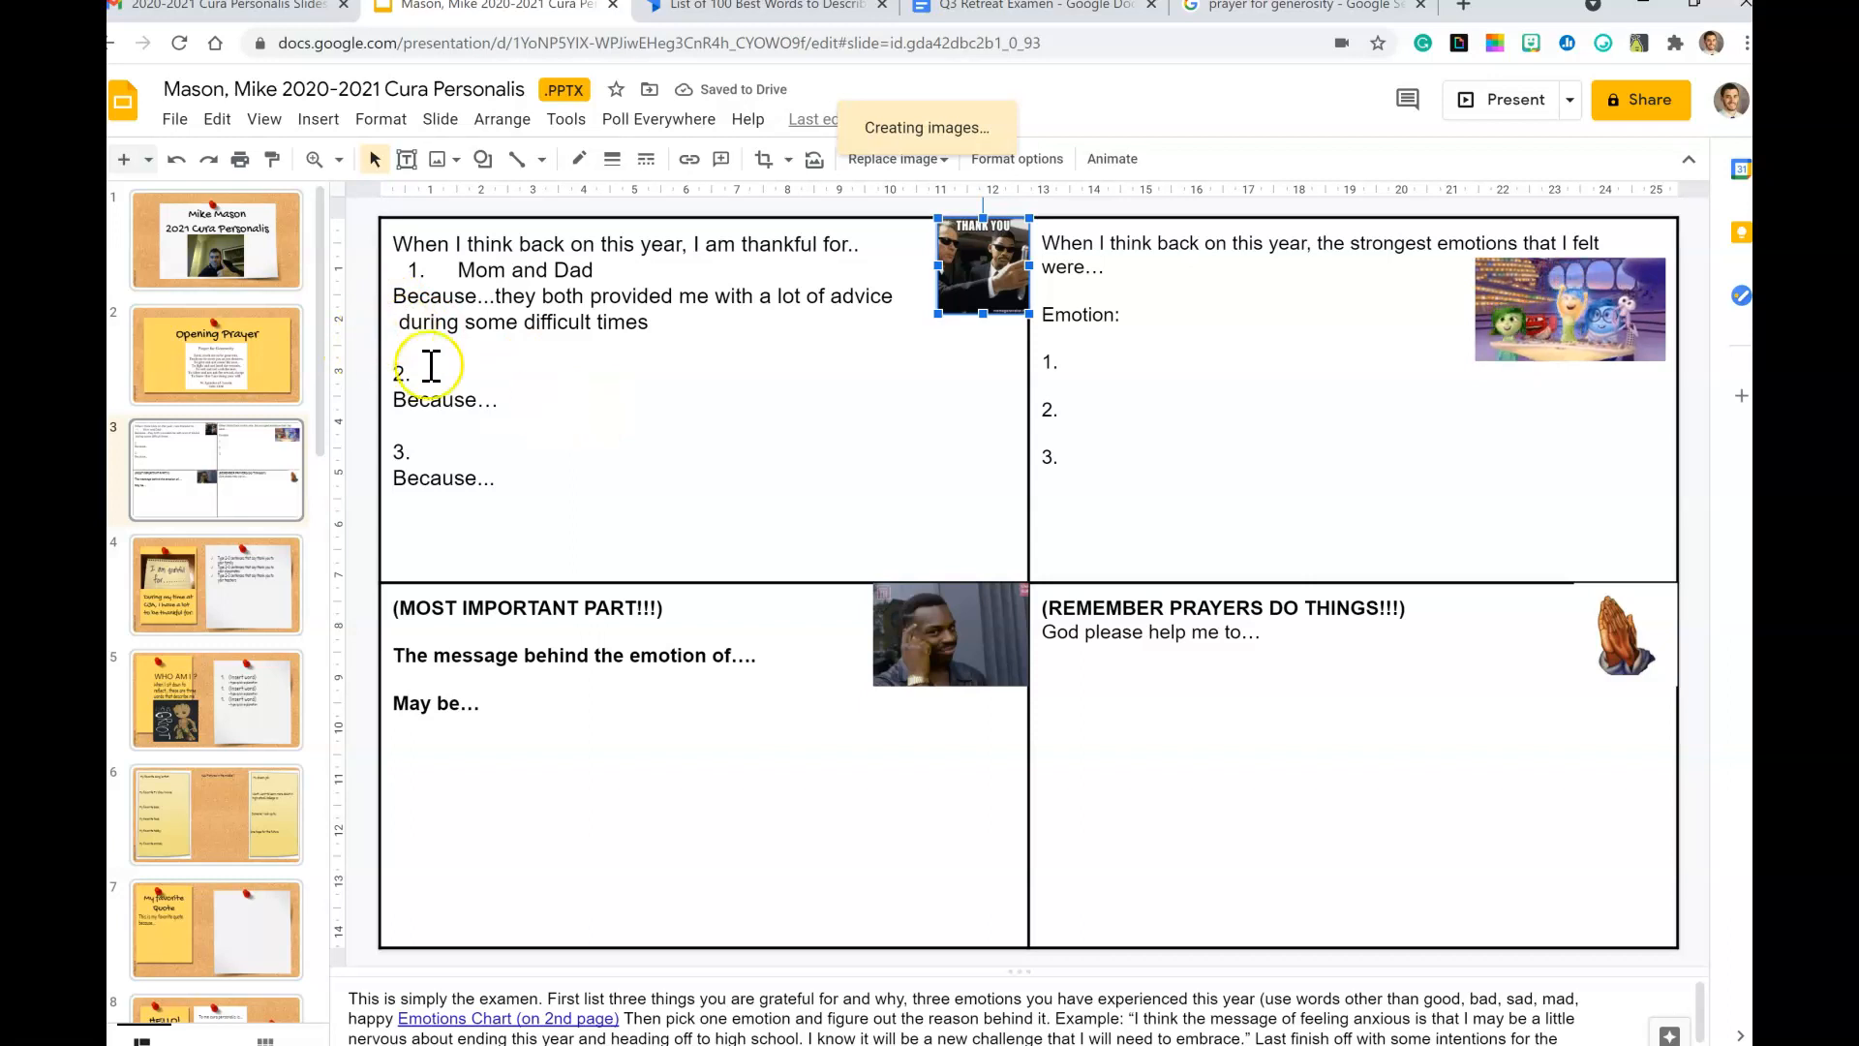
mouse_move(498, 450)
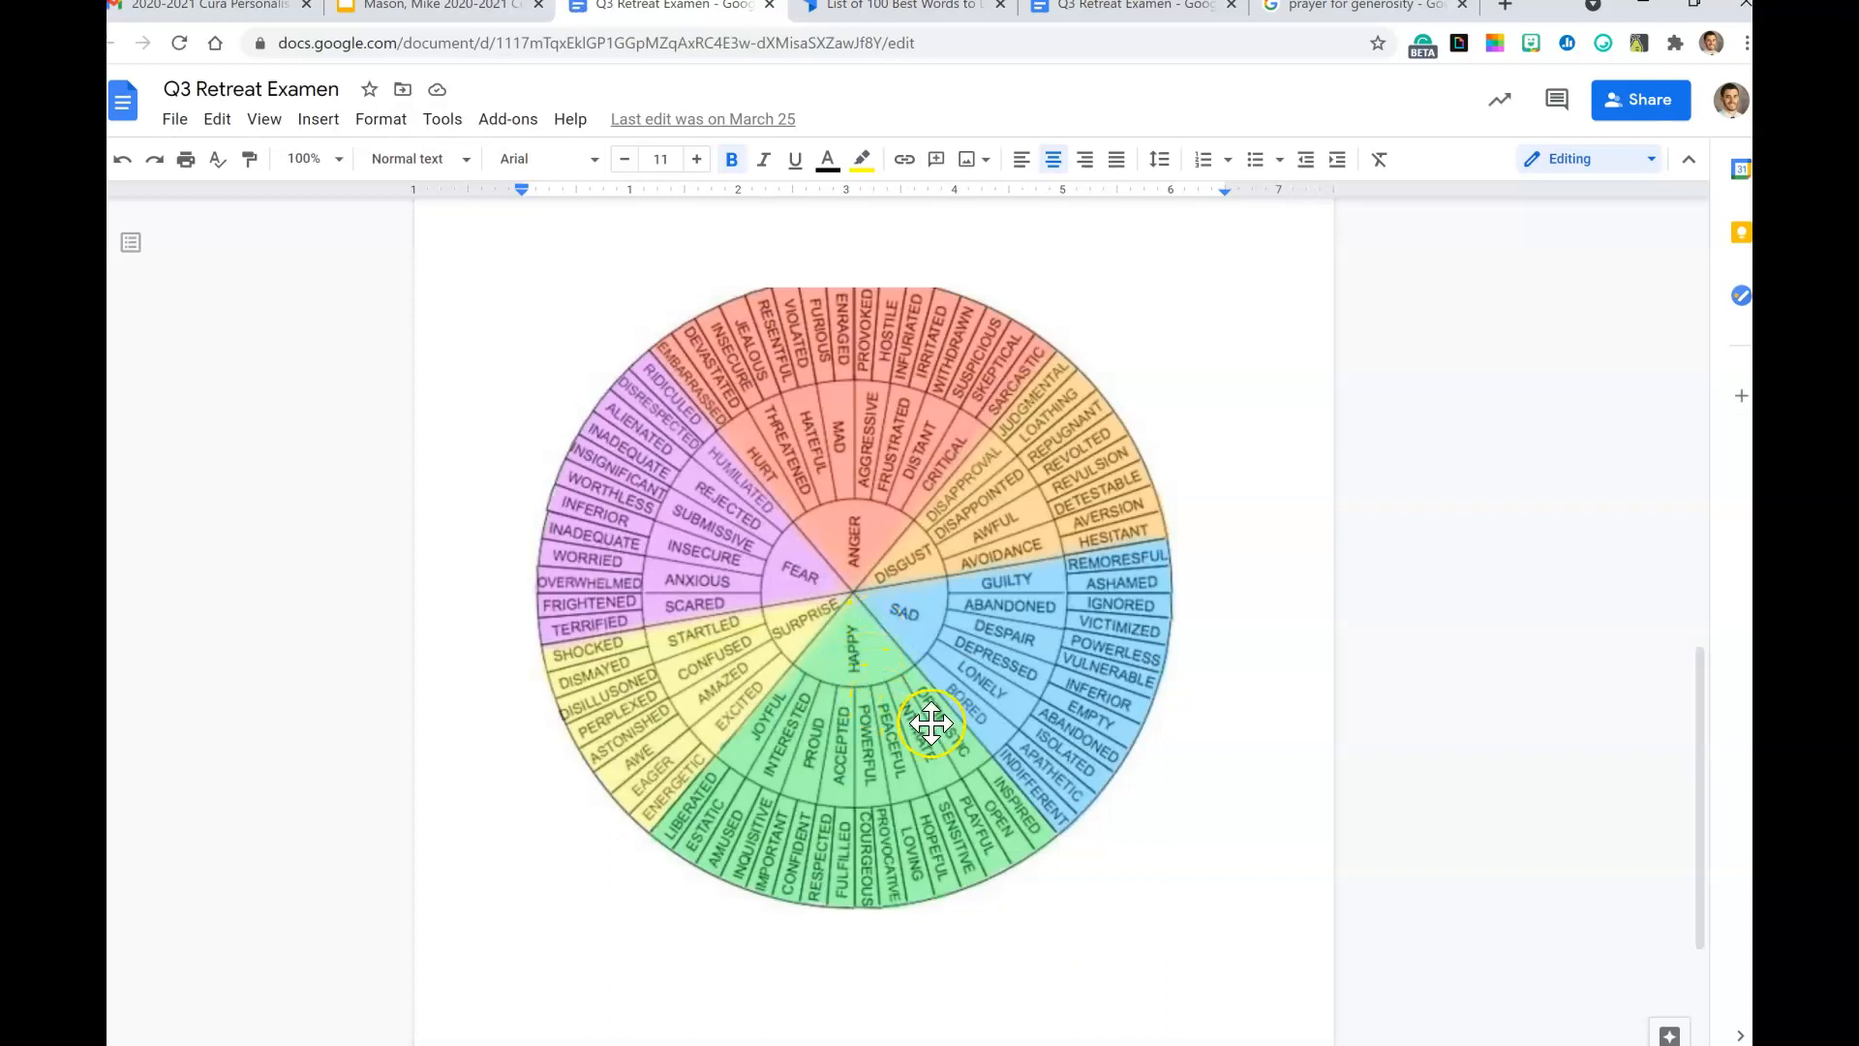
mouse_move(729, 753)
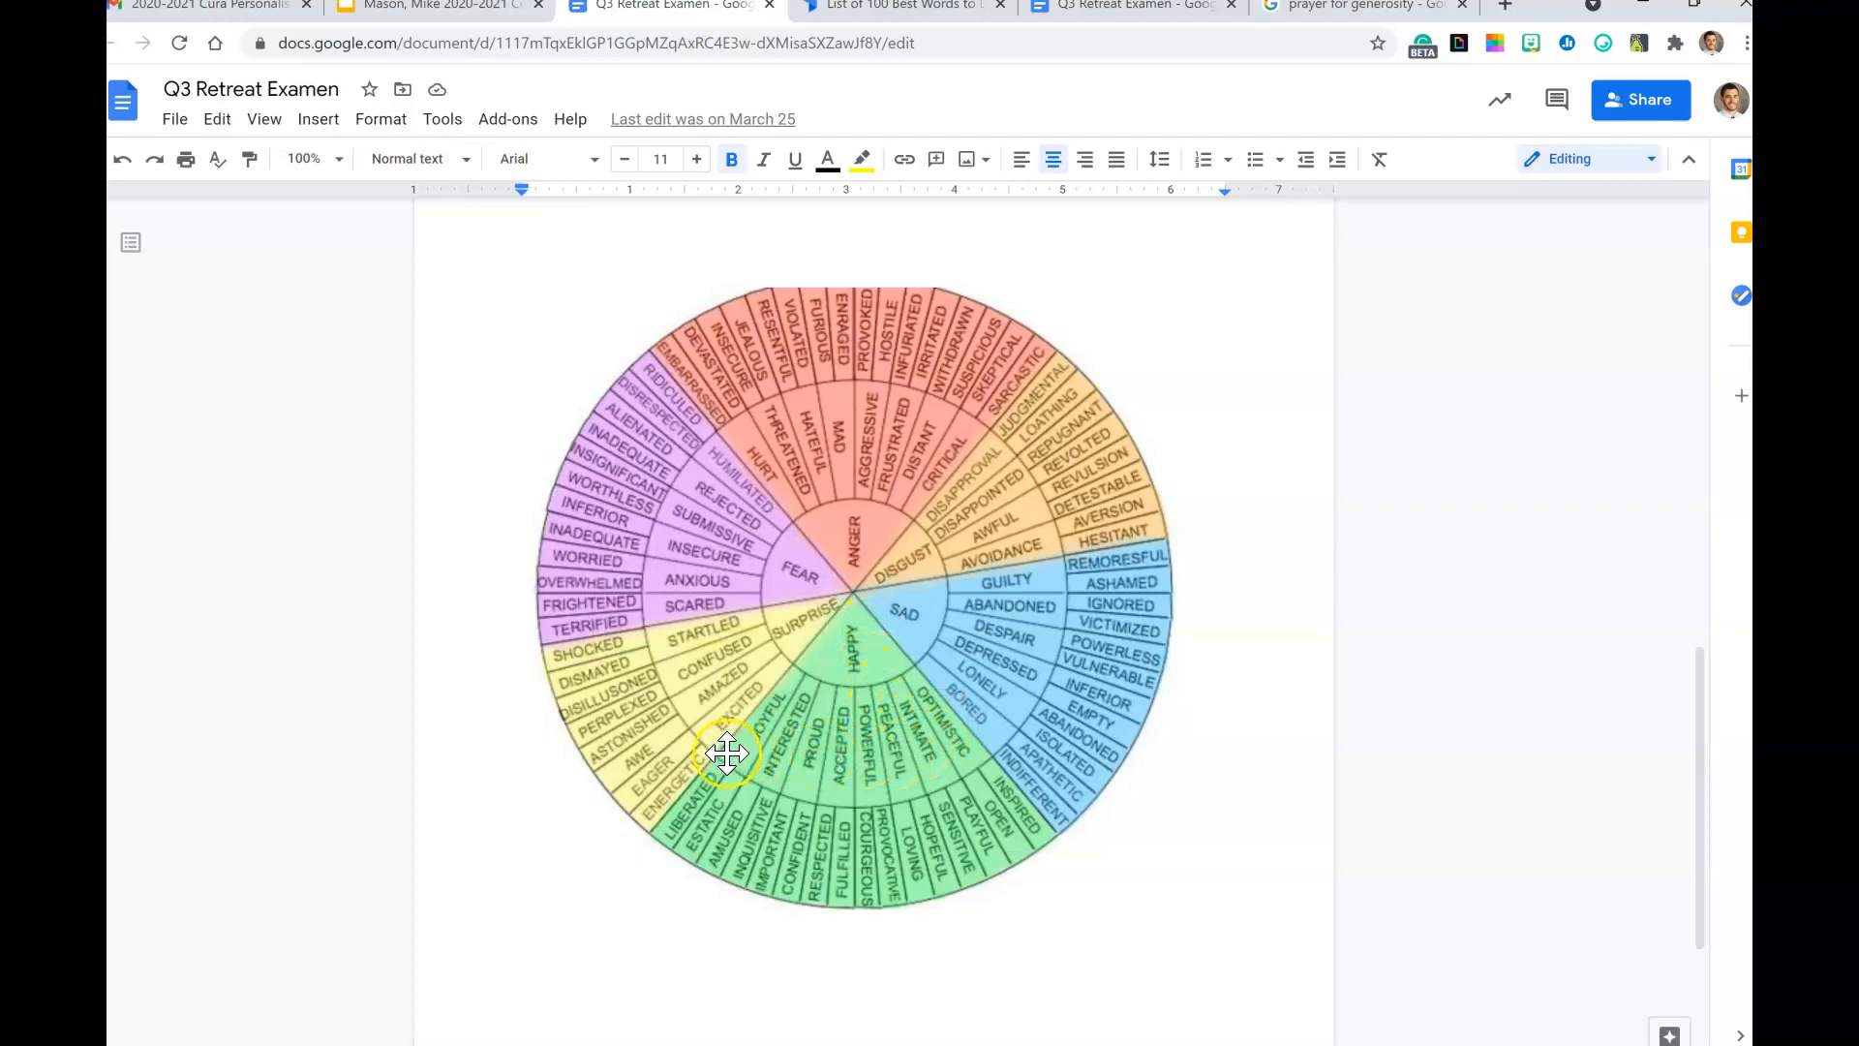
mouse_move(794, 878)
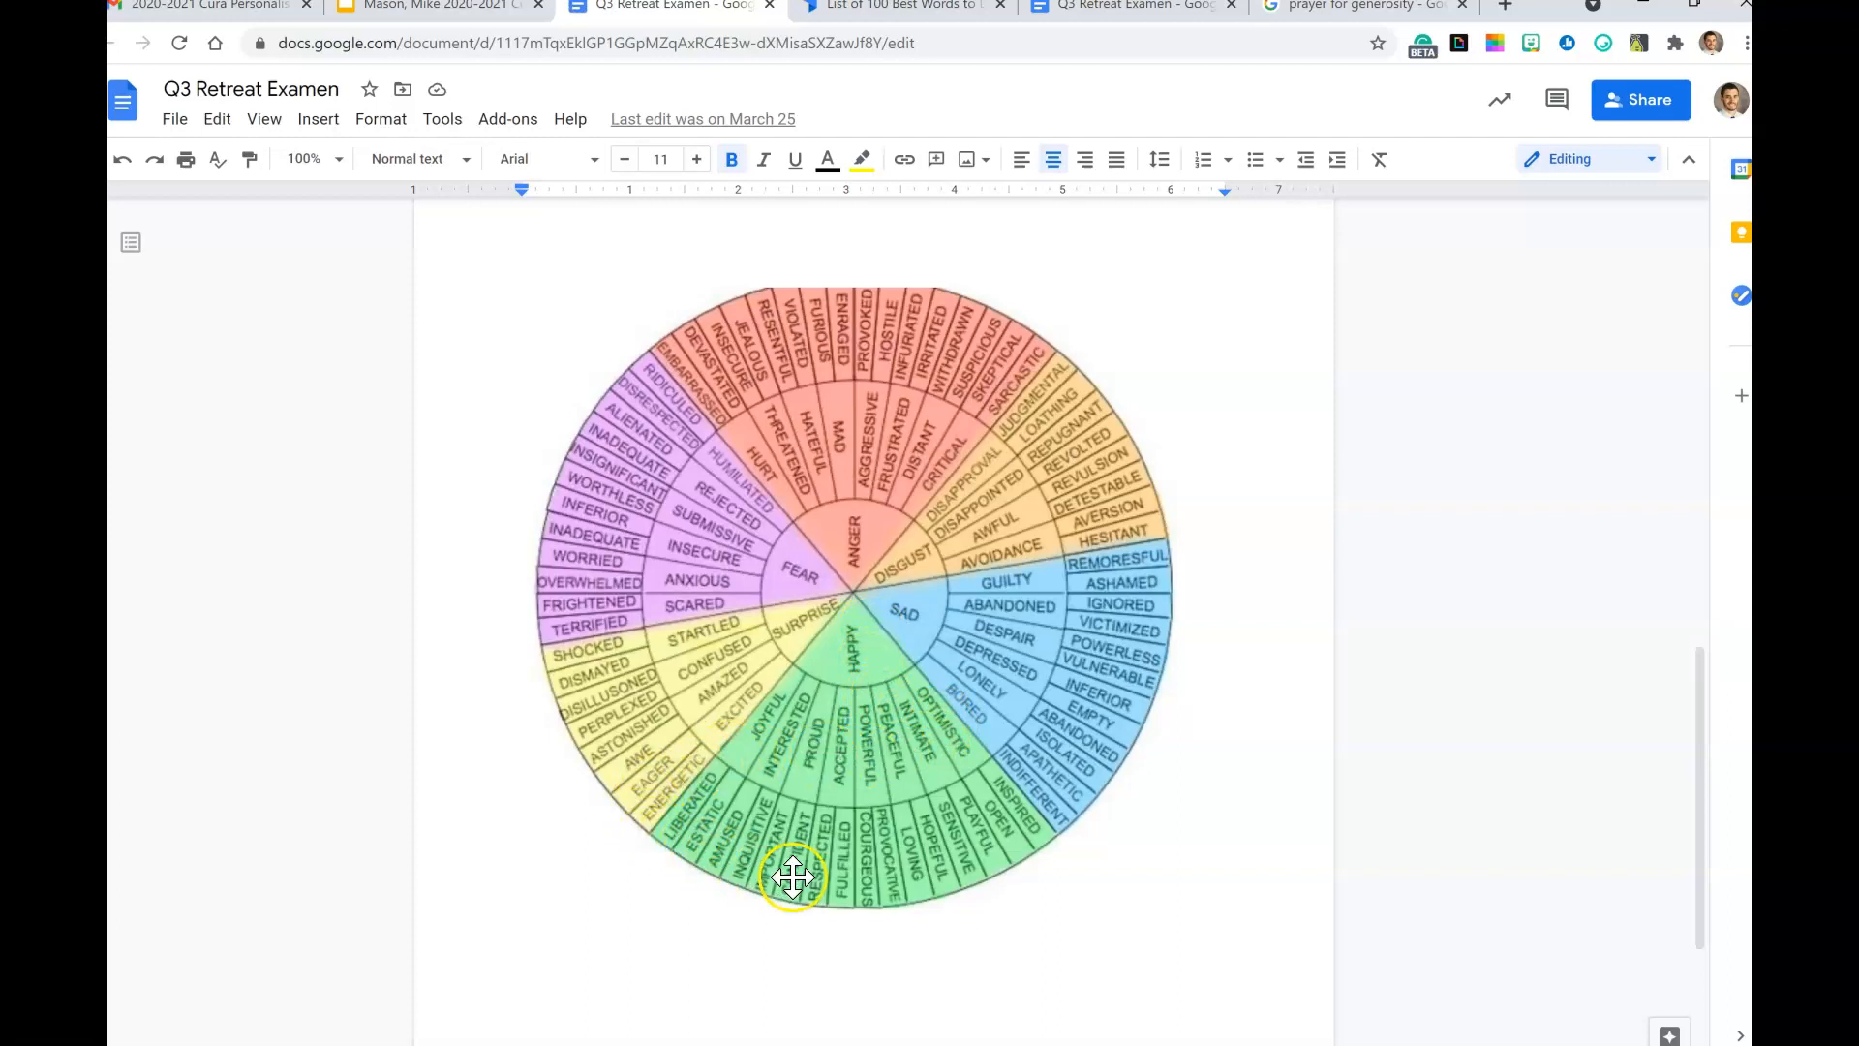
mouse_move(1044, 818)
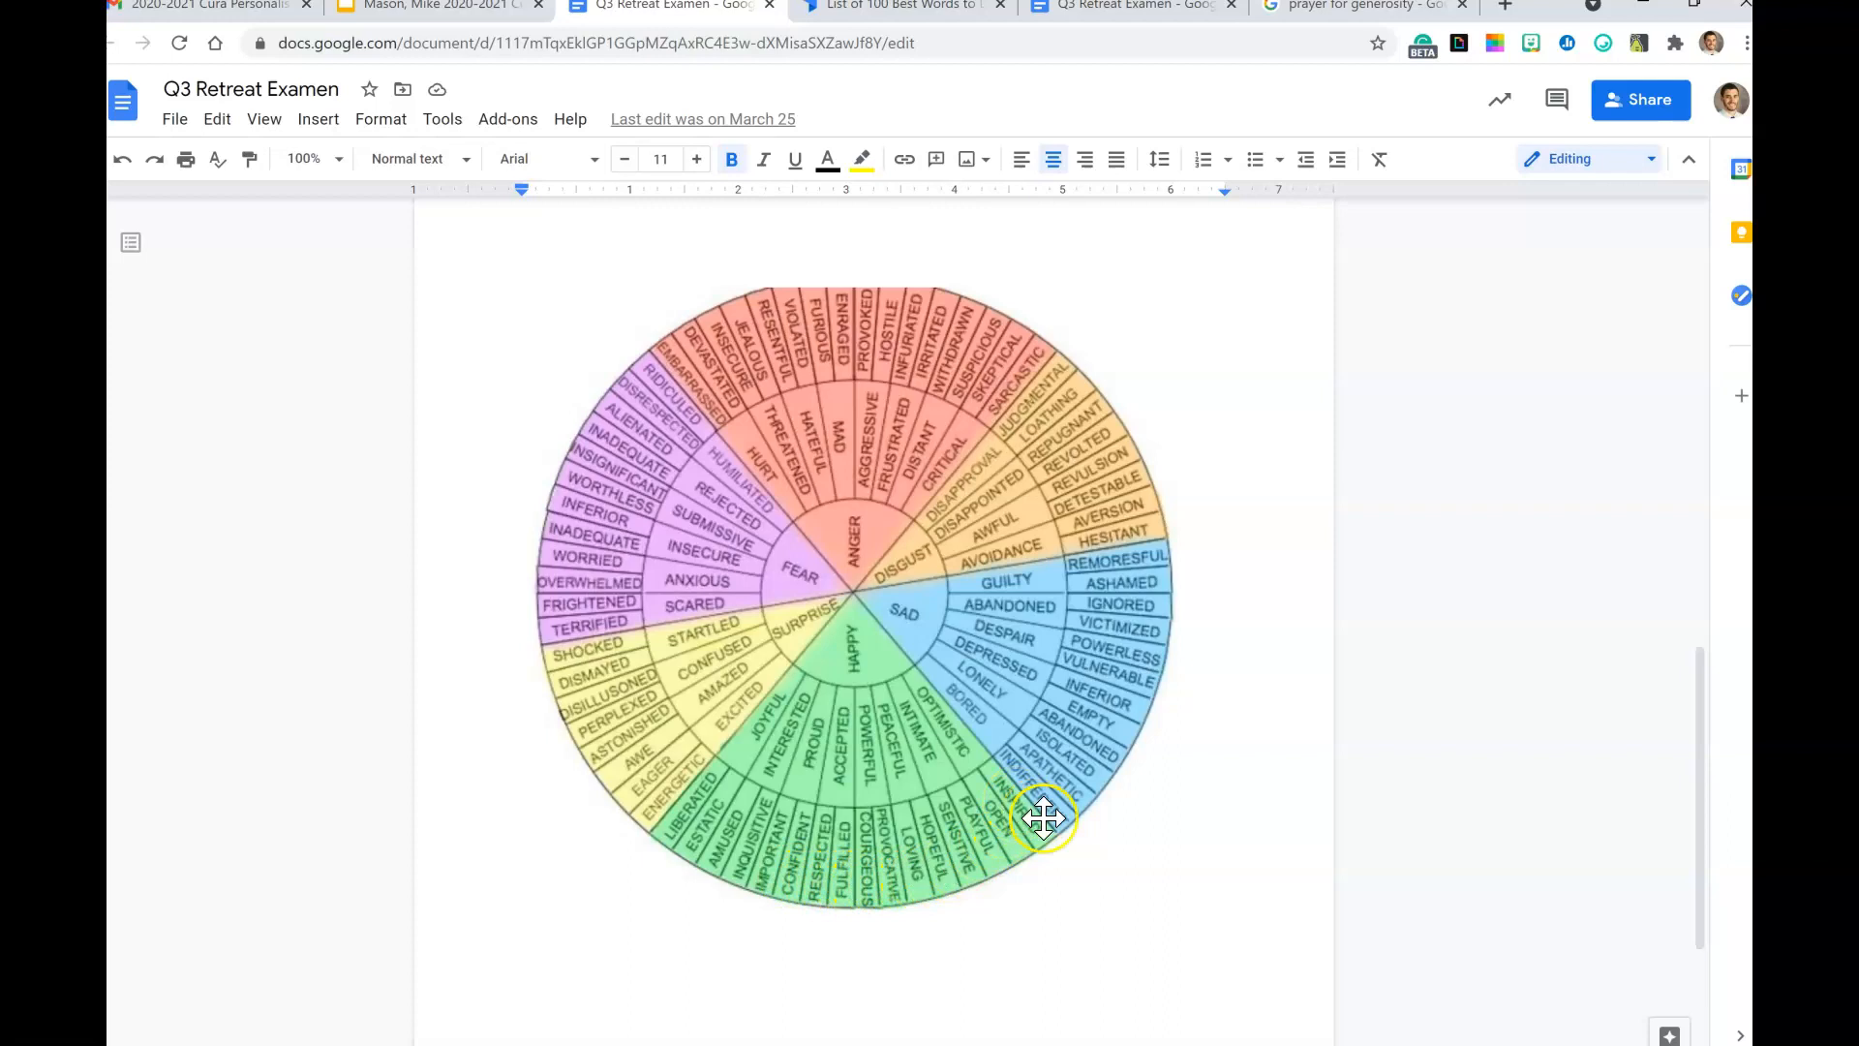
Step: Return to the Google Slides examen slide after consulting the emotions wheel
click(435, 7)
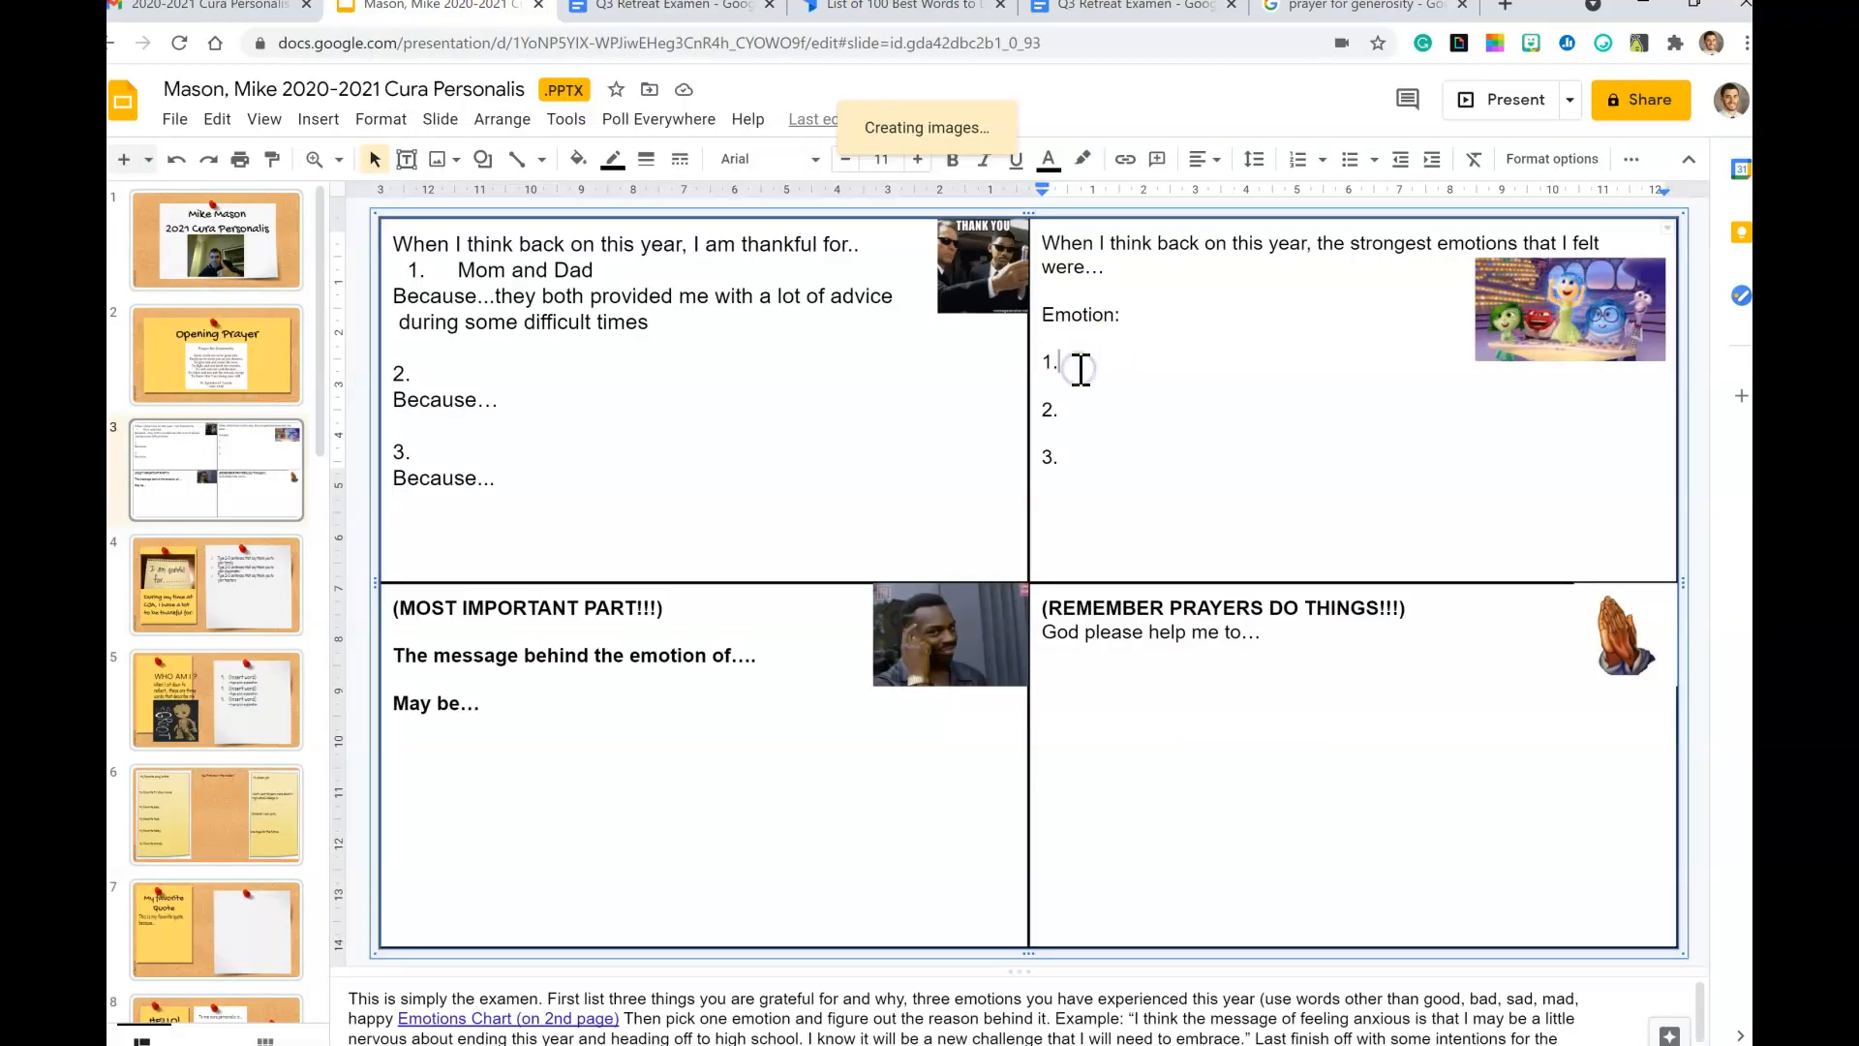
Step: List Inspired as the first emotion and begin the message 'that I was really…'
text(Inspired)
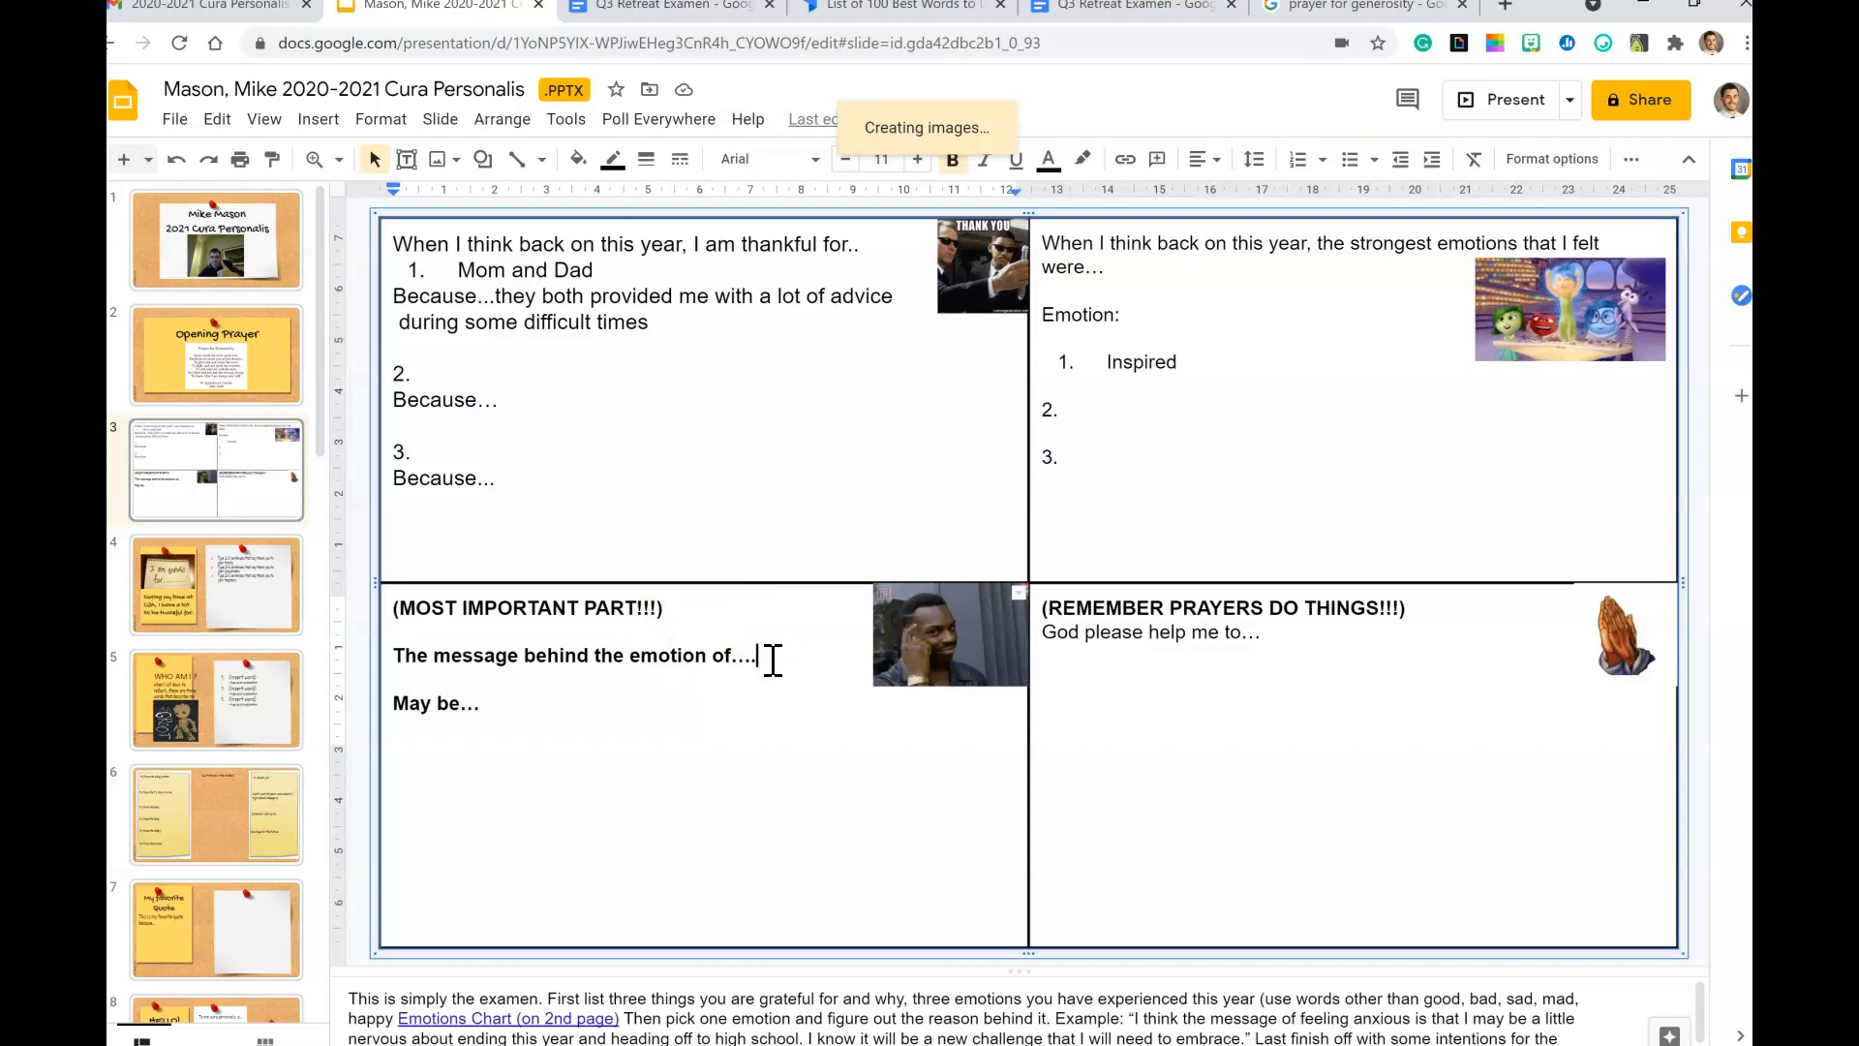
text(inspired)
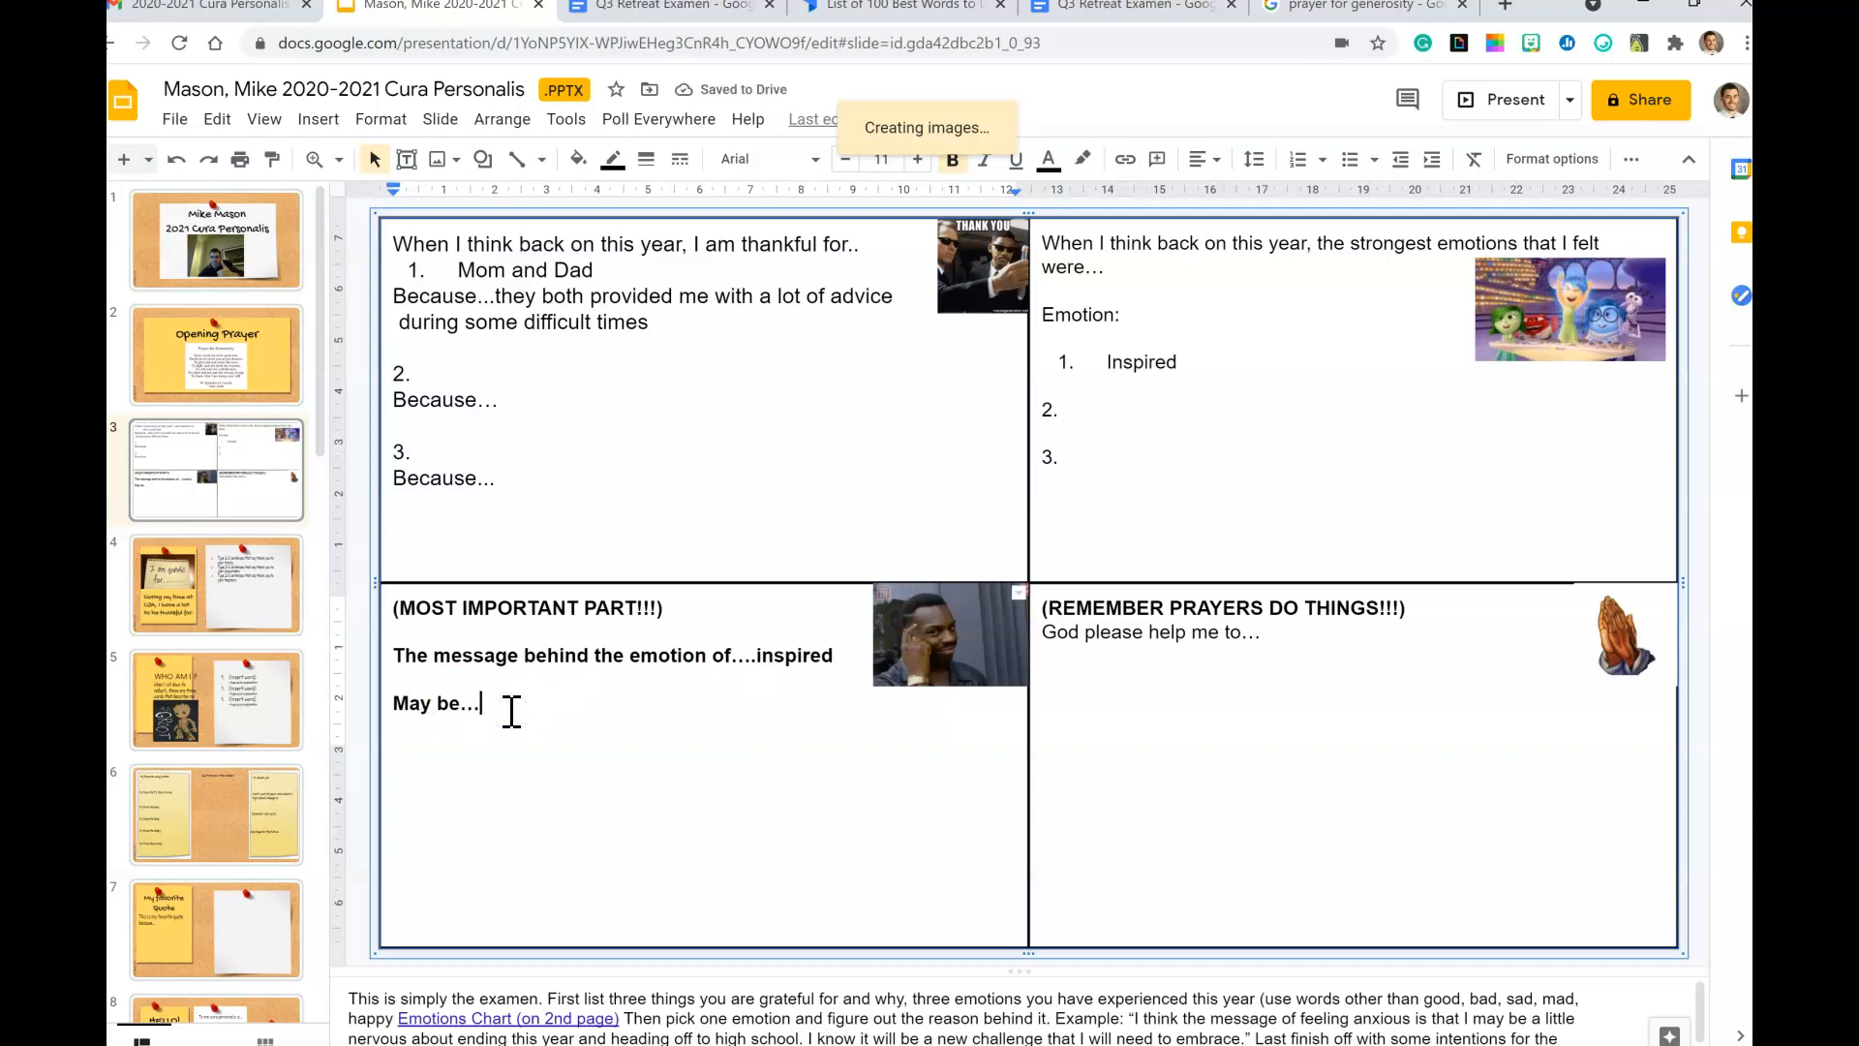
text(that I was)
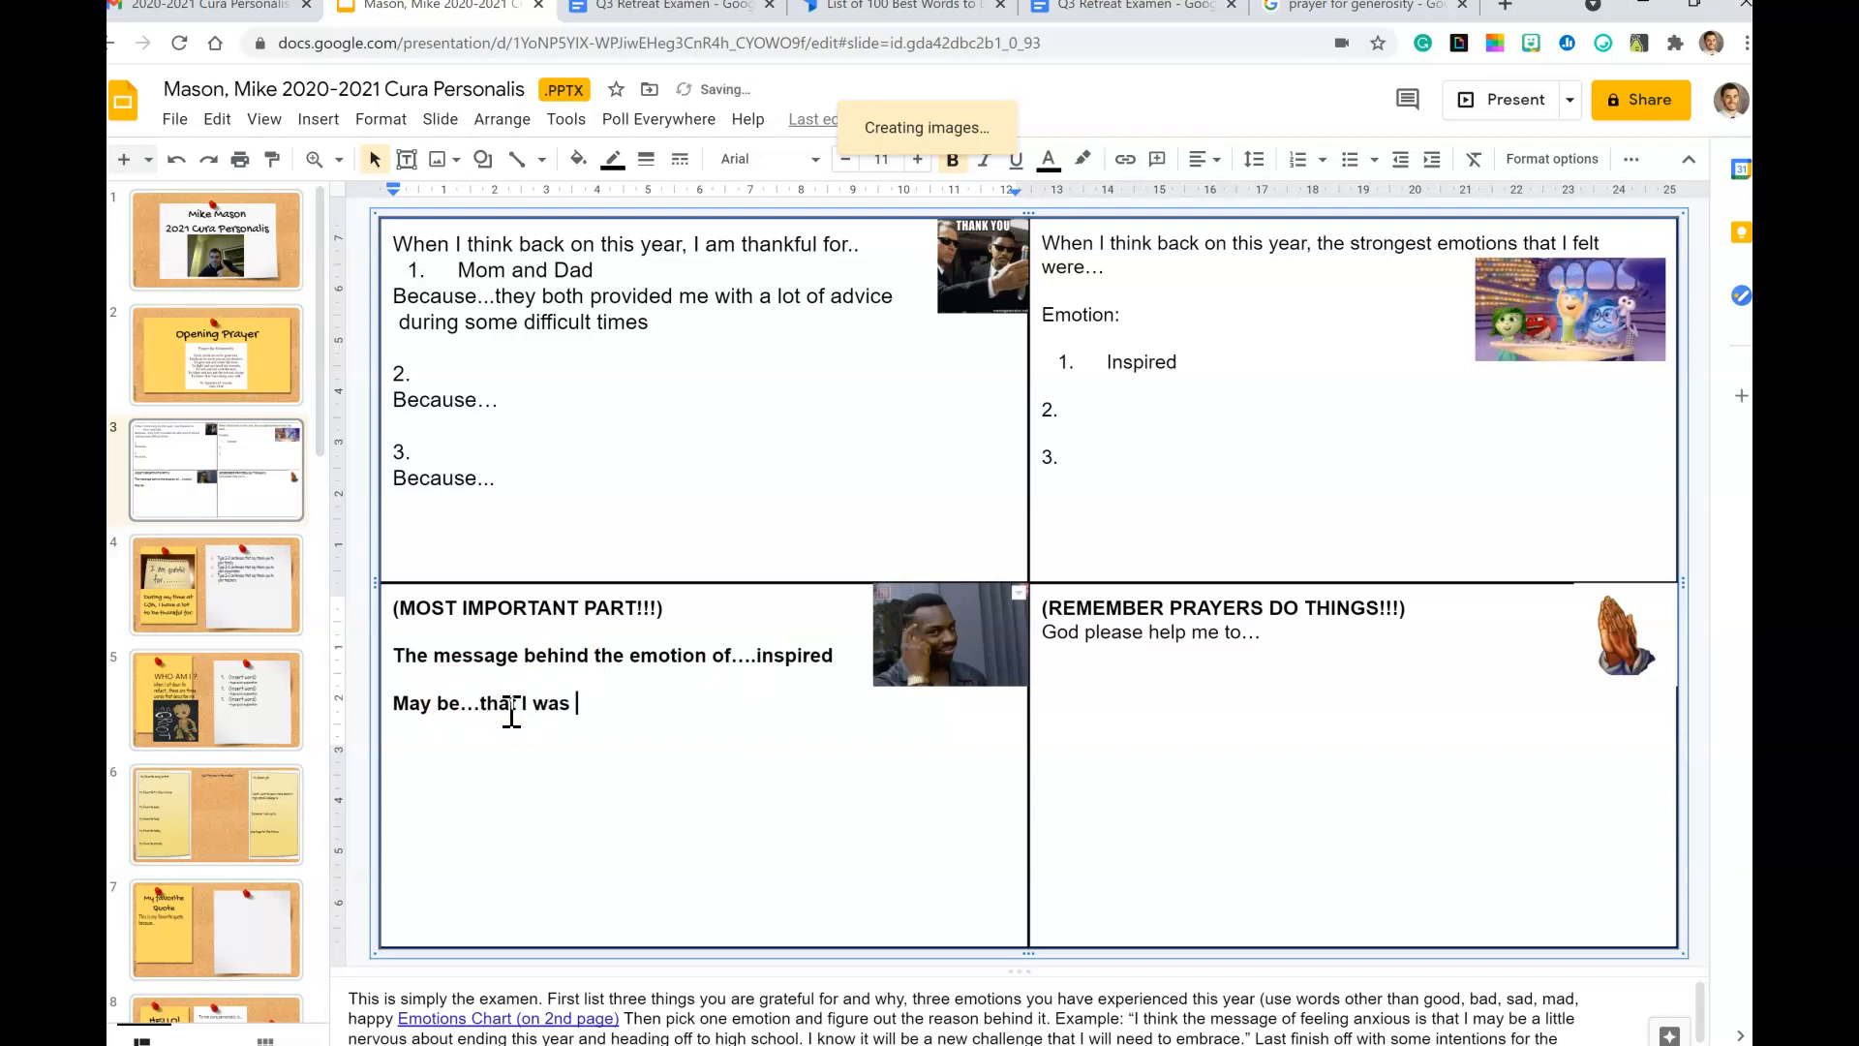
text(really)
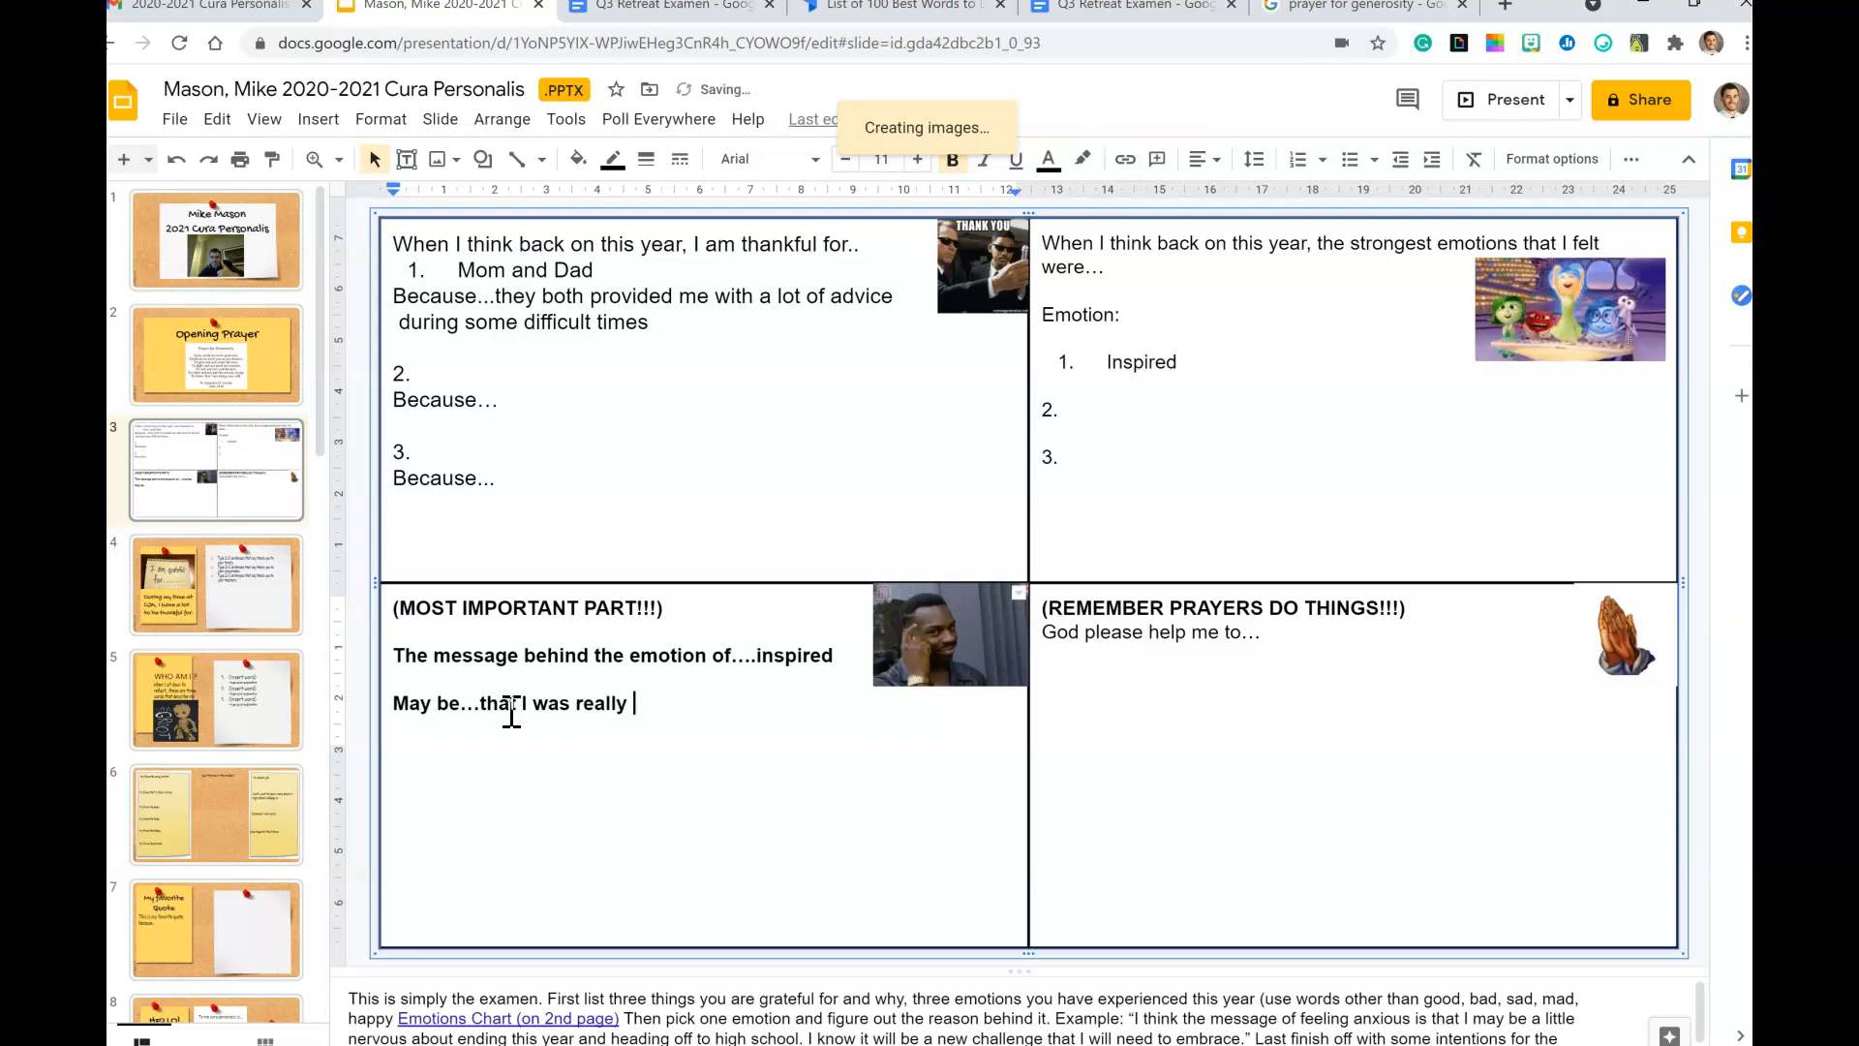
Step: Continue the message: proud of how hard my students and teachers work despite everything
text(proud of h)
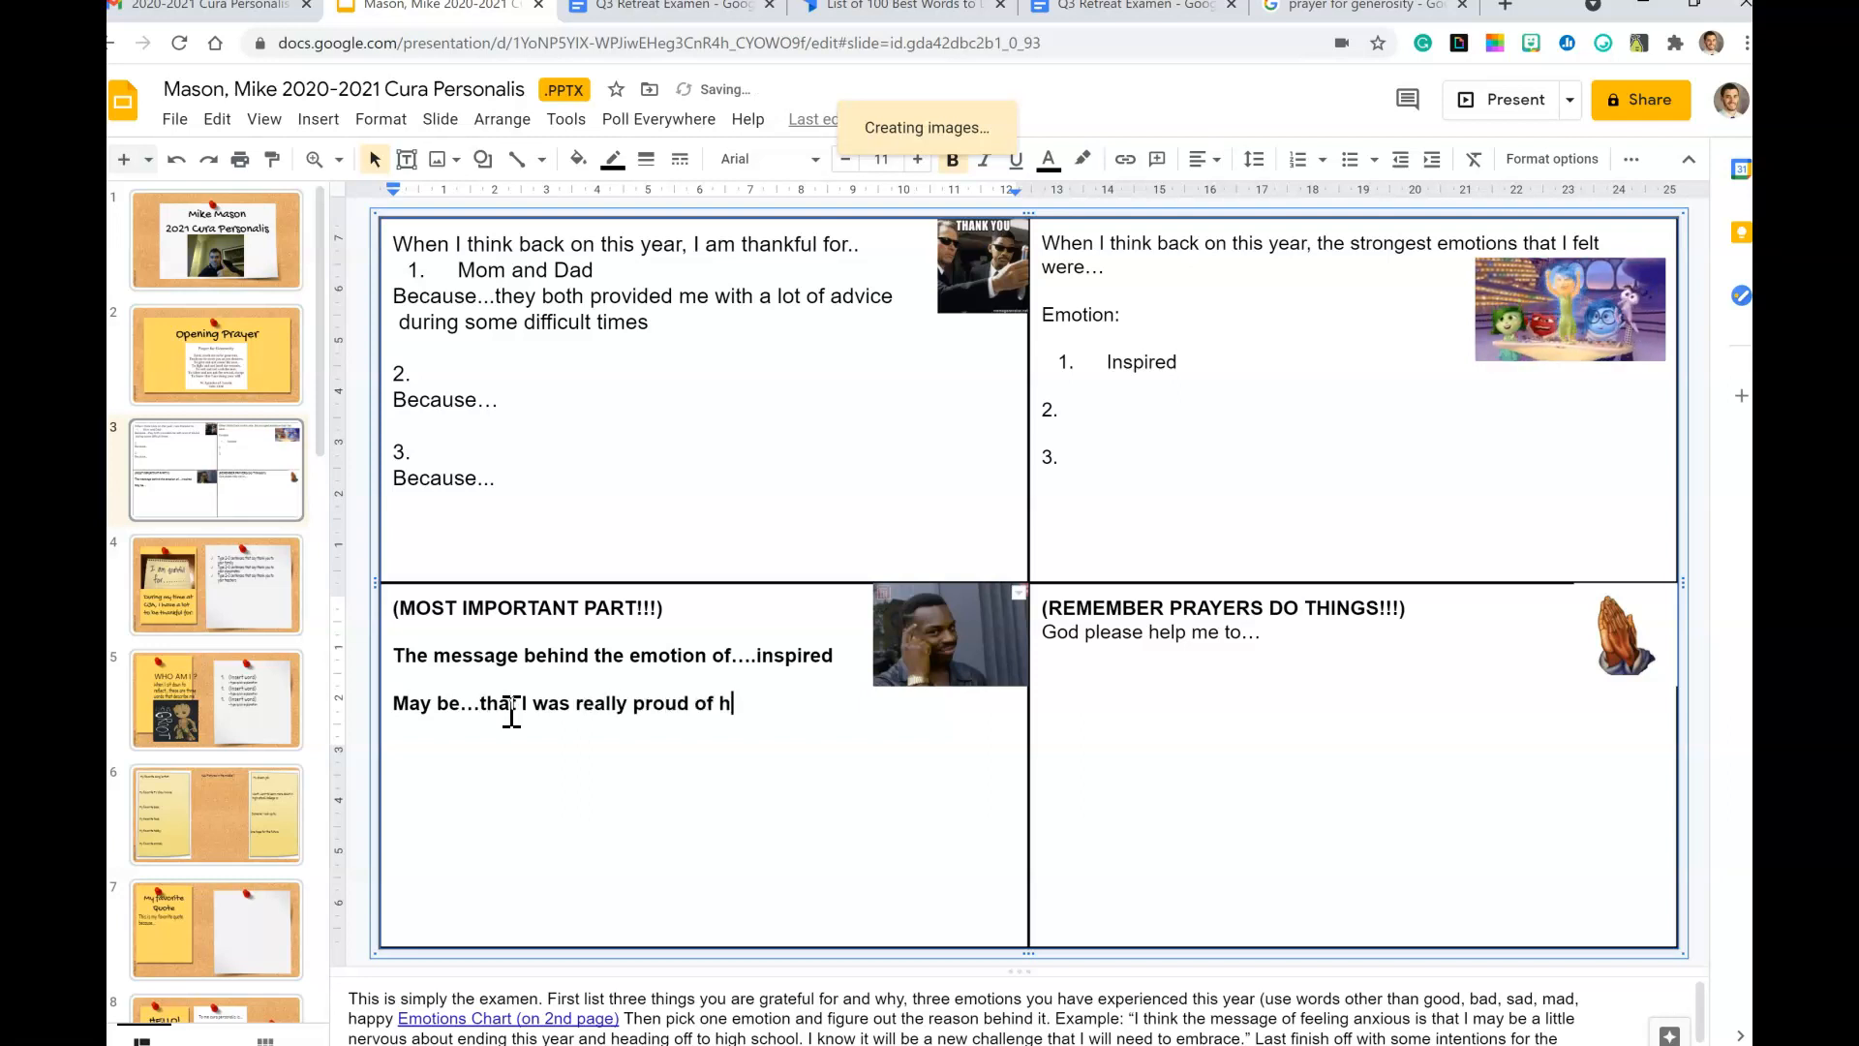
text(ow hard my)
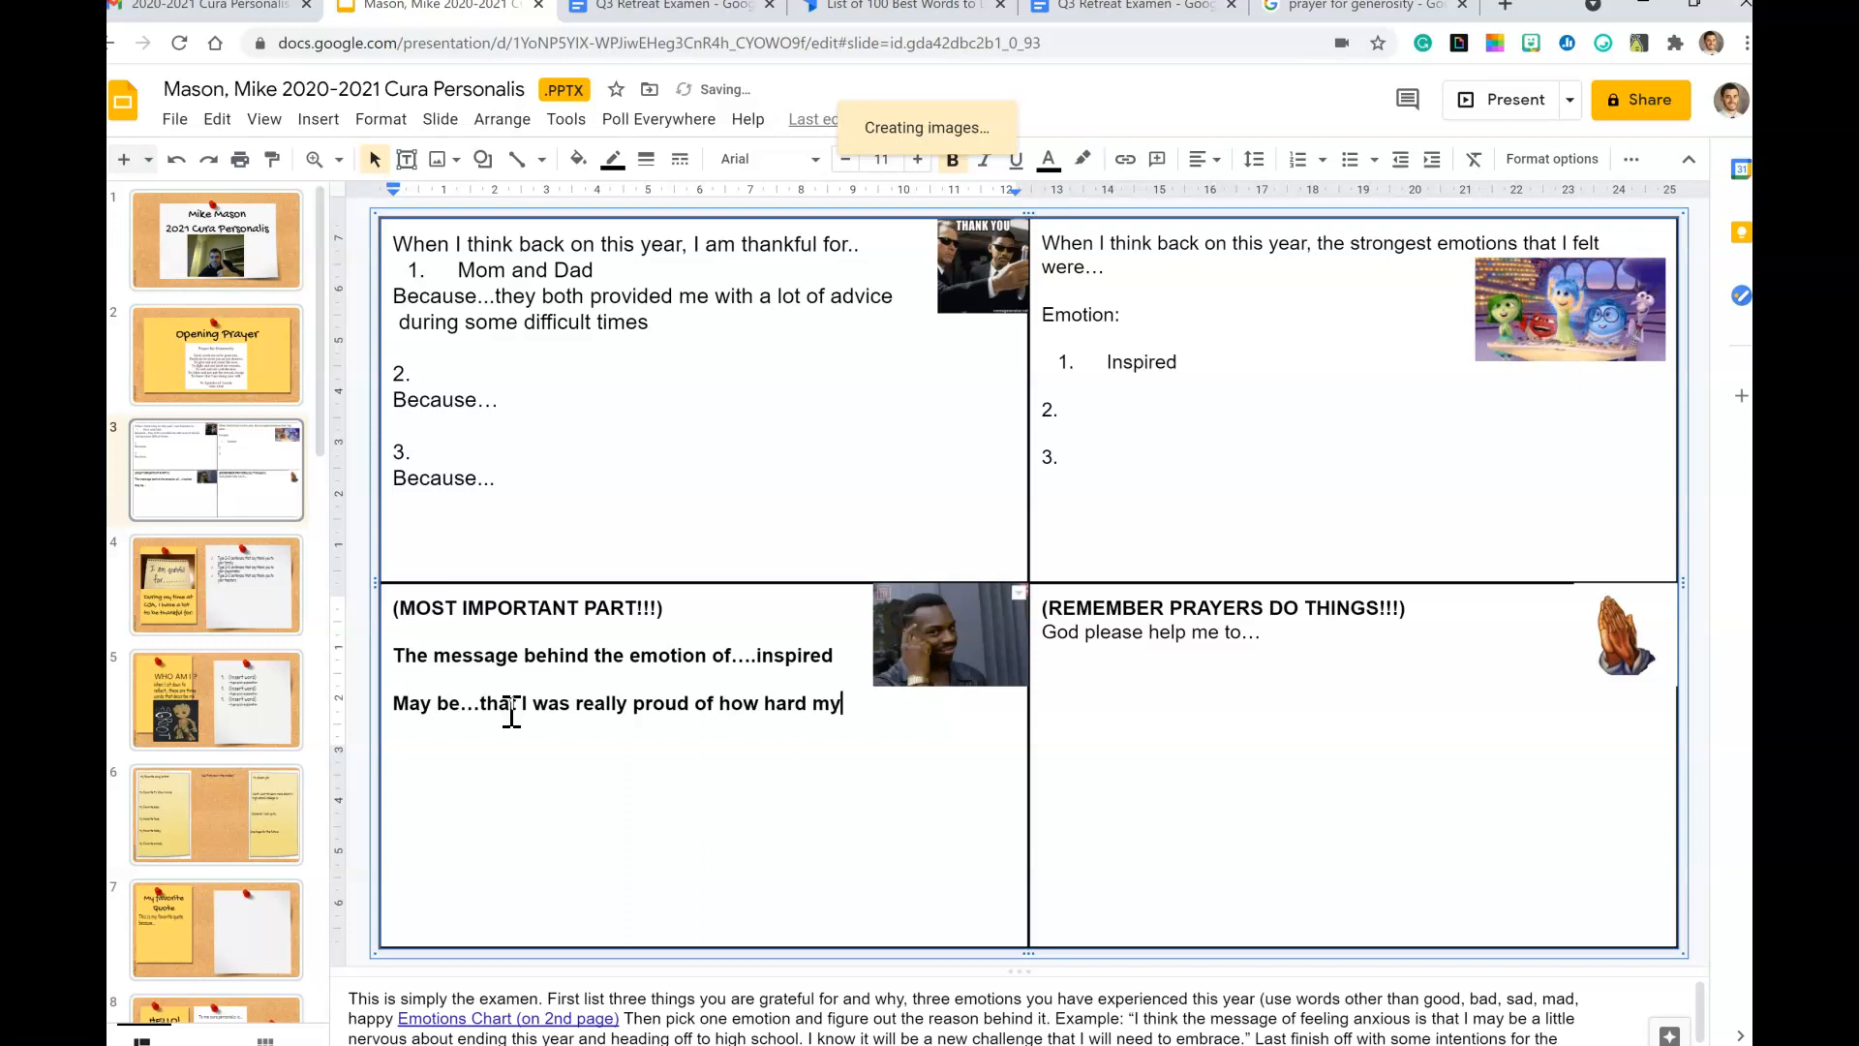
text(students and)
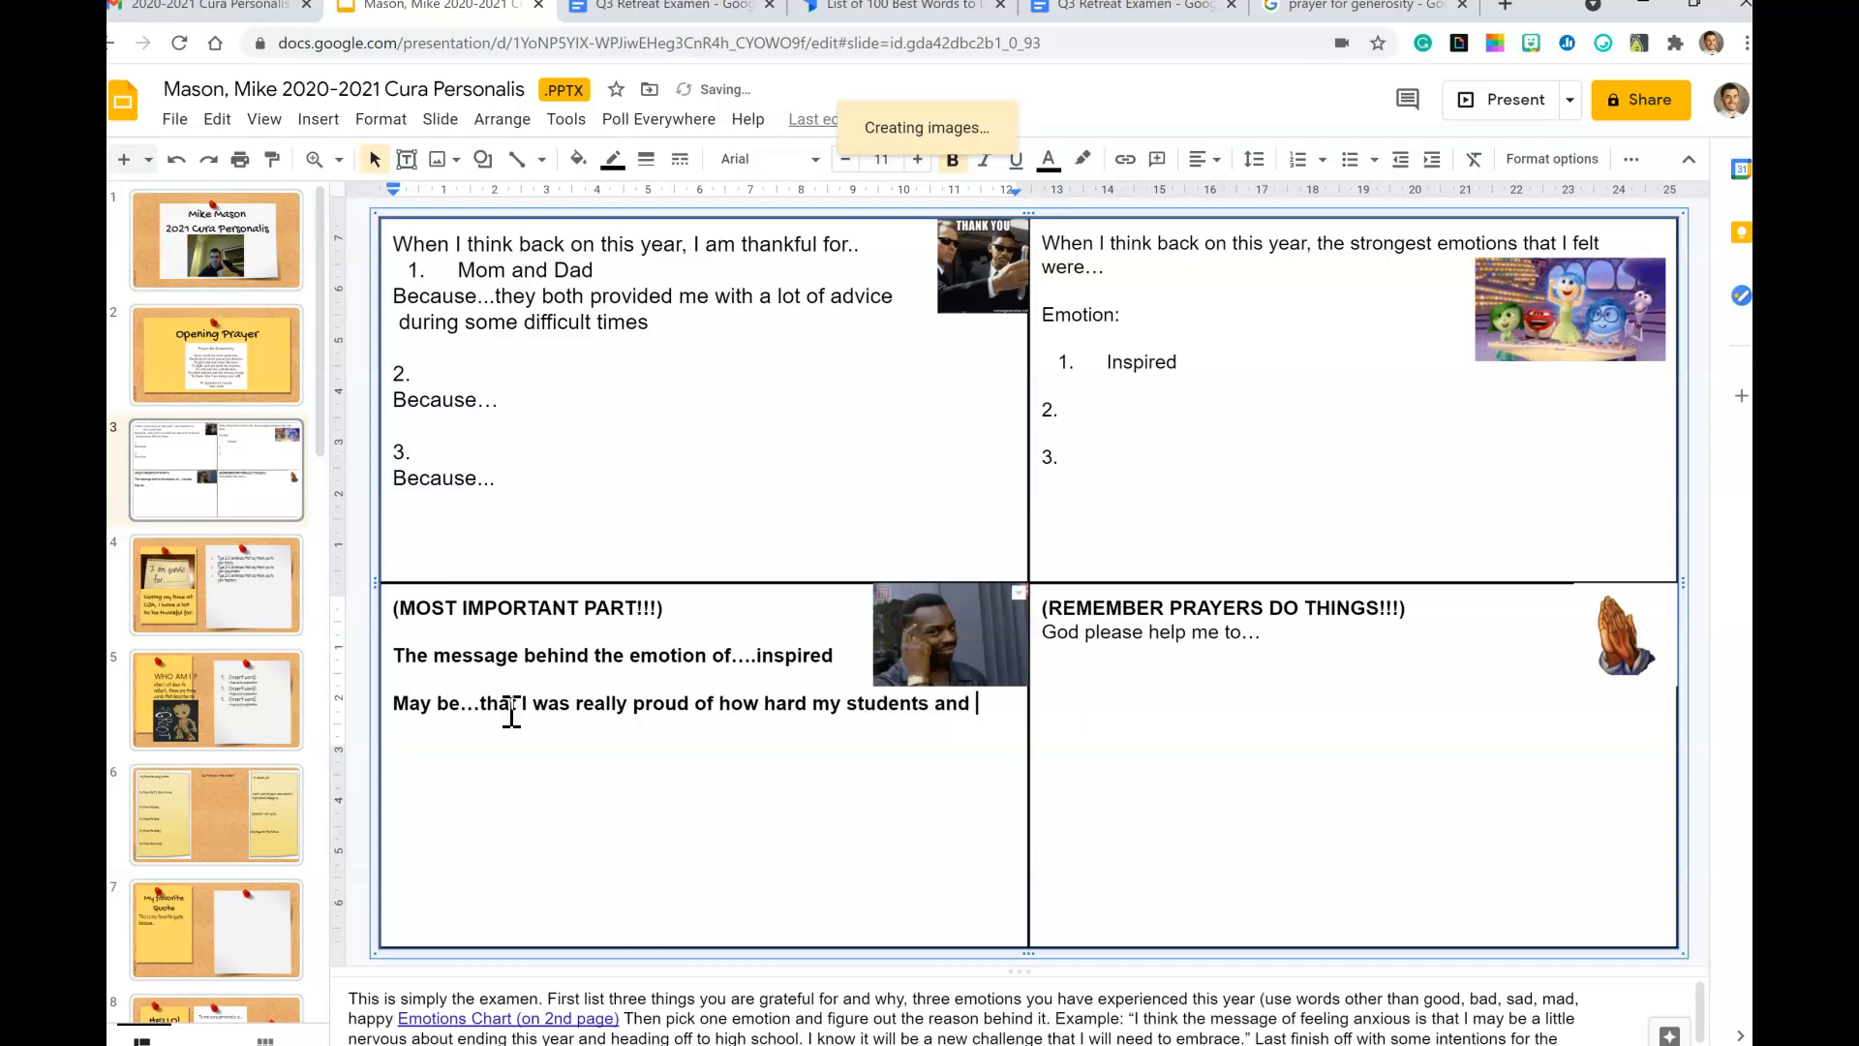
text(teachers worked this year)
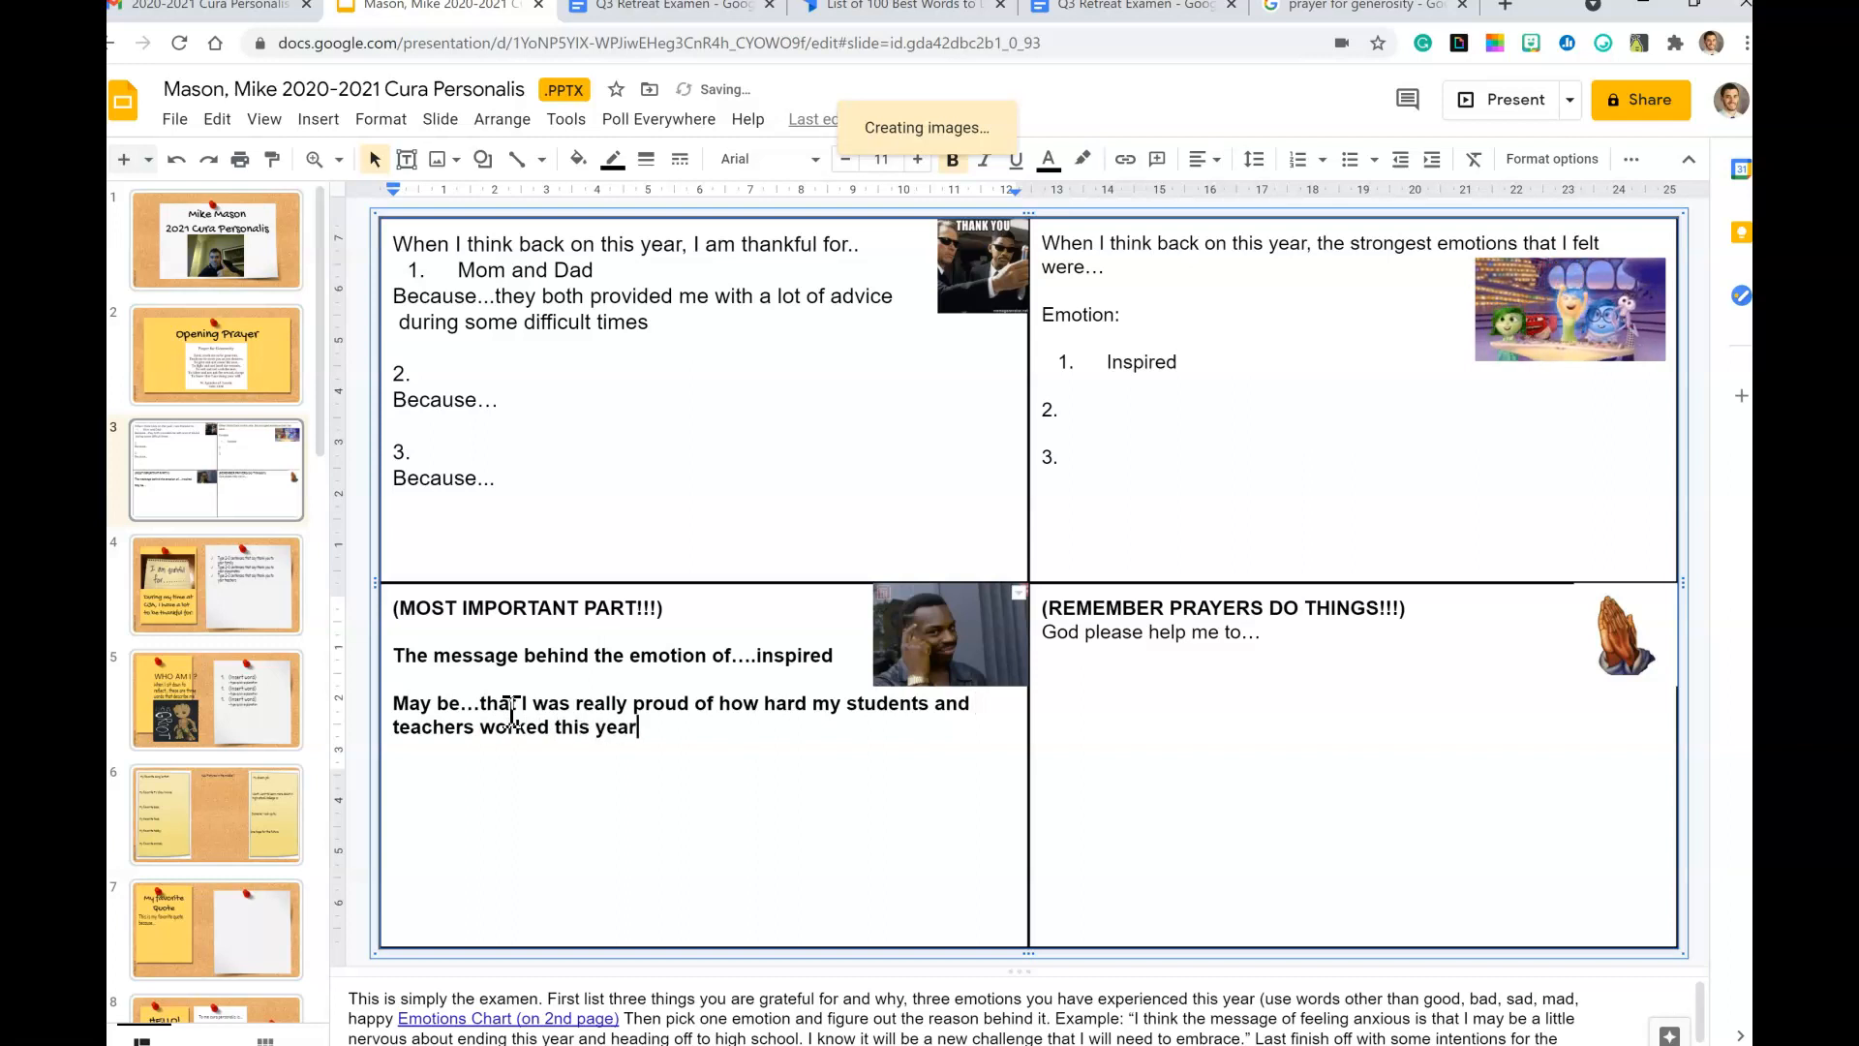
text(despite all the odds put in front of them. I think this means that I should)
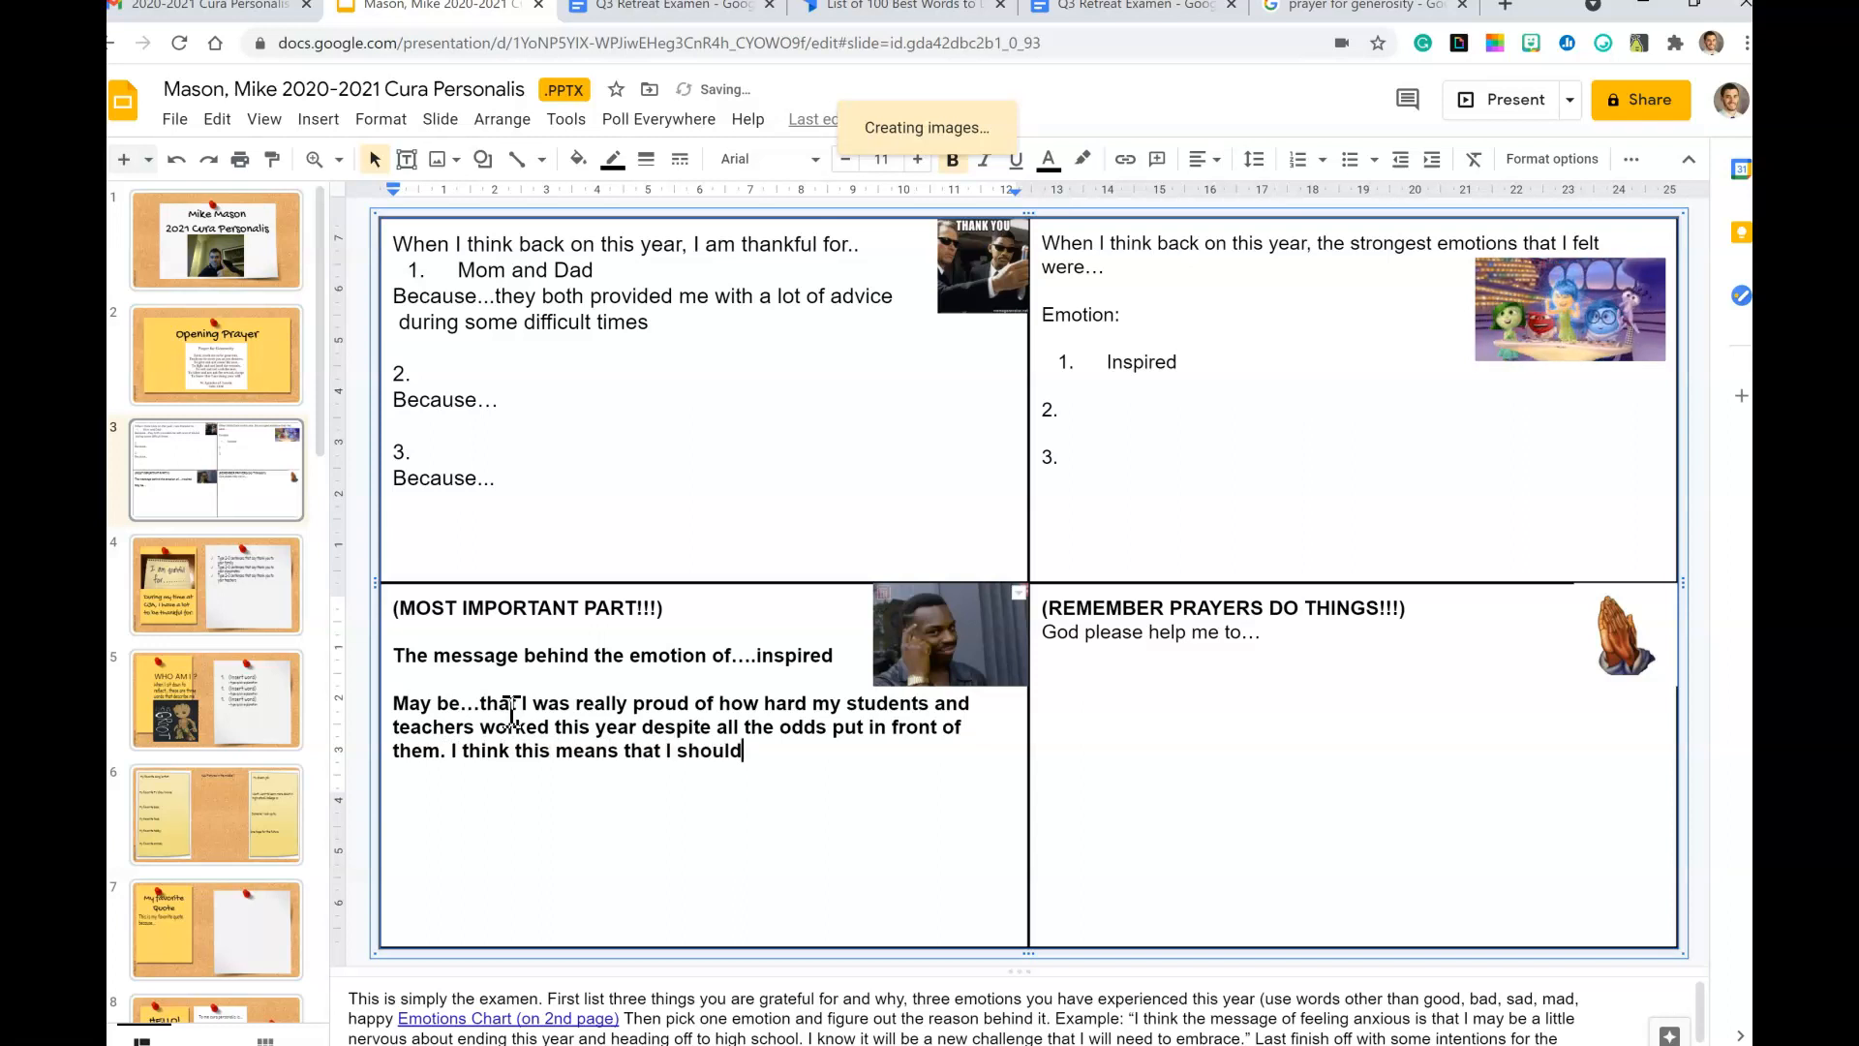
Step: Add 'surround myself with hard-working people' and accept the hard-working spelling fix
text(surround)
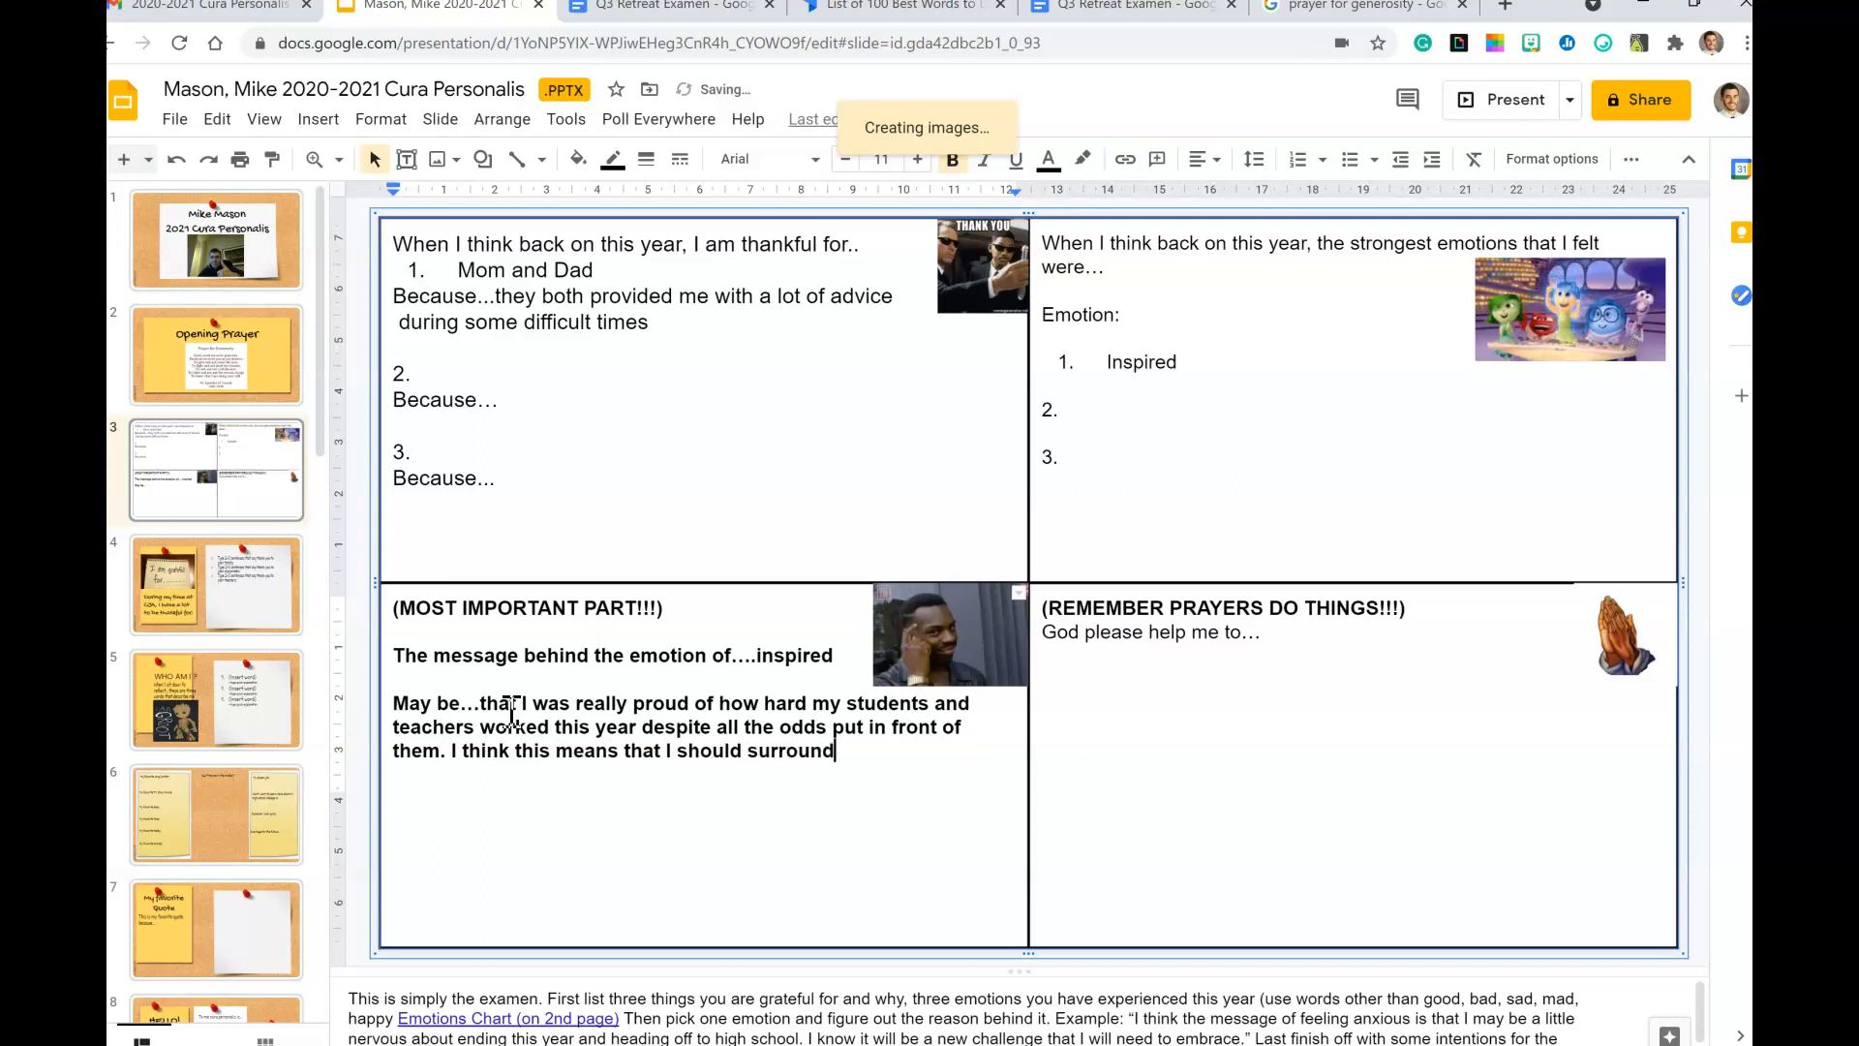
text(myself with)
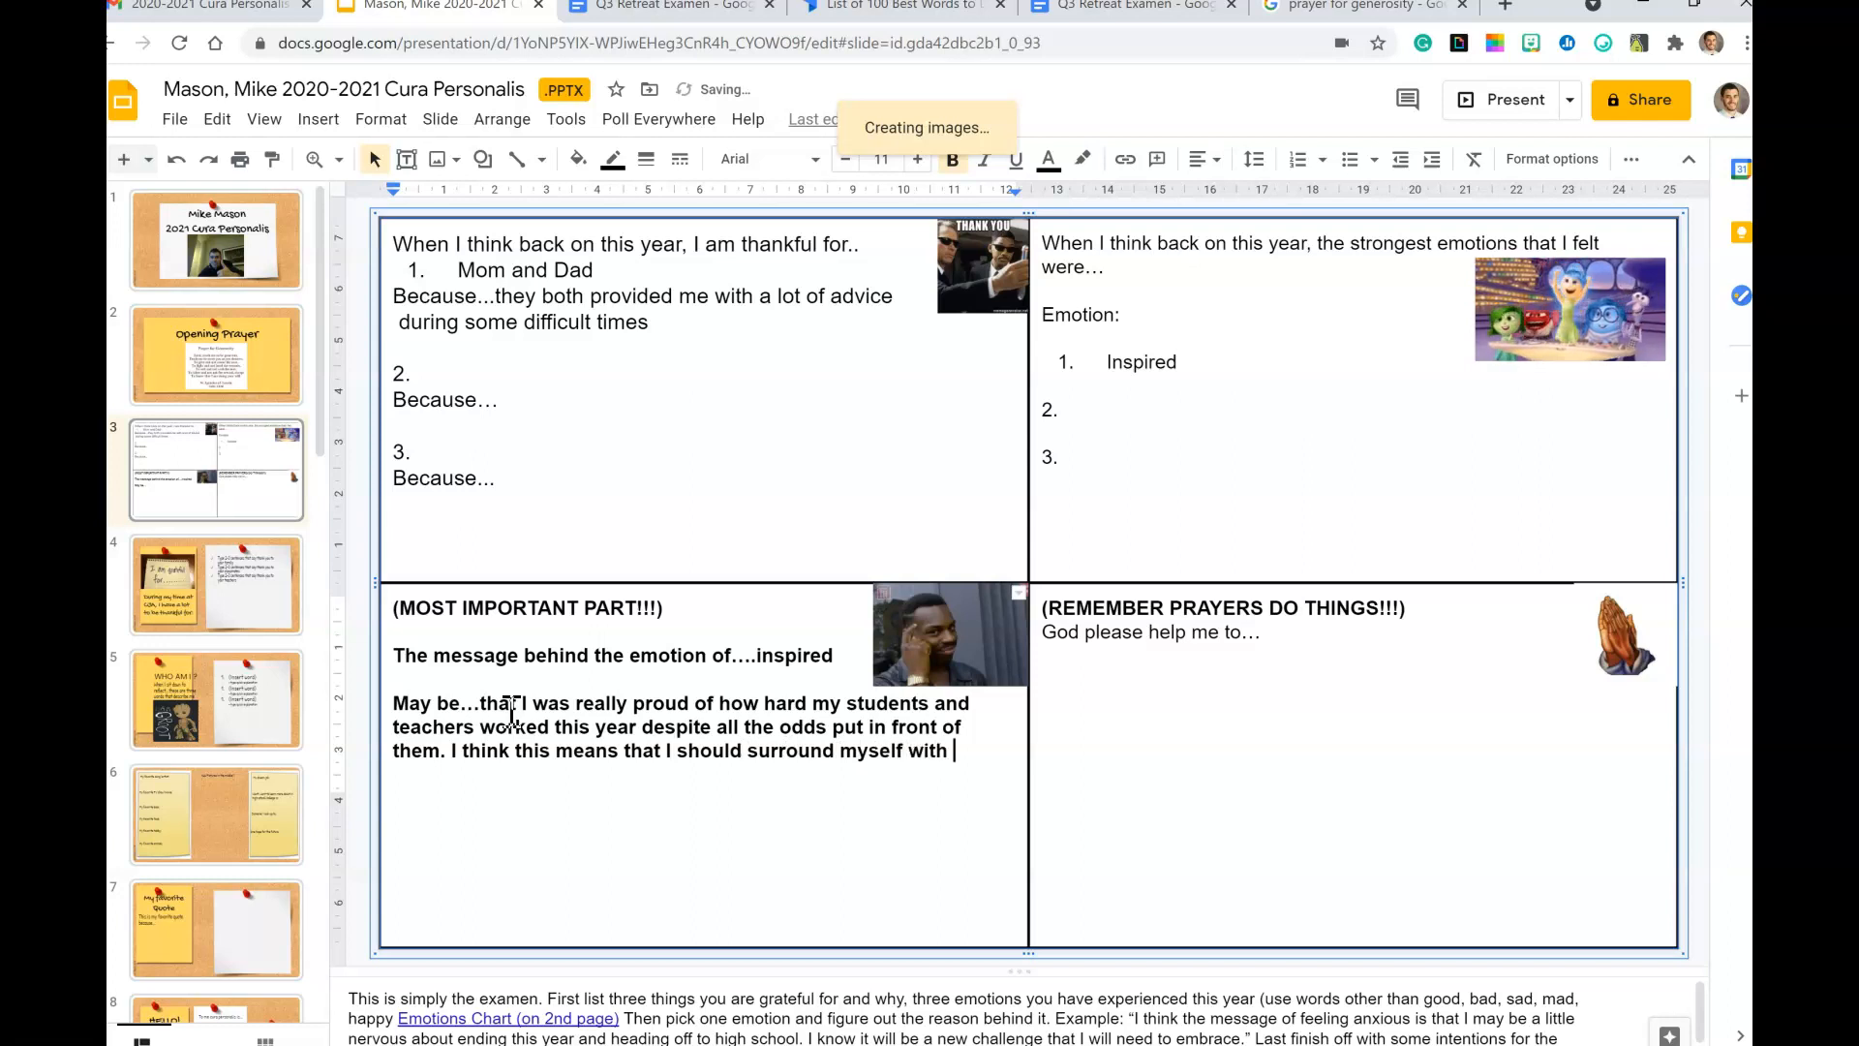
text(hardworking)
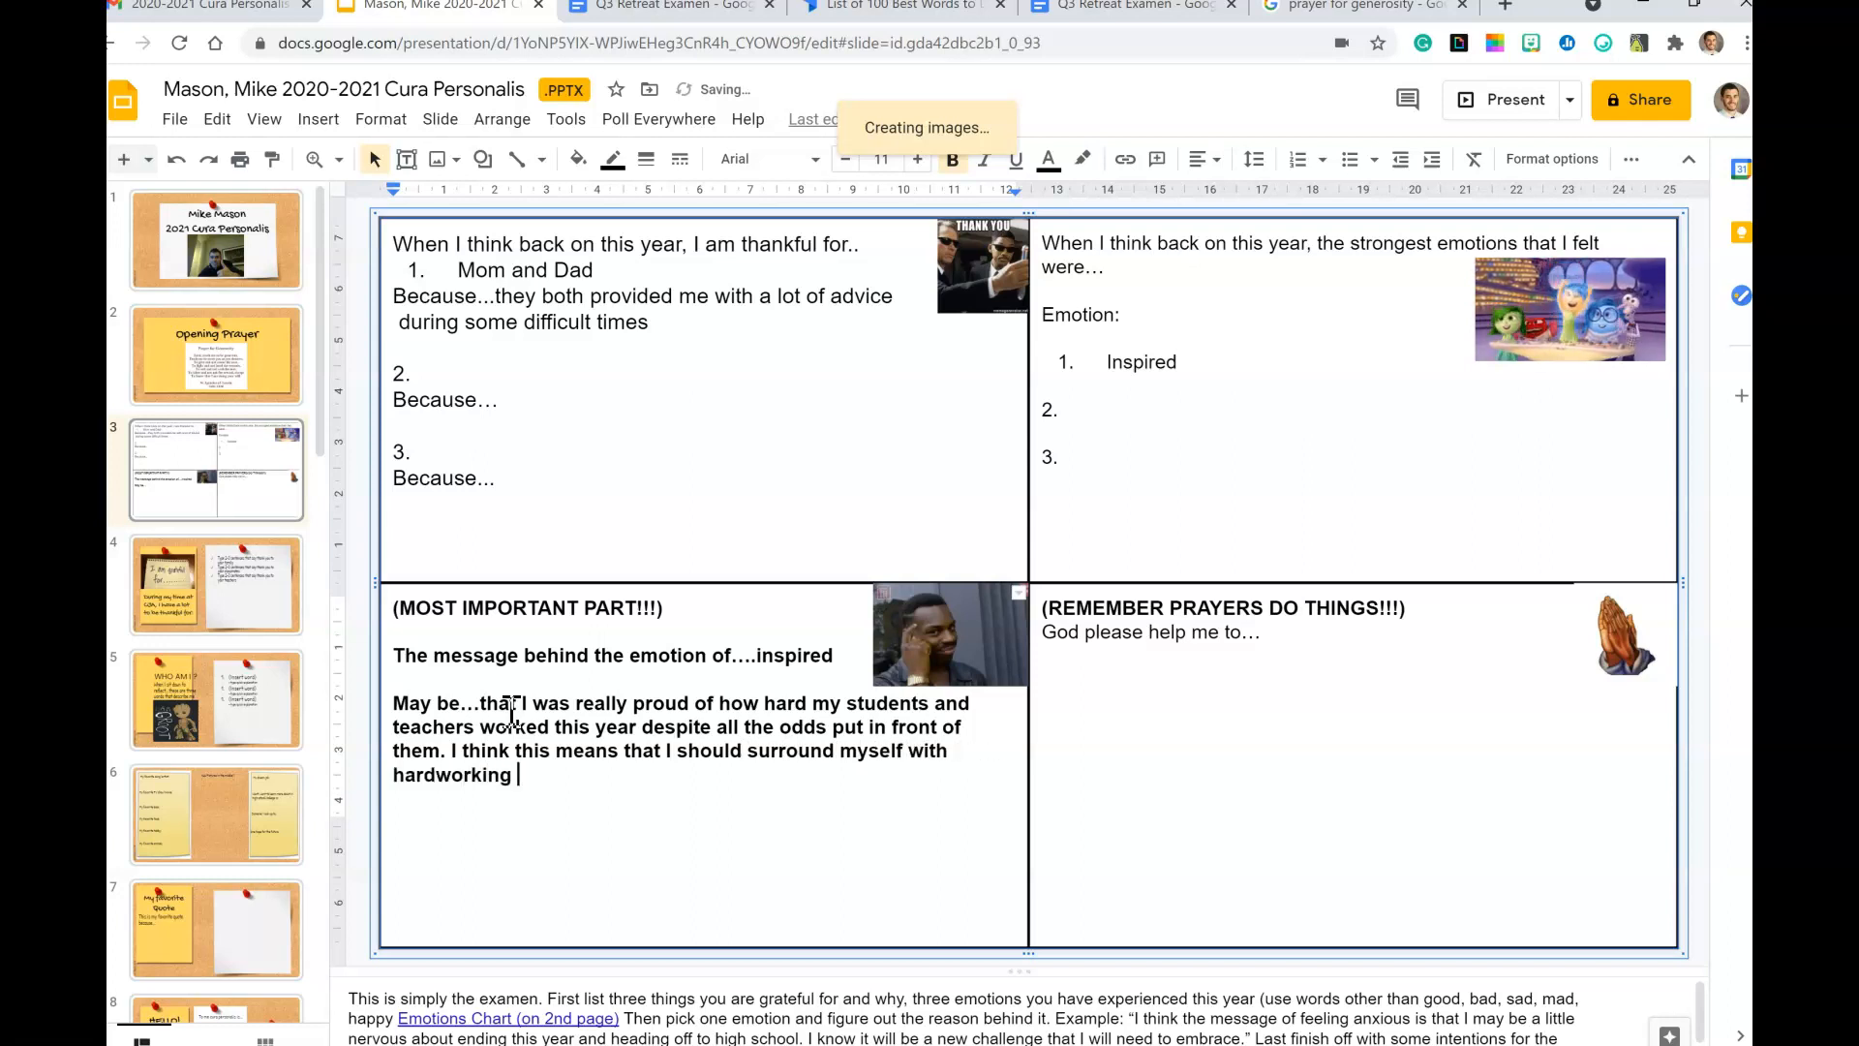
text(peo)
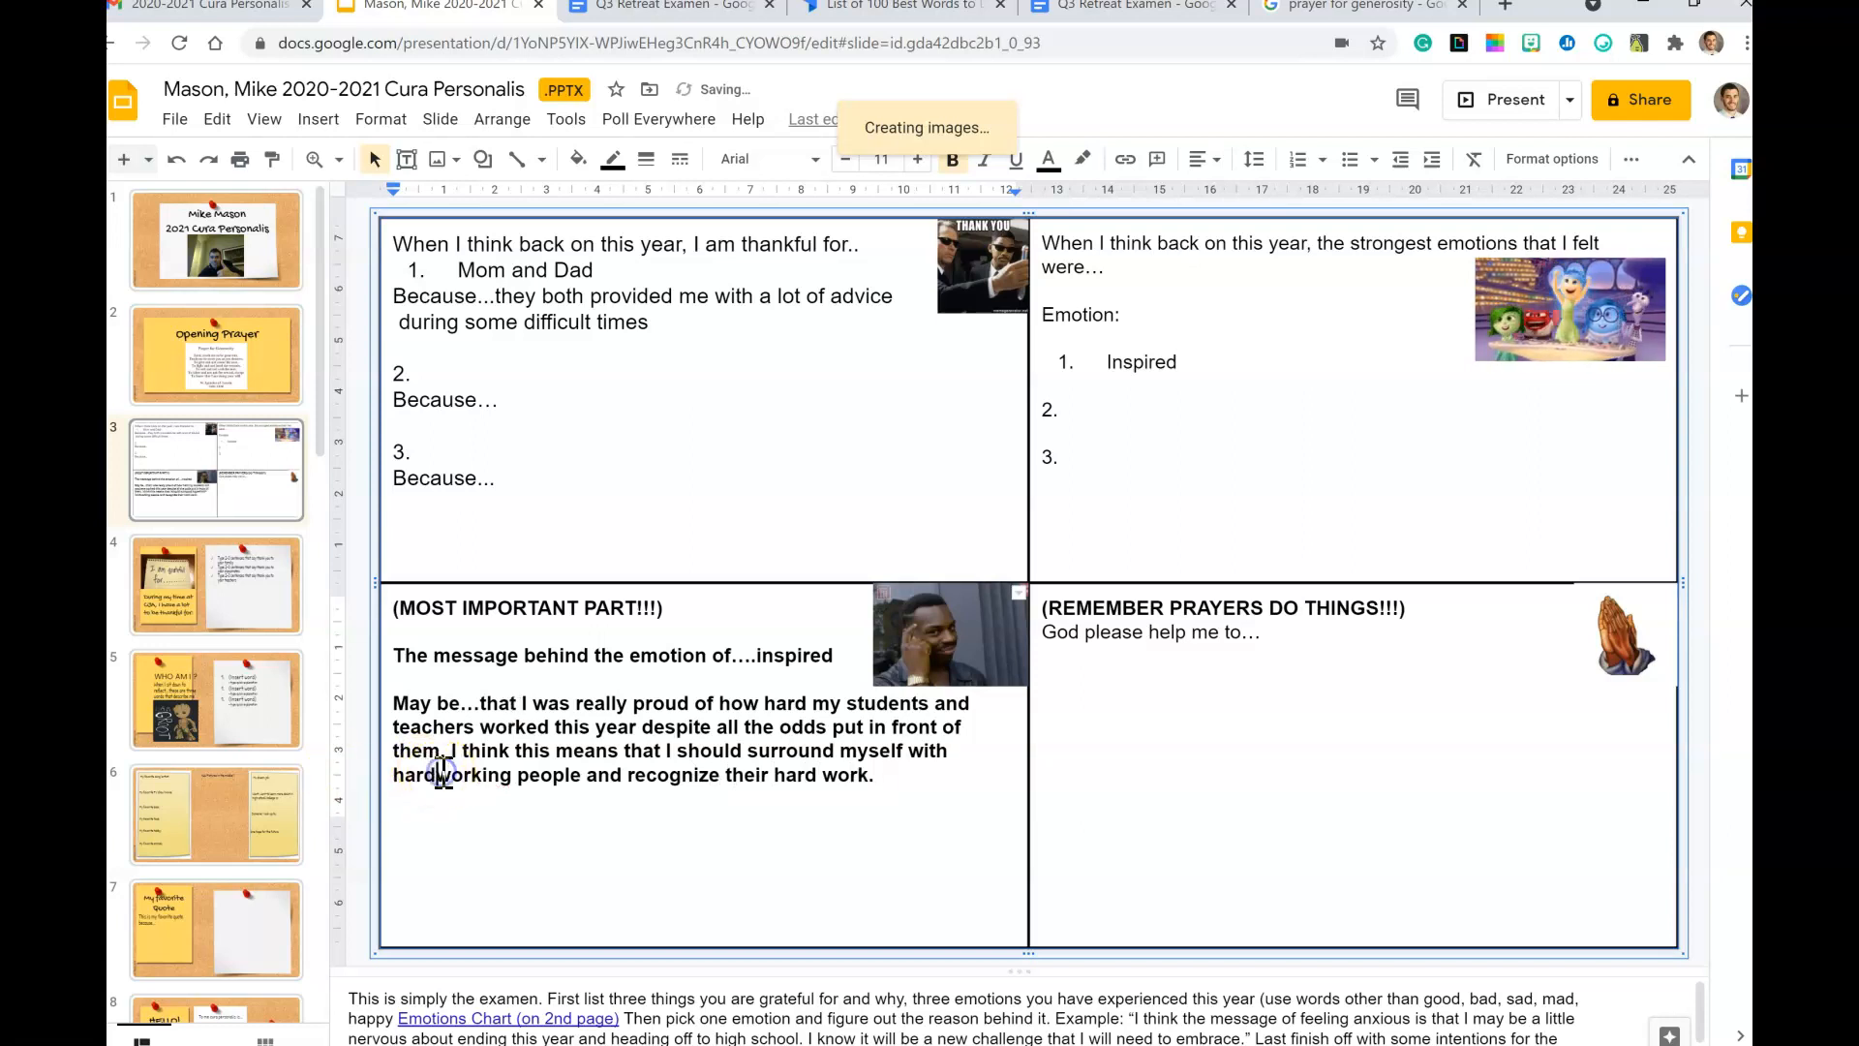
right_click(445, 774)
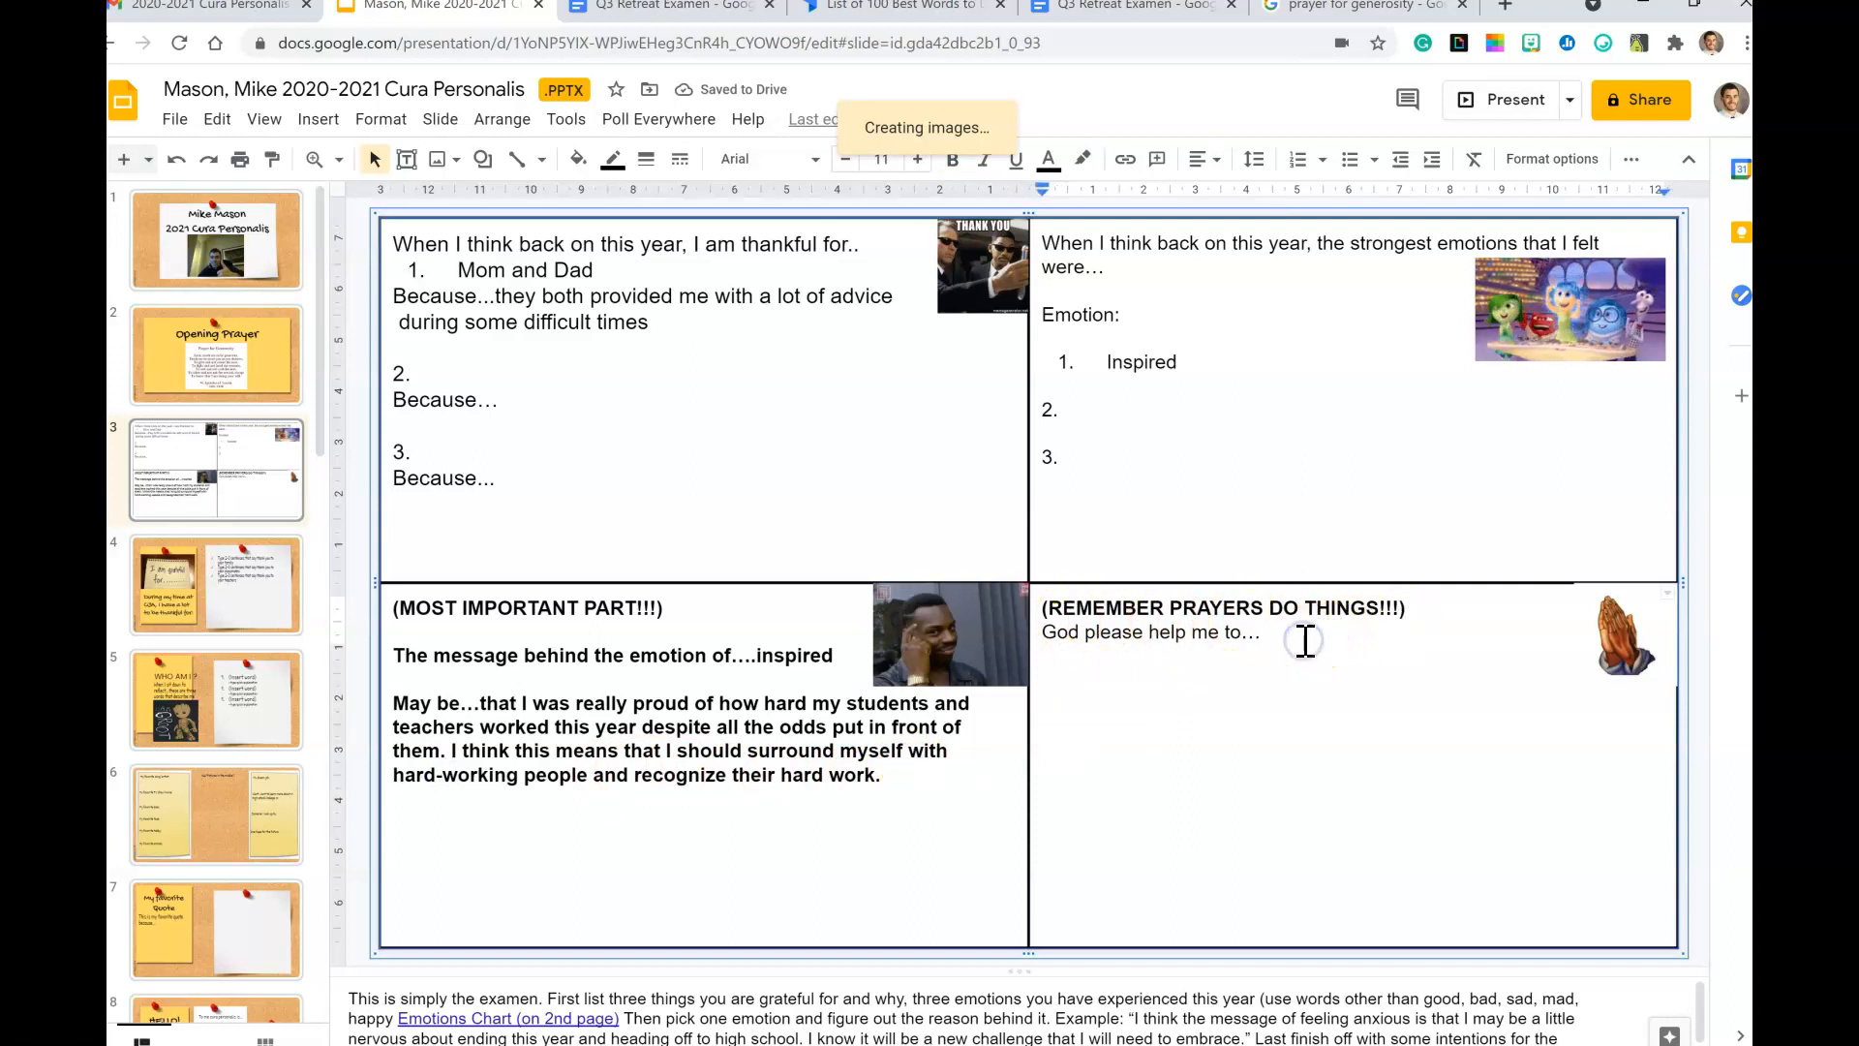
Step: Write prayers 'God please help me to remember' to put others first, and for my sister's summer move
text(God pl)
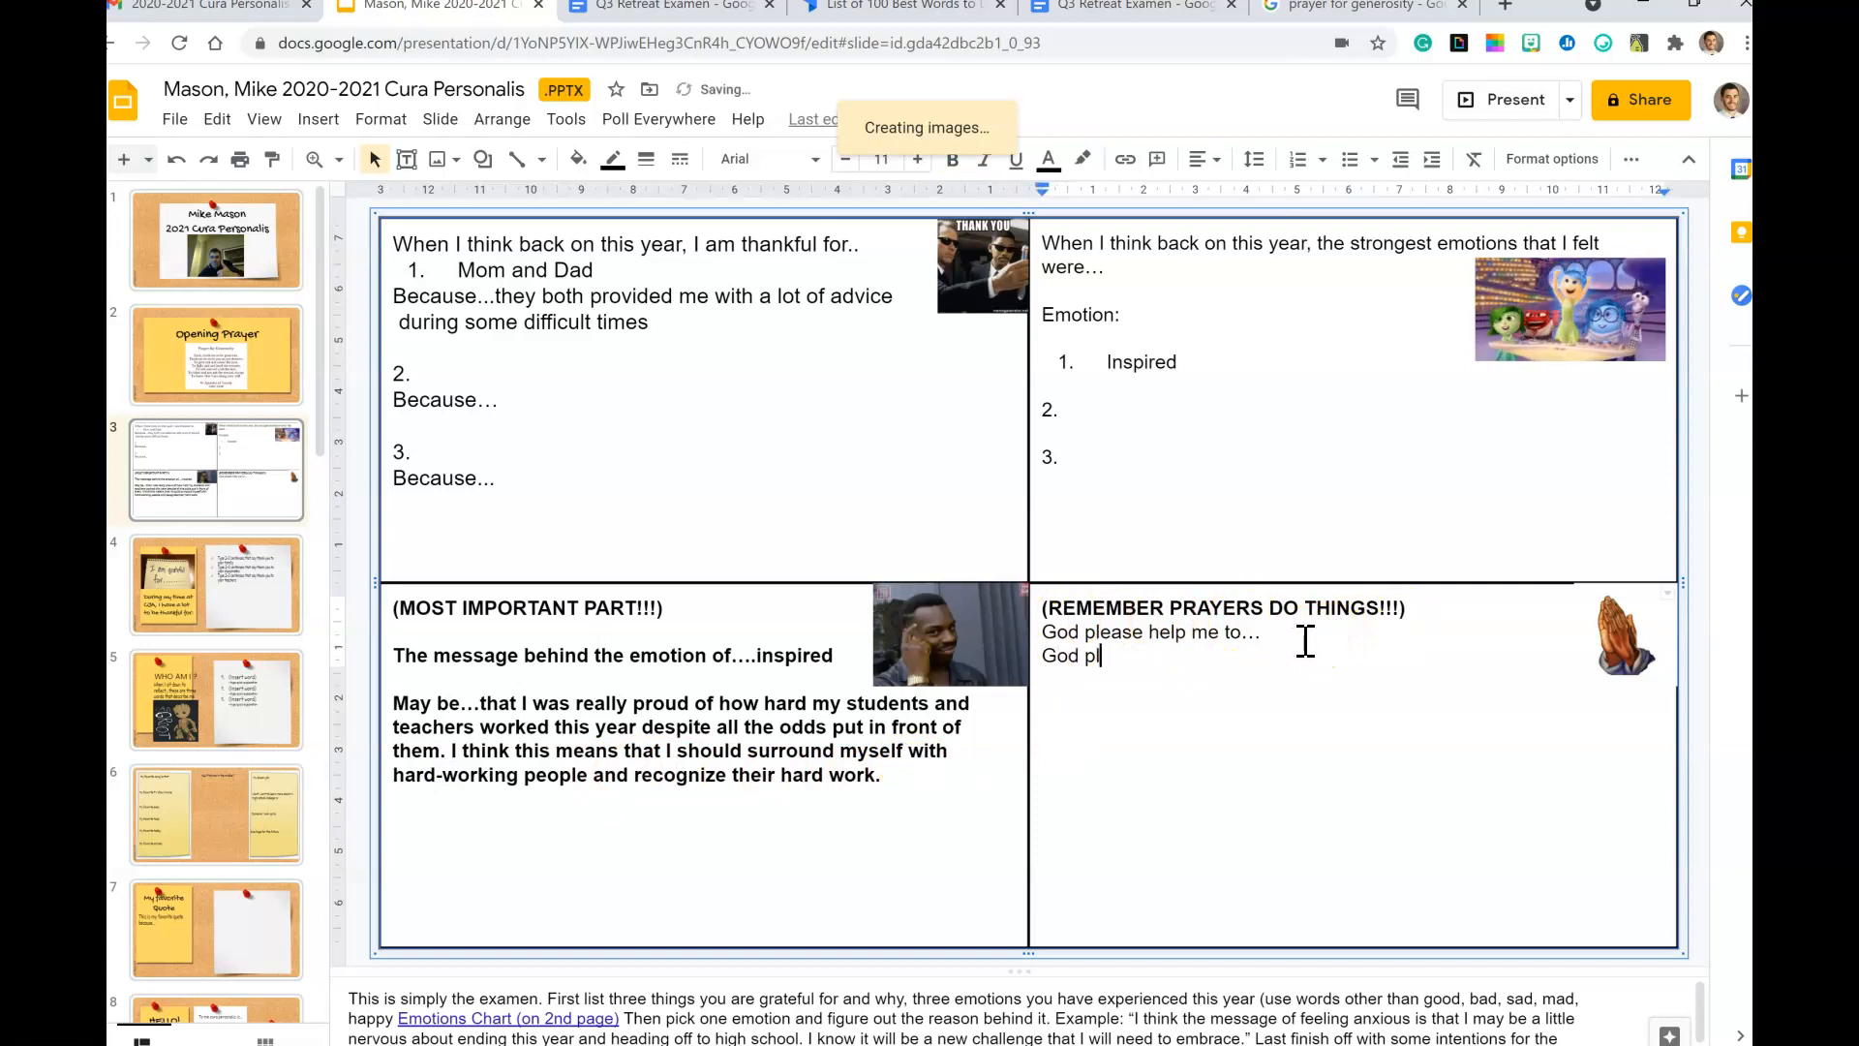
text(ease help me to)
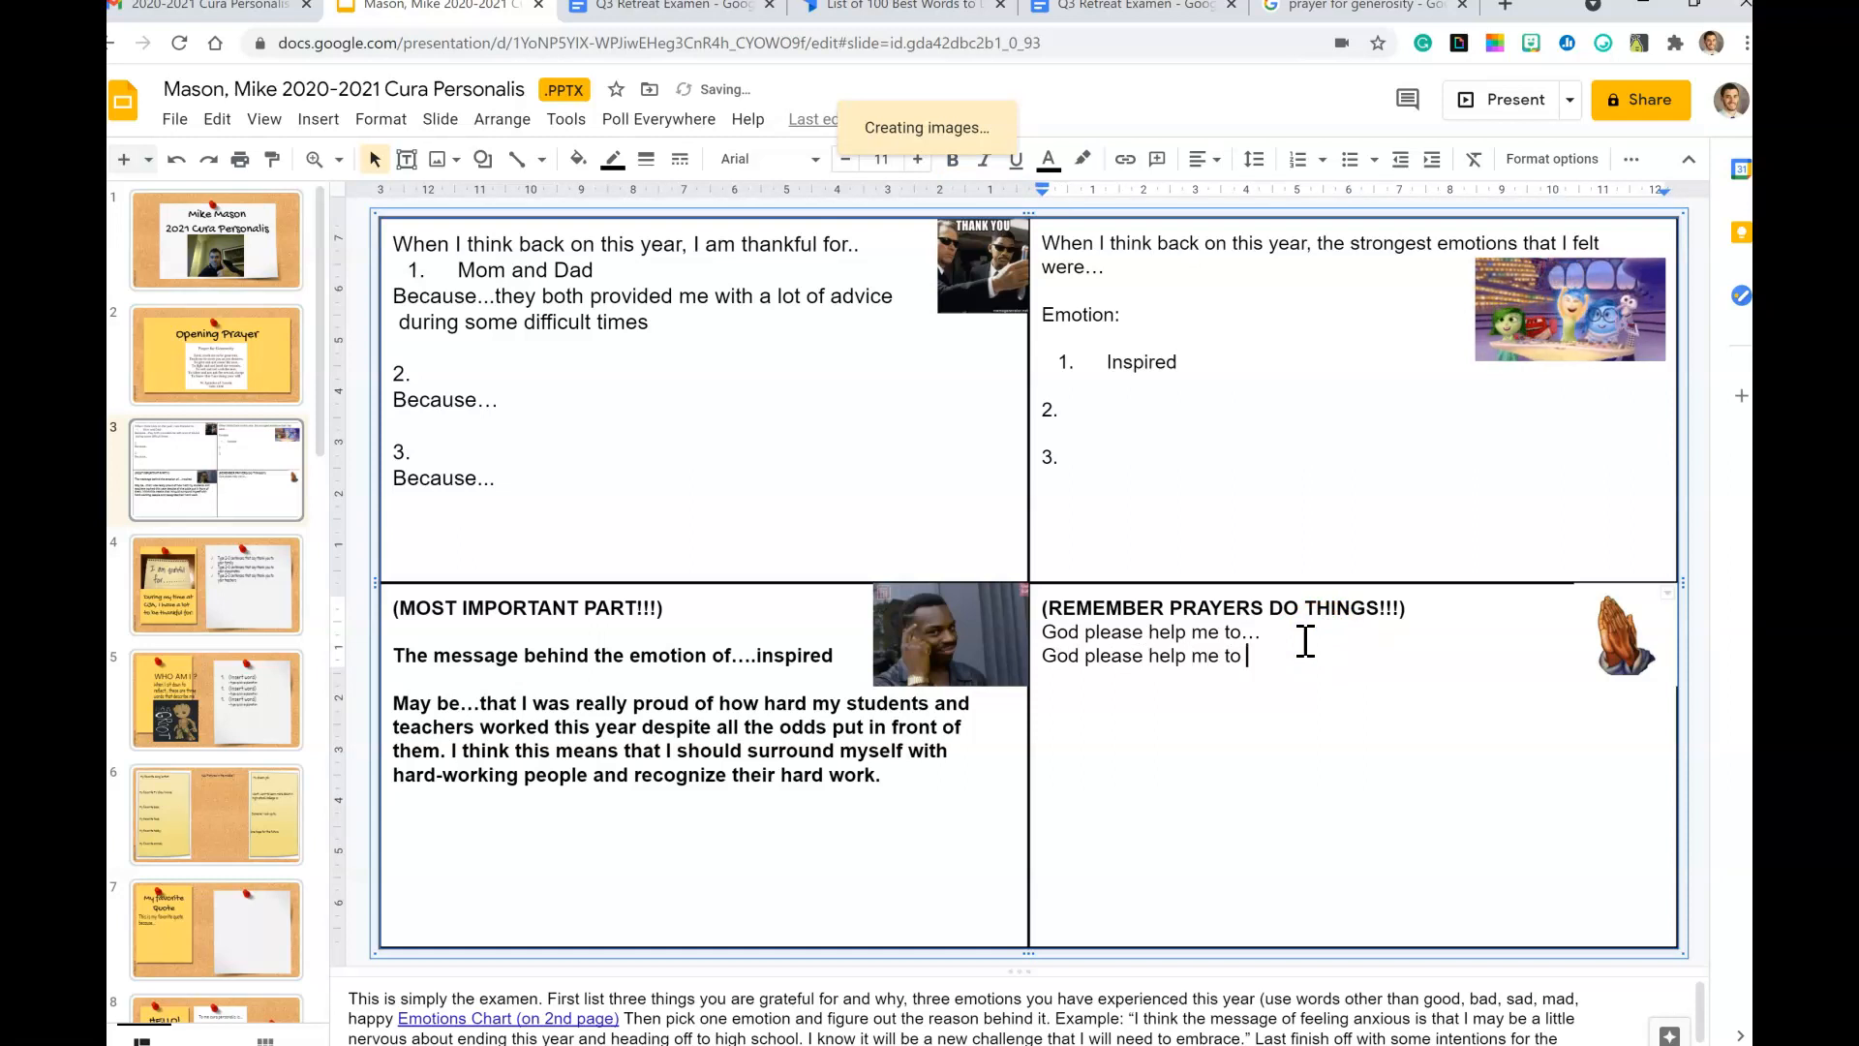
text(remember to put others first.)
text(God I would like to pray for my sister who is moving this )
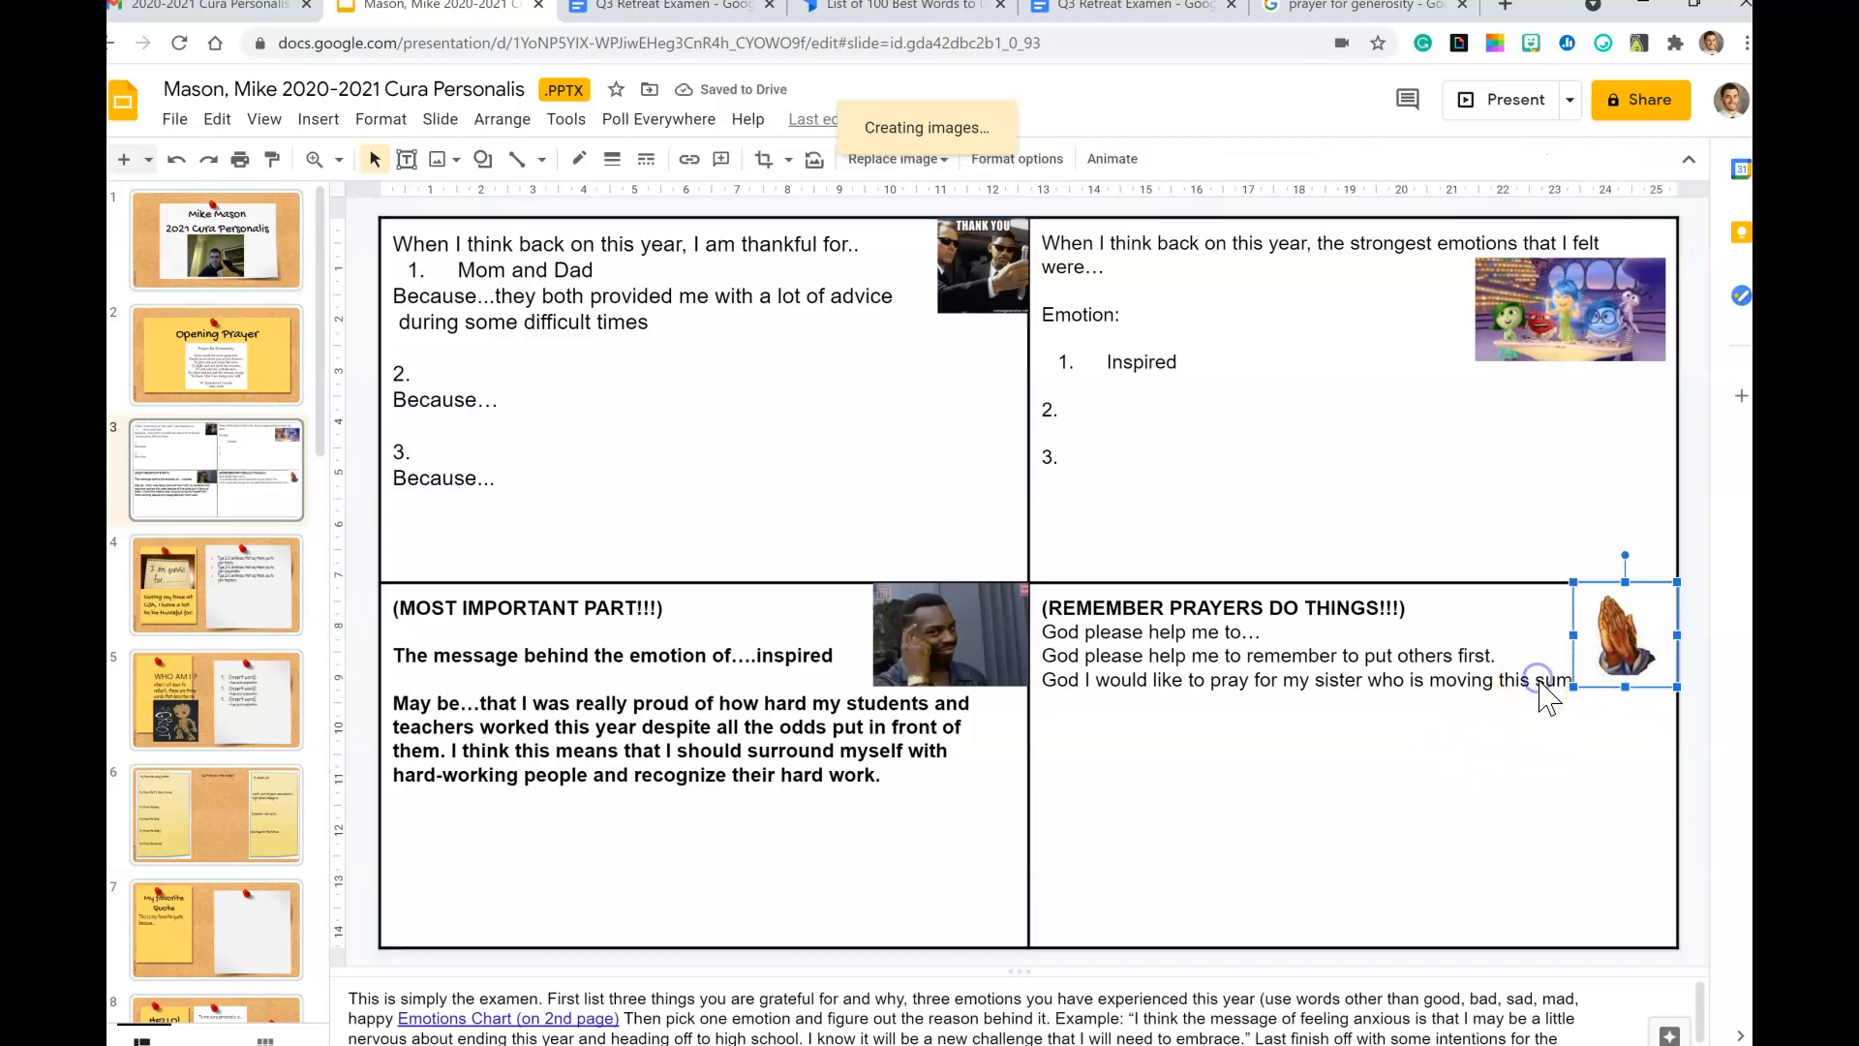
text(summer)
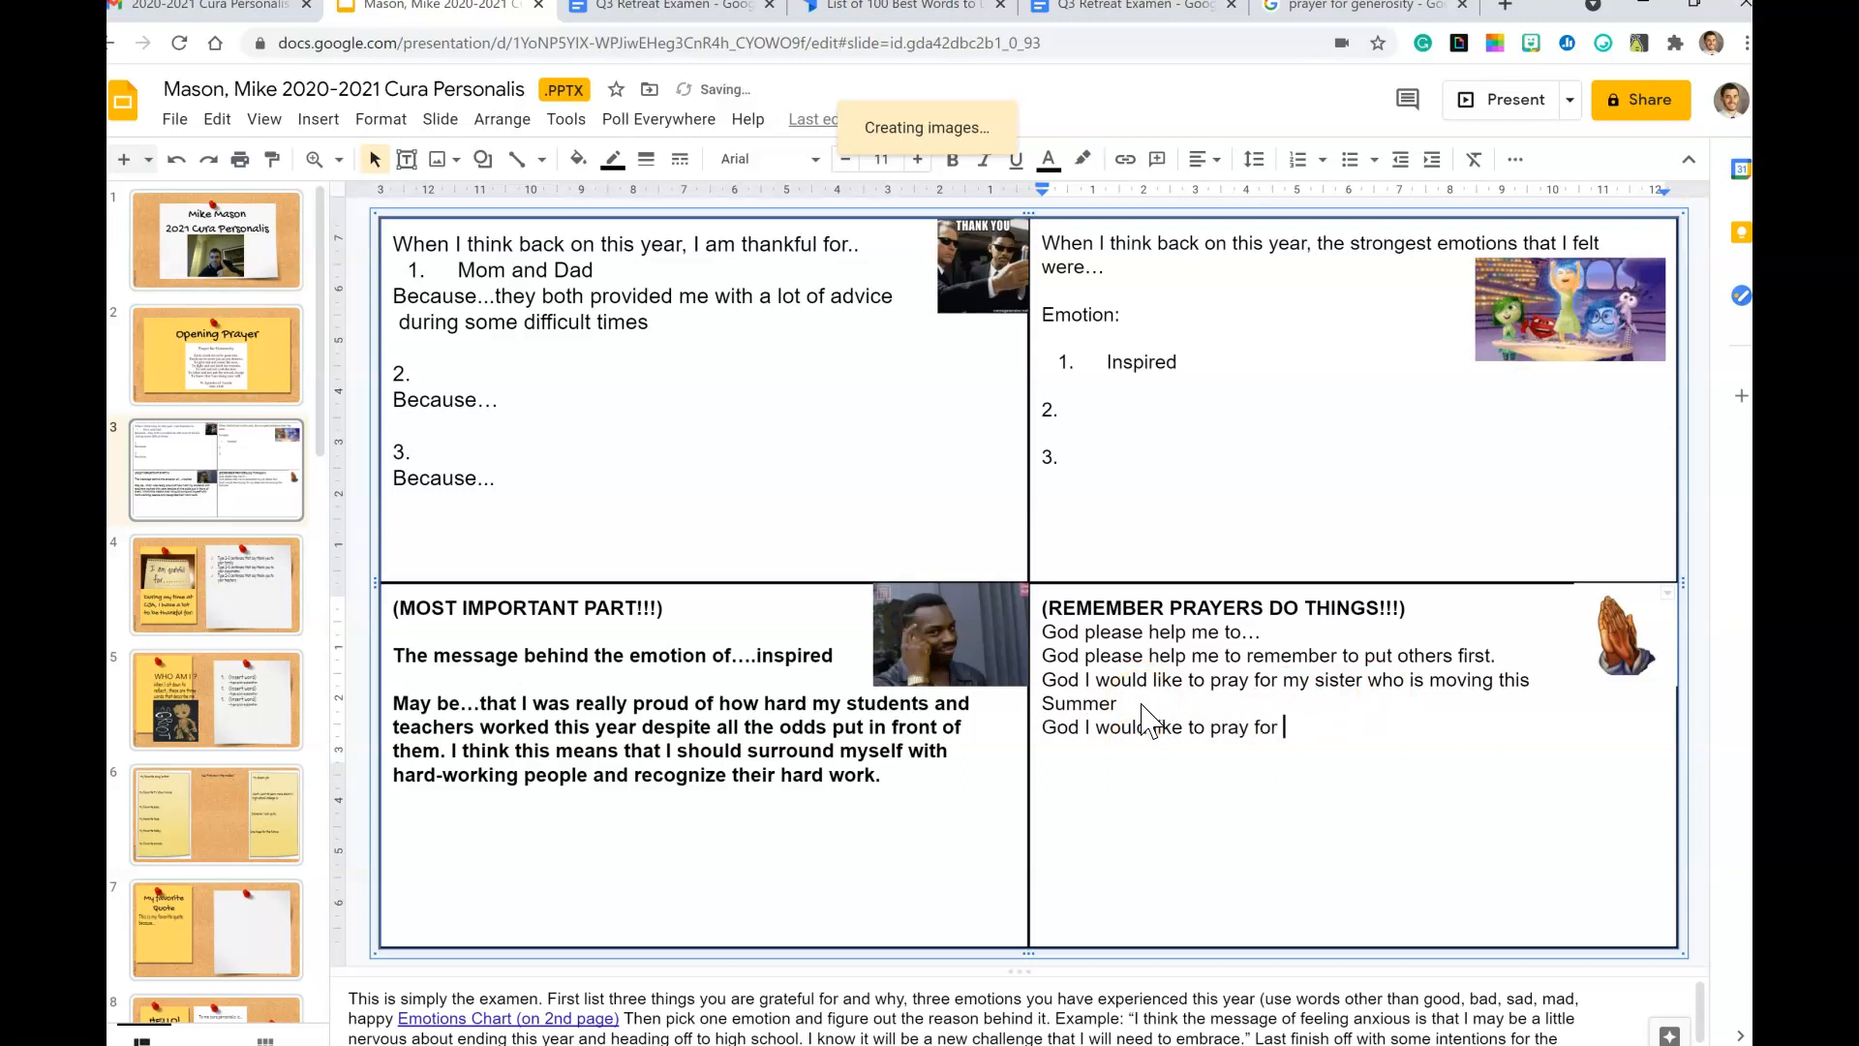
text(an end t)
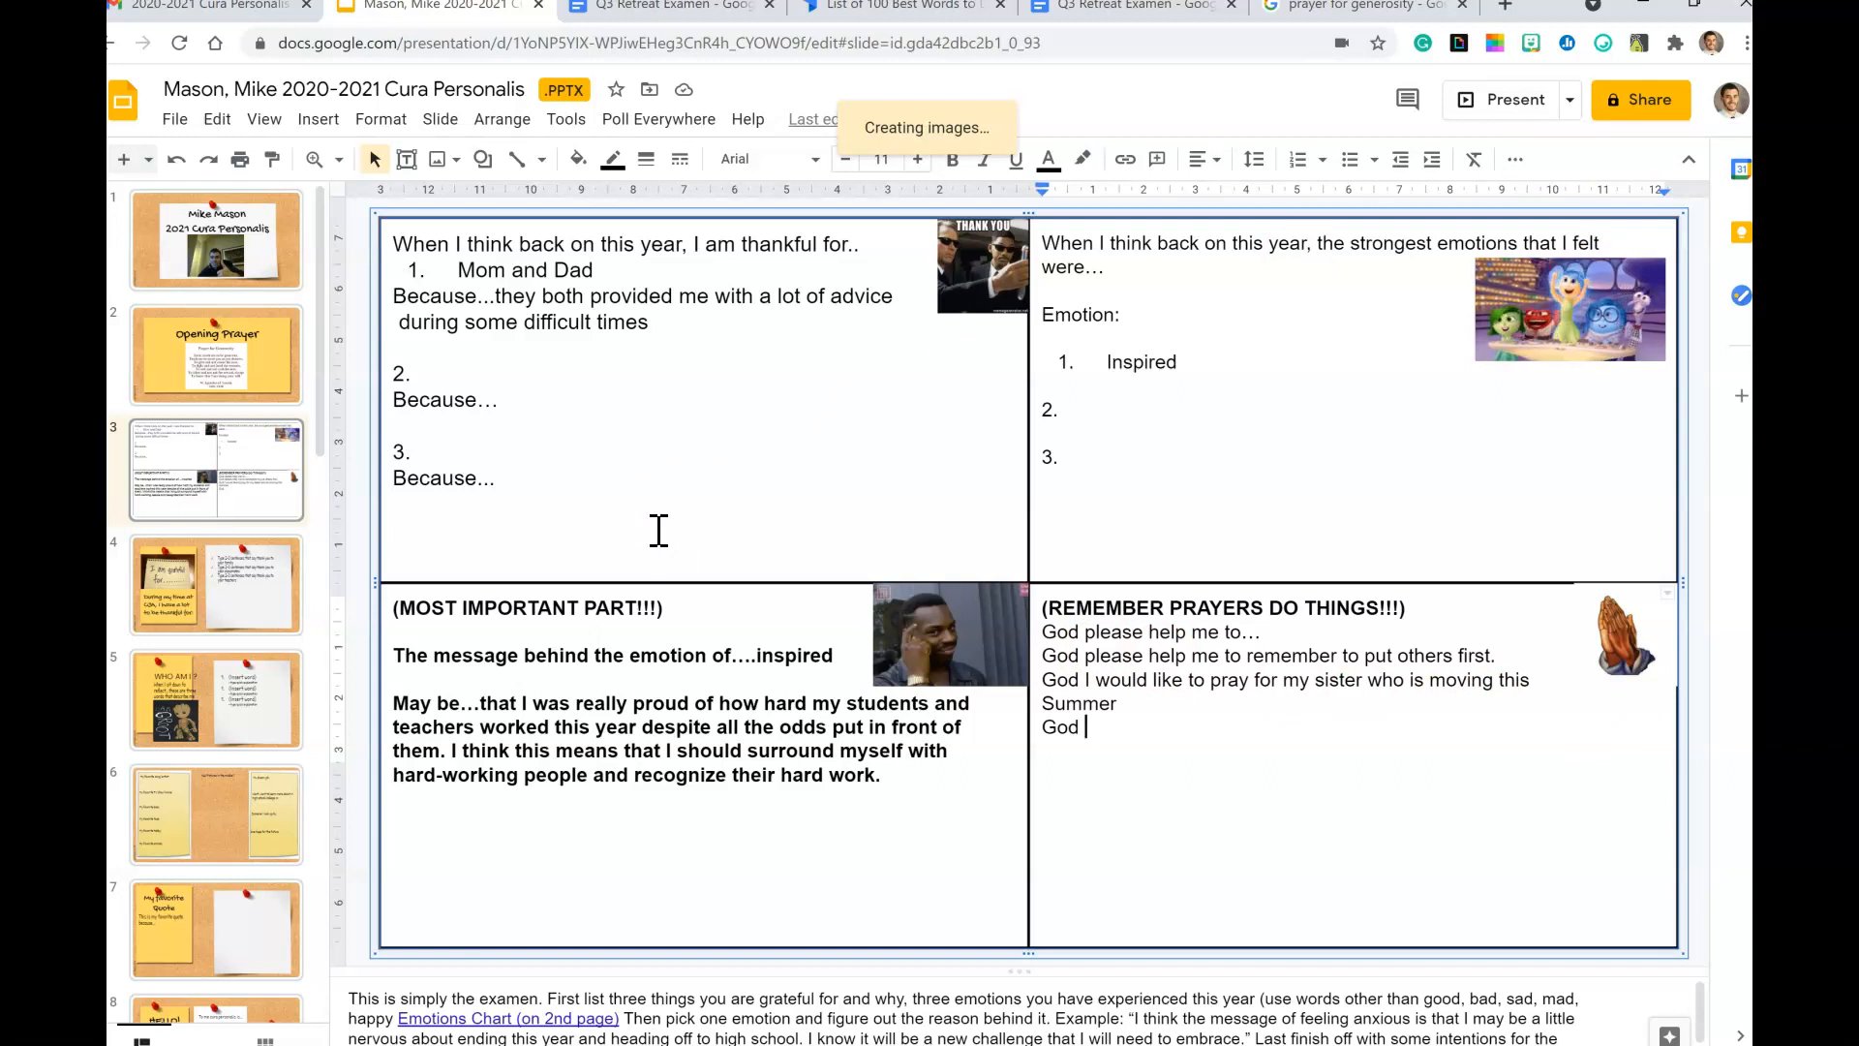
mouse_move(144, 465)
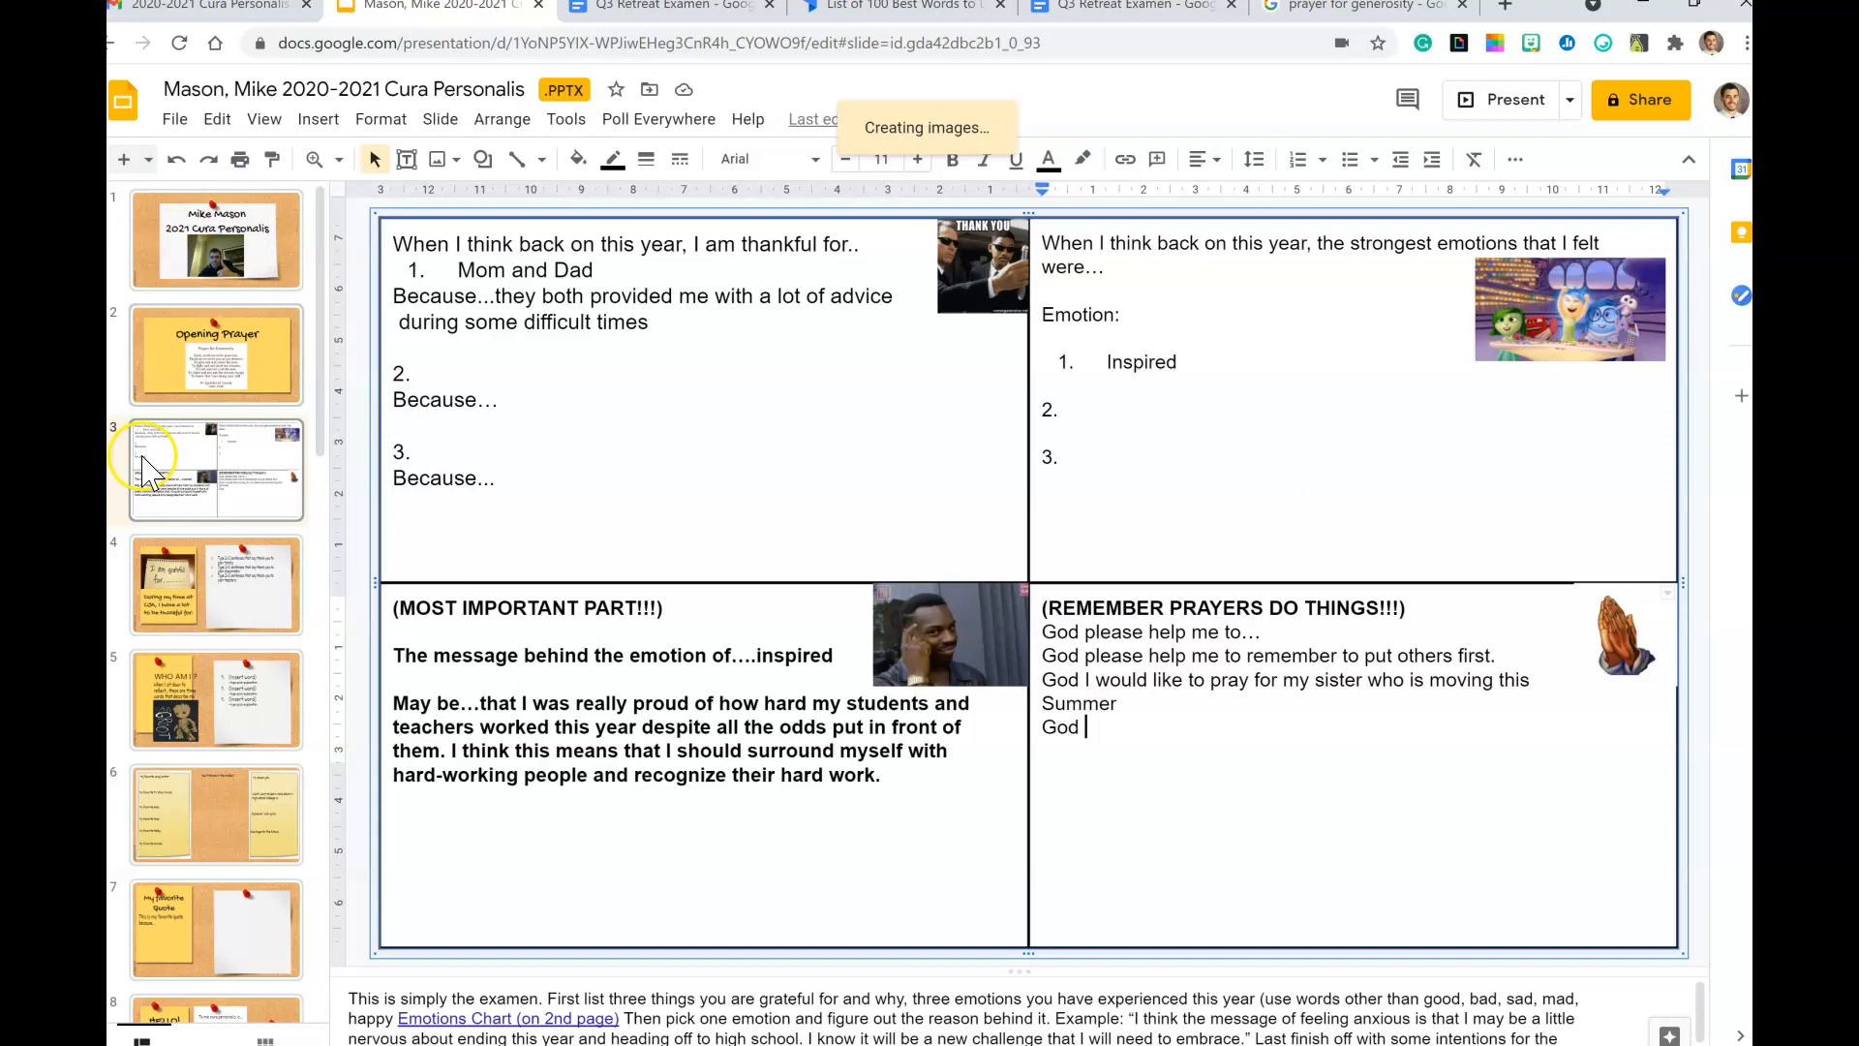